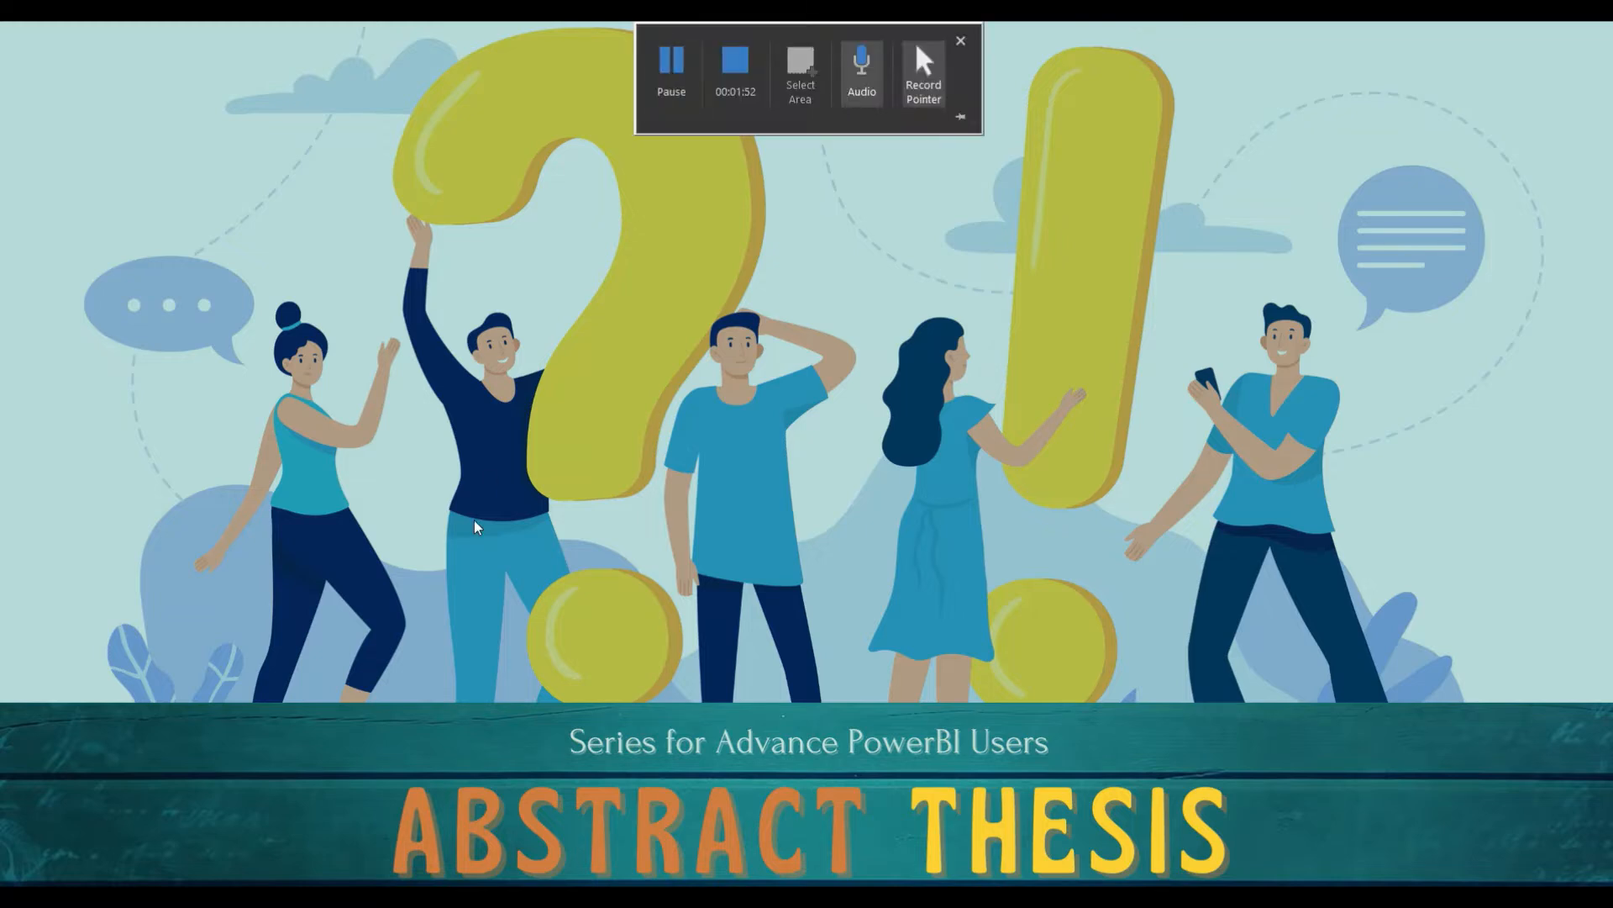
# - Search Google for 'power bi on premise gateway' and view the Microsoft Docs gateway article
pyautogui.press('alt+tab')
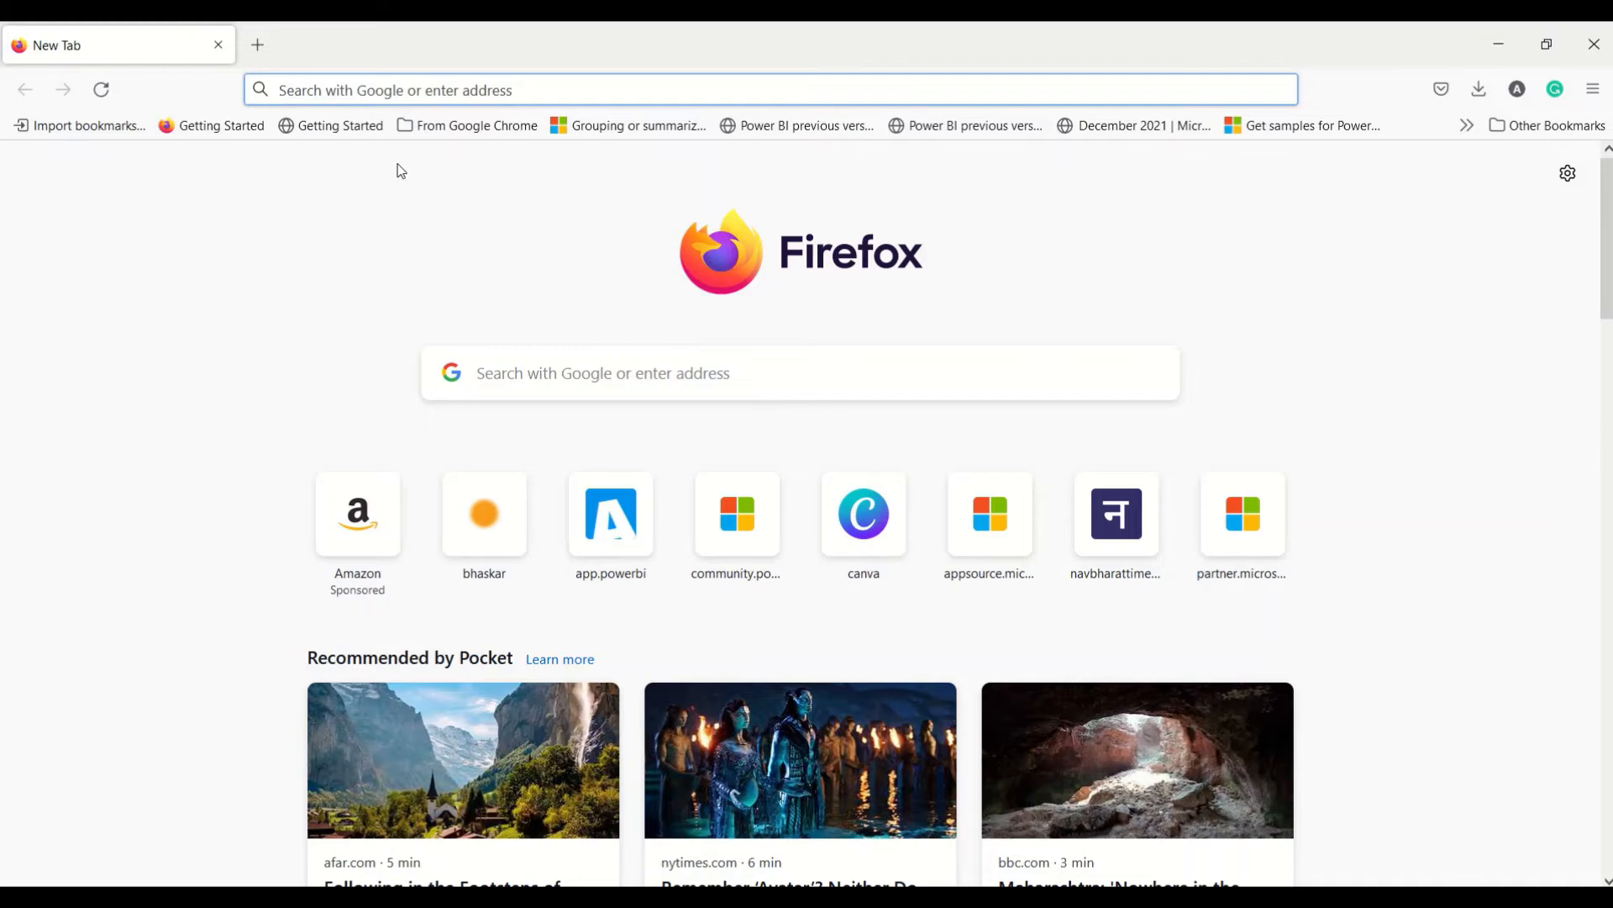
pyautogui.write('power bi on permise')
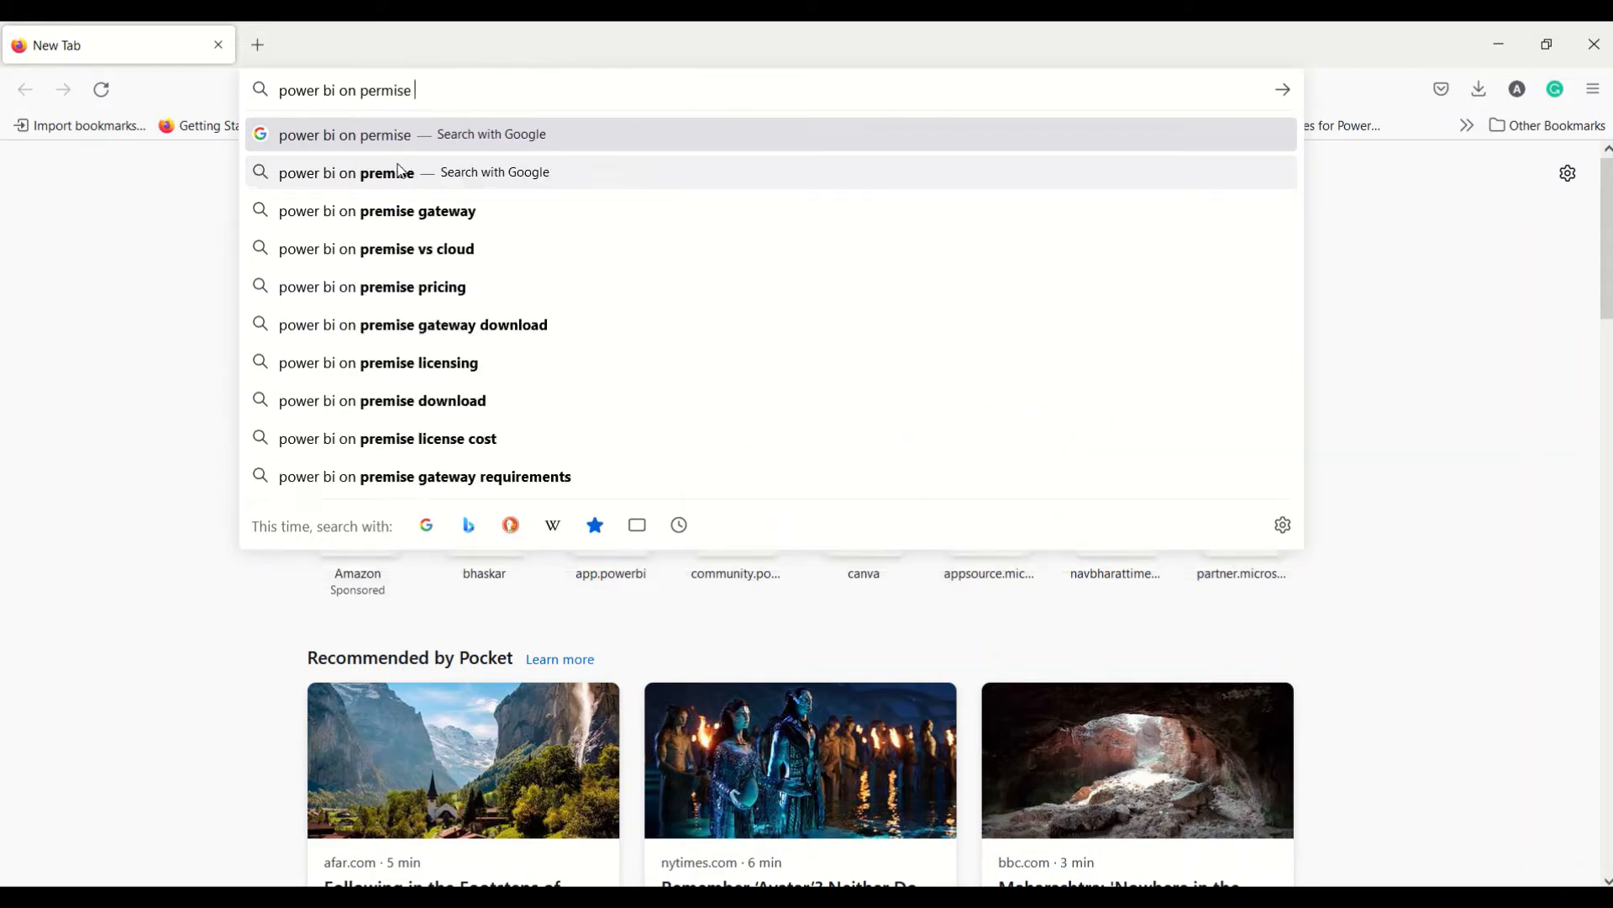
pyautogui.write('gate')
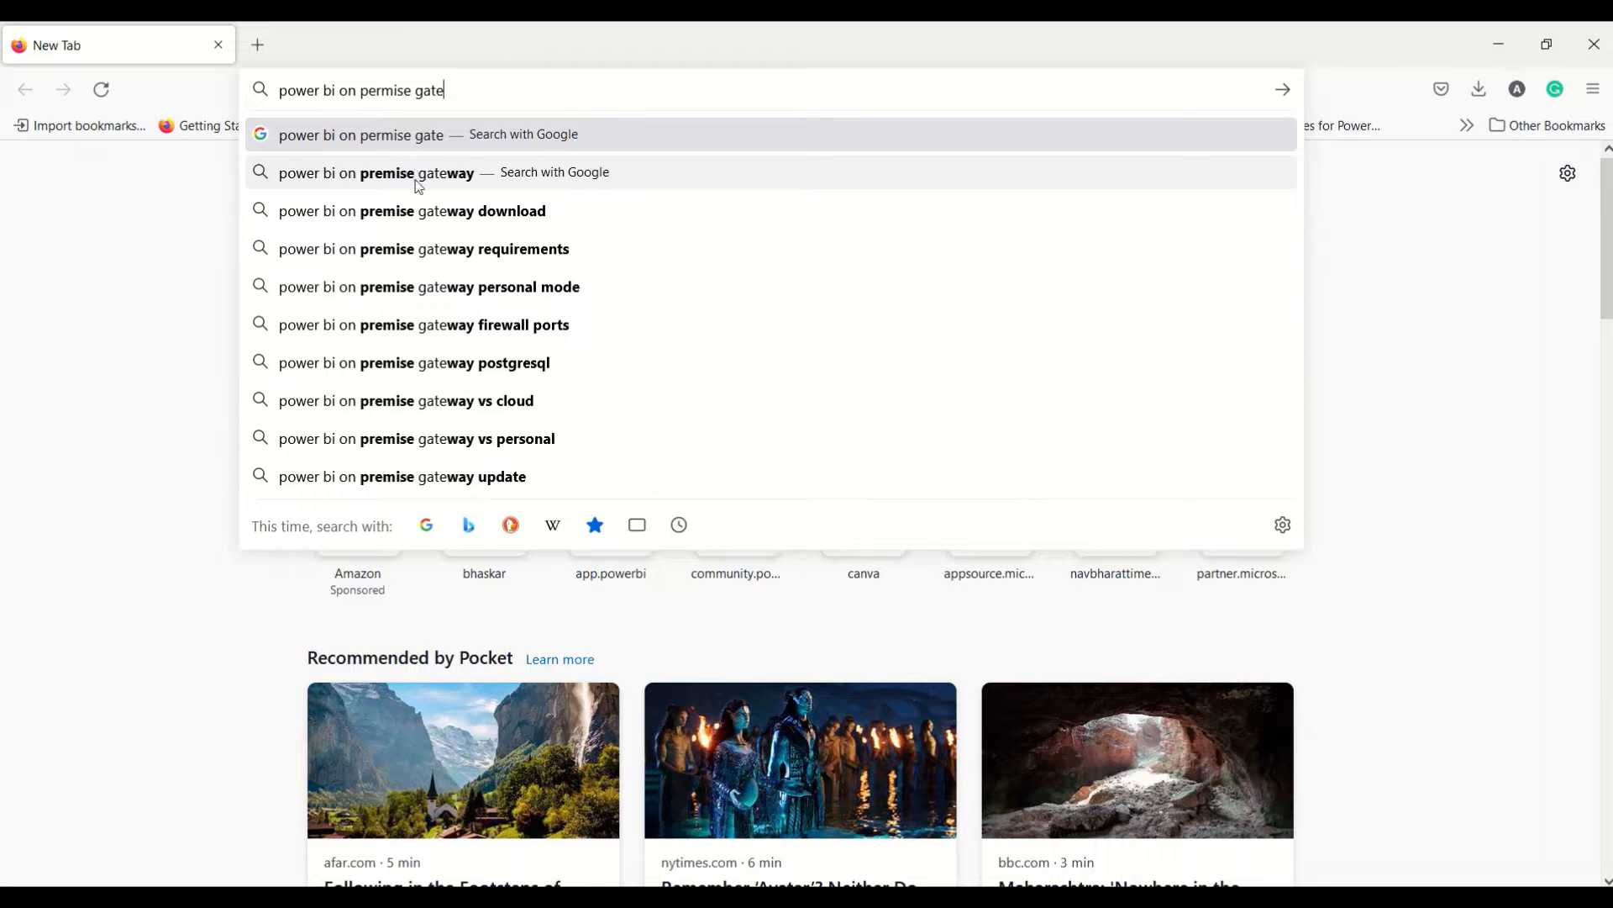
pyautogui.click(375, 171)
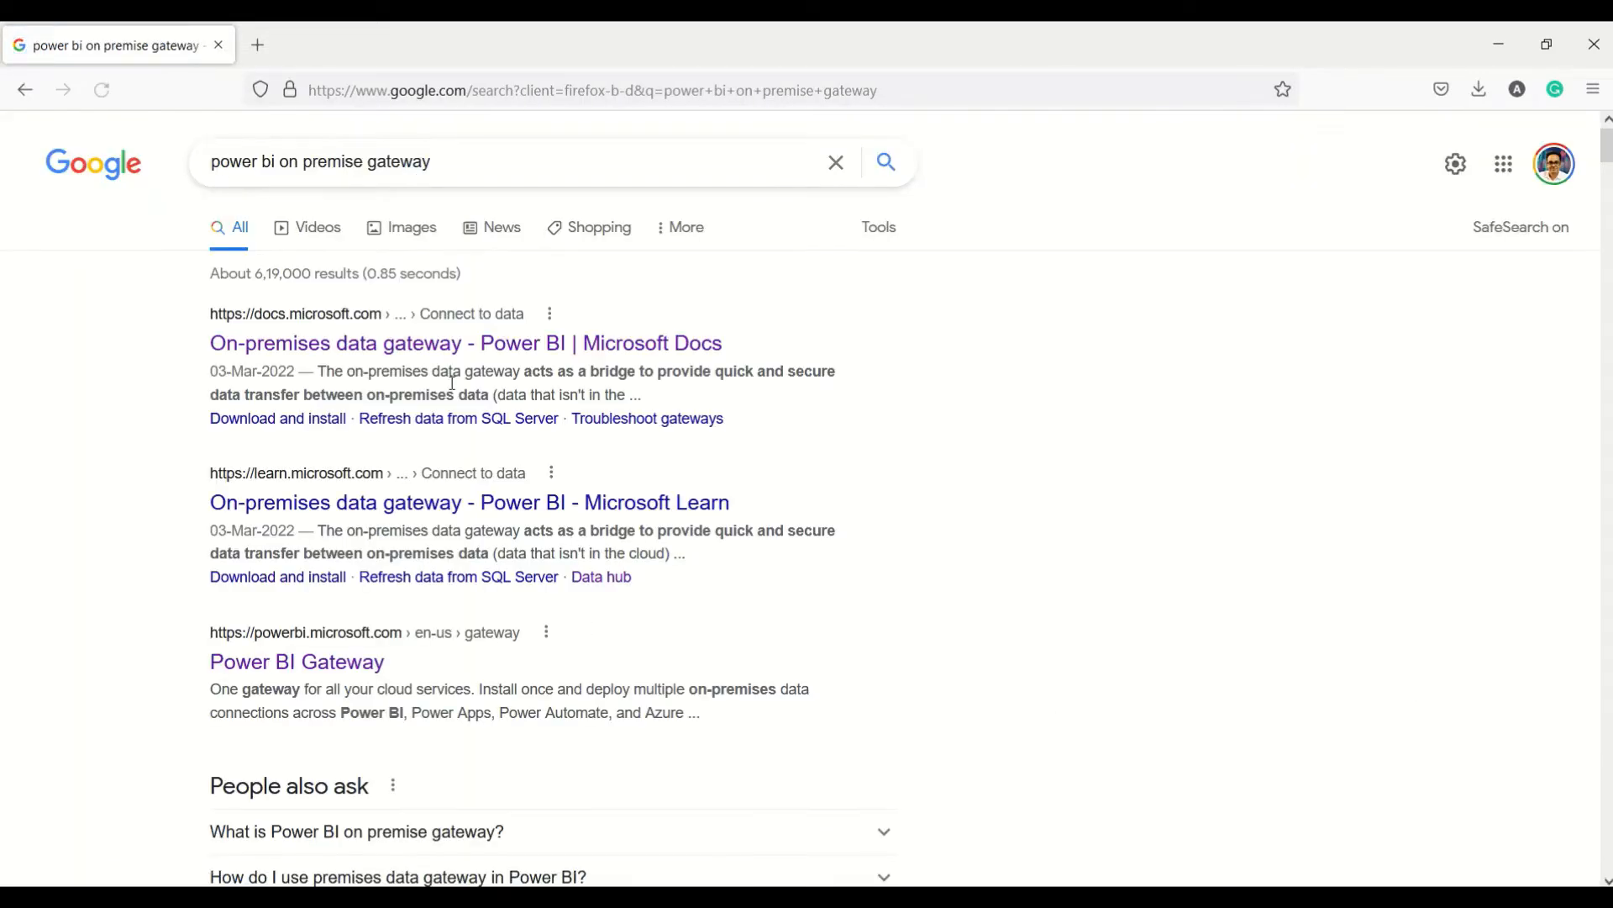
pyautogui.click(464, 343)
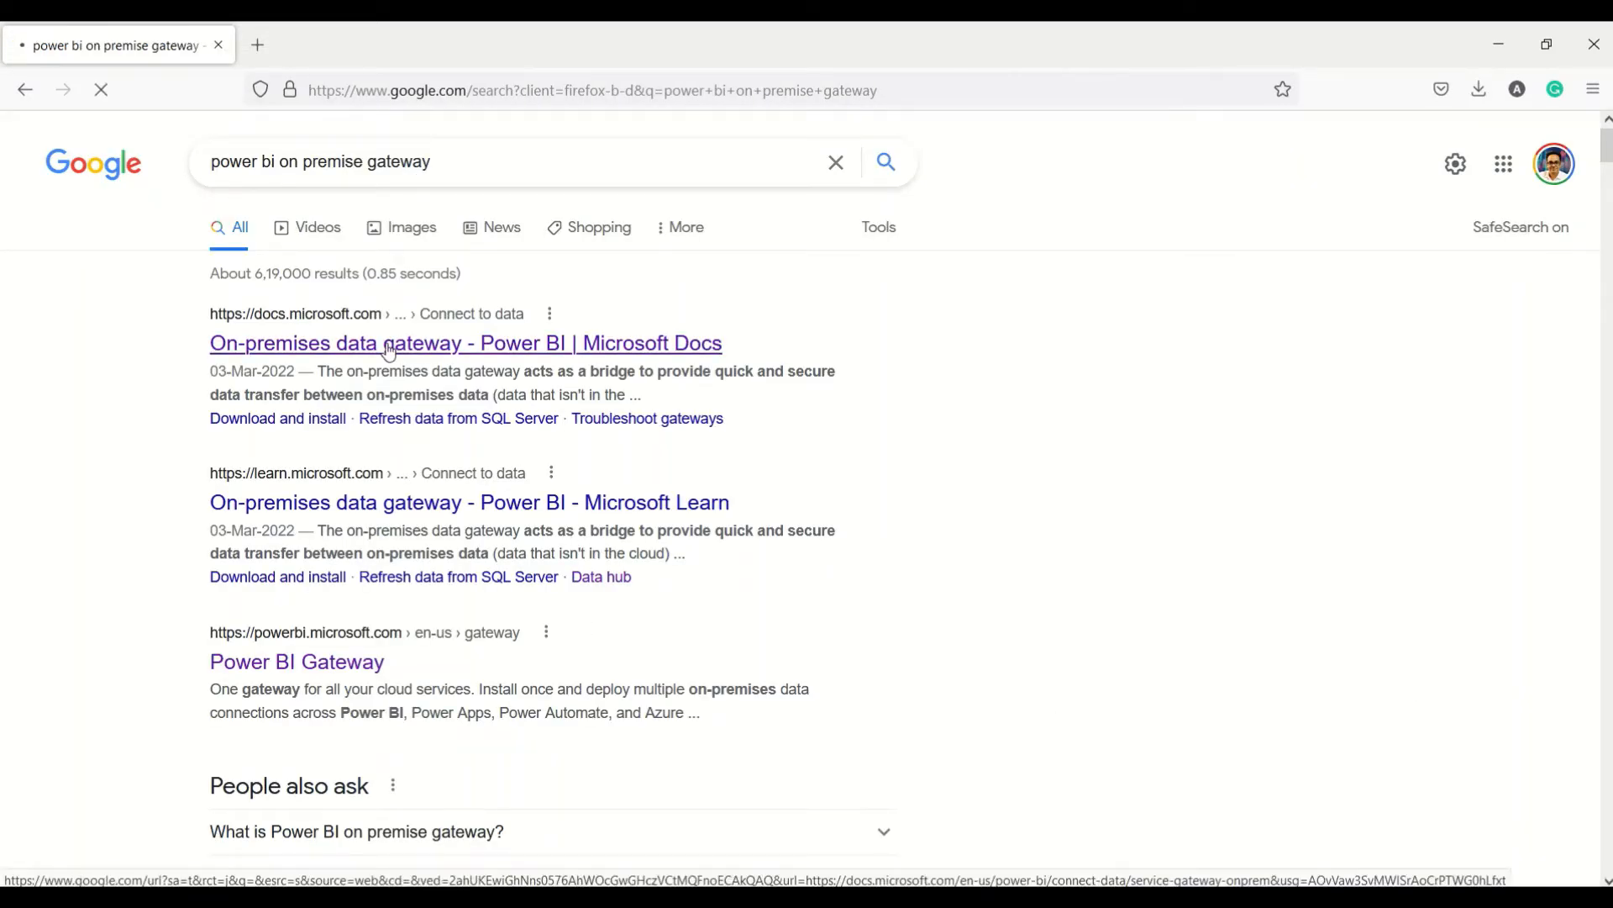
pyautogui.click(464, 343)
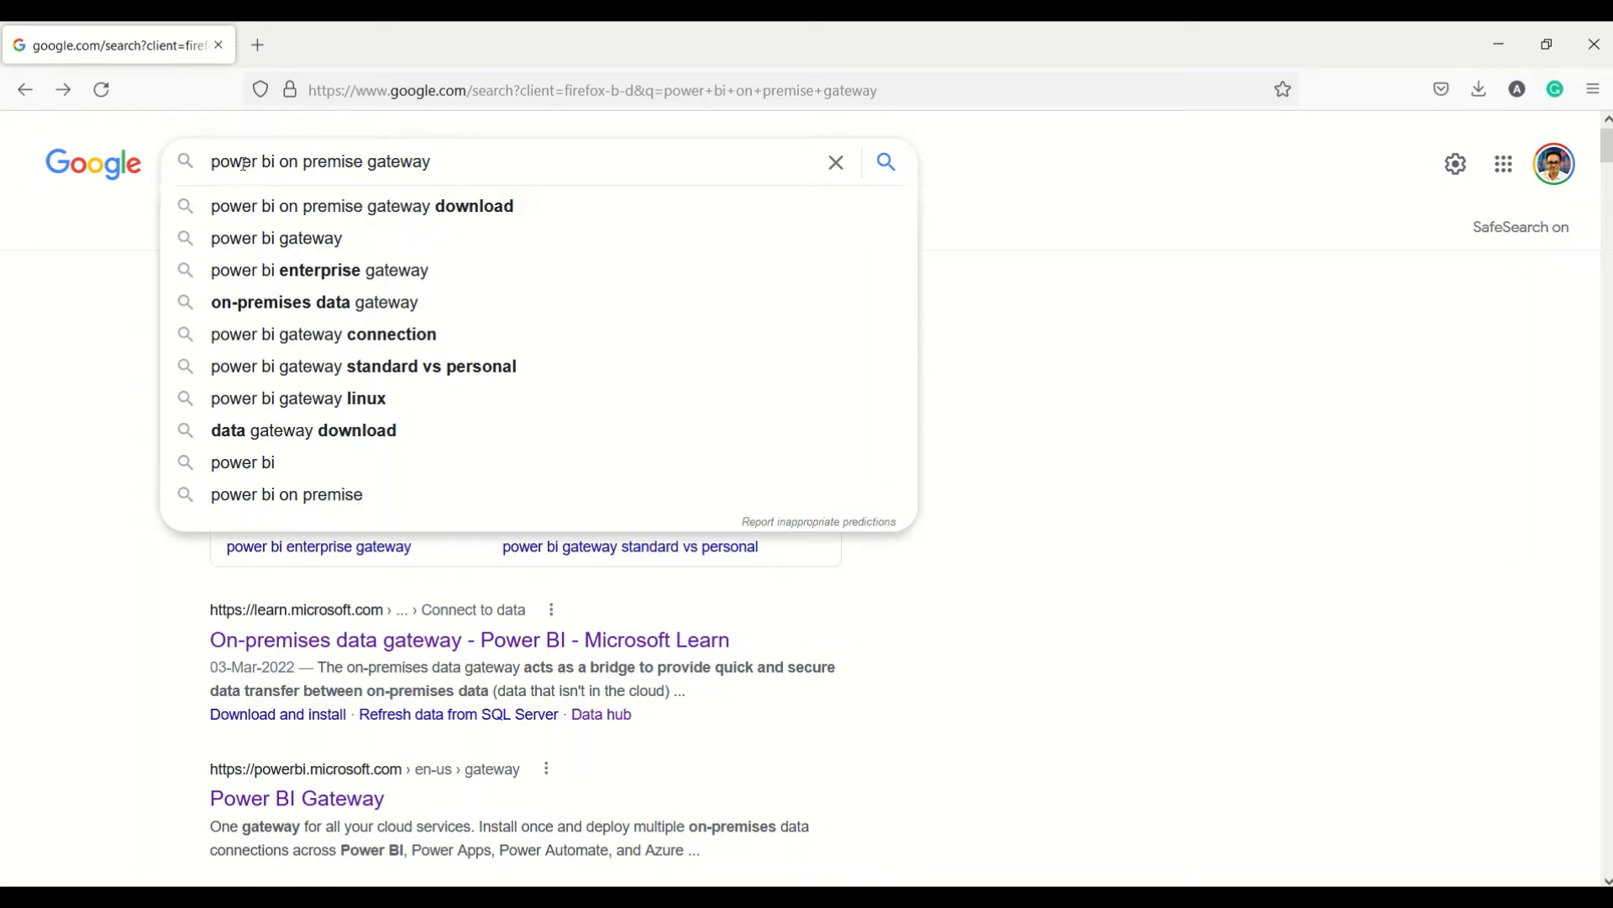
pyautogui.moveTo(418, 213)
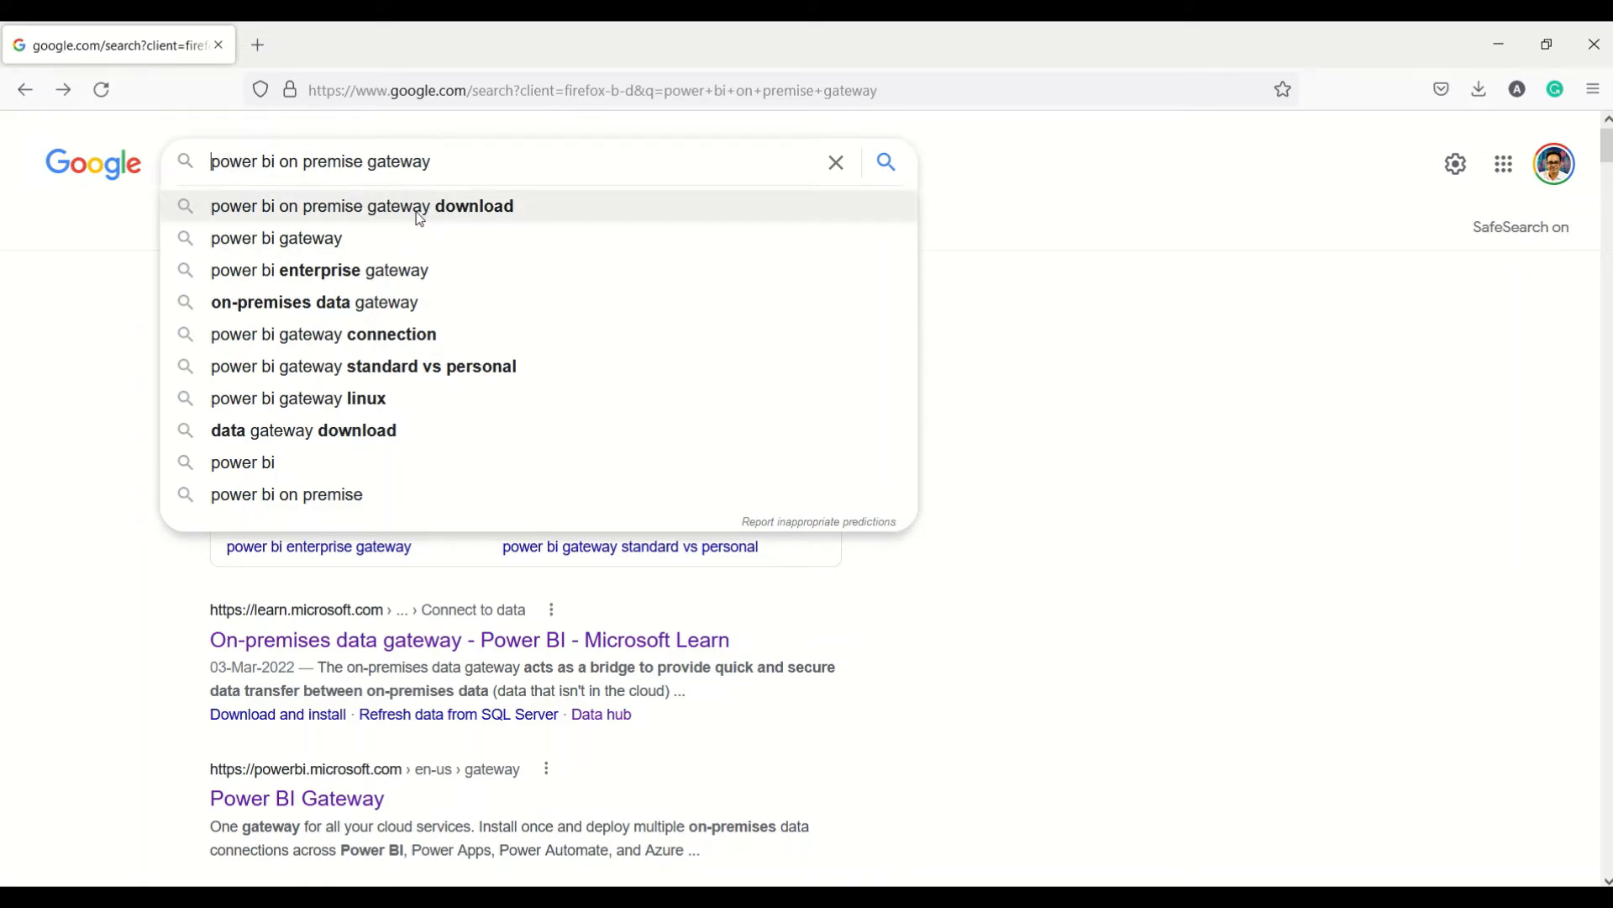
# - Search for the gateway download instead and reach Microsoft's official gateway download page
pyautogui.click(362, 205)
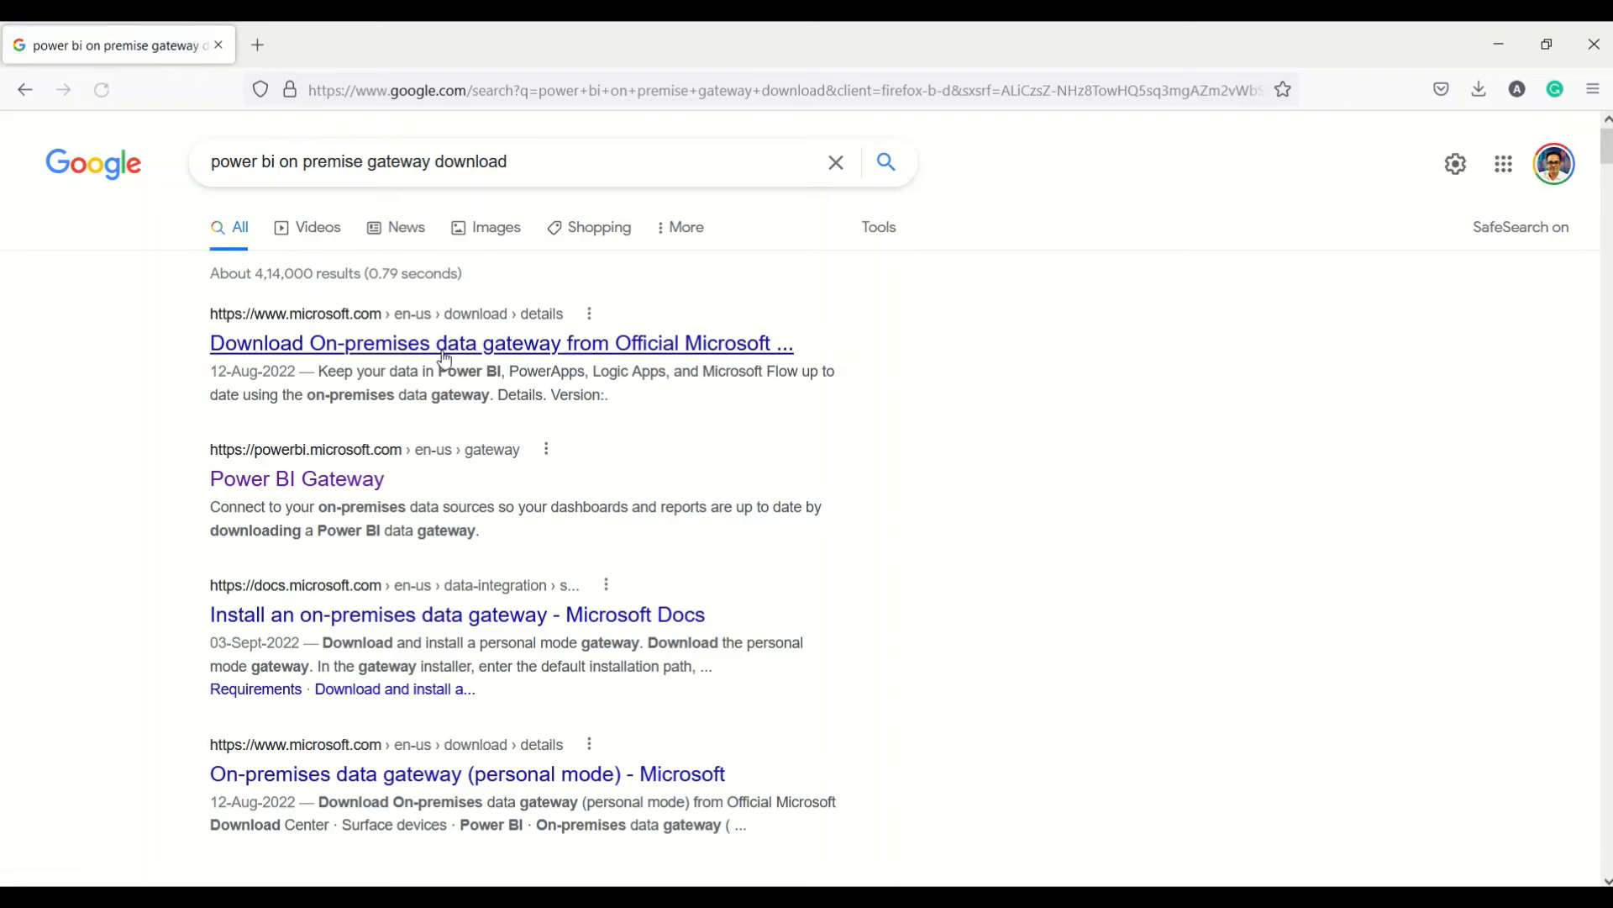
pyautogui.click(501, 342)
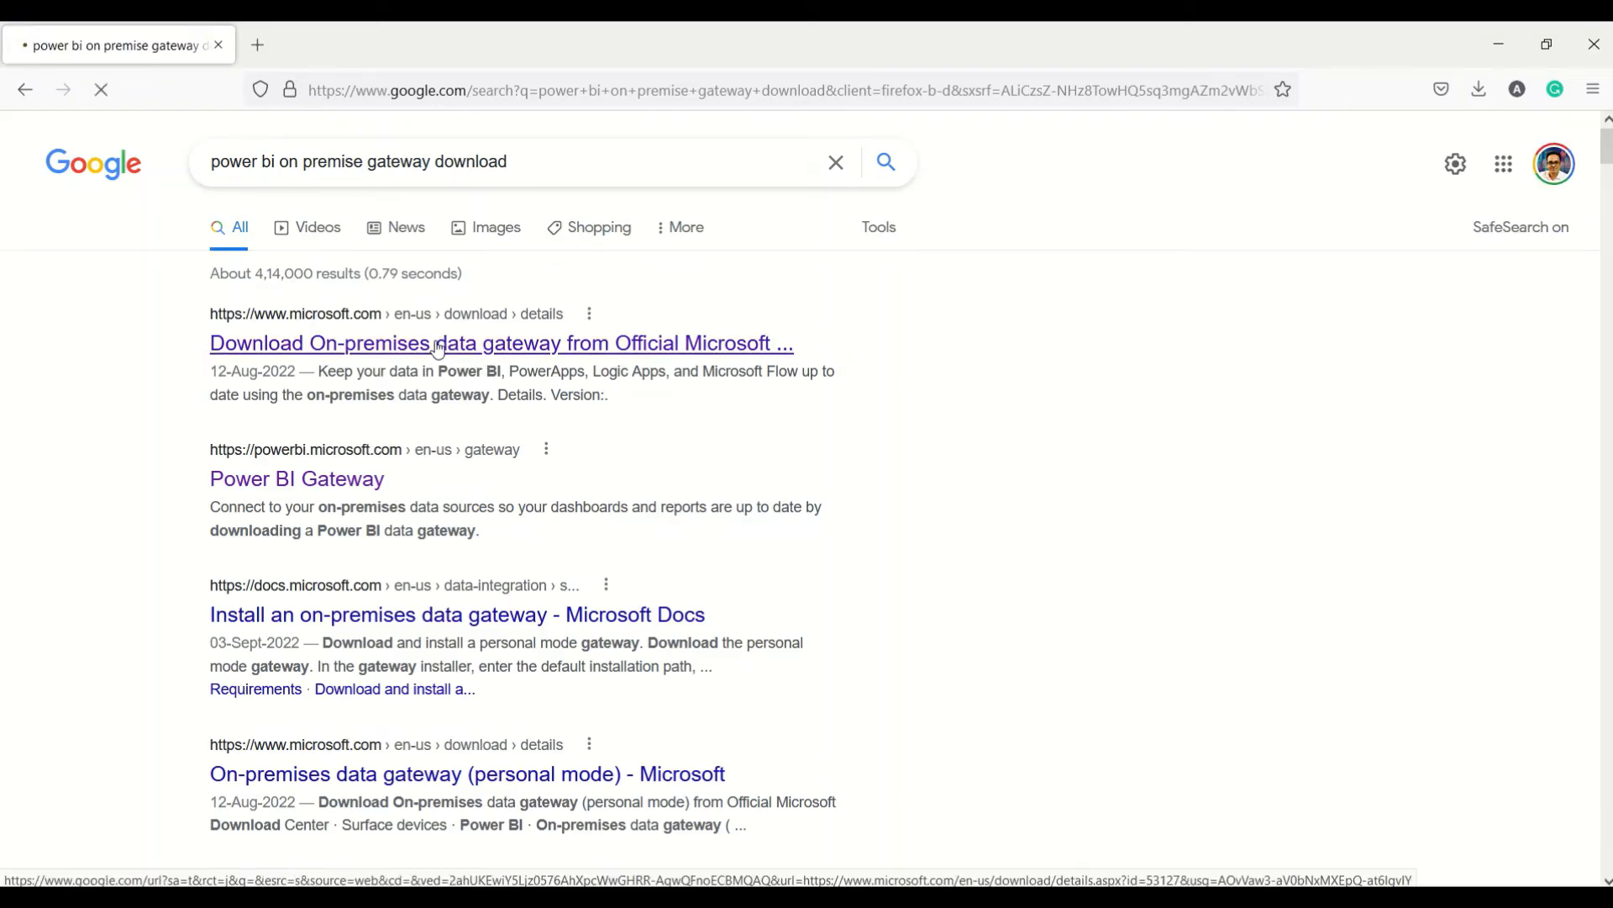
pyautogui.click(501, 343)
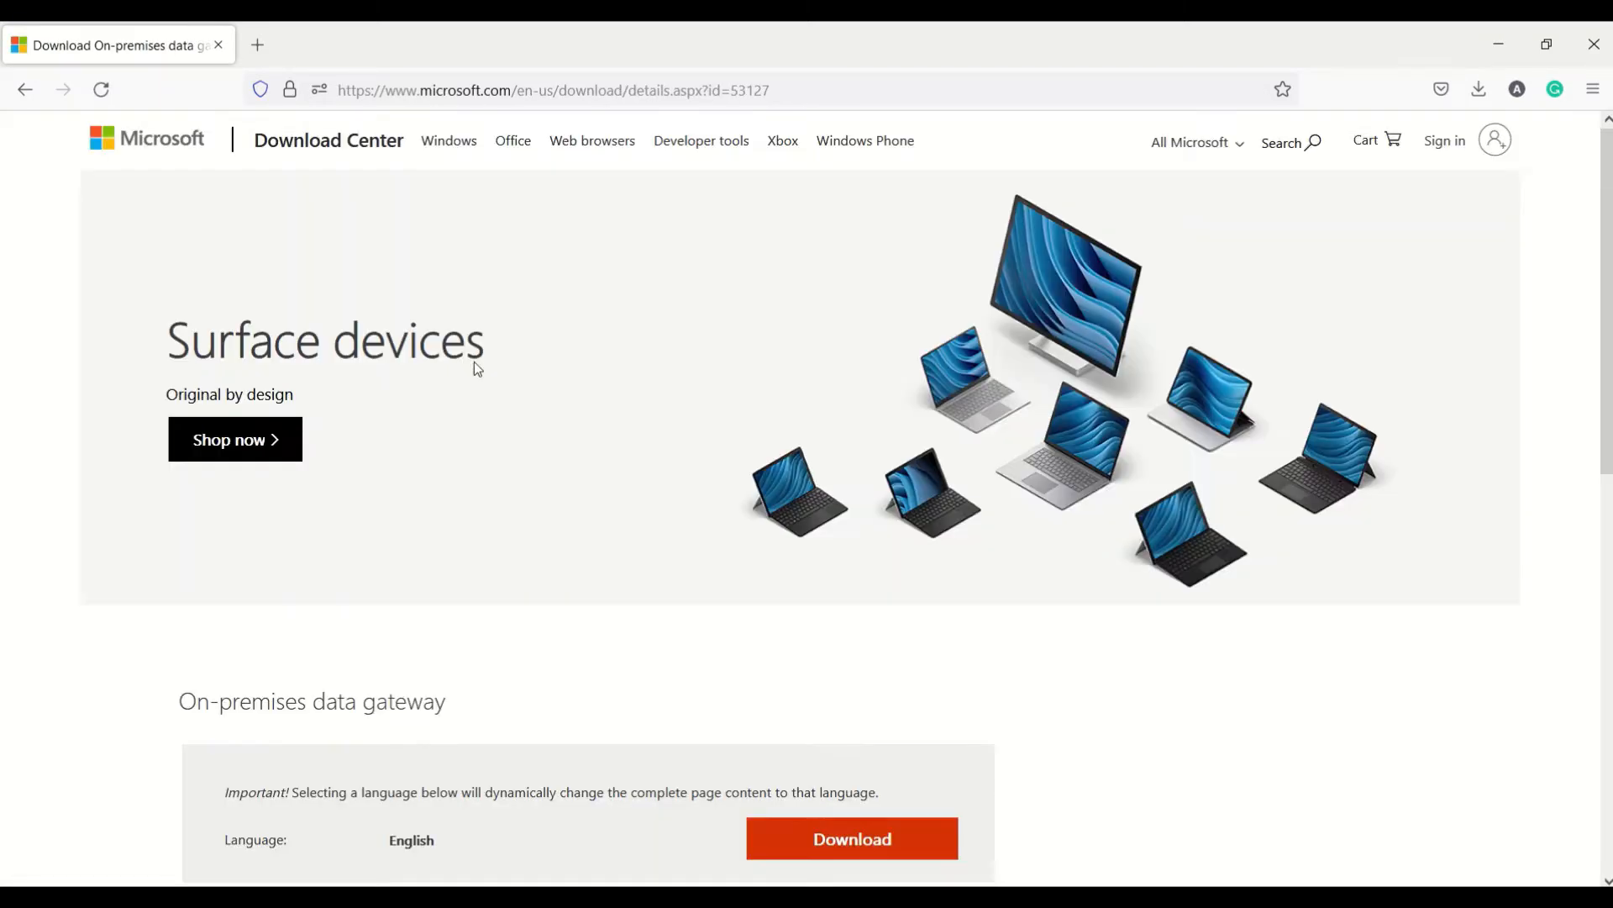
# - Start downloading GatewayInstall.exe from the On-premises data gateway section of Microsoft Download Center
pyautogui.scroll(-3)
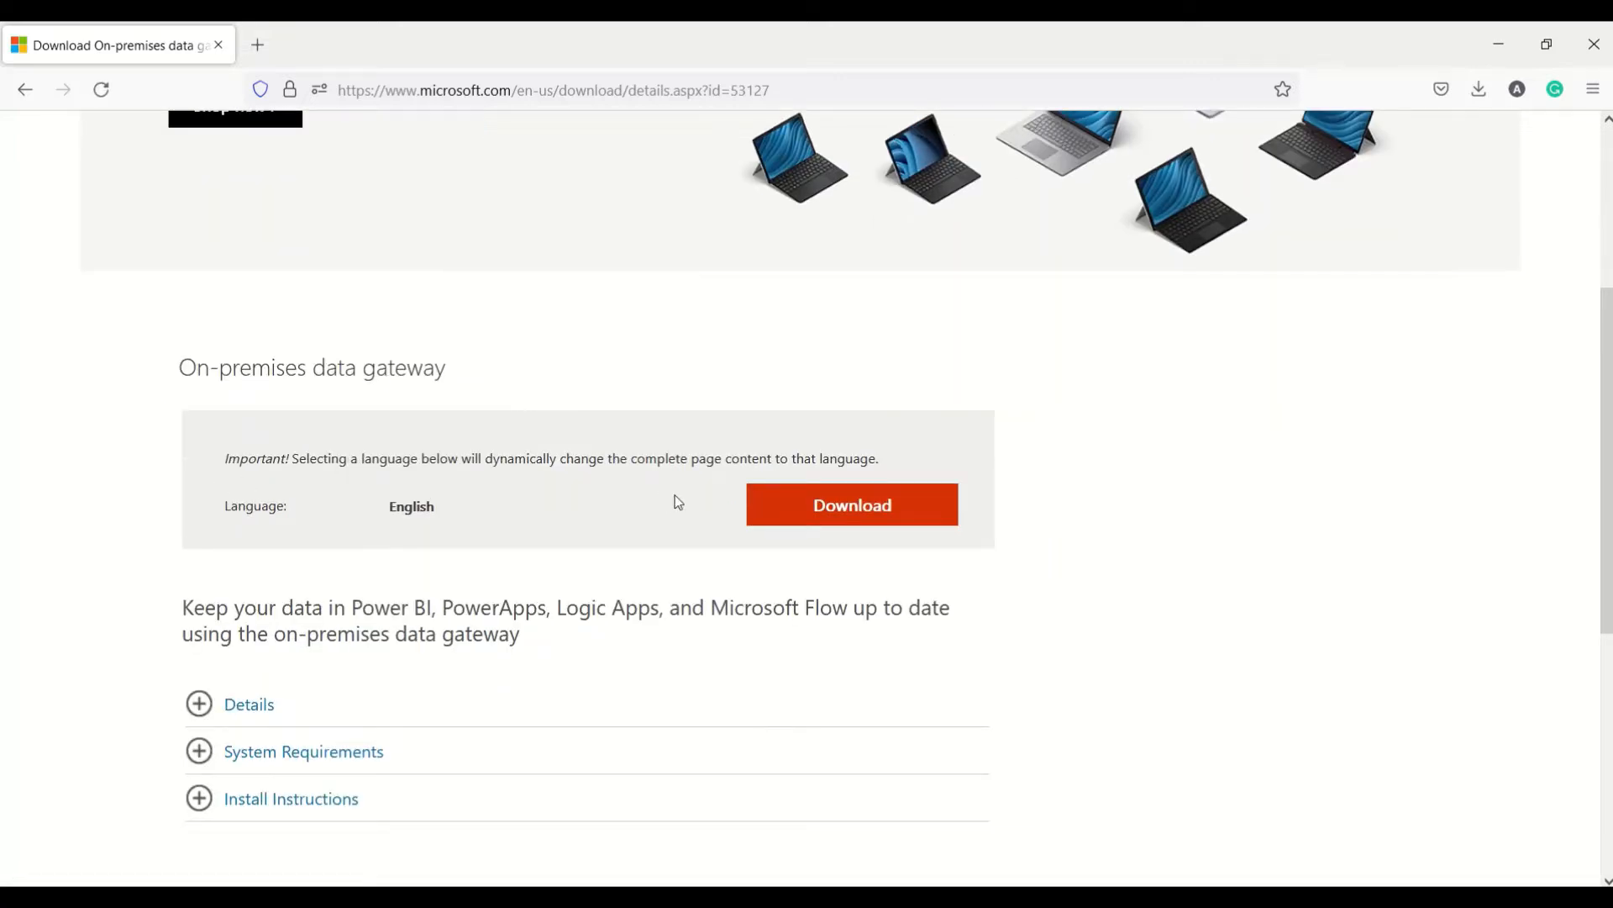
pyautogui.scroll(-3)
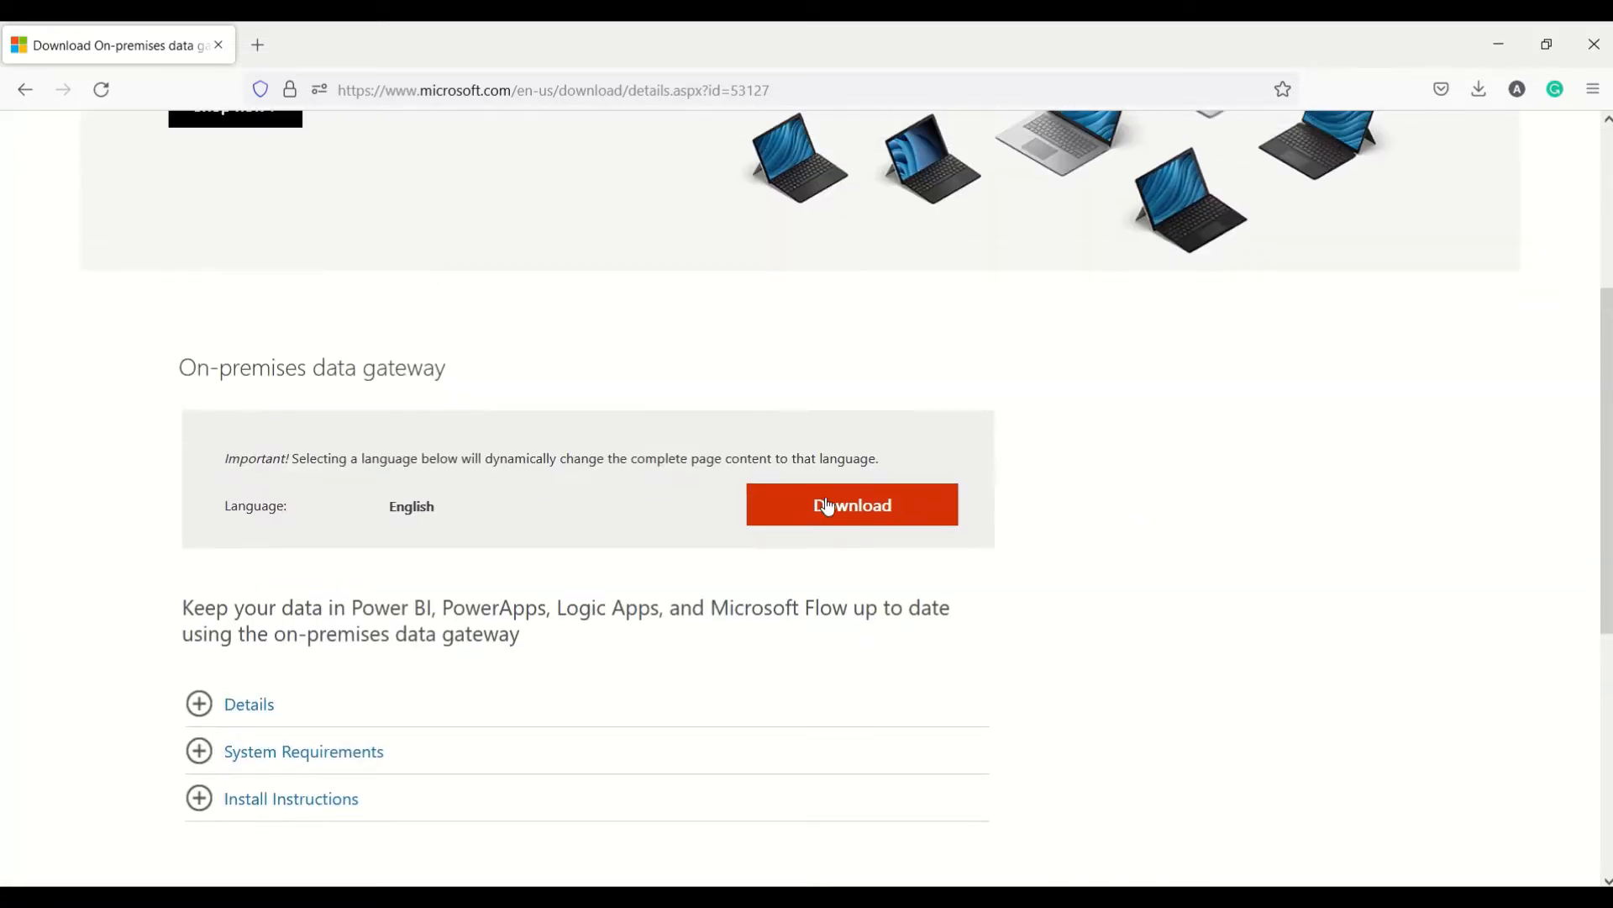
pyautogui.click(850, 504)
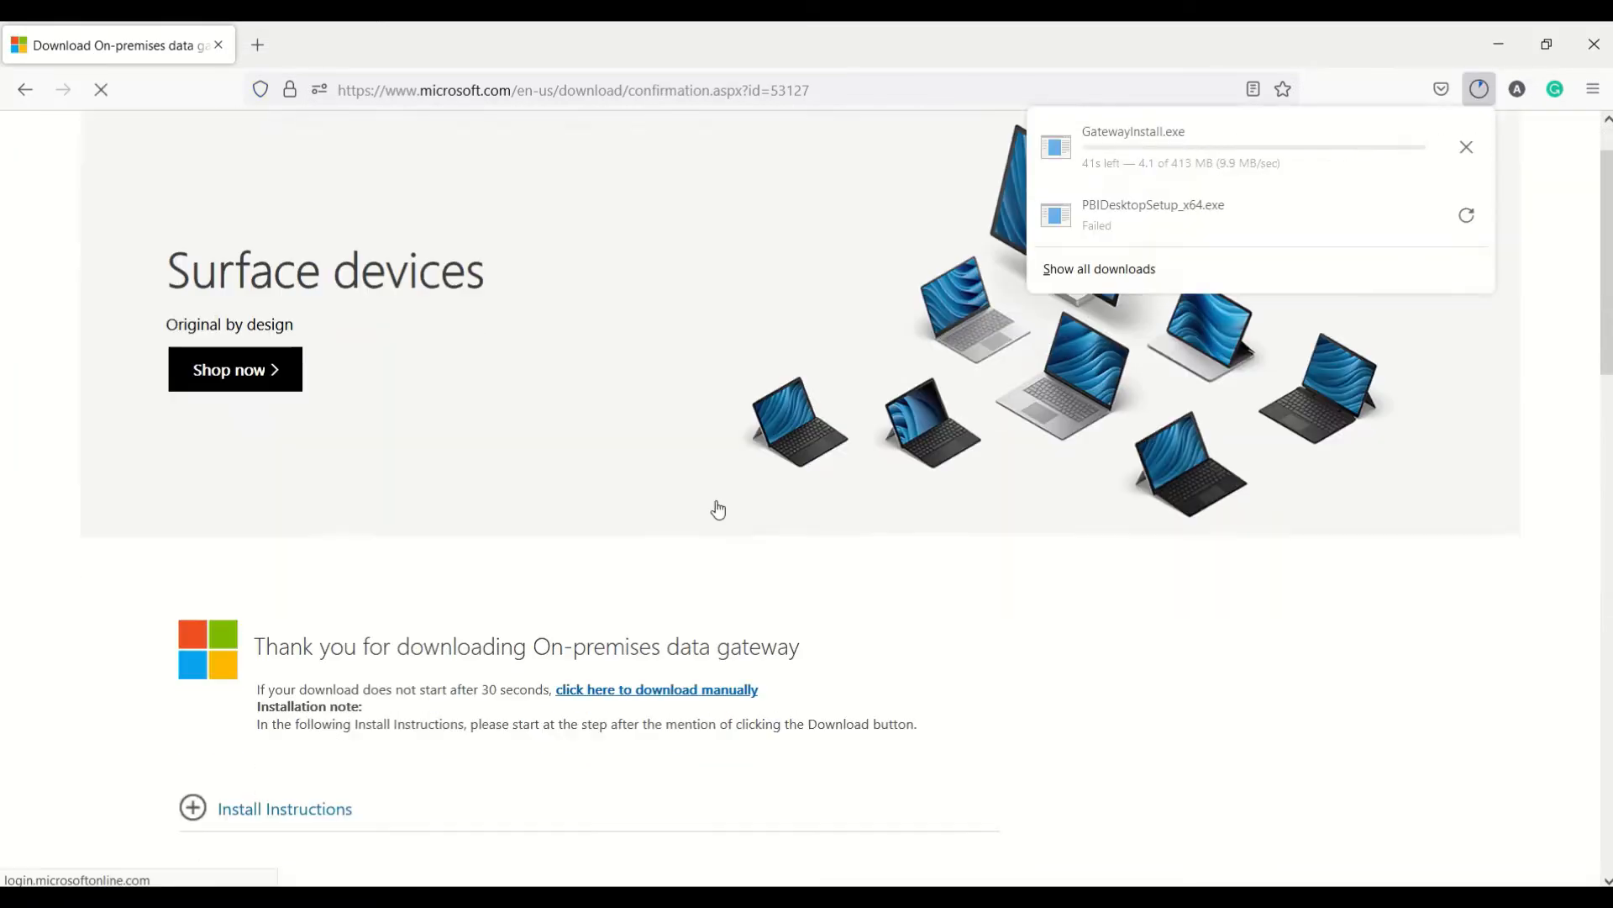
pyautogui.scroll(-3)
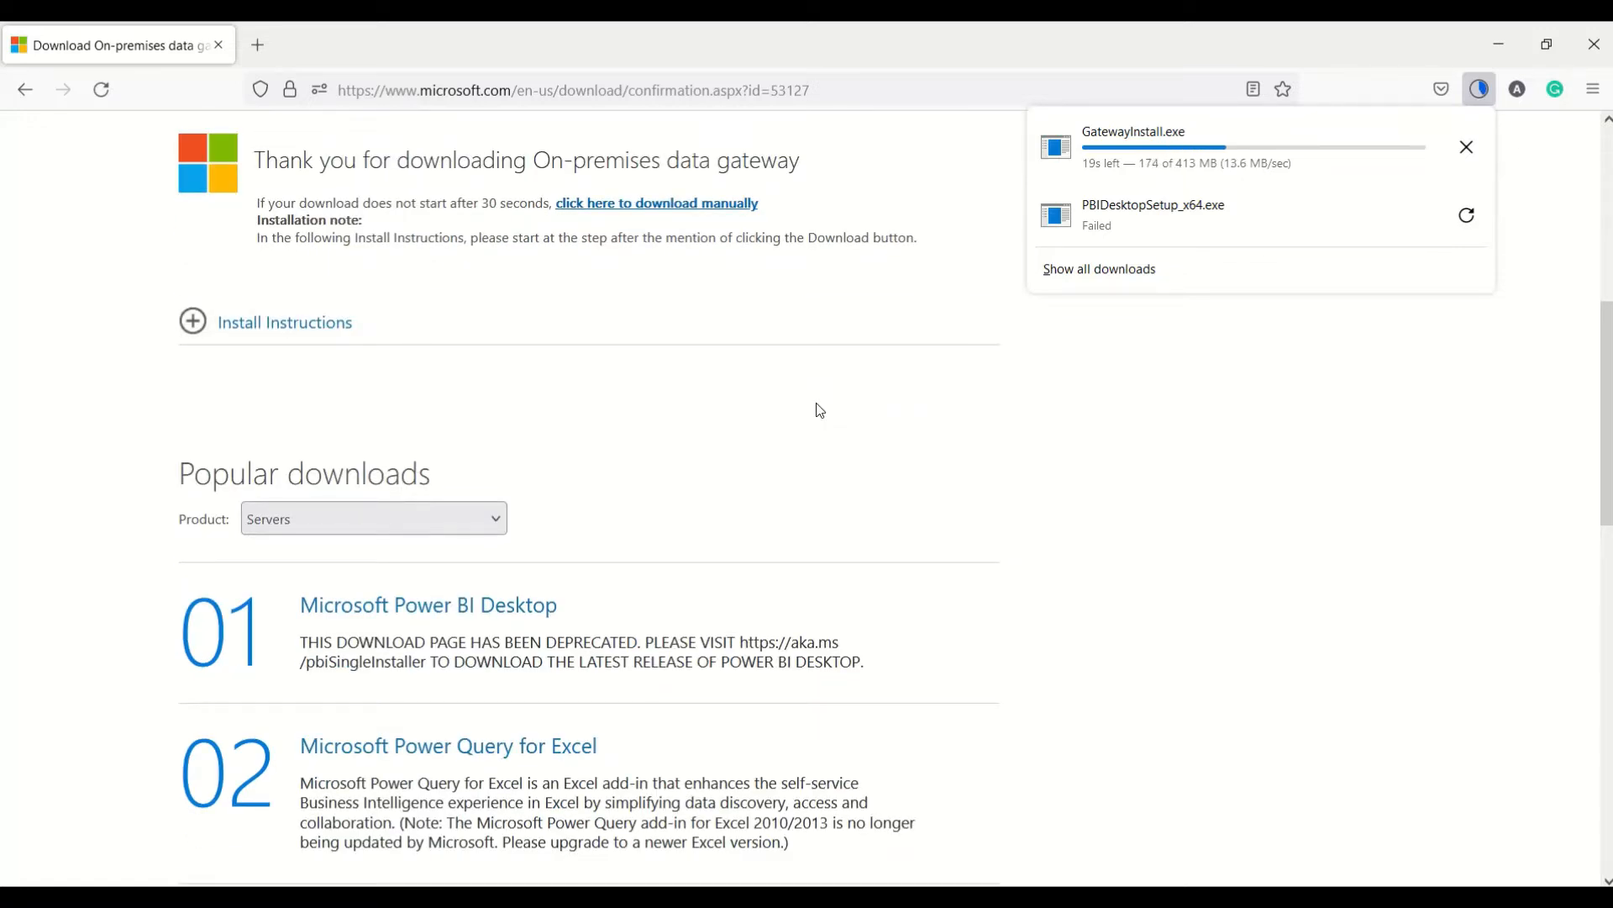
pyautogui.scroll(-3)
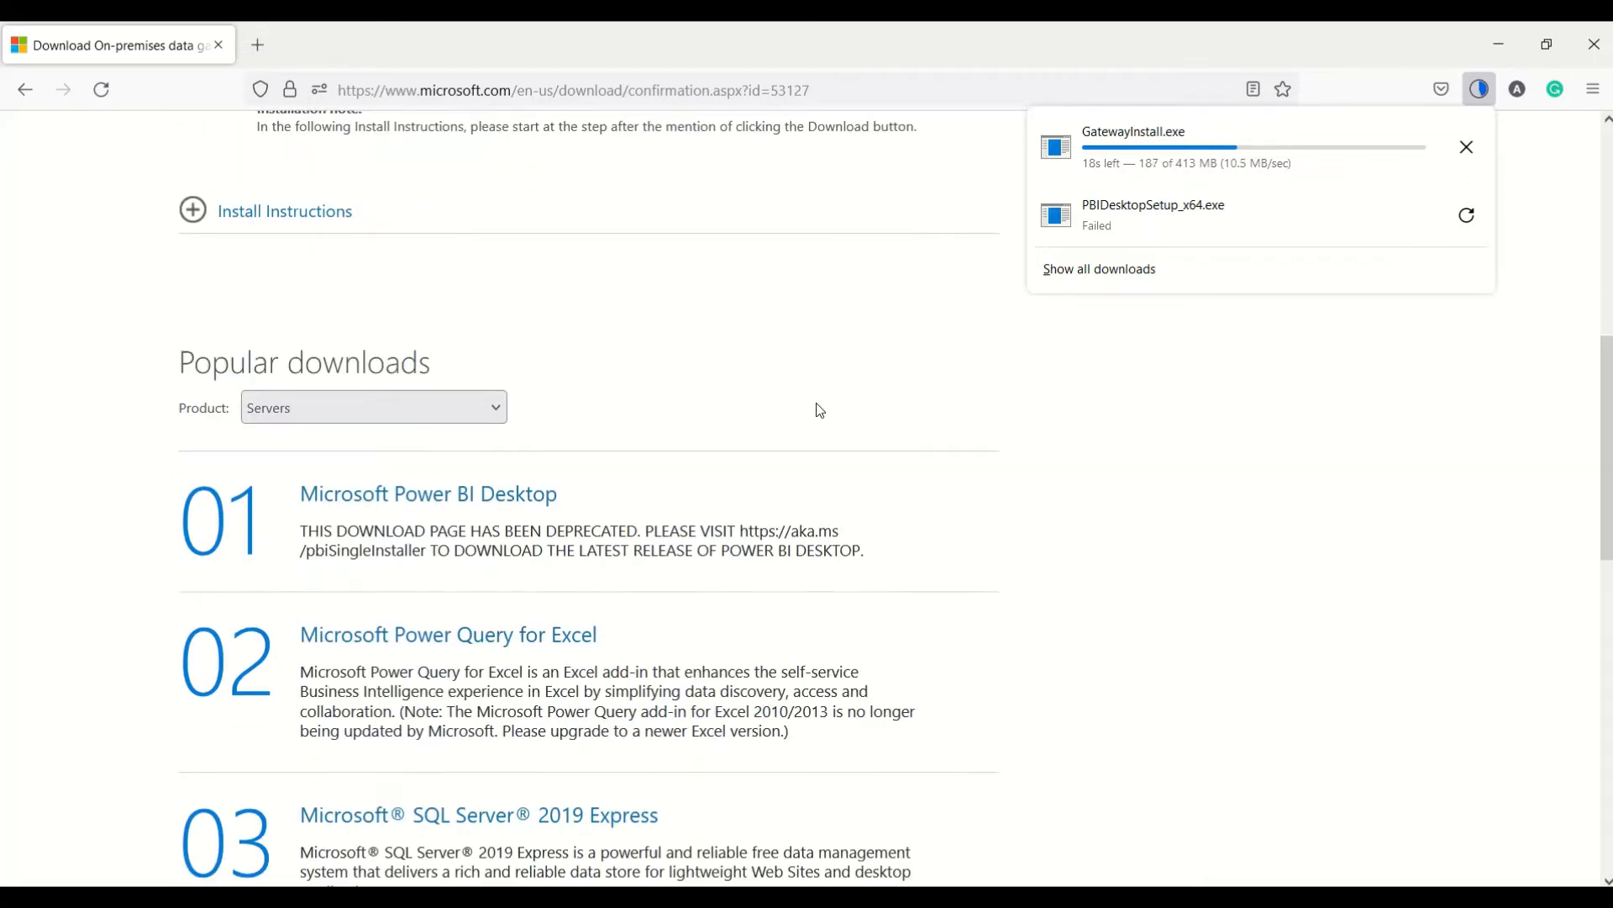
pyautogui.scroll(-3)
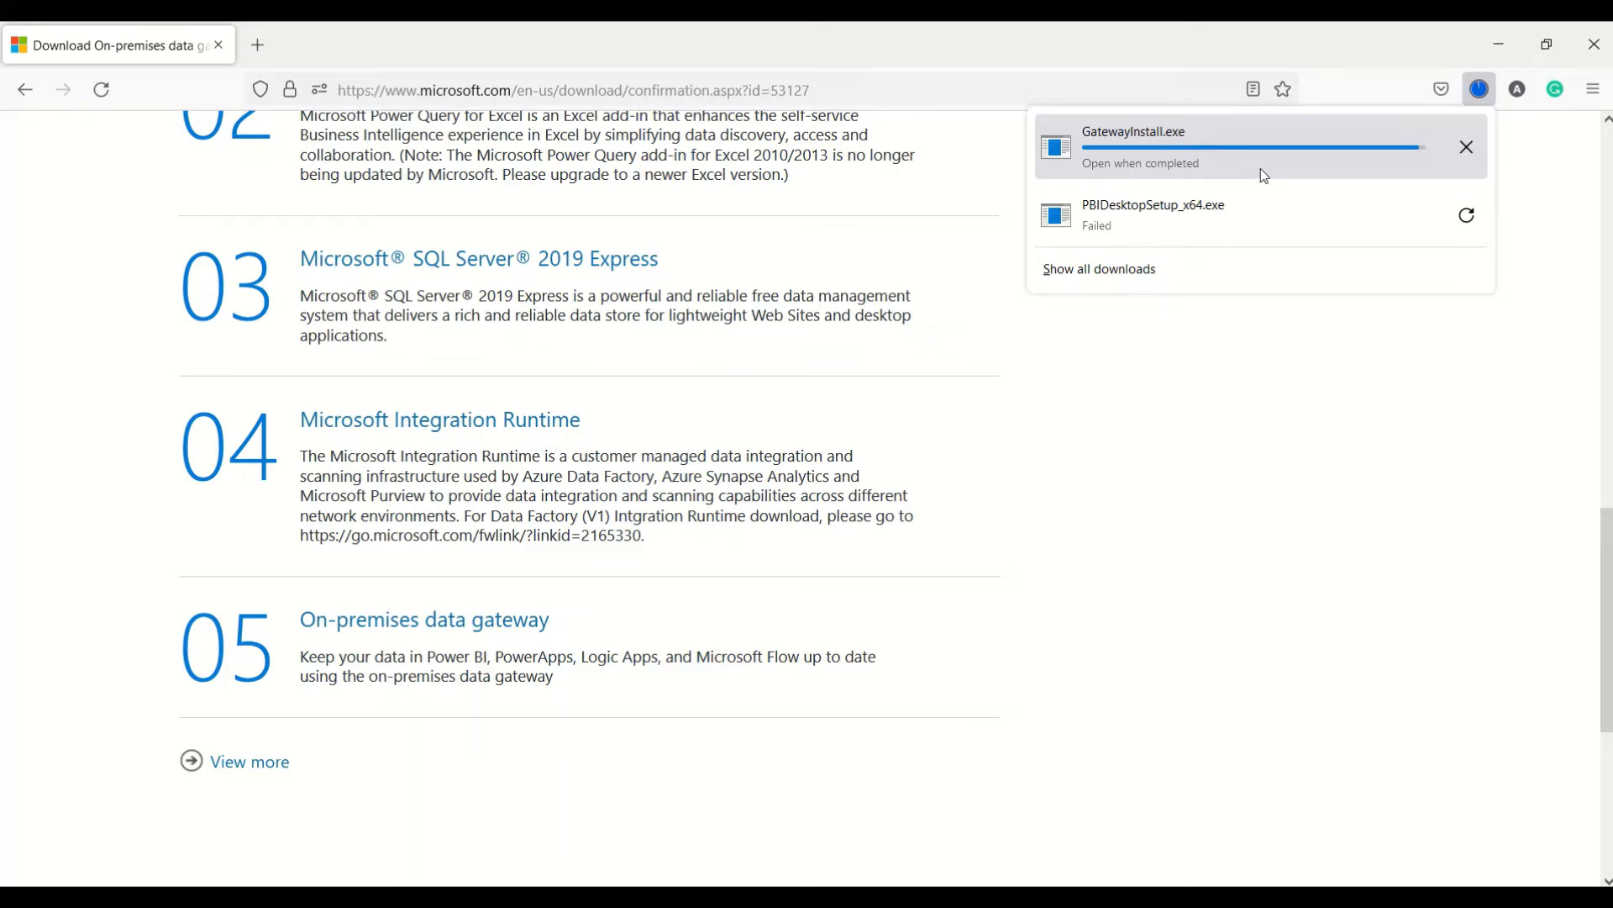
# - Launch GatewayInstall.exe, accept the terms of use and begin installing to the default folder
pyautogui.click(1479, 89)
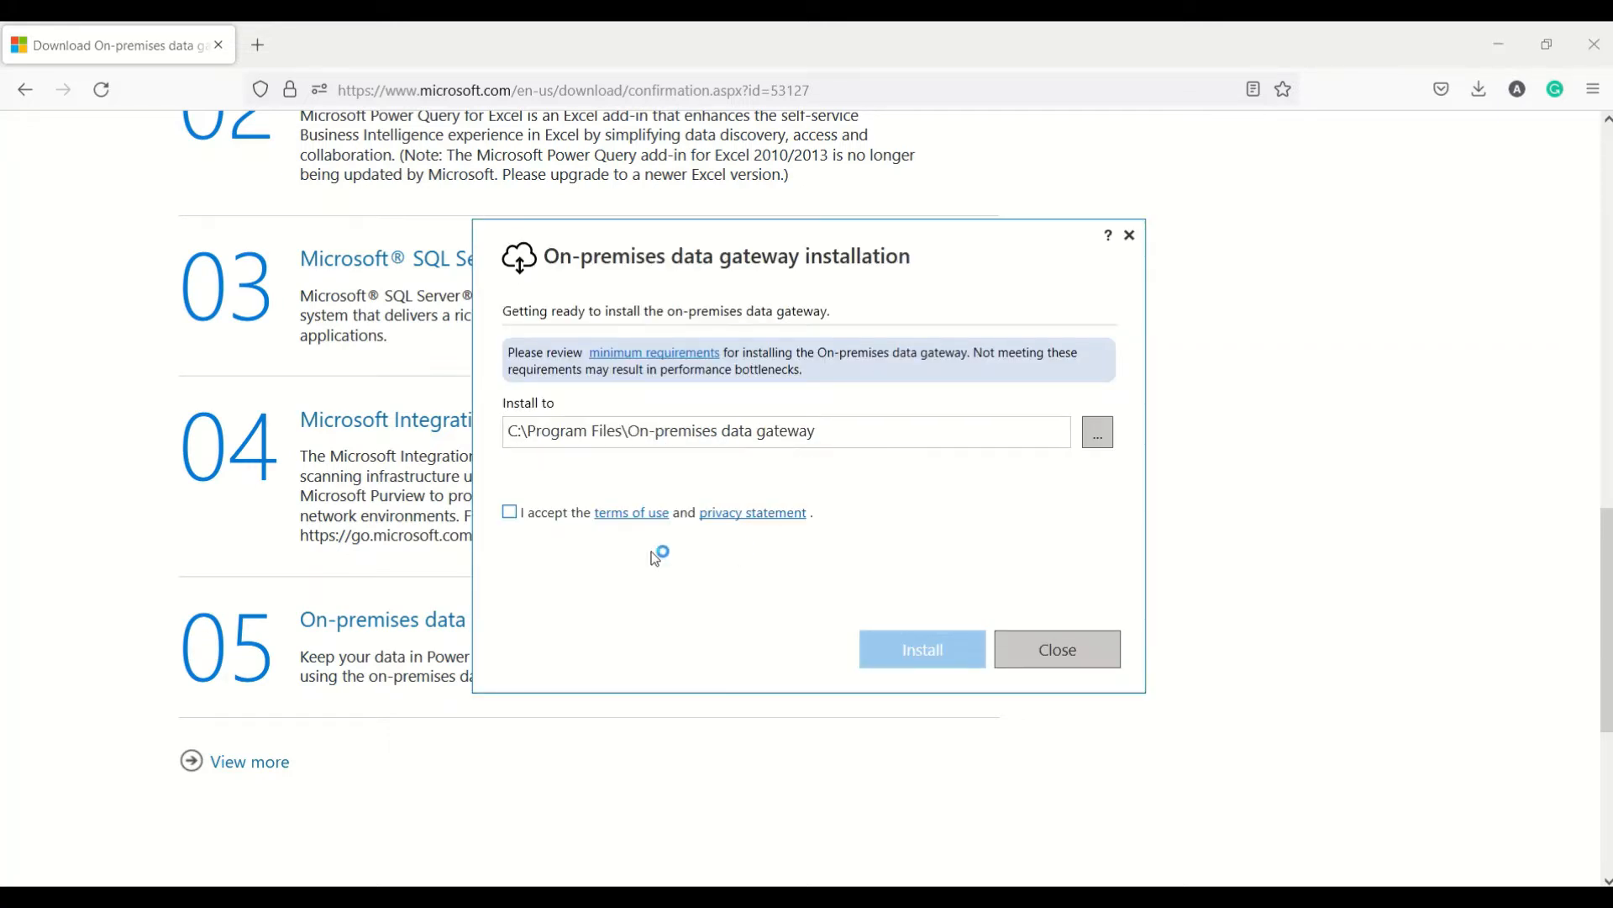
pyautogui.click(508, 512)
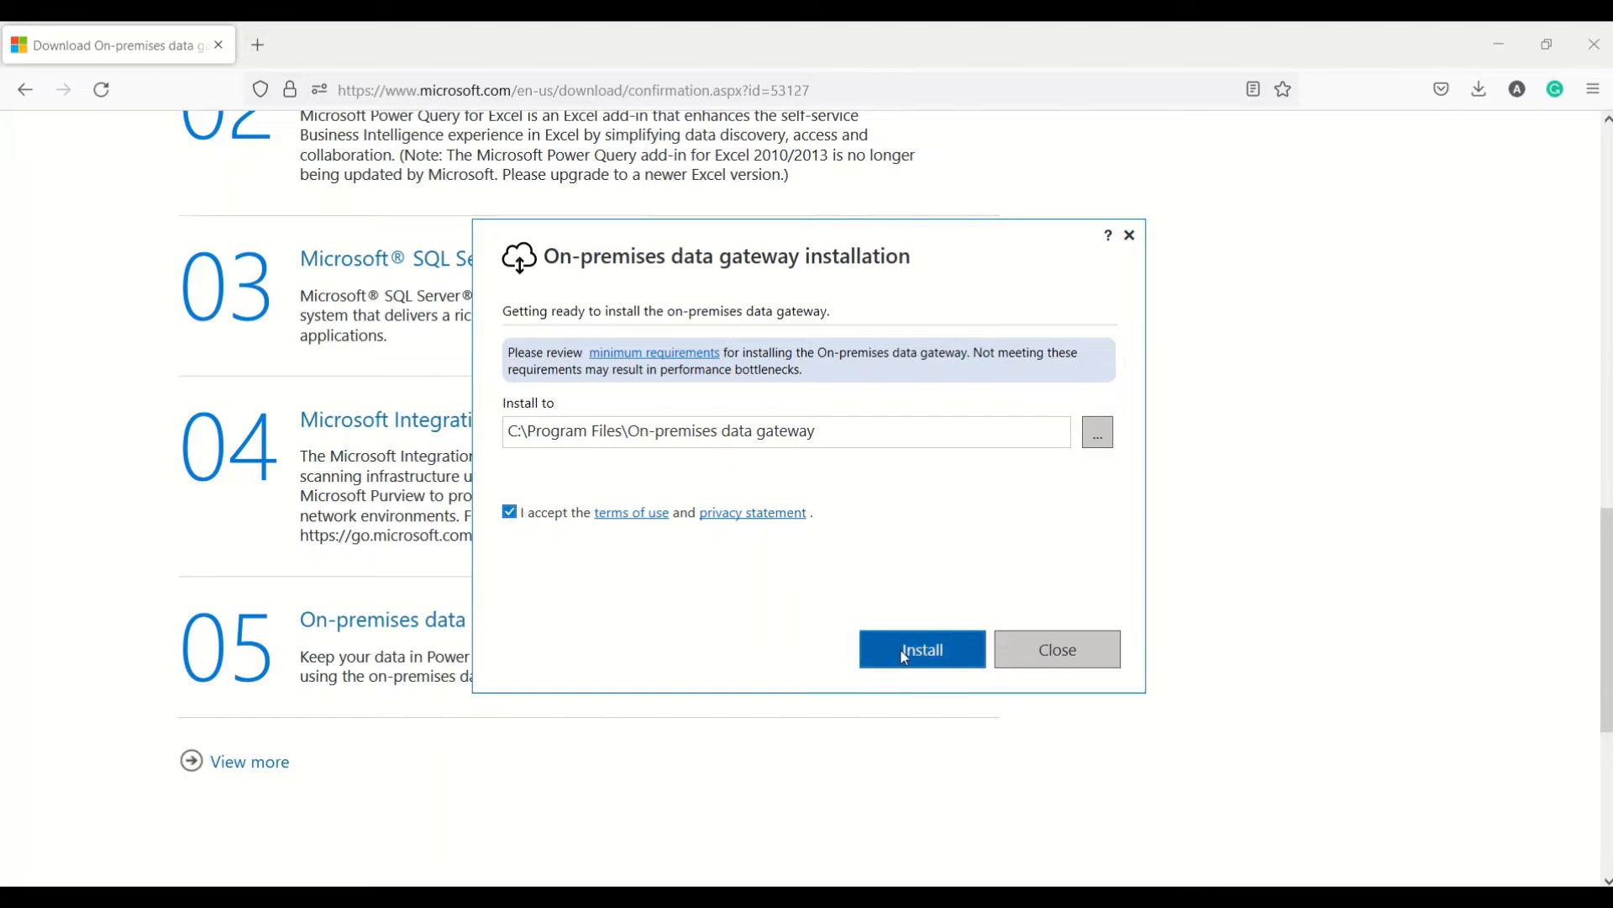
pyautogui.click(921, 649)
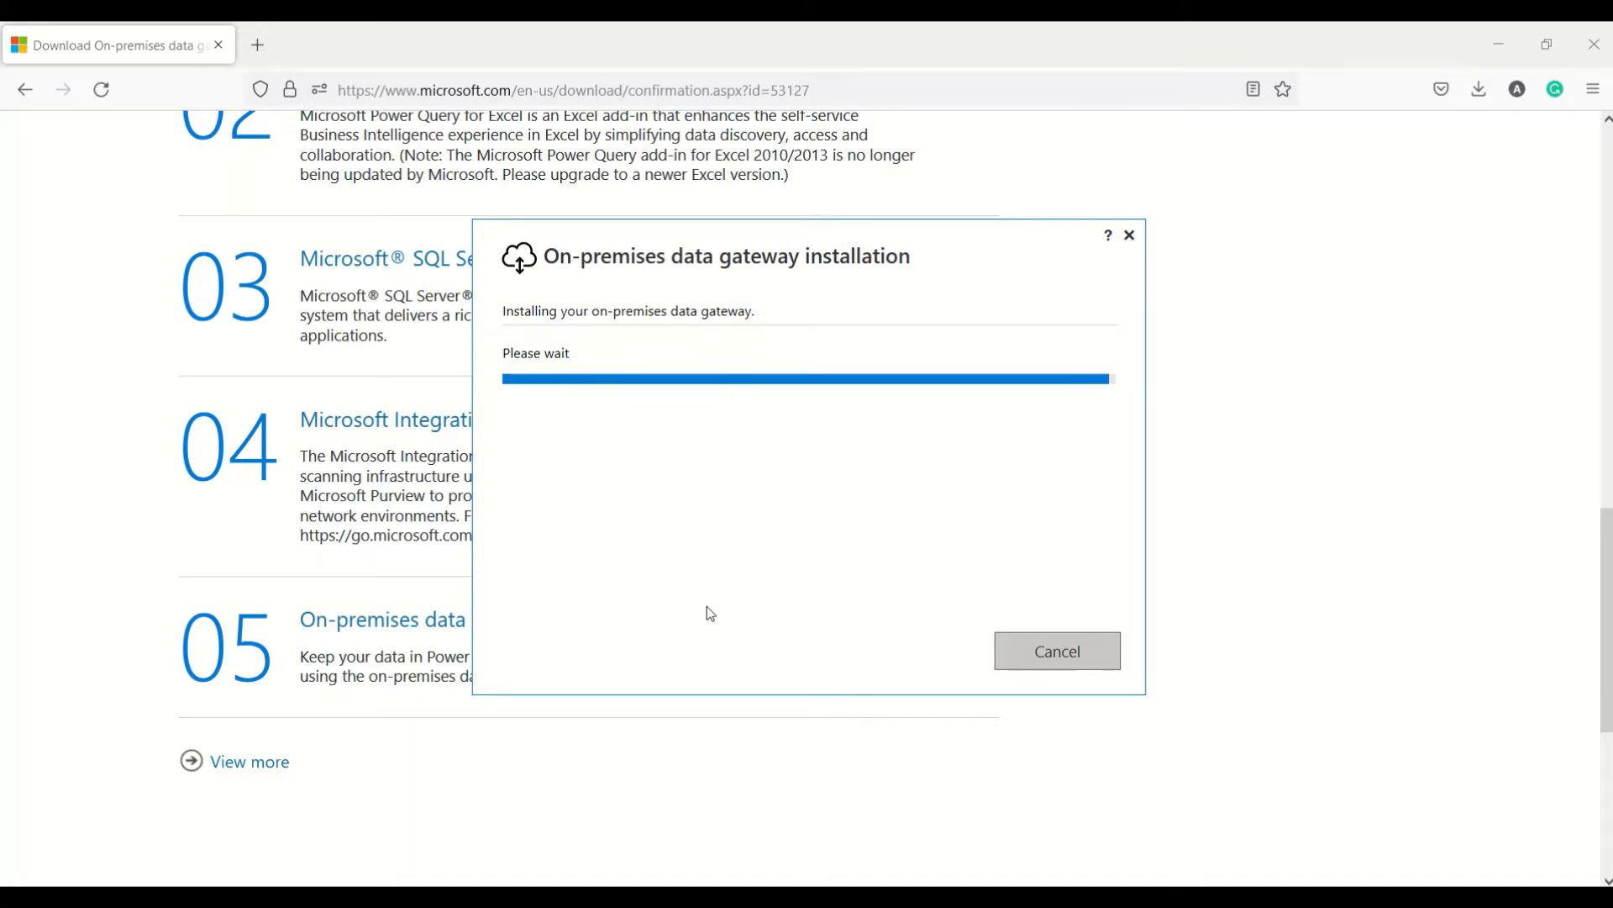
pyautogui.moveTo(715, 591)
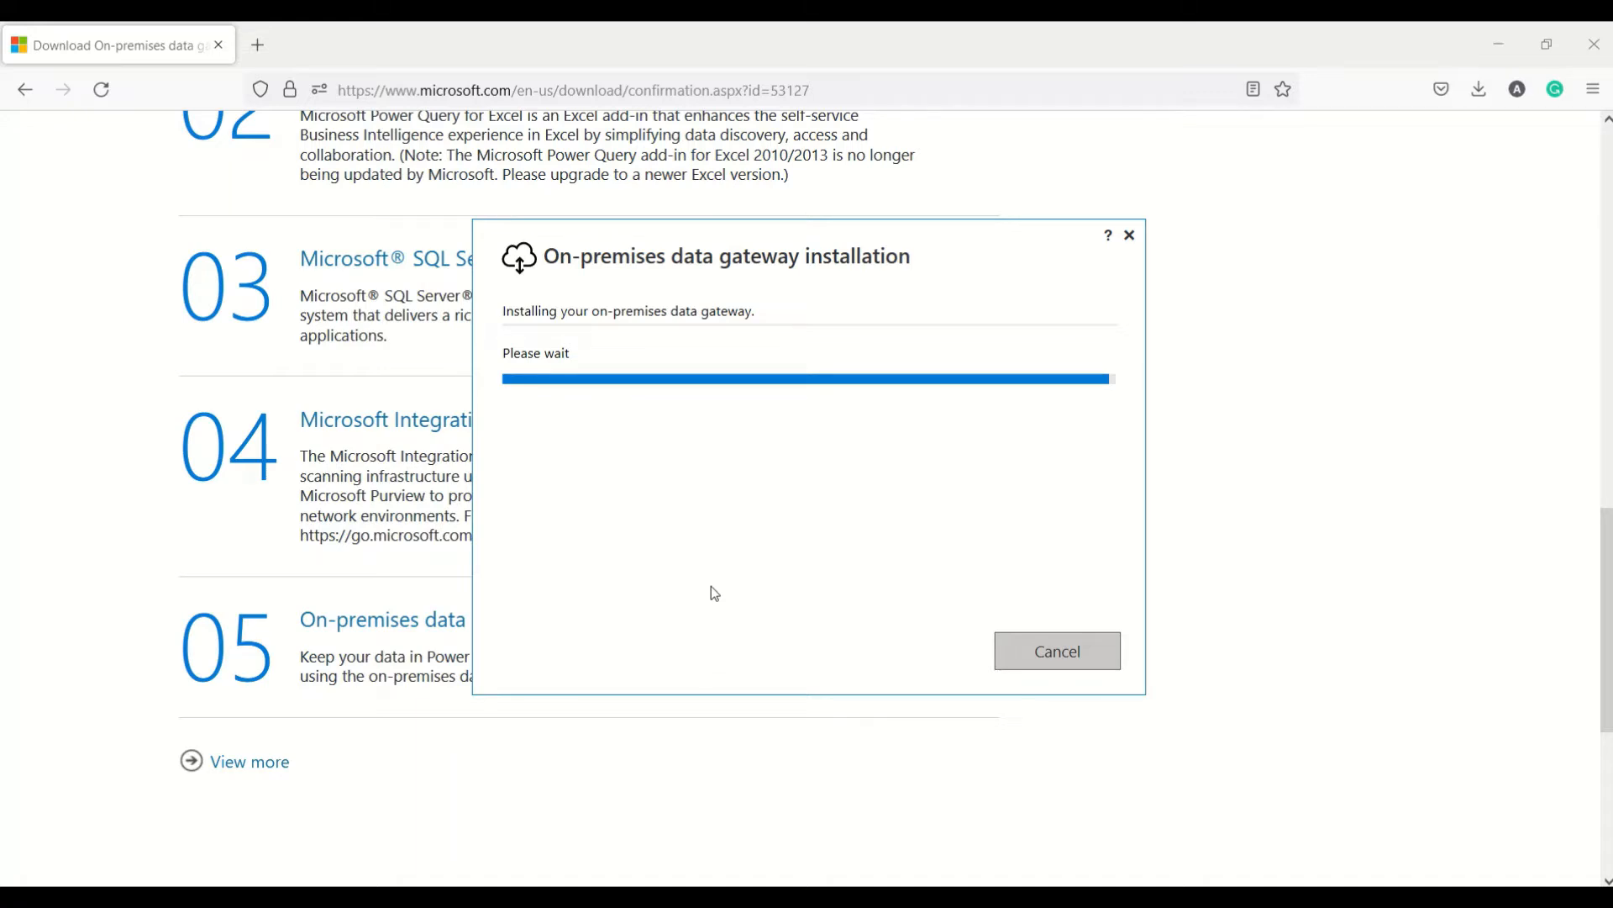
pyautogui.moveTo(728, 539)
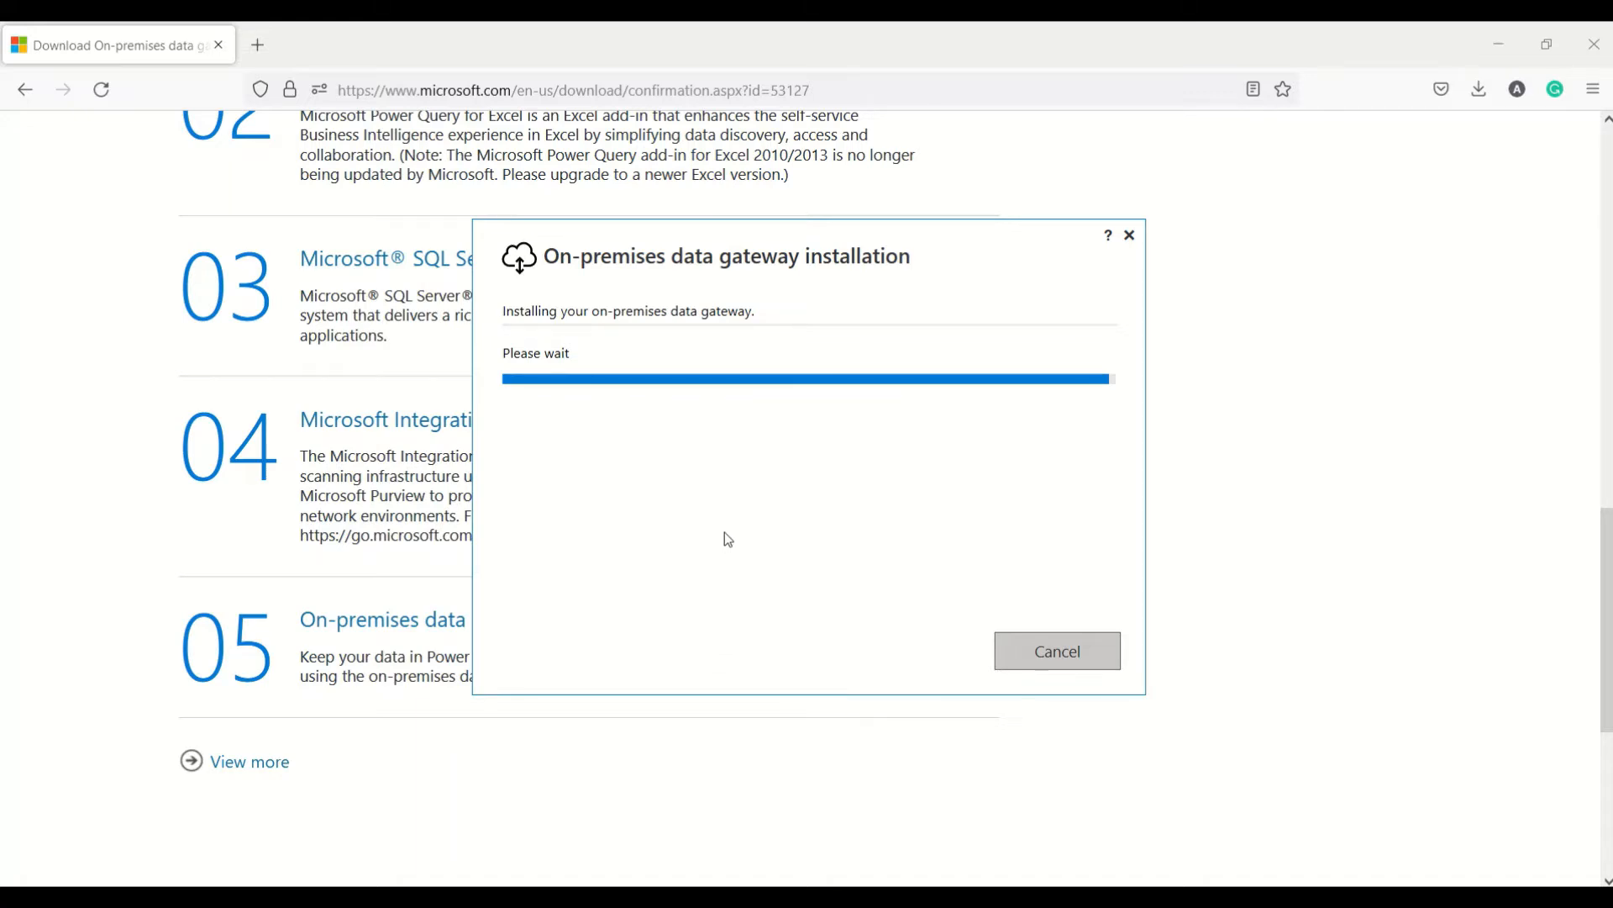
pyautogui.moveTo(733, 519)
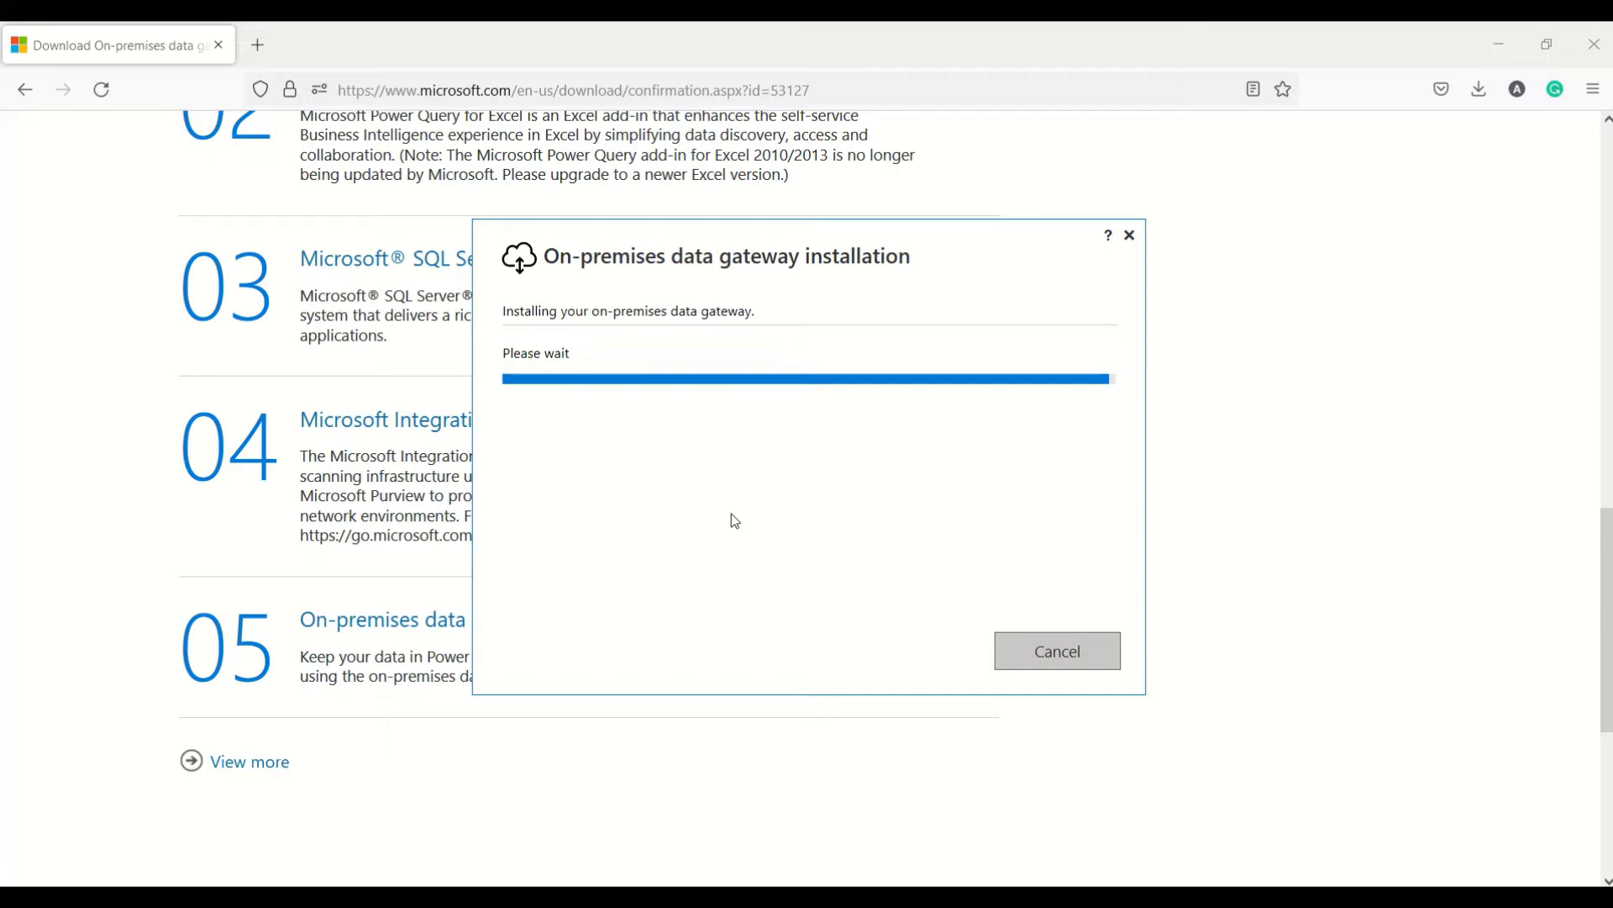
pyautogui.moveTo(736, 503)
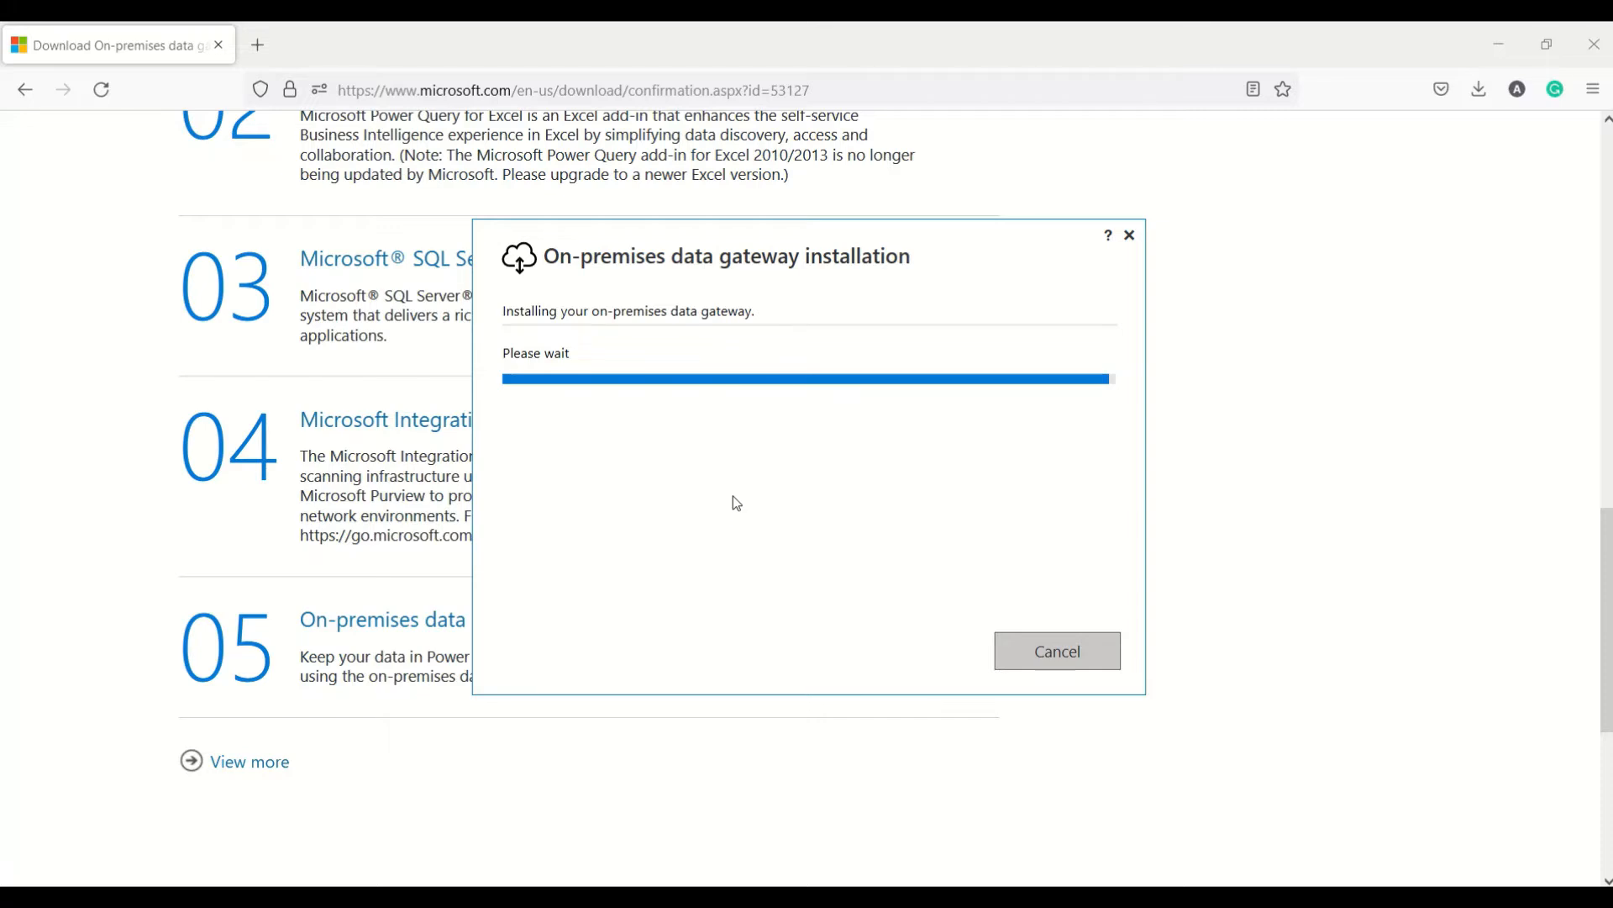
pyautogui.moveTo(743, 484)
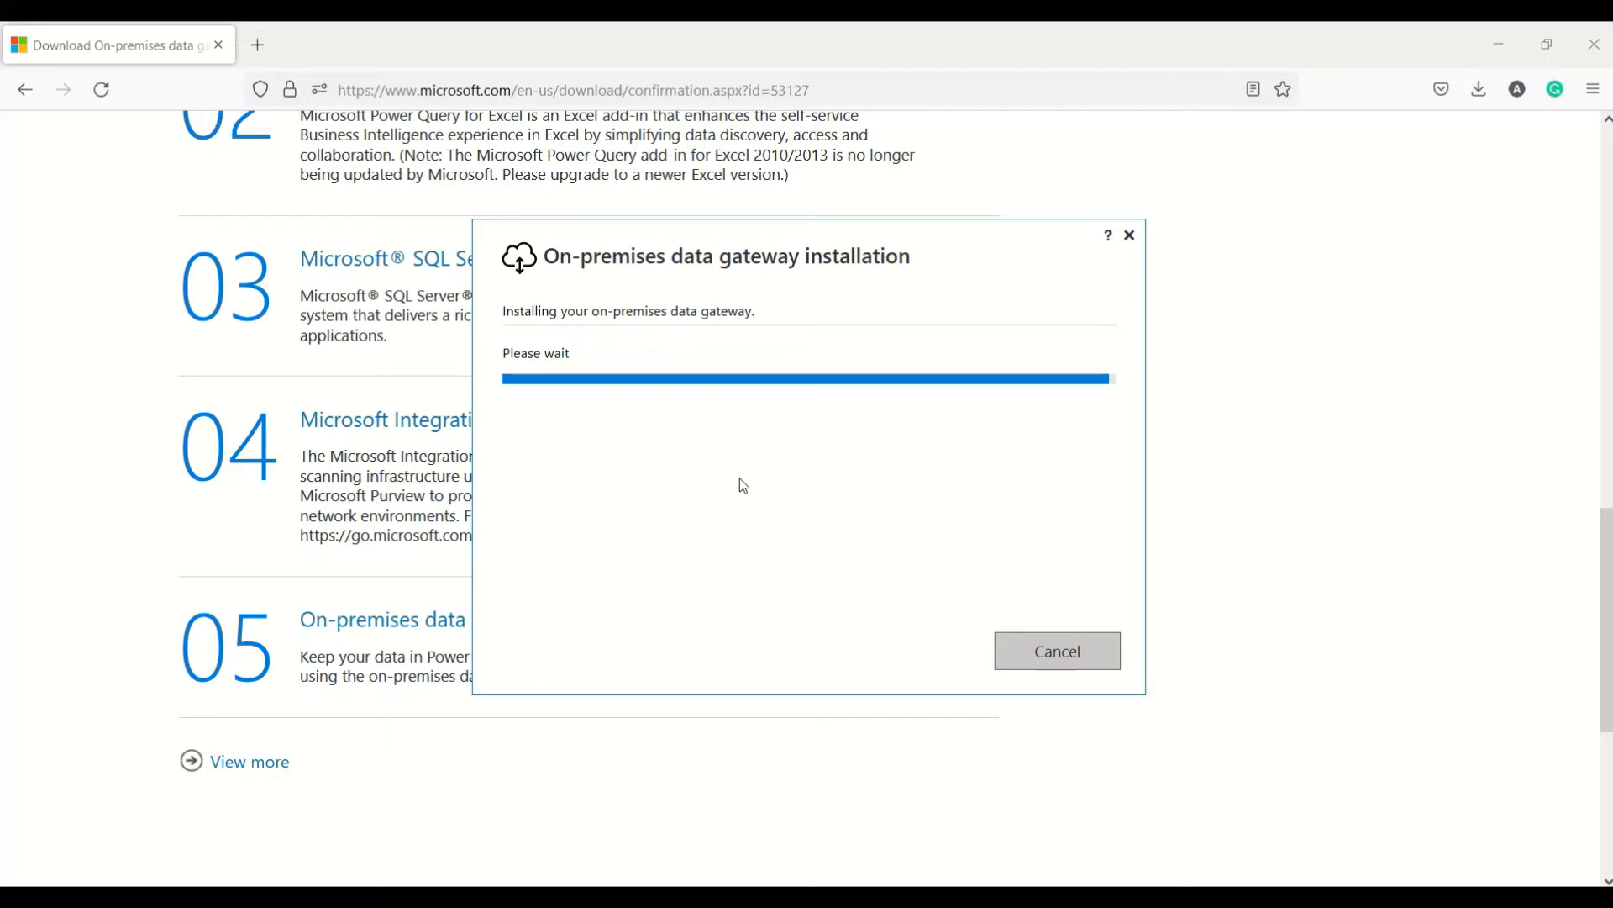
pyautogui.moveTo(791, 437)
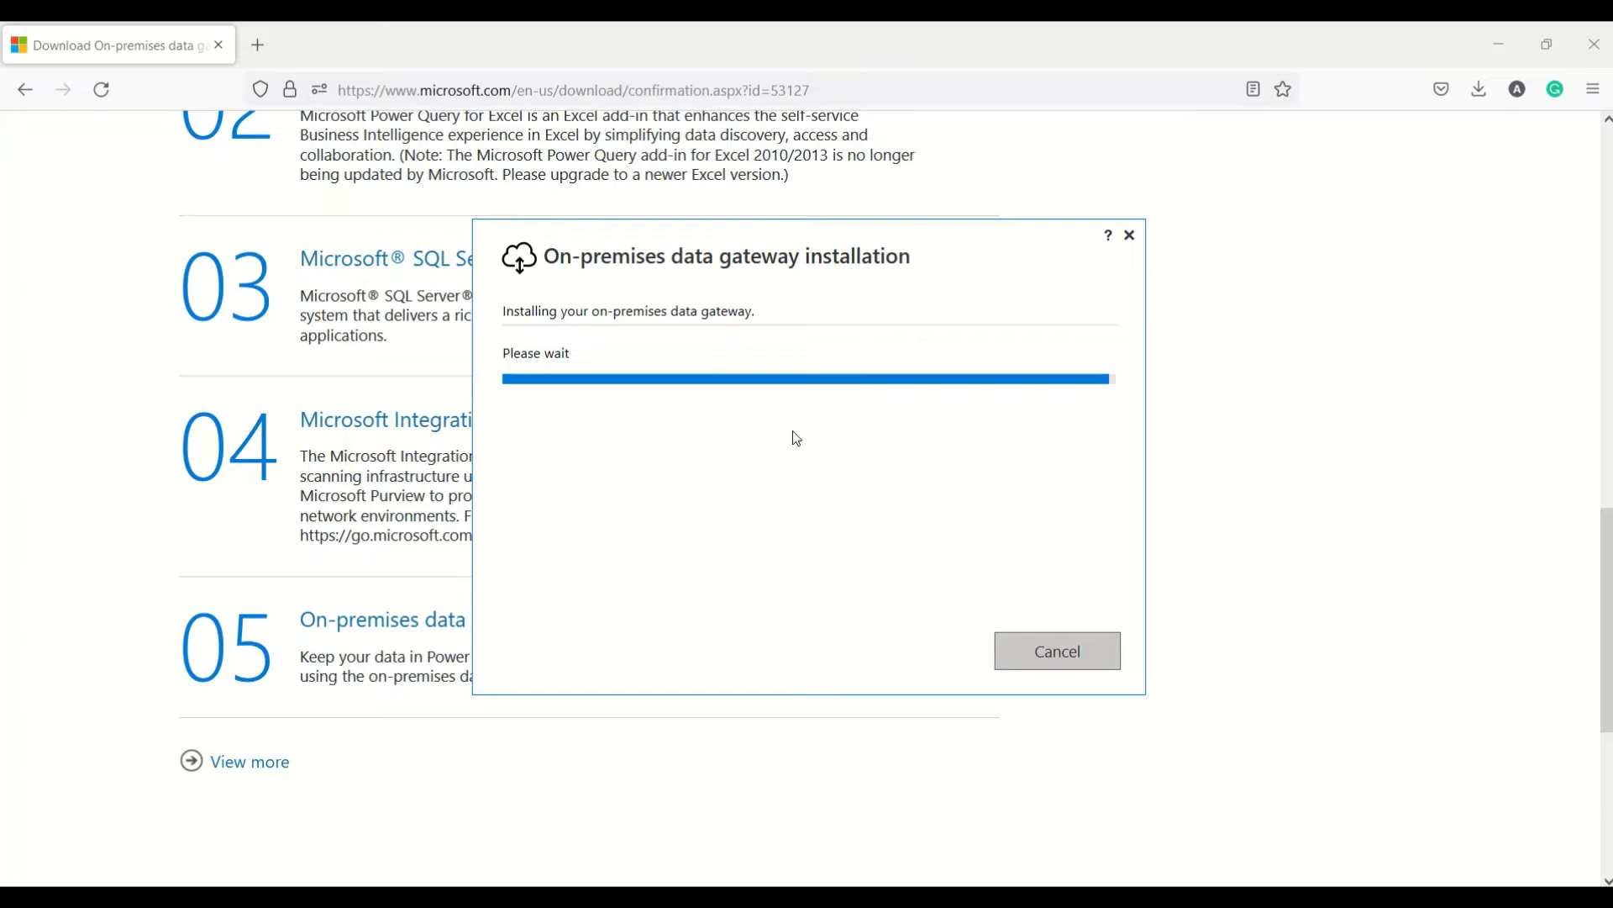
pyautogui.moveTo(809, 457)
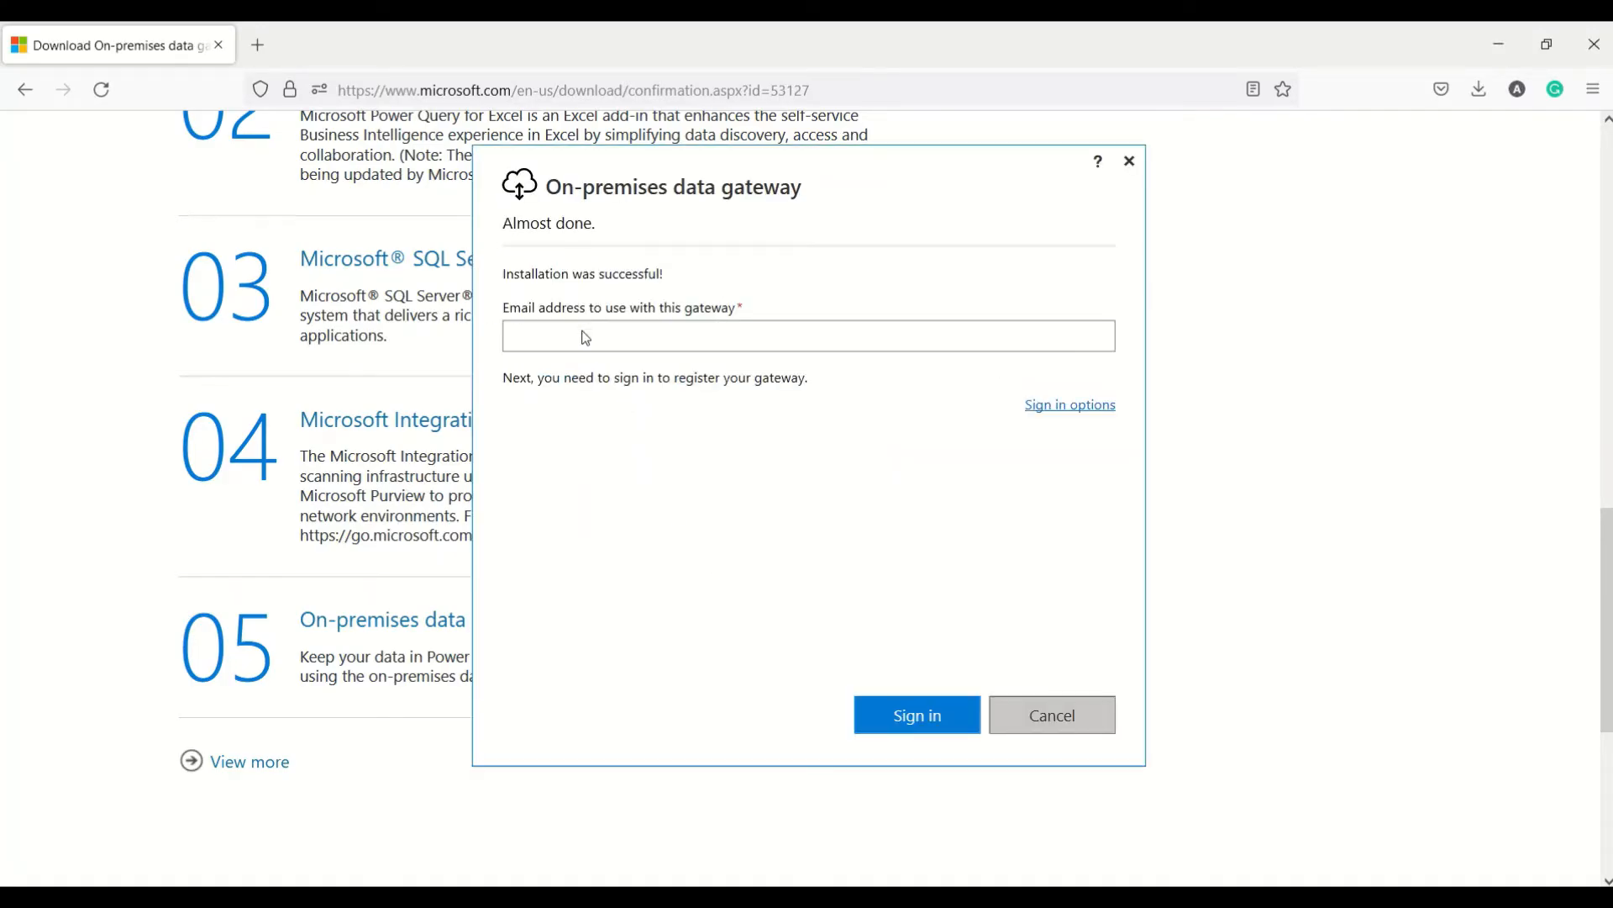
# - Sign in with the account email and choose to register a new gateway on this computer
pyautogui.click(808, 336)
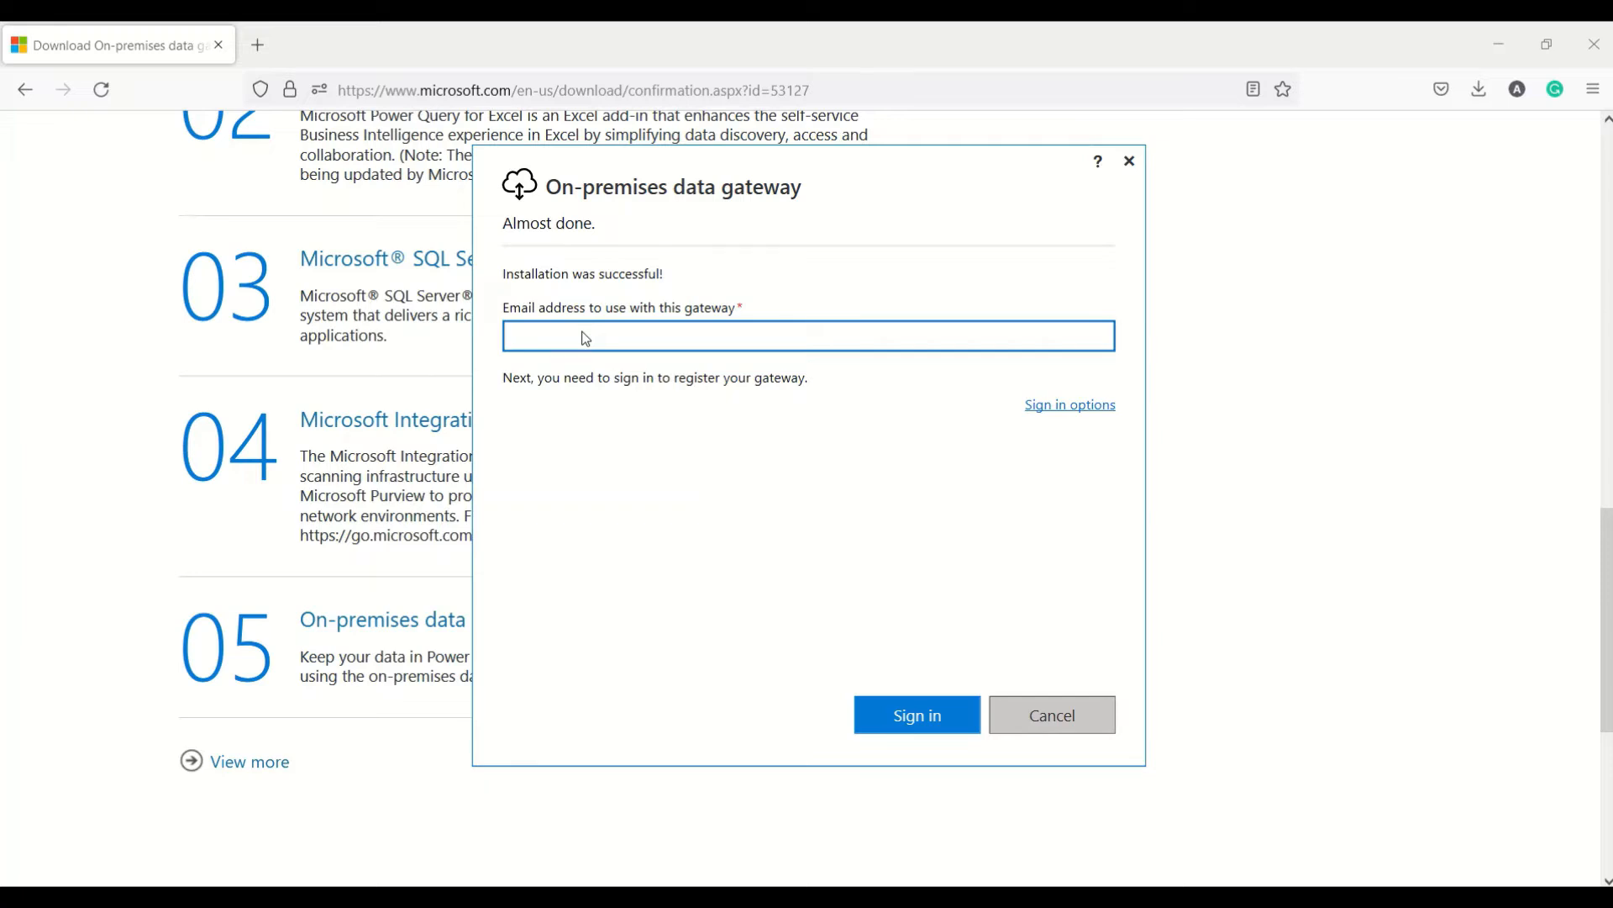
pyautogui.click(809, 336)
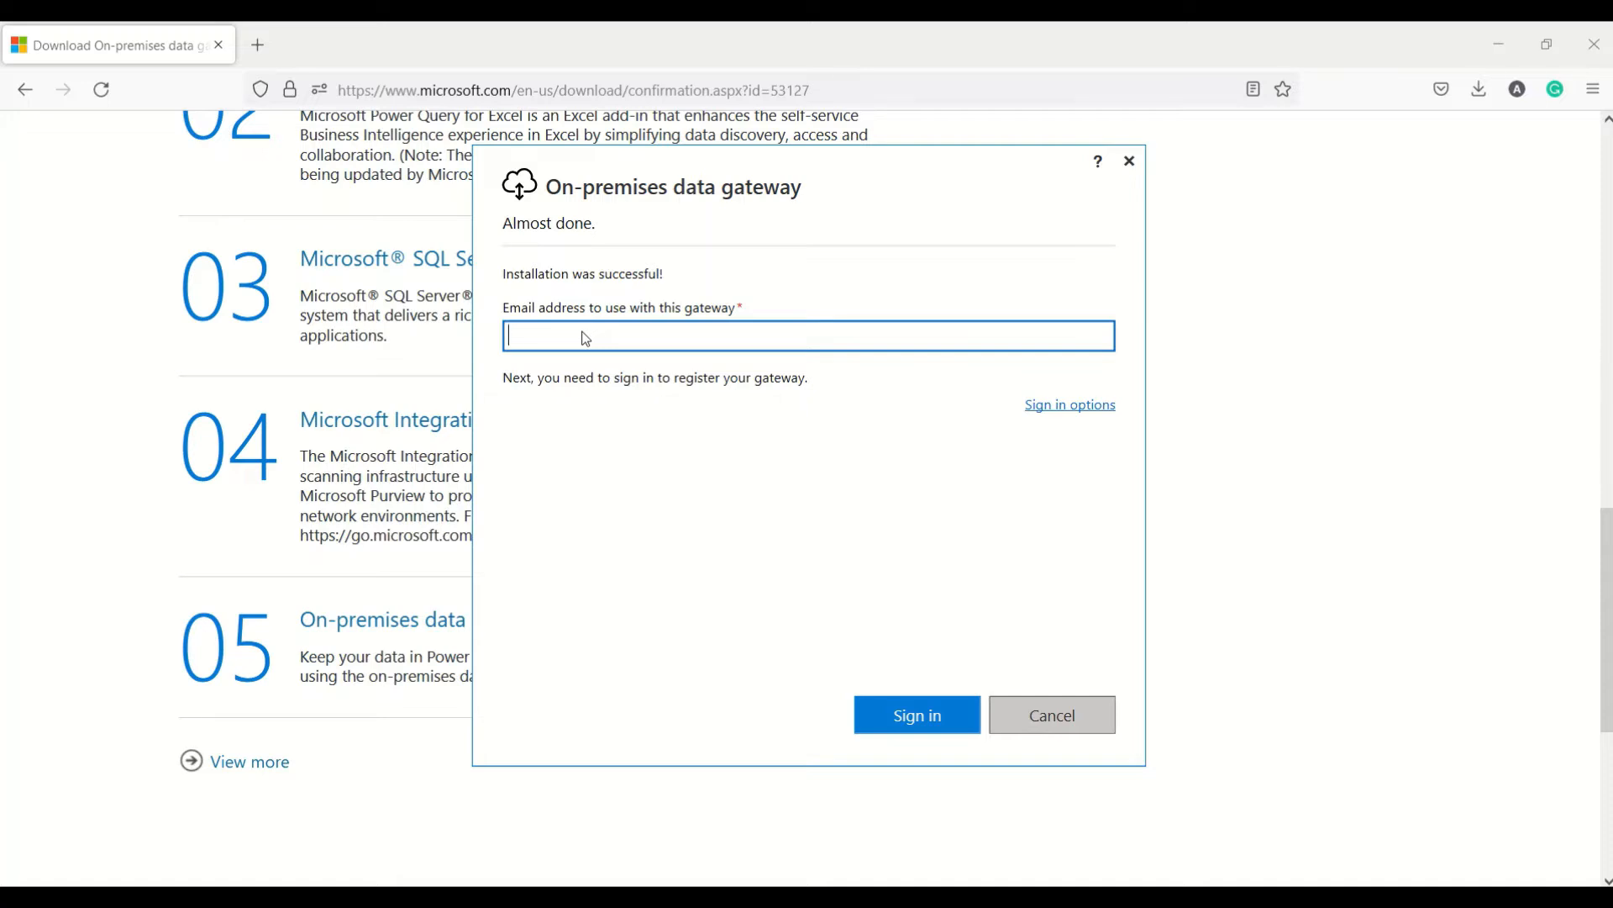
pyautogui.click(915, 714)
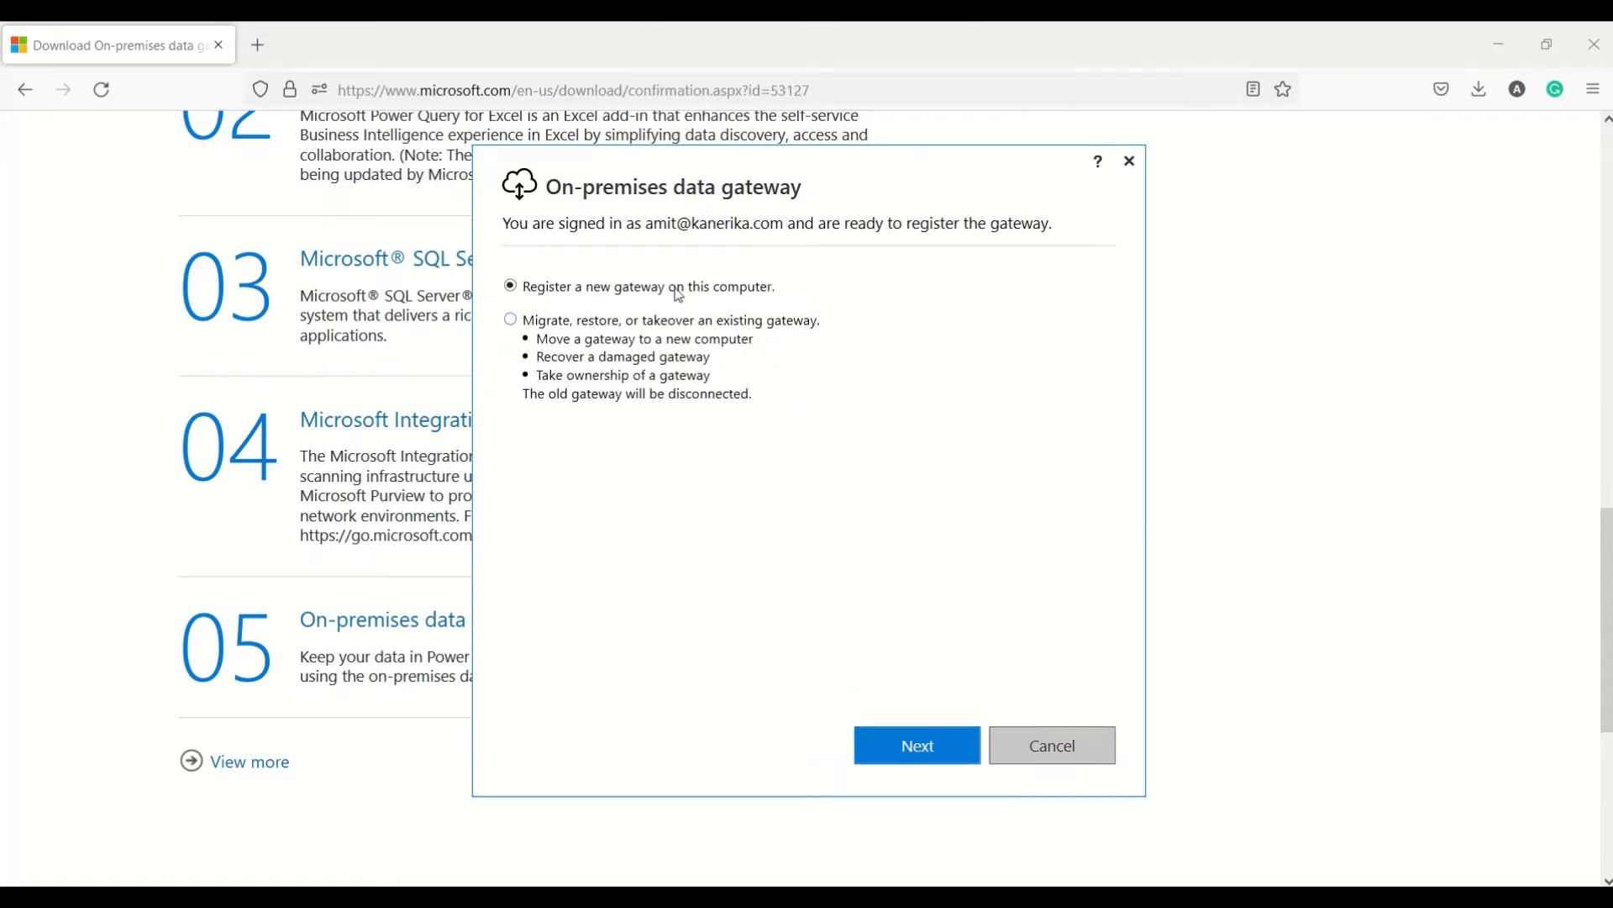
pyautogui.moveTo(891, 670)
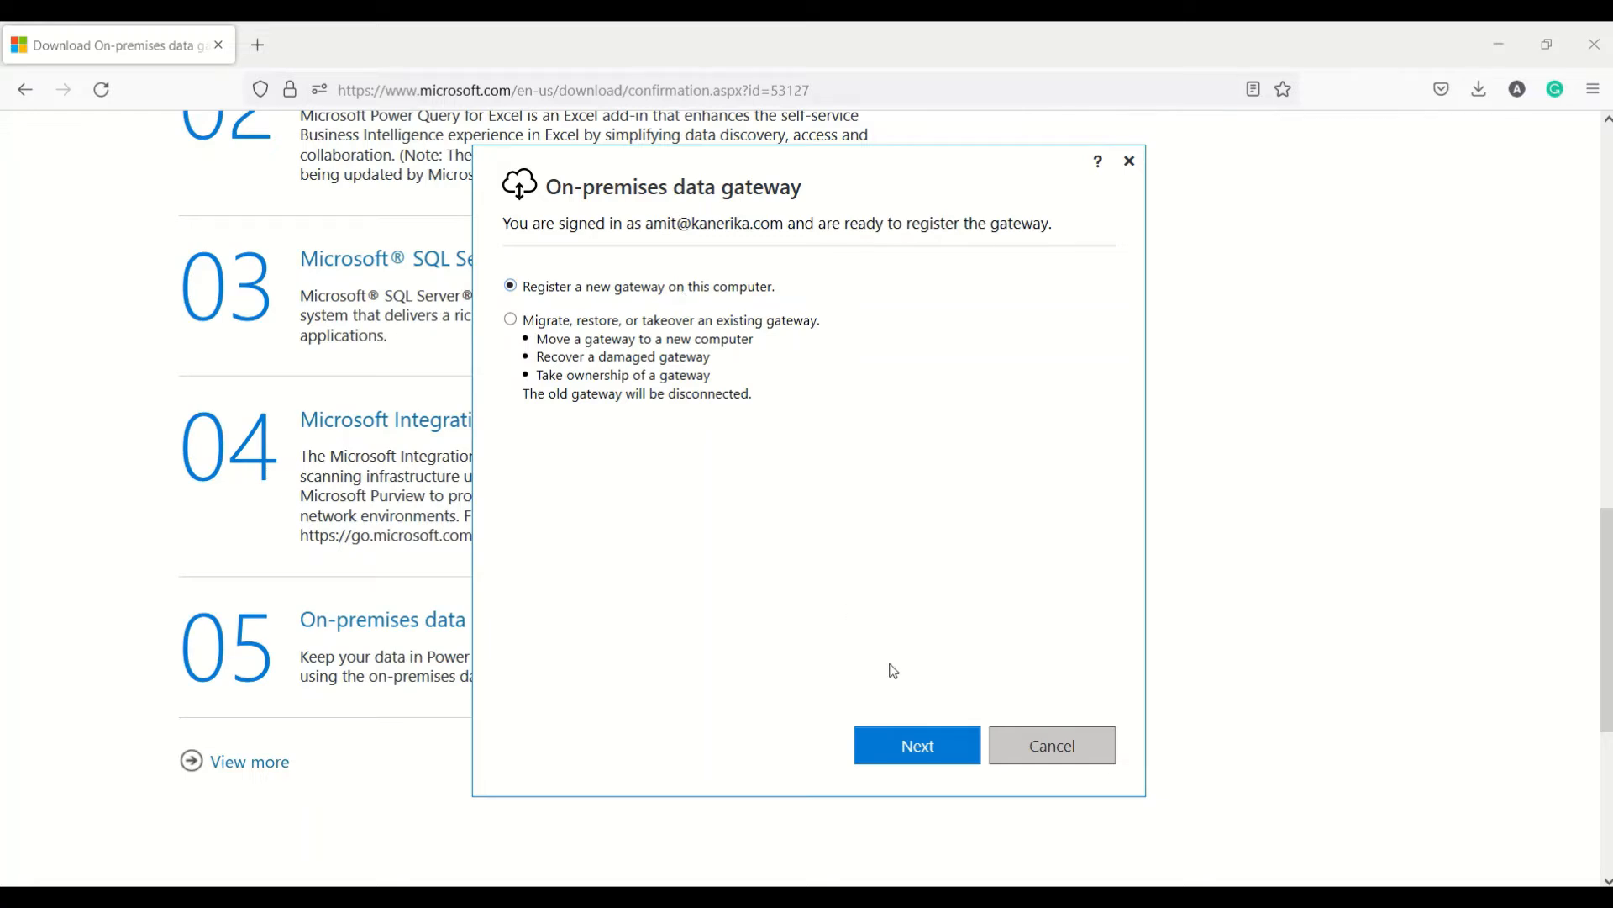
pyautogui.moveTo(728, 333)
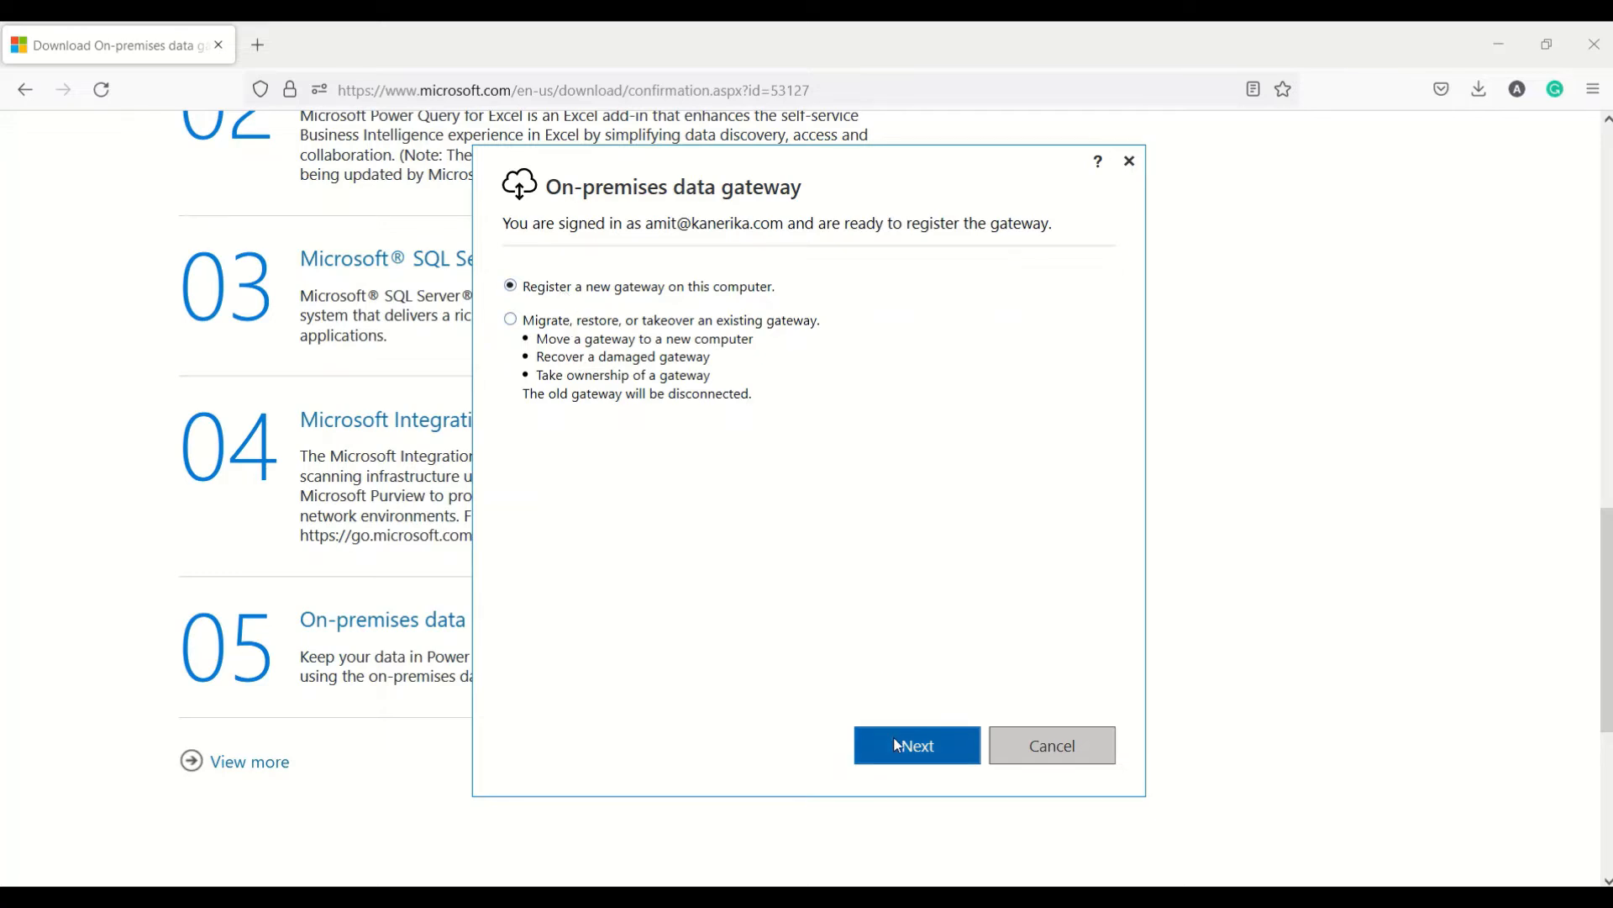
pyautogui.click(914, 744)
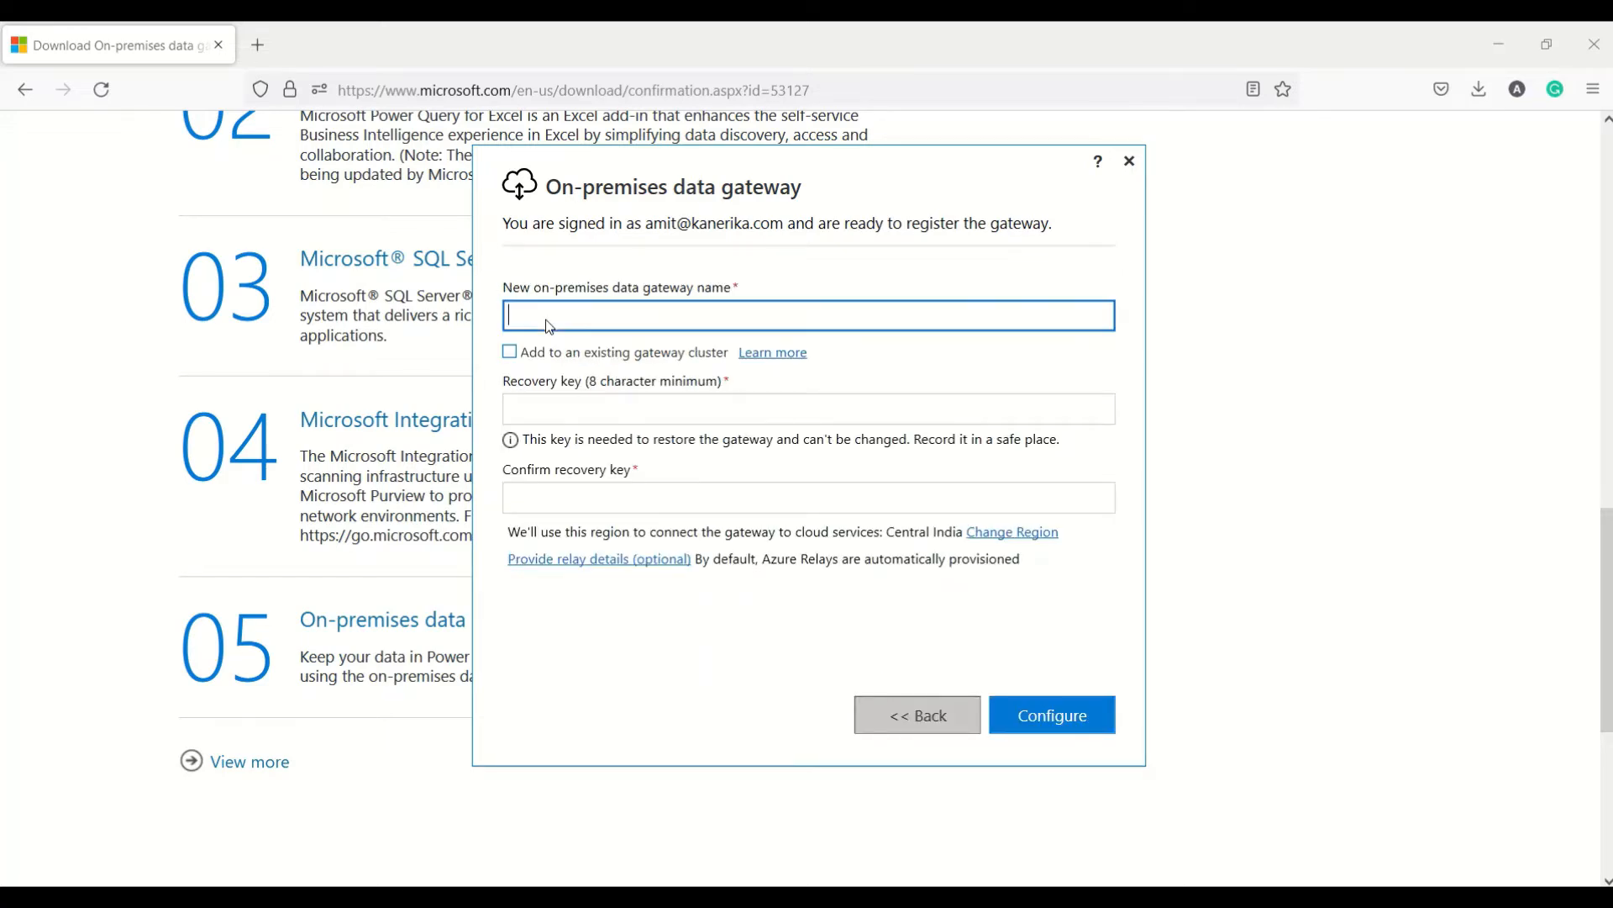
# - Name the gateway 'amit-new-pc-gateway', enter its recovery key and start configuration
pyautogui.write('amit')
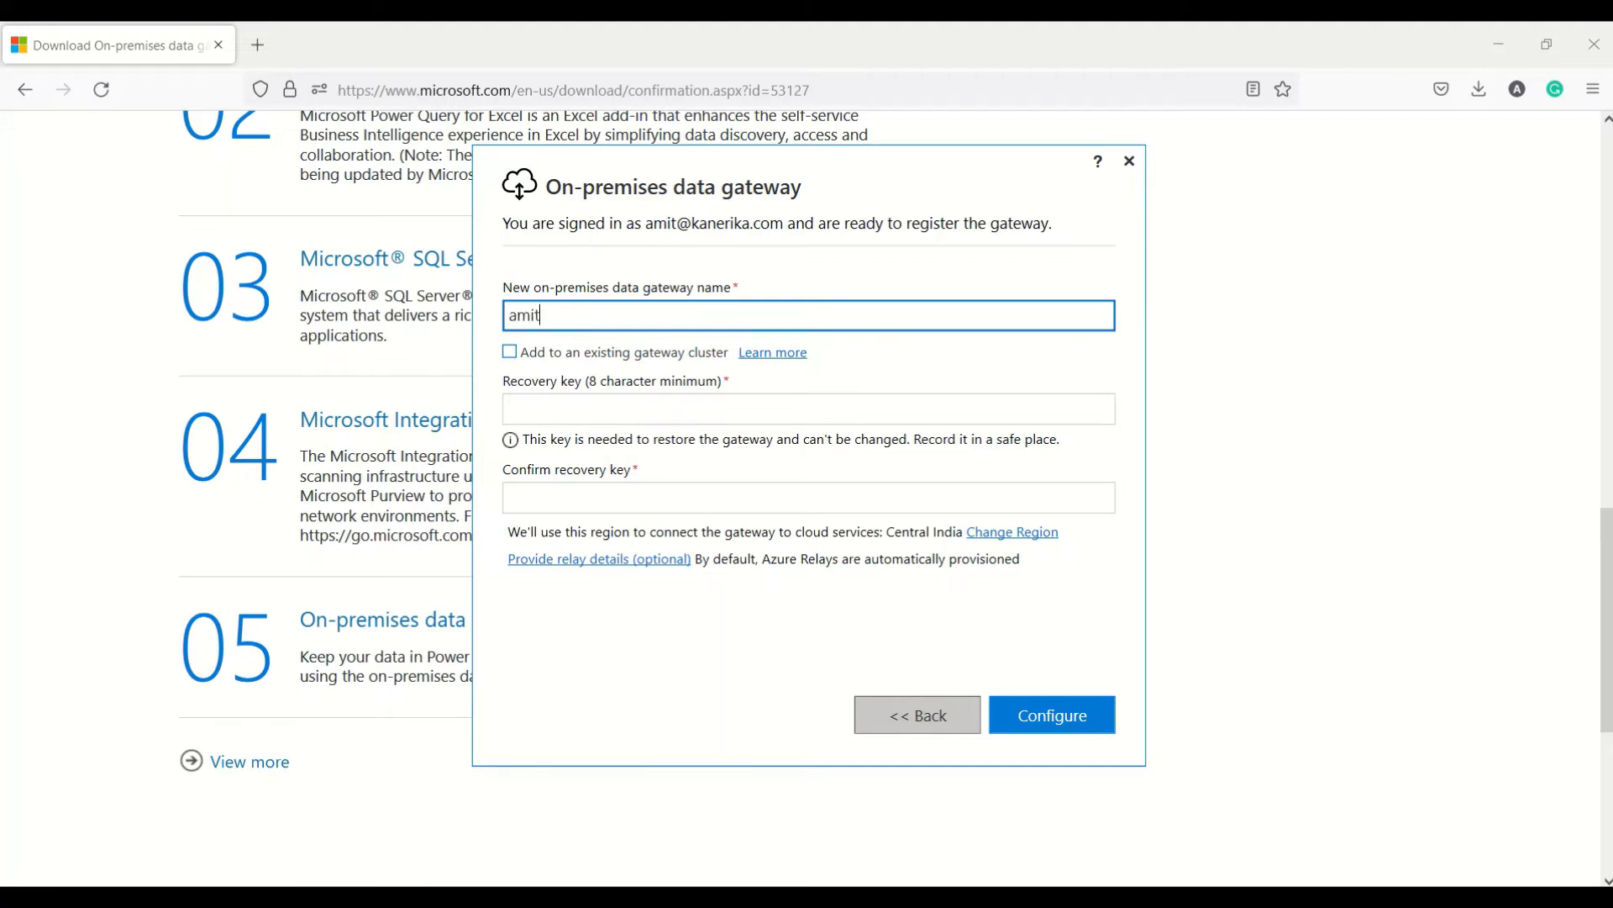
pyautogui.write('-new')
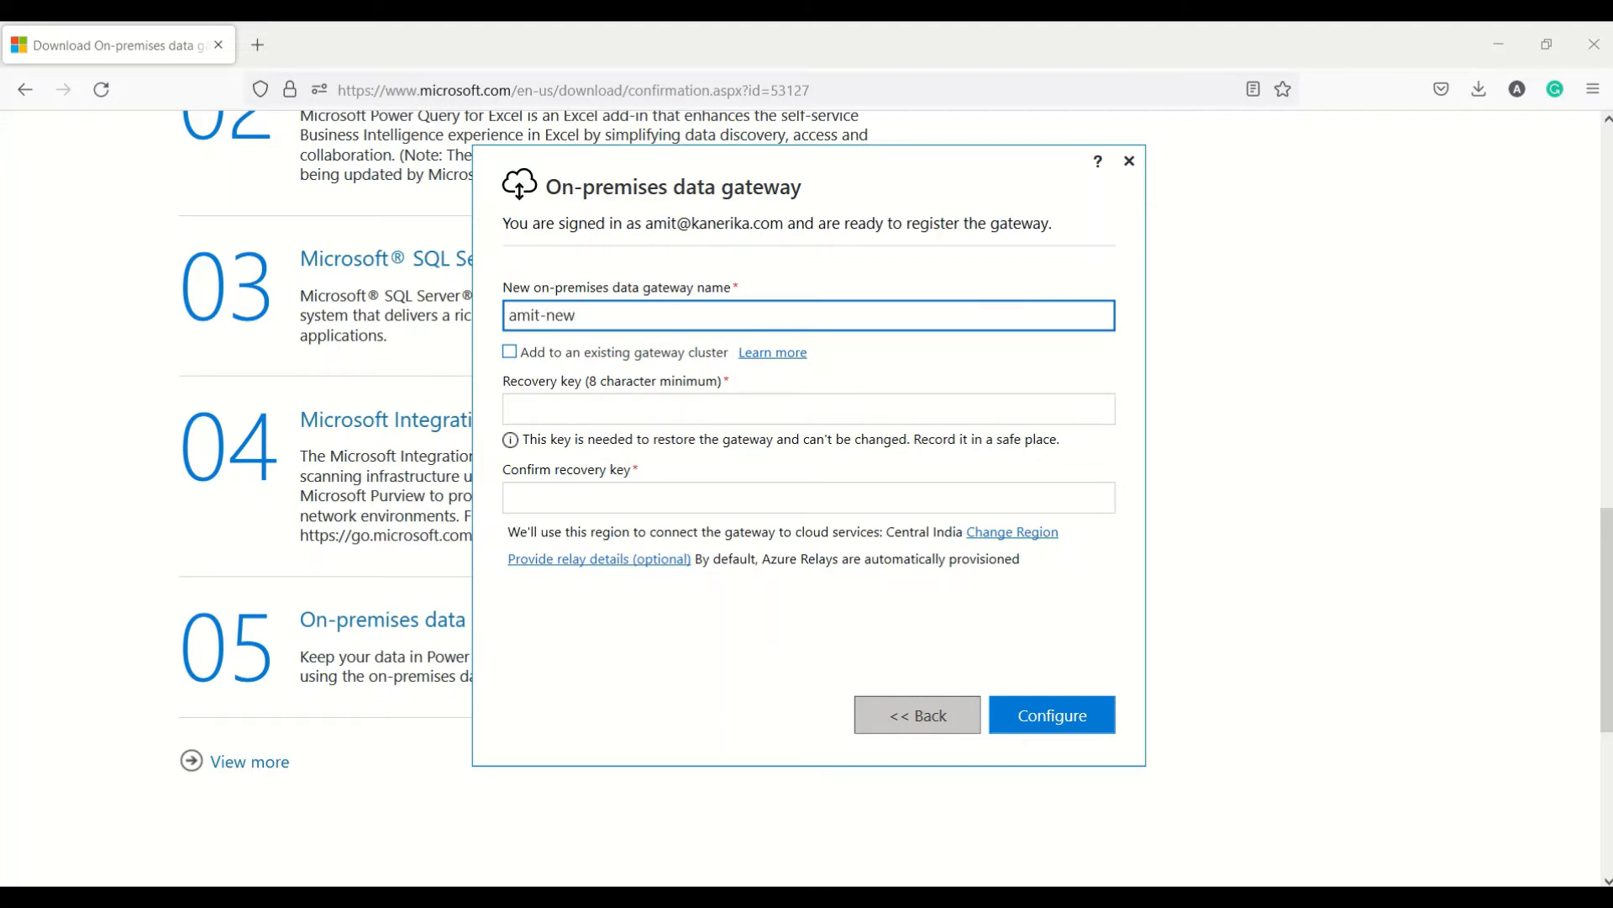
pyautogui.write('pc-gateway')
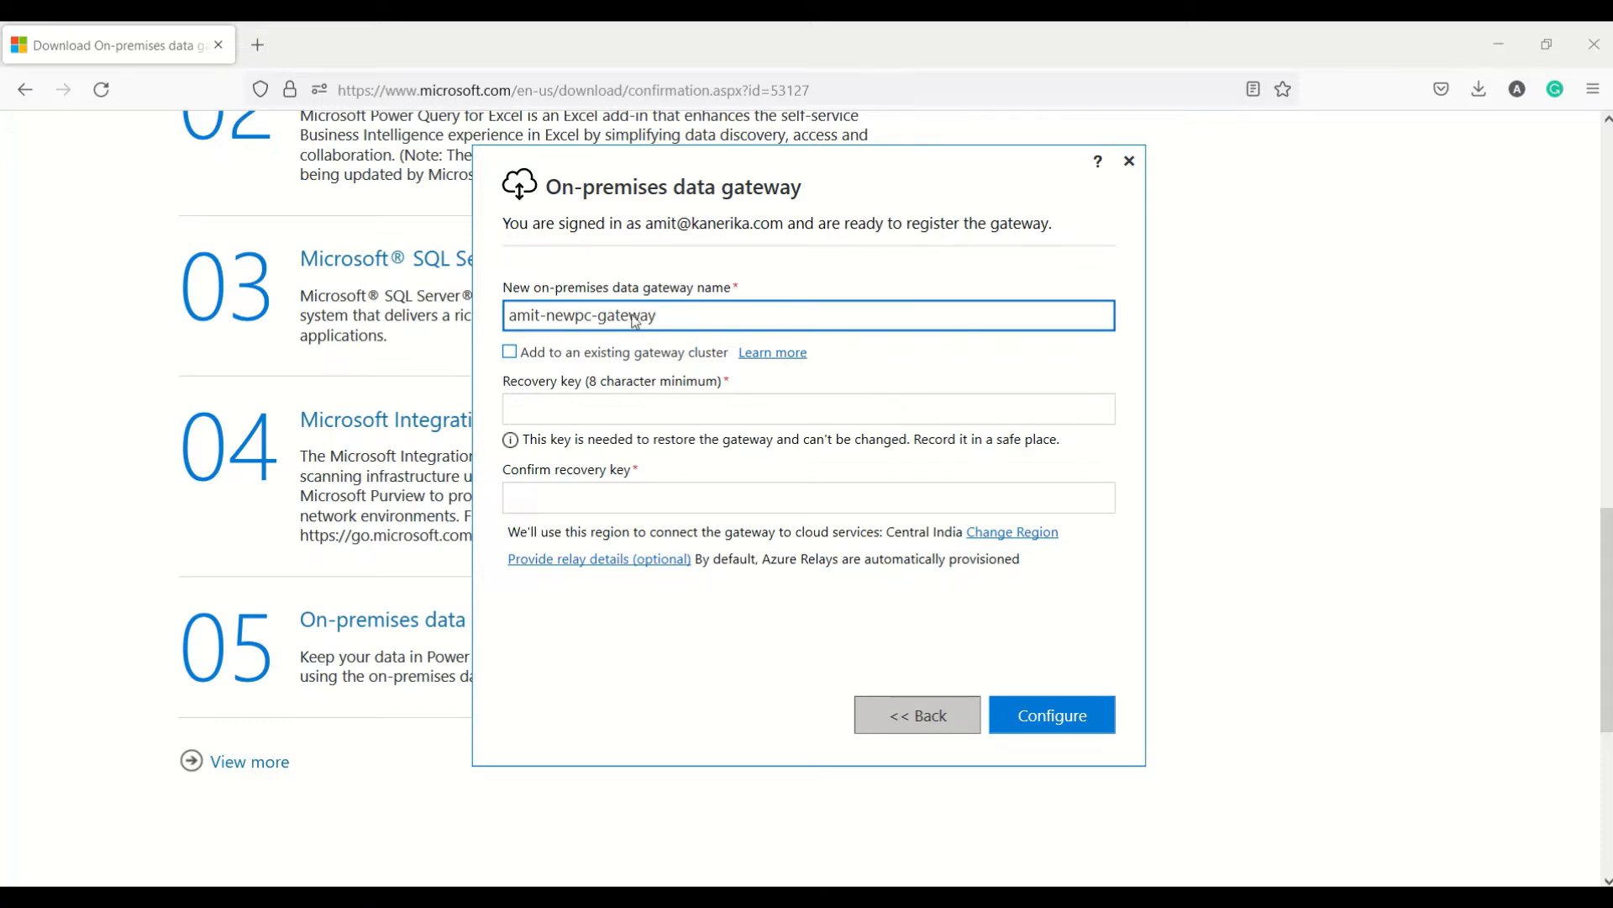
pyautogui.click(806, 407)
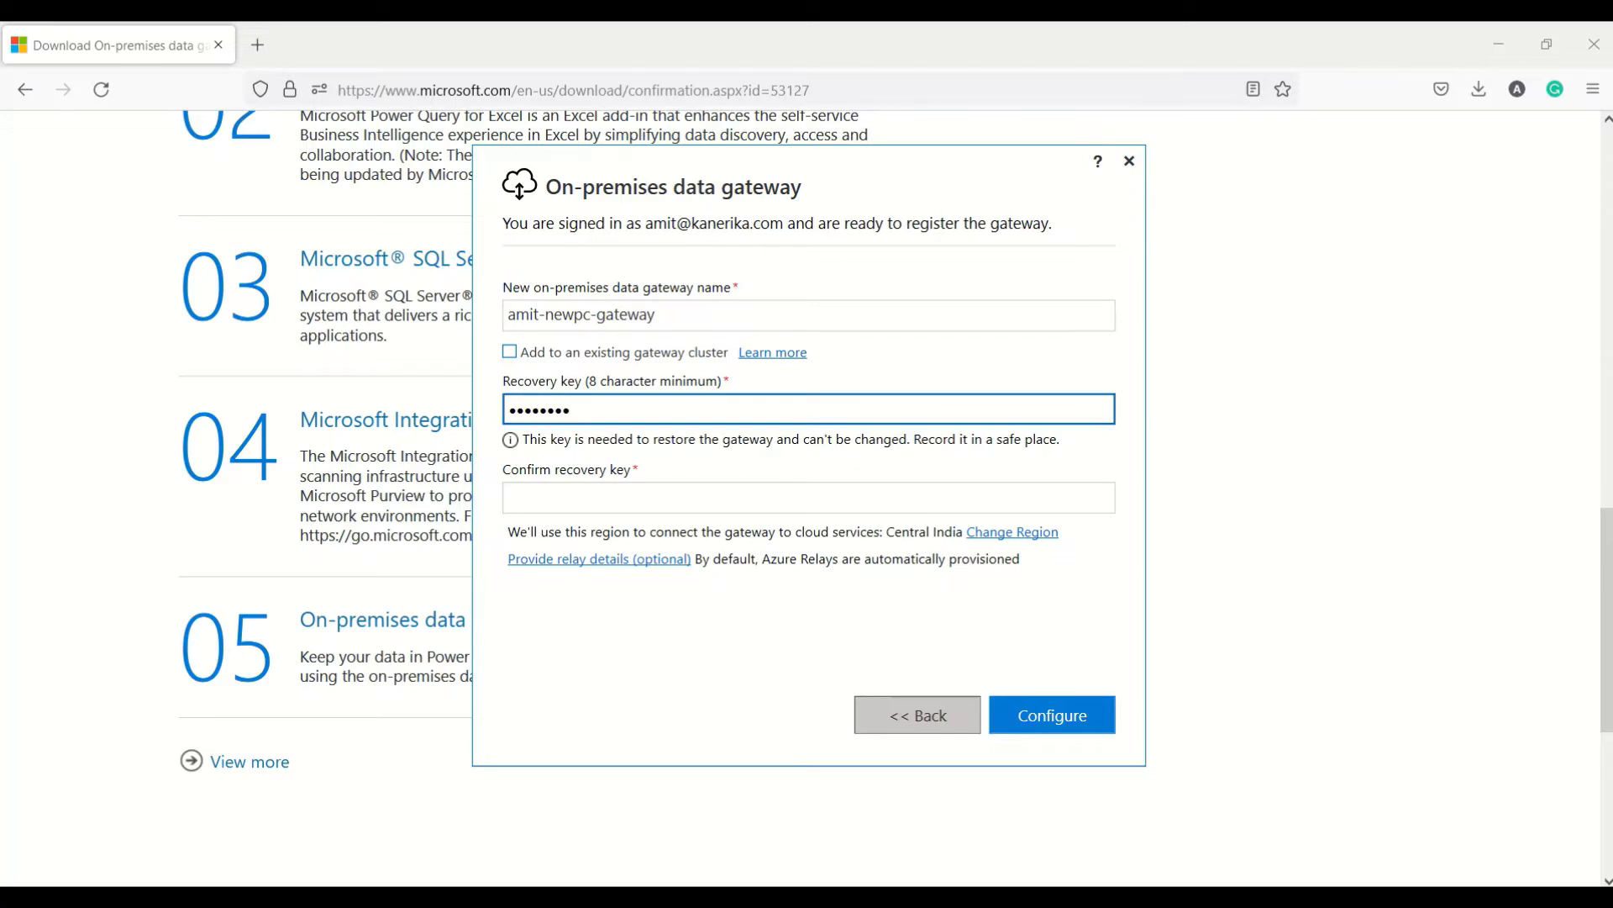
pyautogui.write('••')
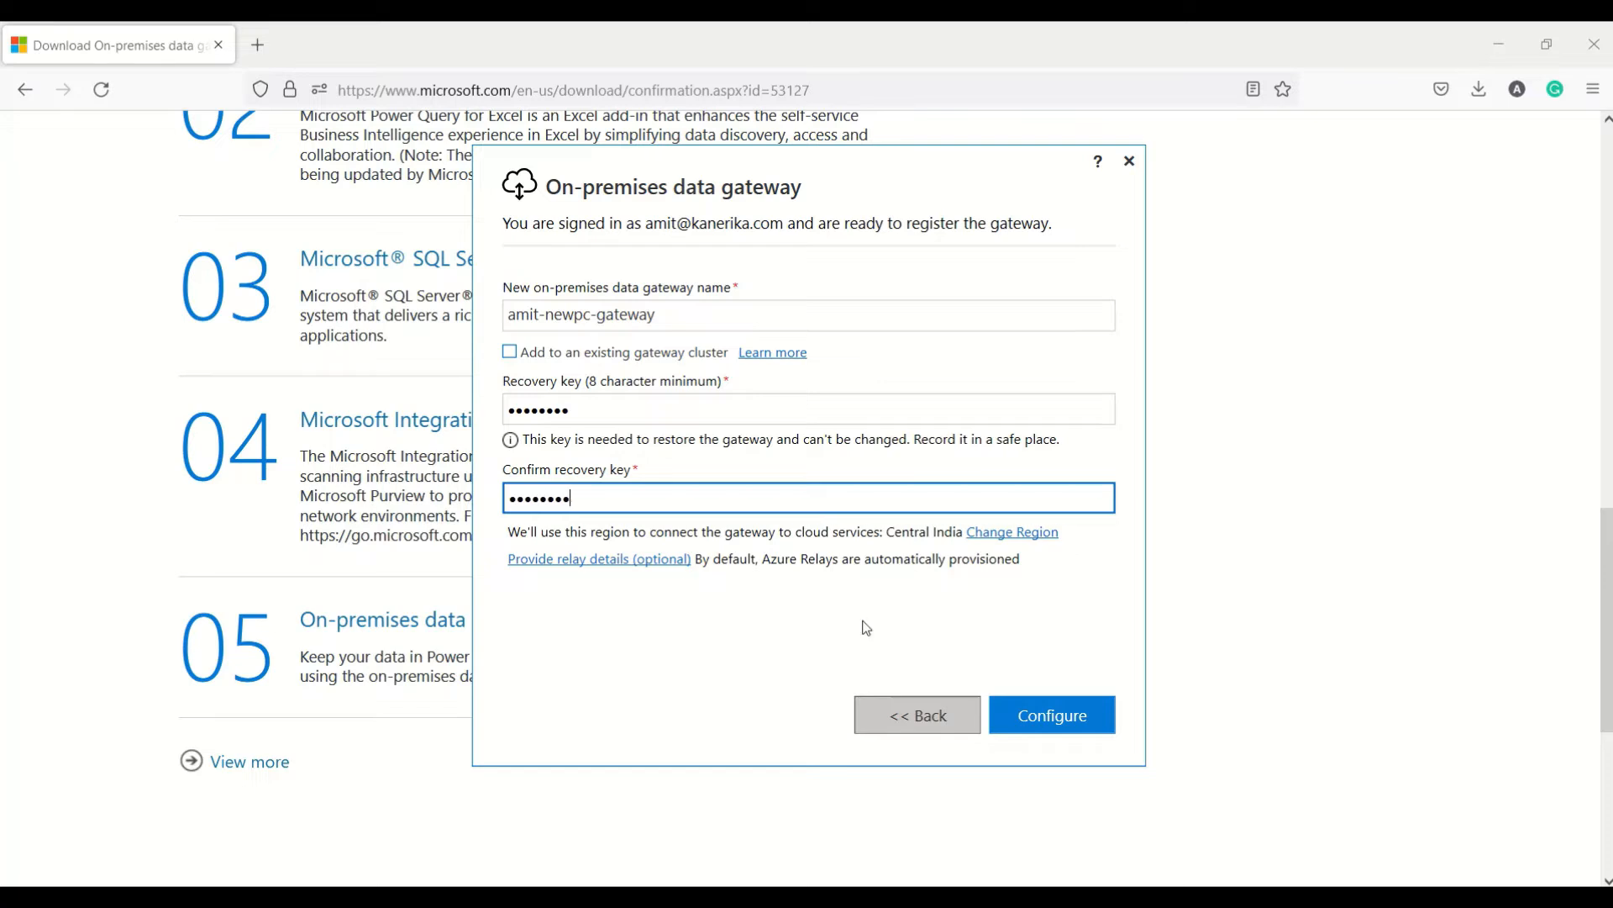
pyautogui.click(1050, 715)
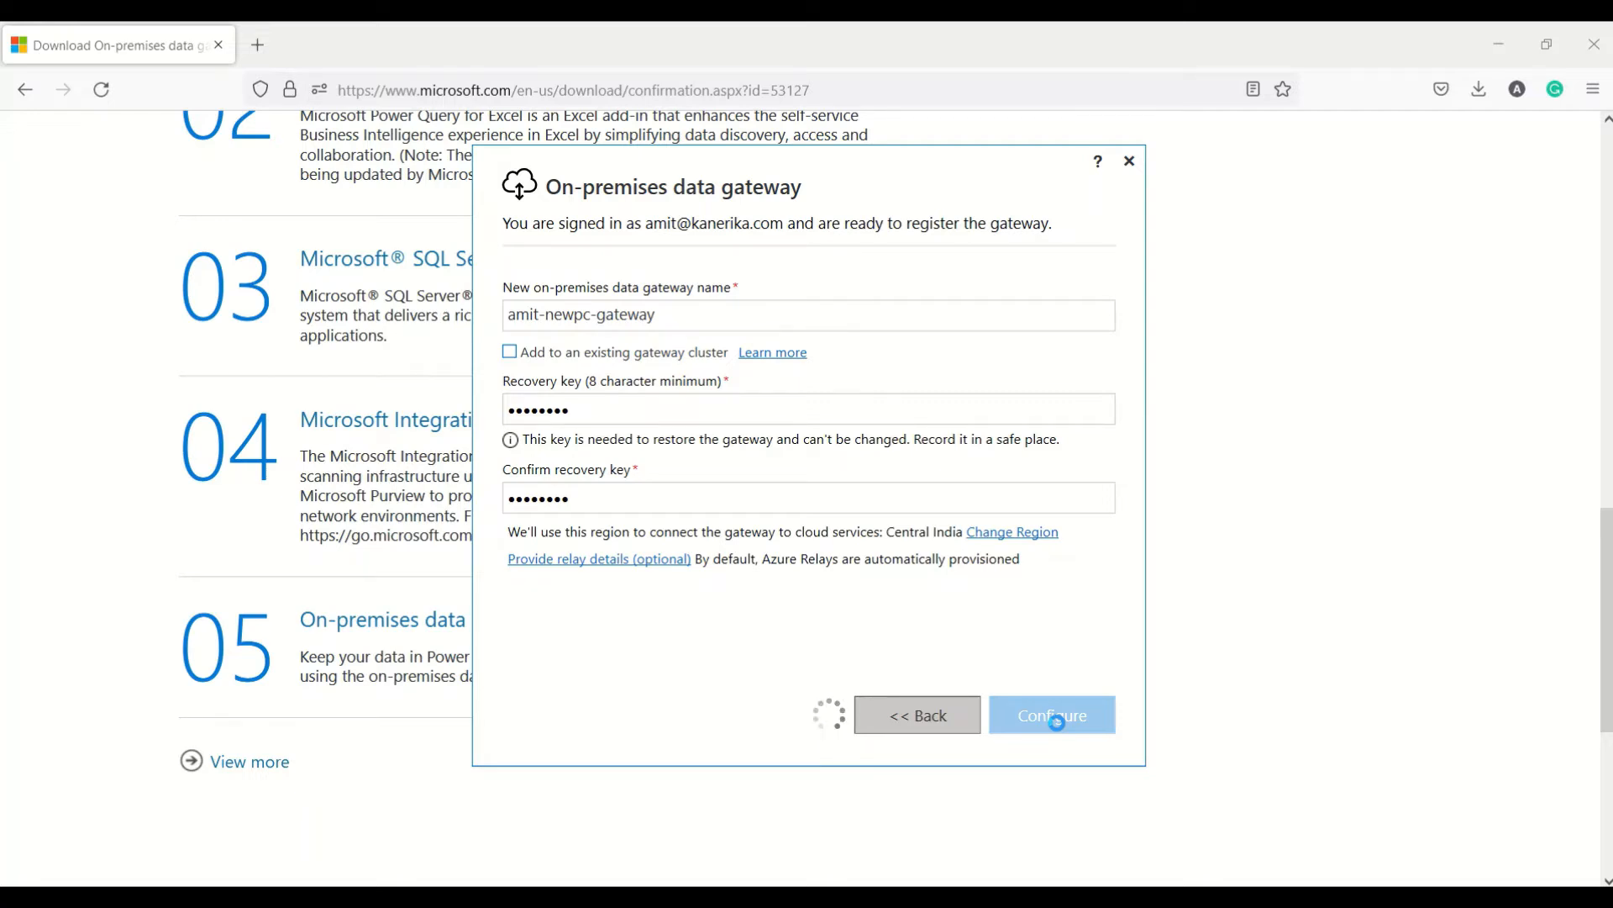
# - Configure the new gateway, then review its Diagnostics and Recovery Keys pages and return to Status
pyautogui.click(1050, 715)
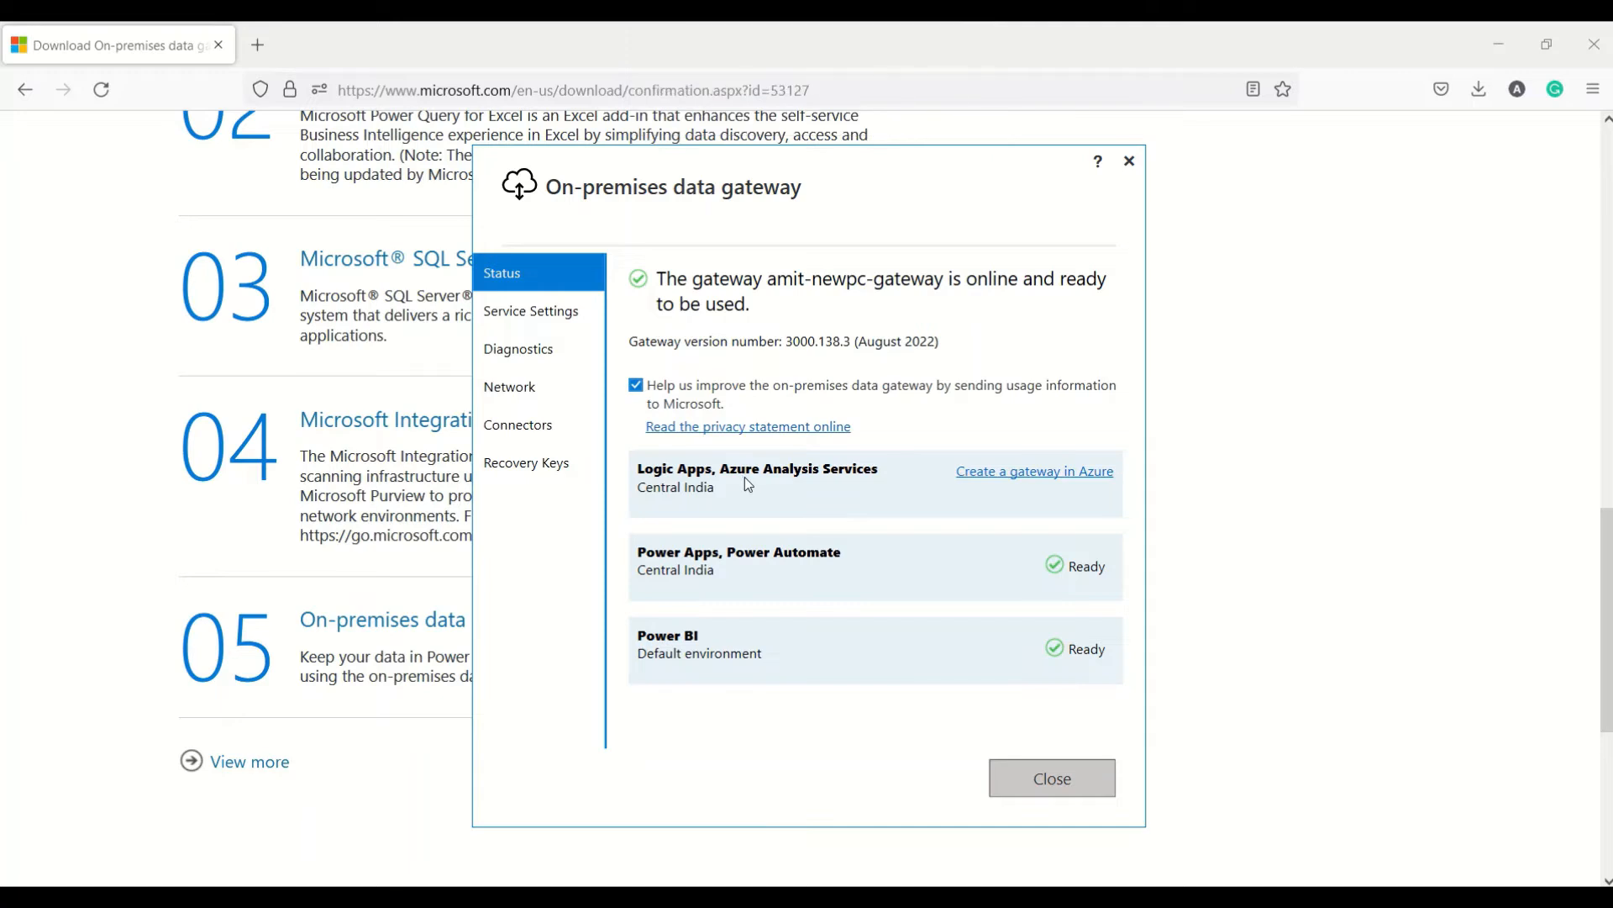
pyautogui.moveTo(772, 585)
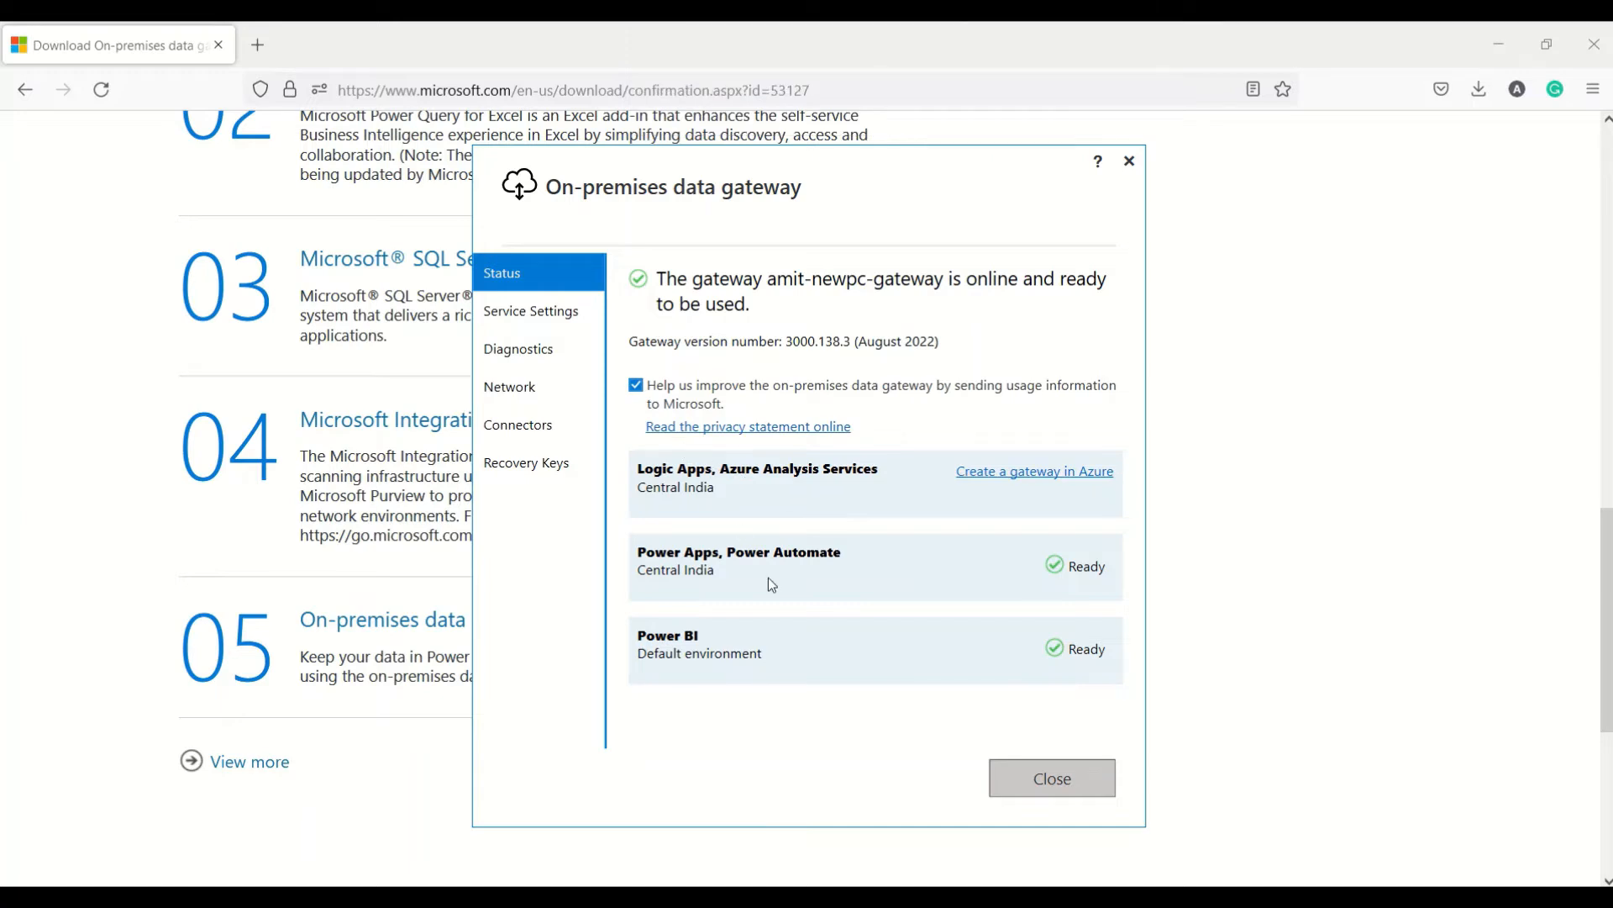
pyautogui.moveTo(553, 345)
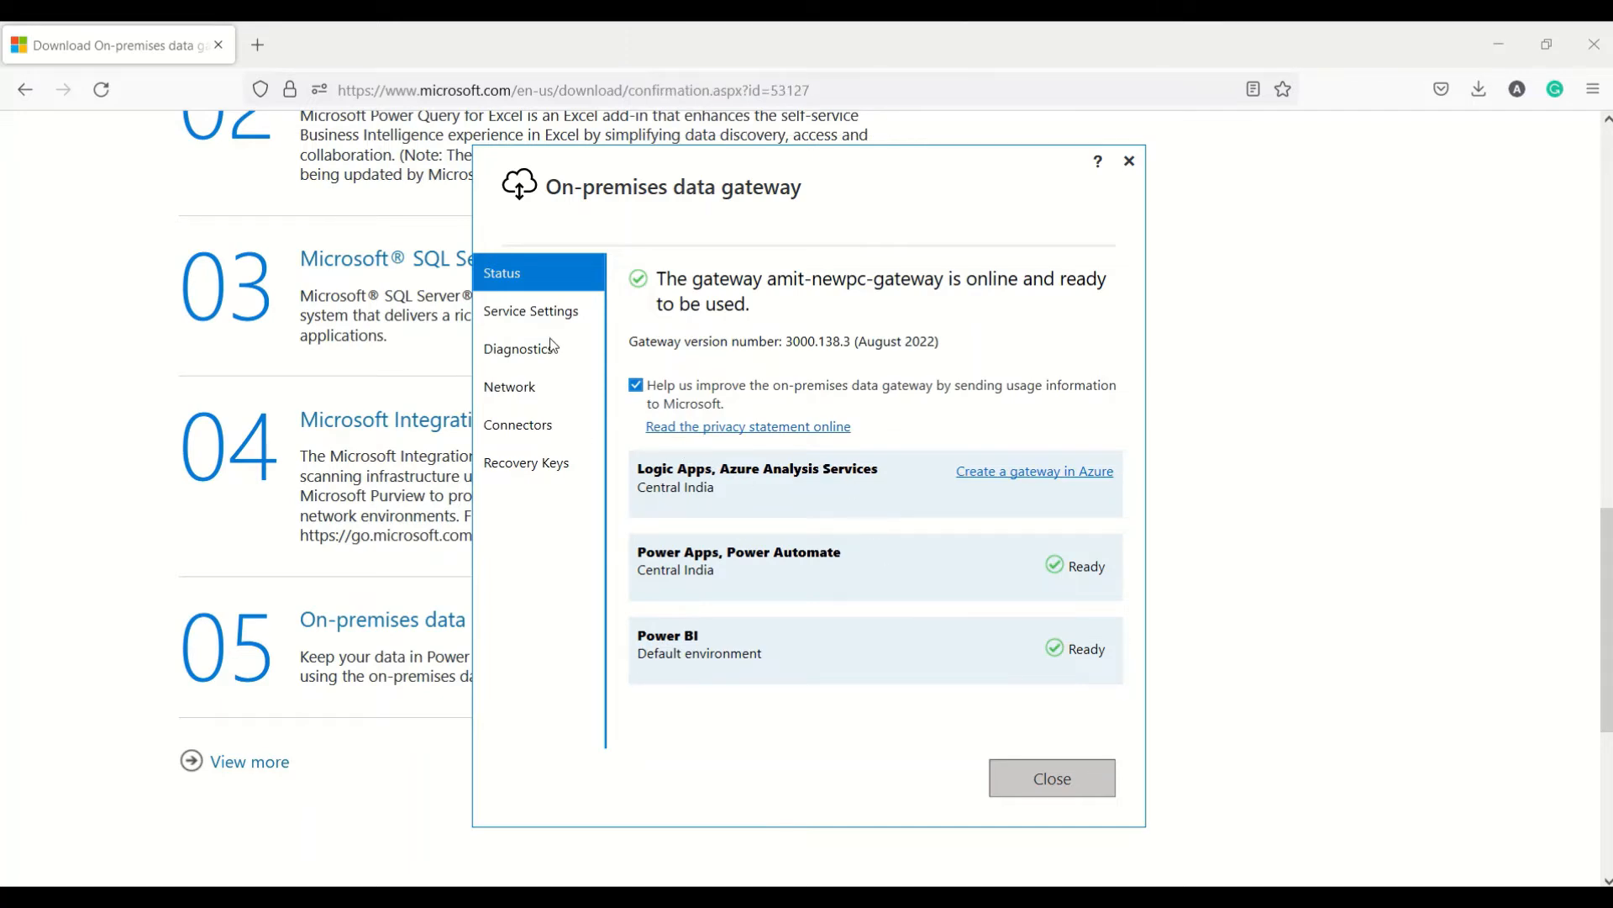
pyautogui.click(519, 348)
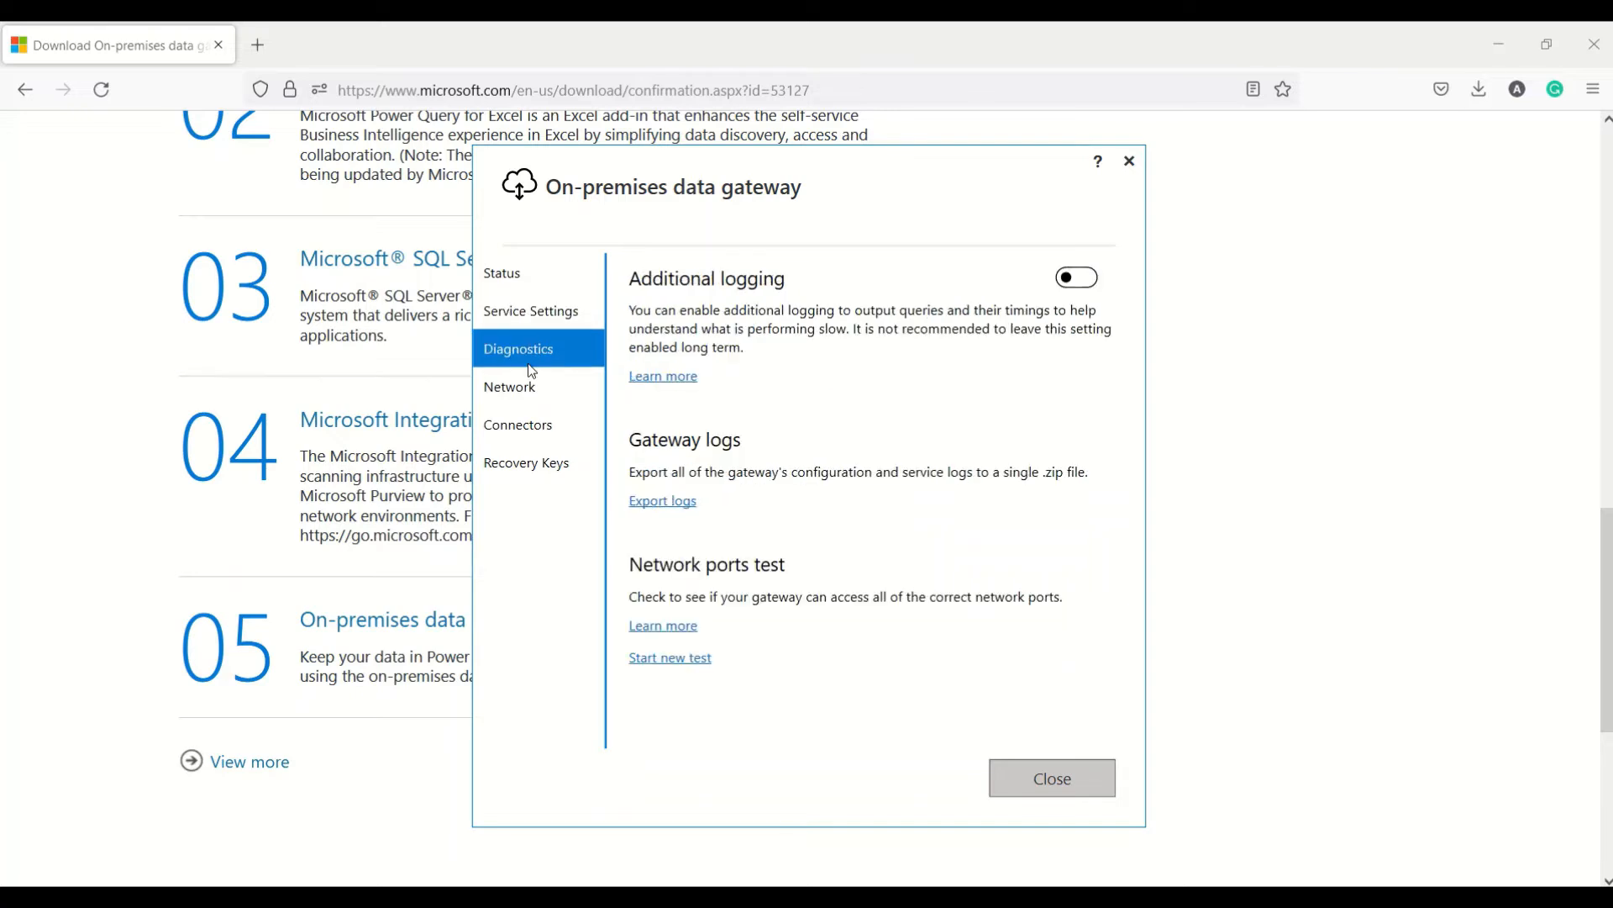
pyautogui.click(526, 462)
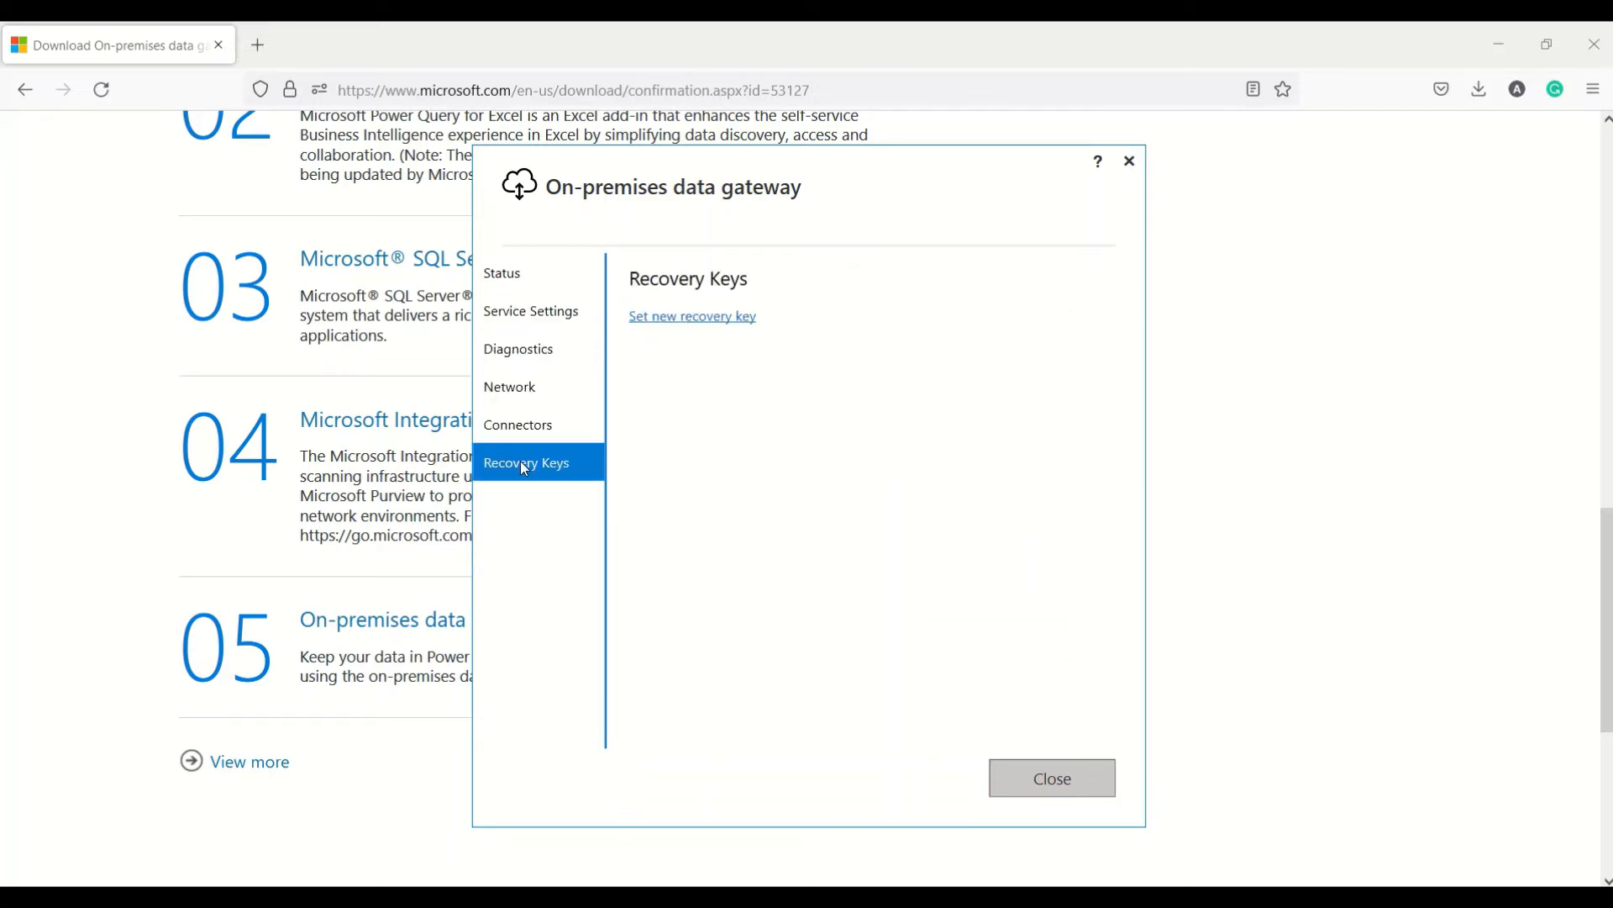
pyautogui.click(502, 272)
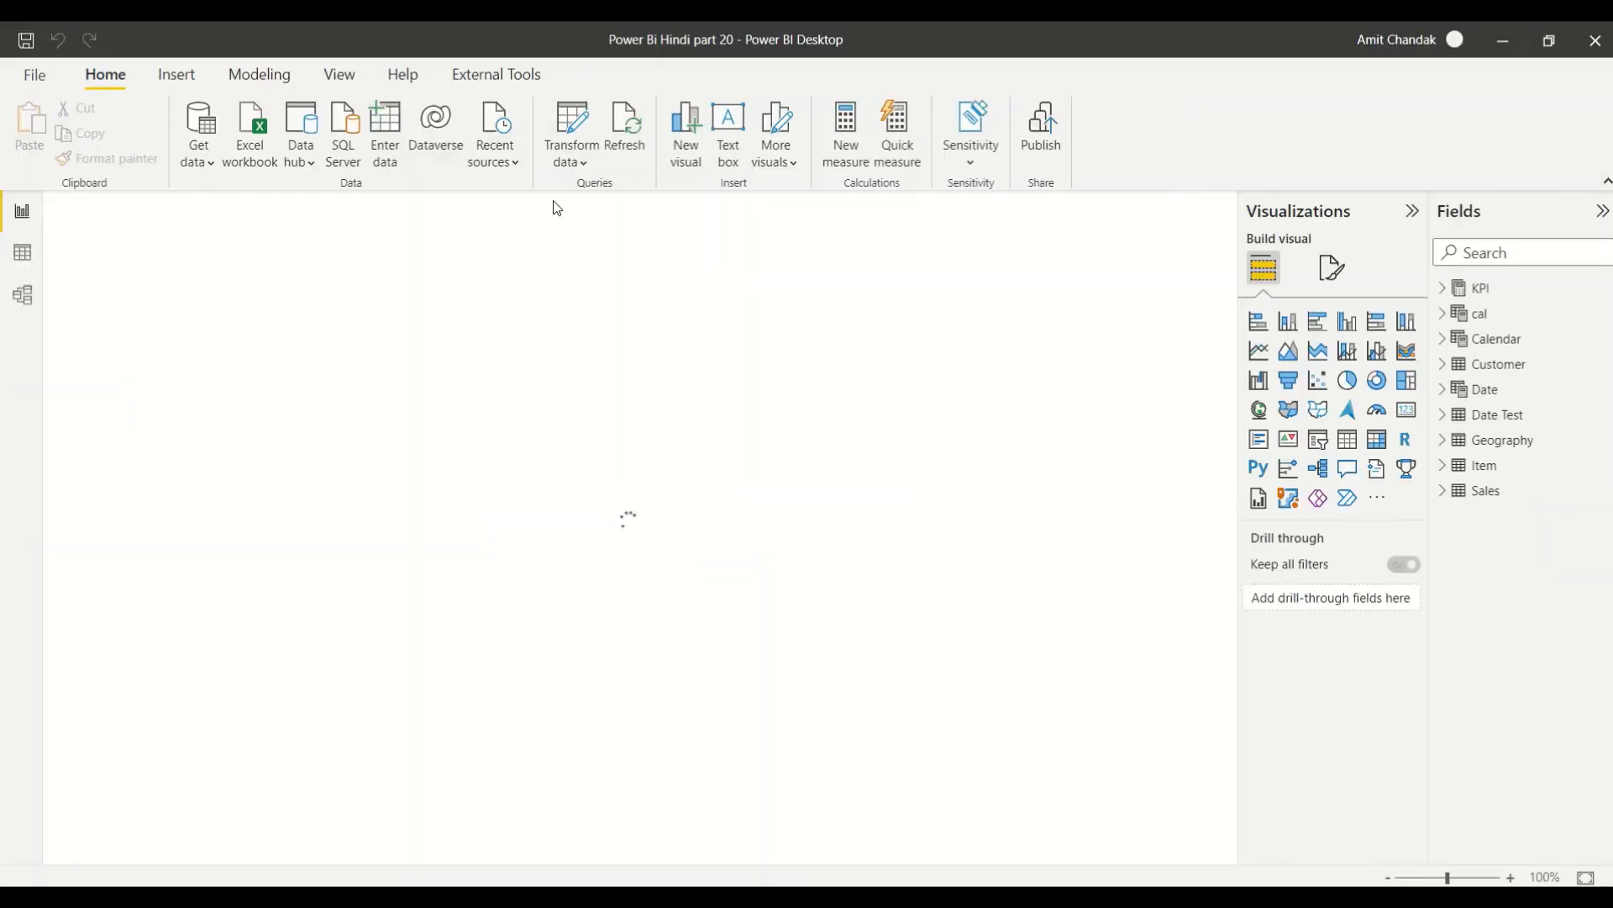
# - Bring up Power Query Editor, revealing the Sales query's missing Excel source error
pyautogui.click(1217, 852)
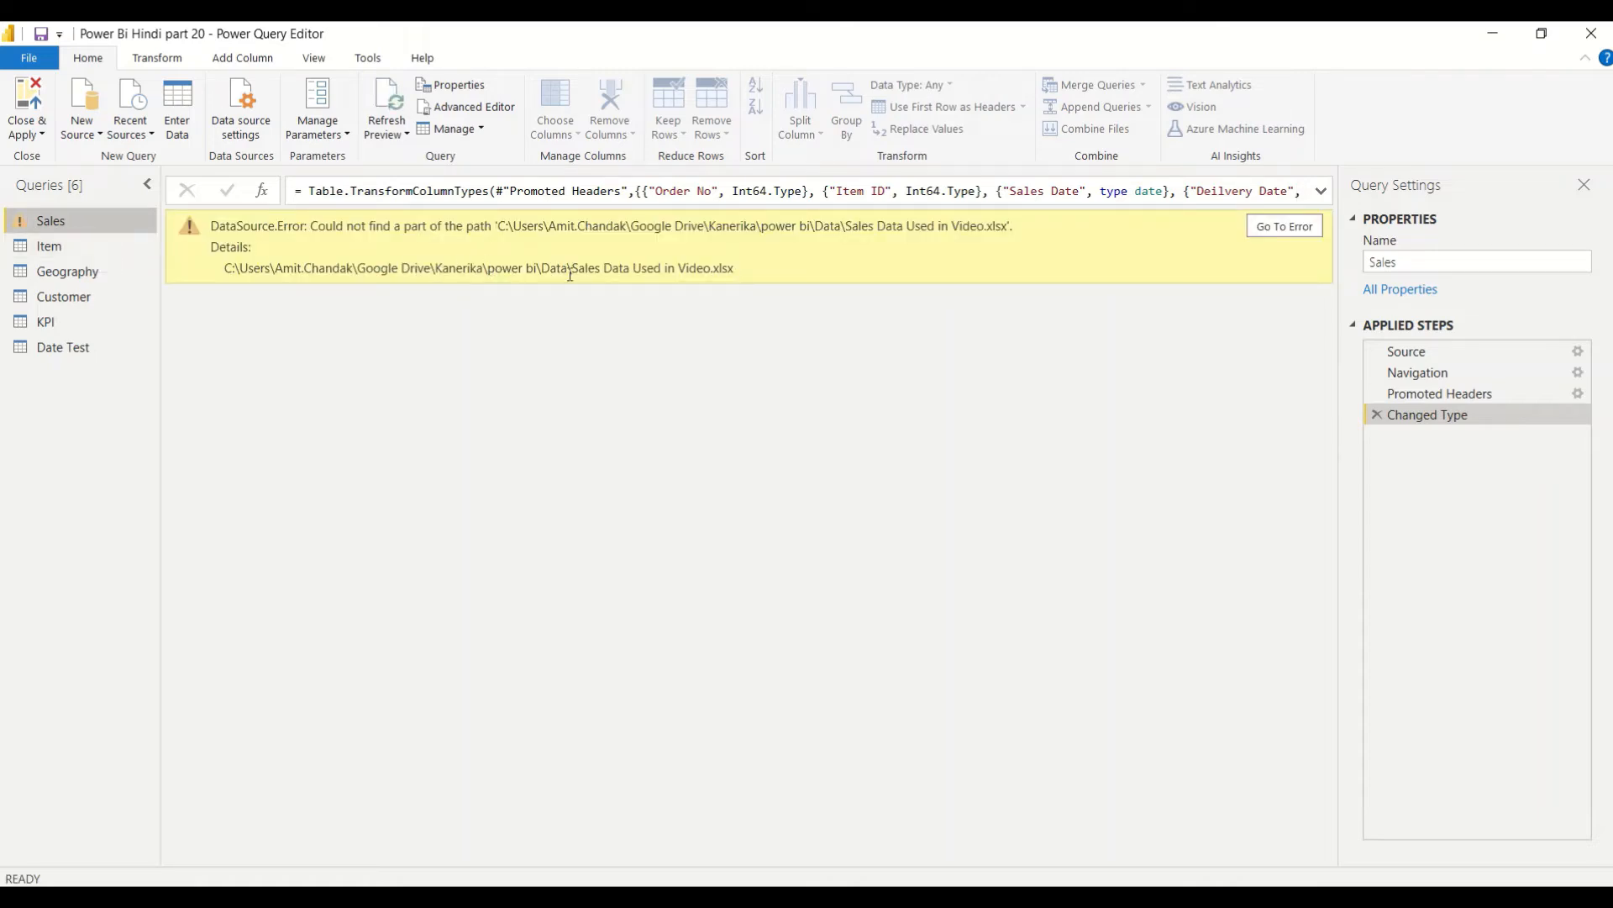
pyautogui.moveTo(1251, 254)
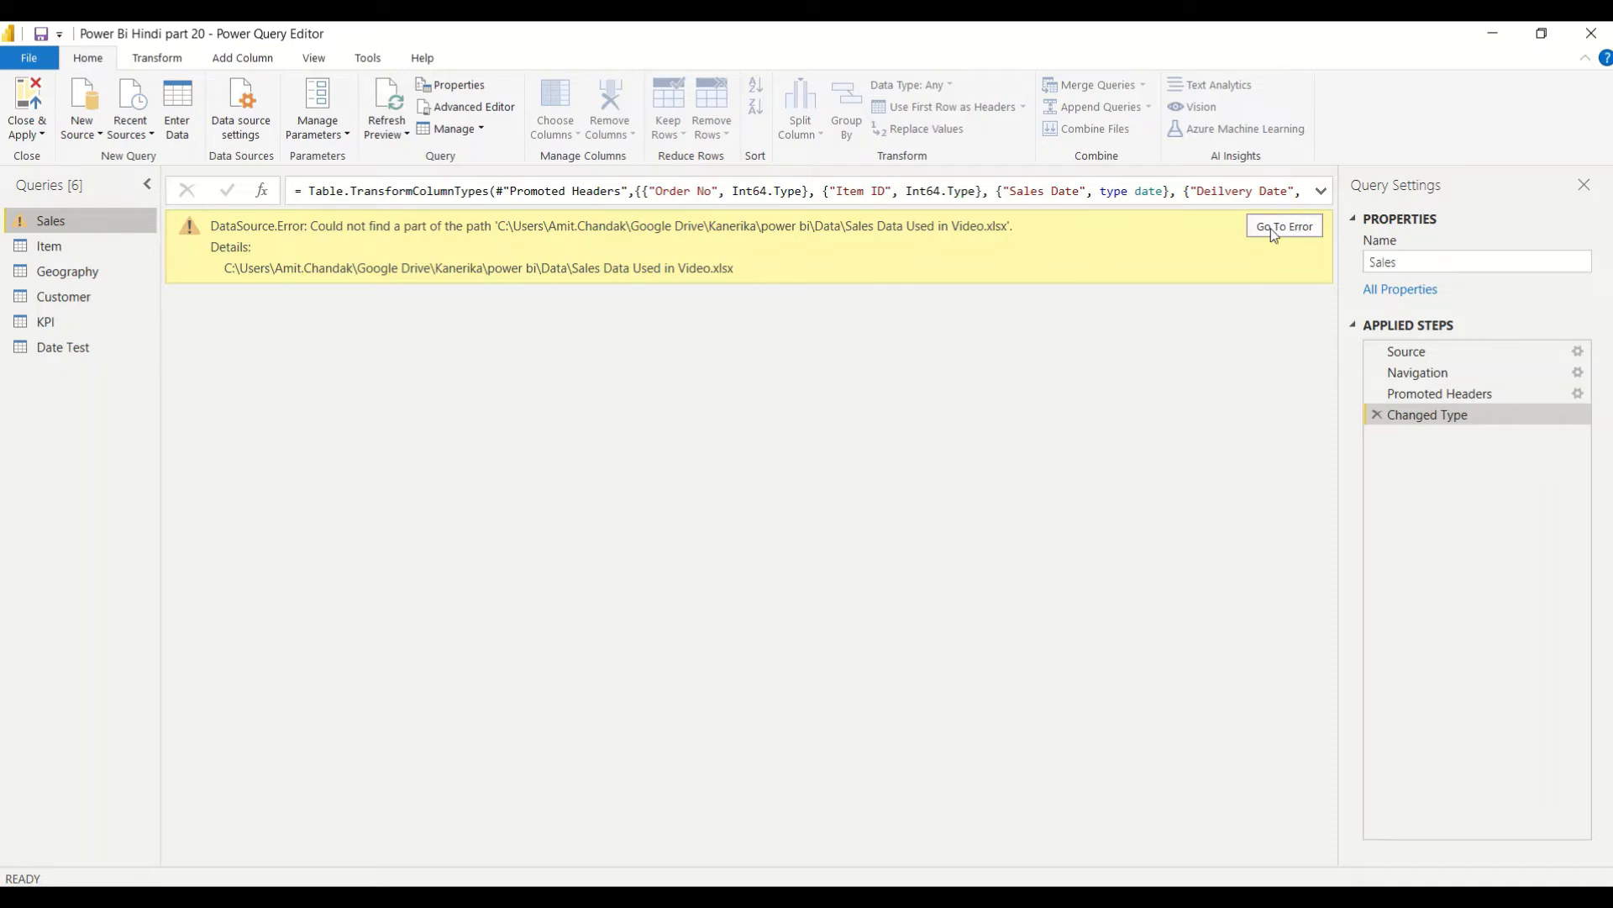
pyautogui.moveTo(346, 149)
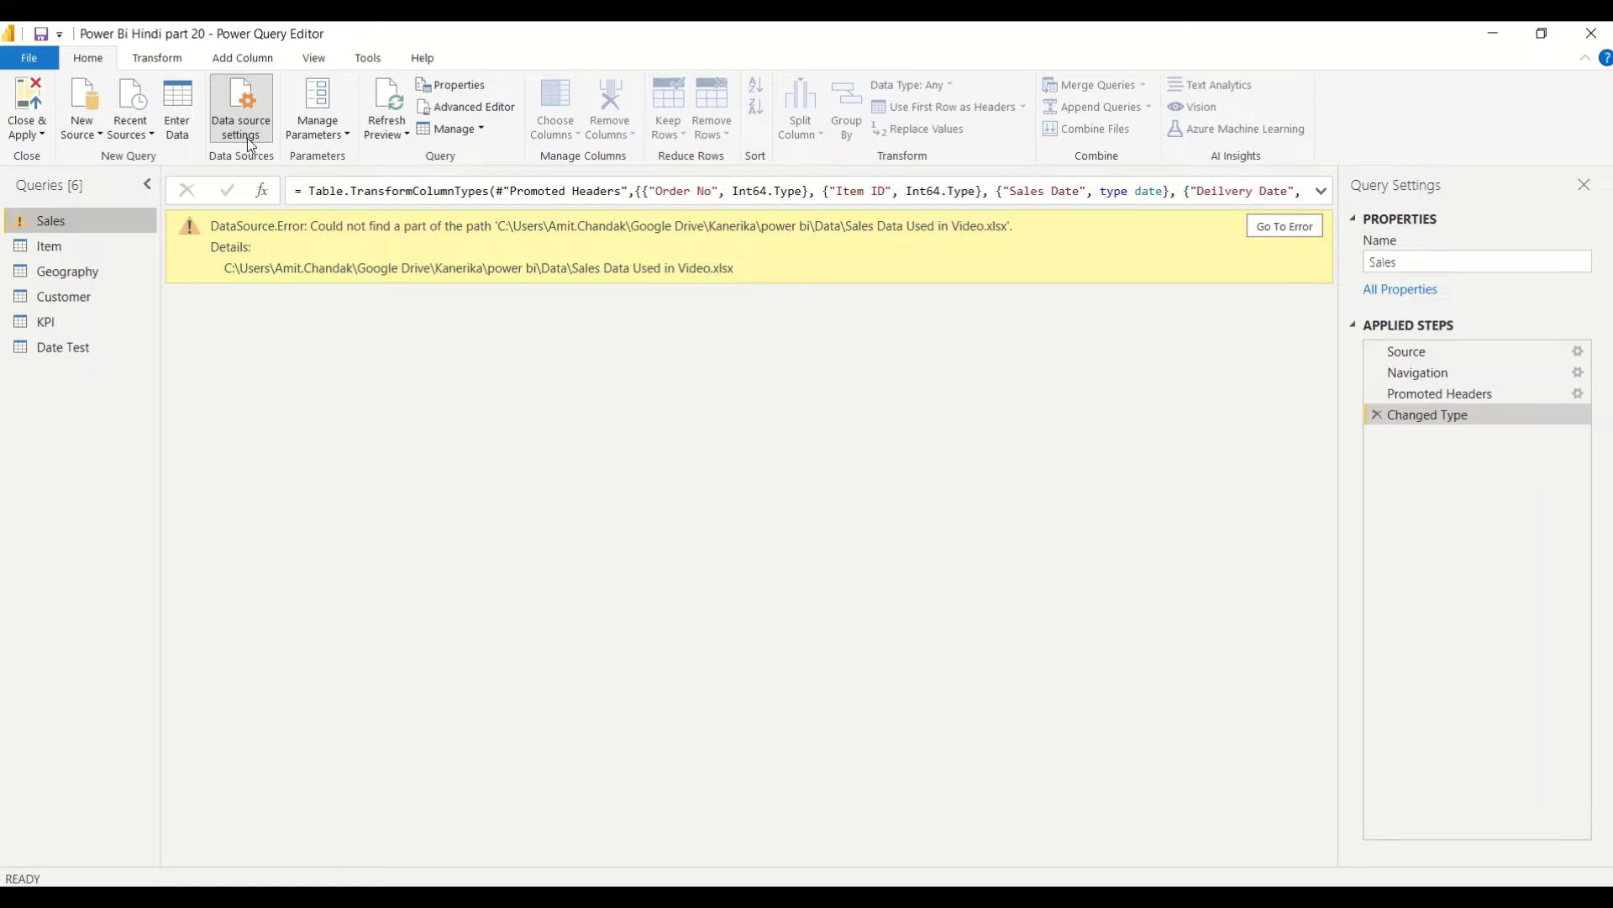
# - Repoint the Excel data source to the 'Sales Data Used in Video' workbook on disk
pyautogui.click(241, 111)
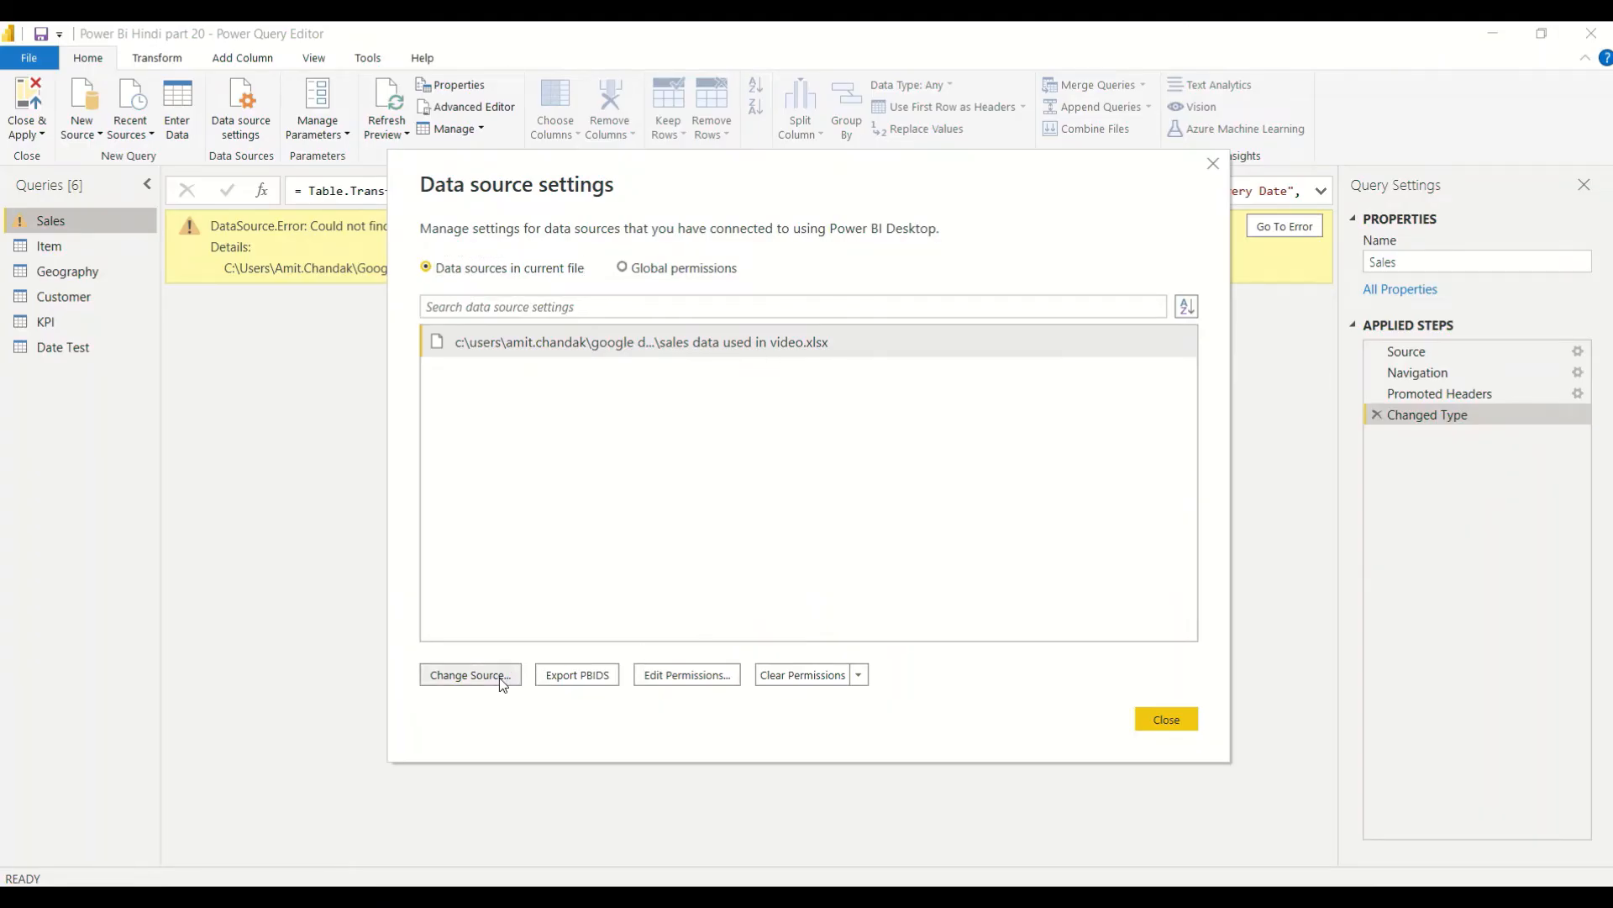
pyautogui.click(468, 674)
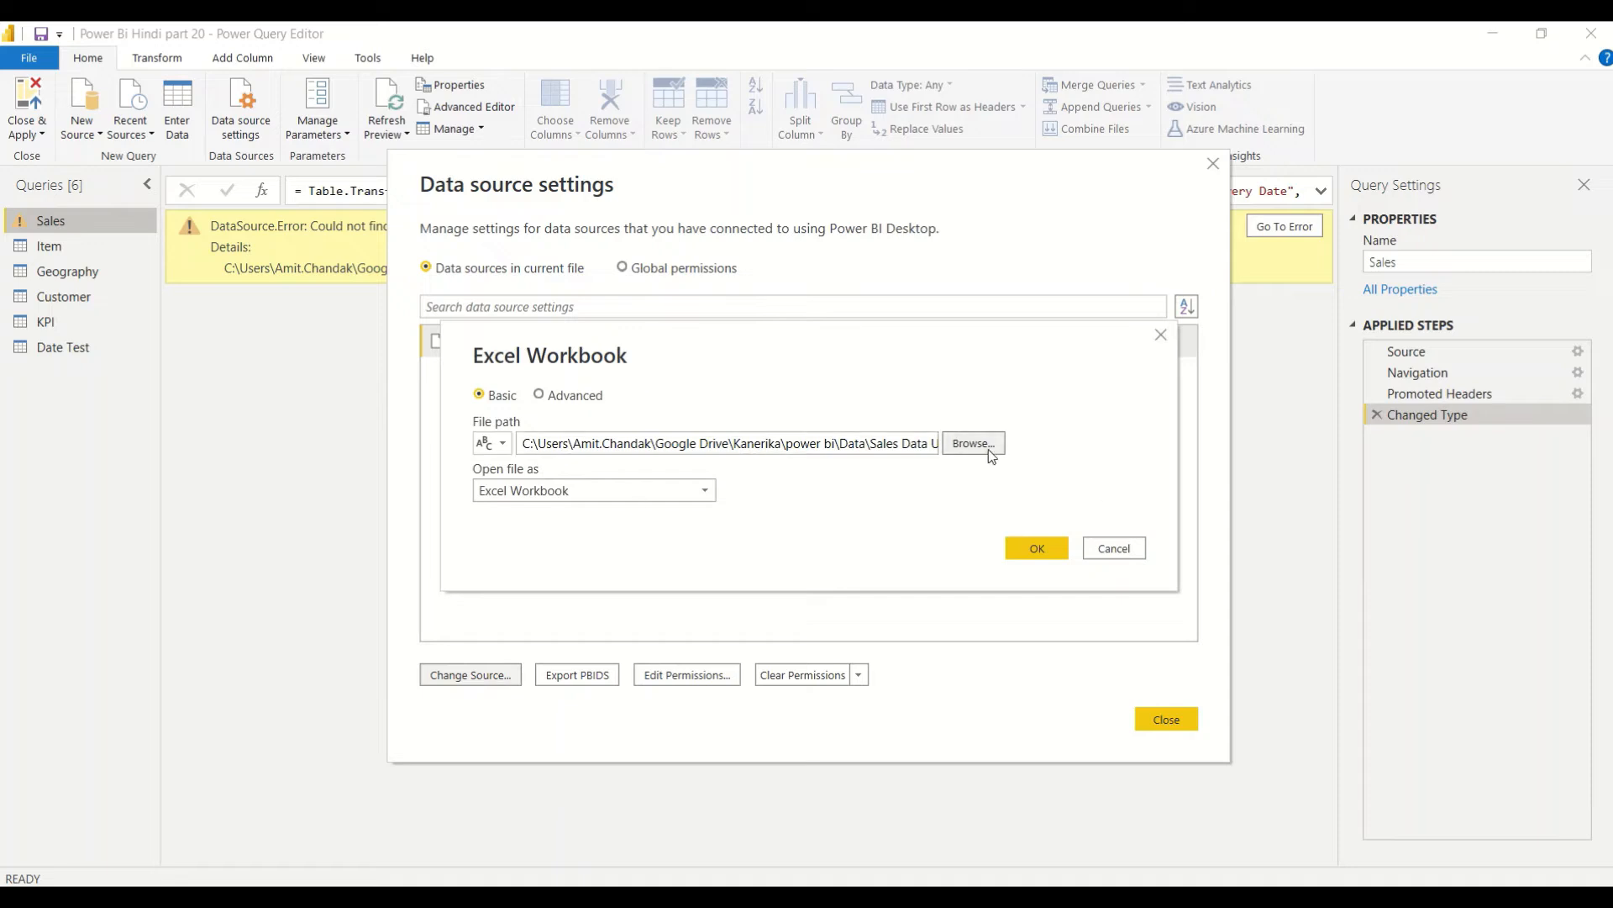
pyautogui.click(968, 442)
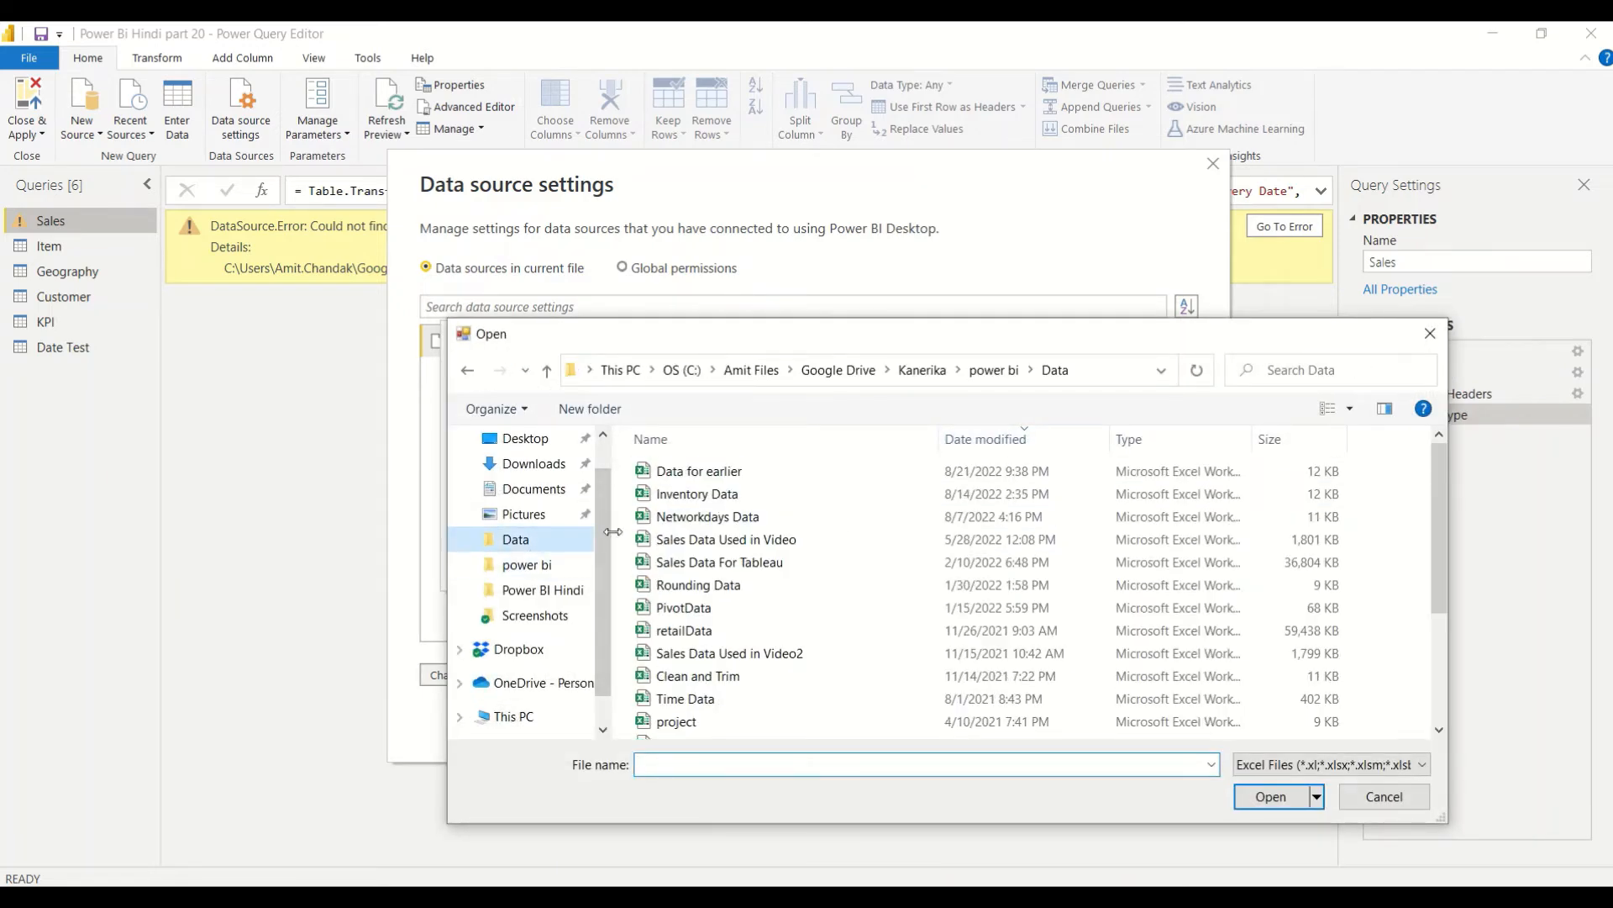
pyautogui.click(726, 538)
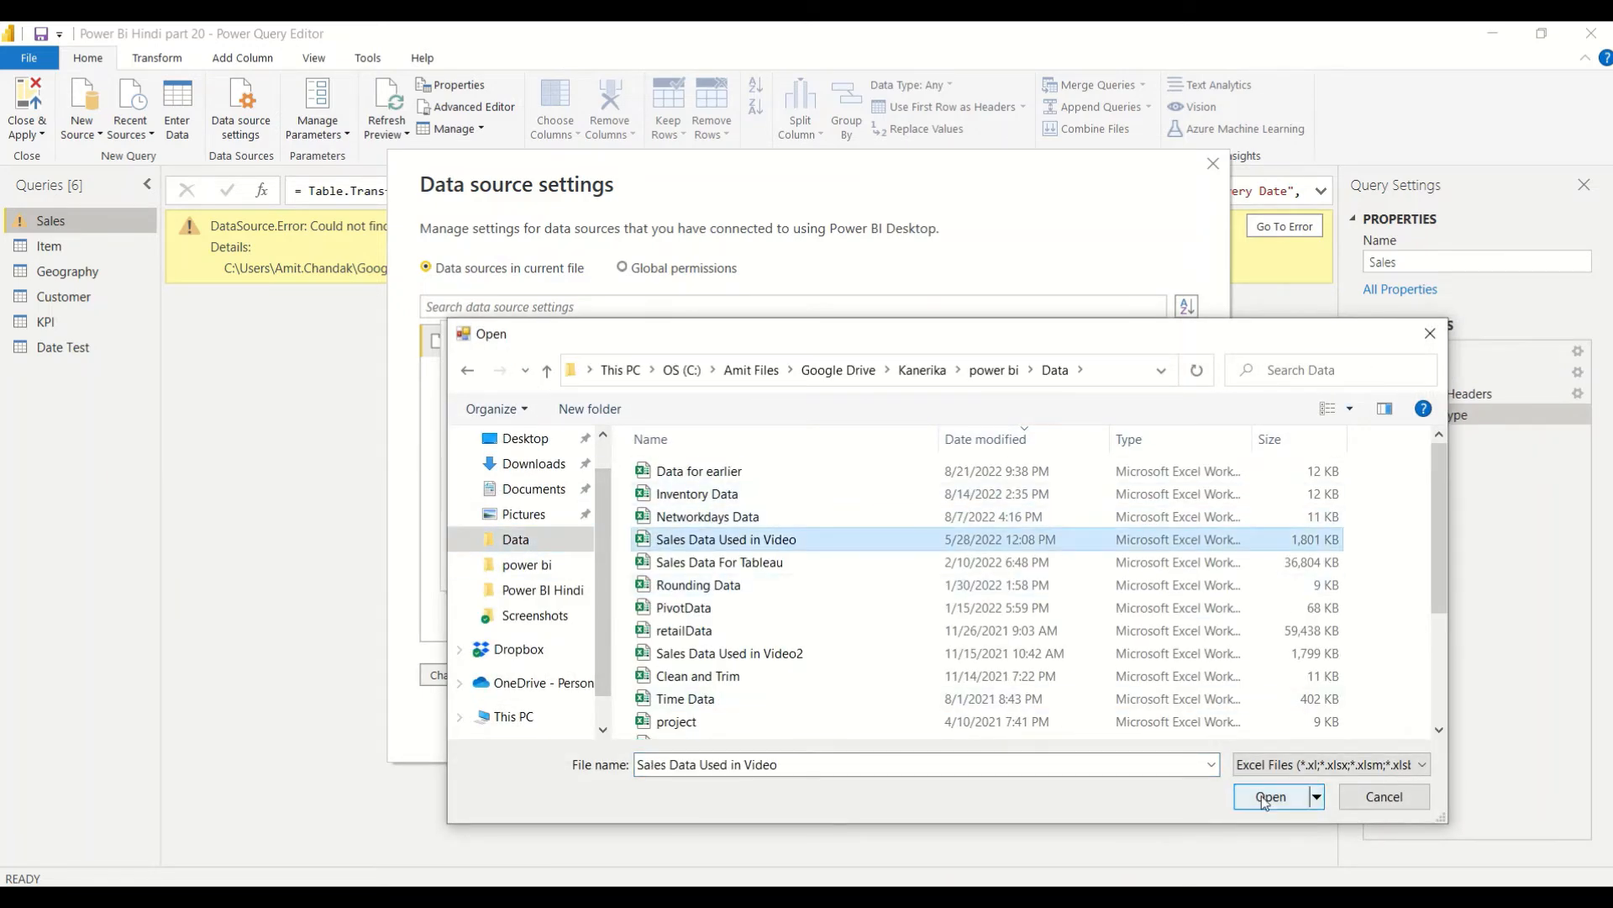
pyautogui.click(1270, 795)
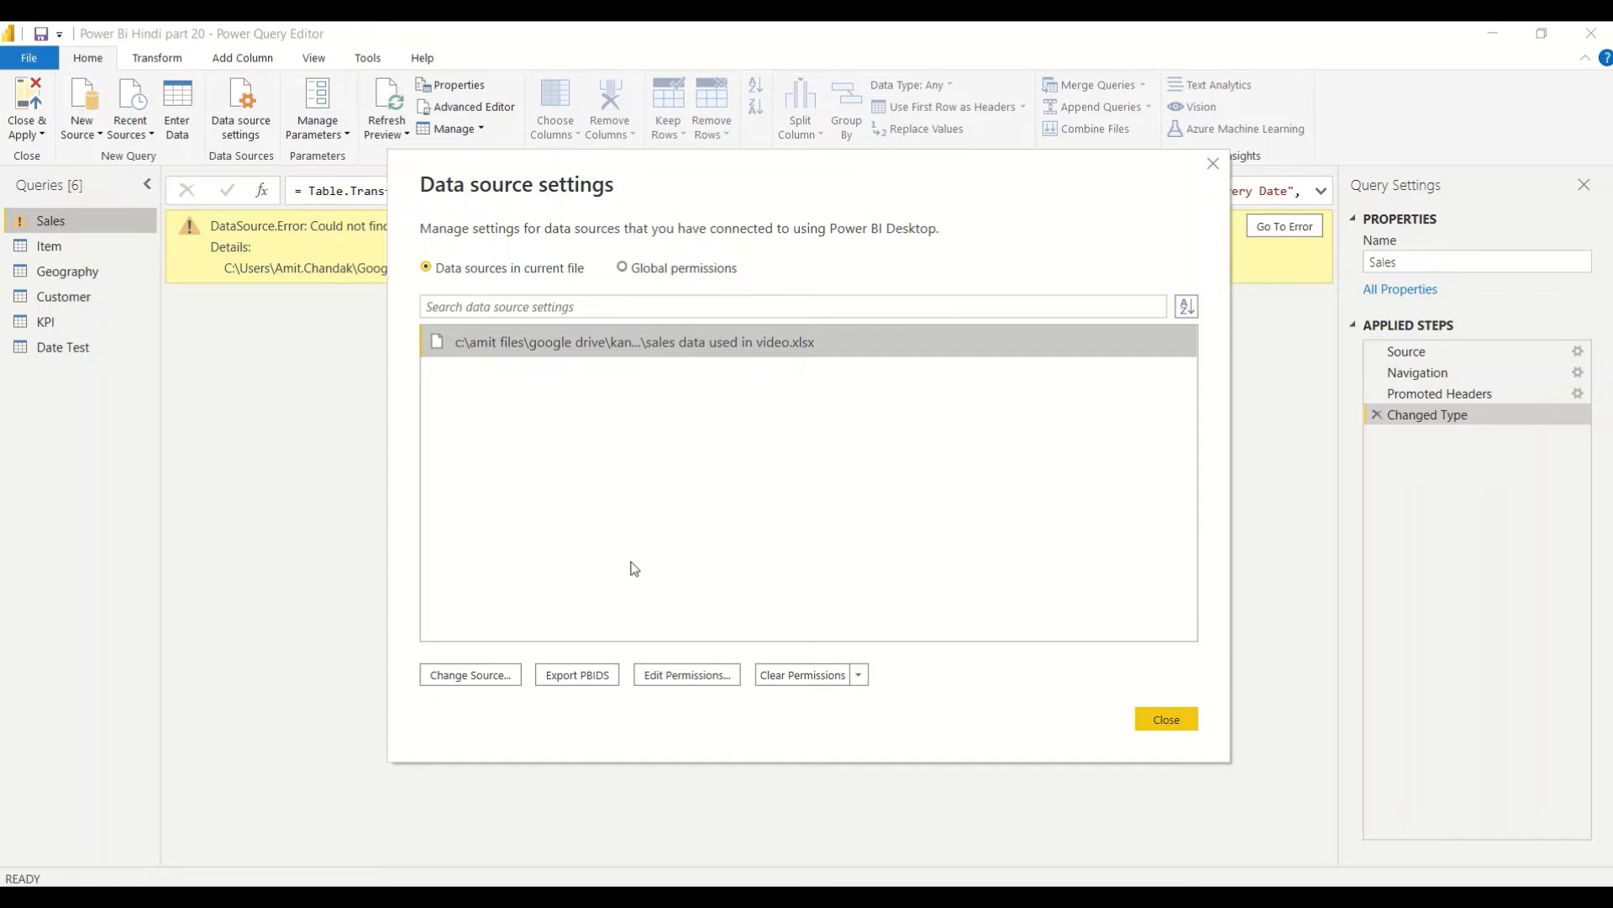
pyautogui.moveTo(1166, 792)
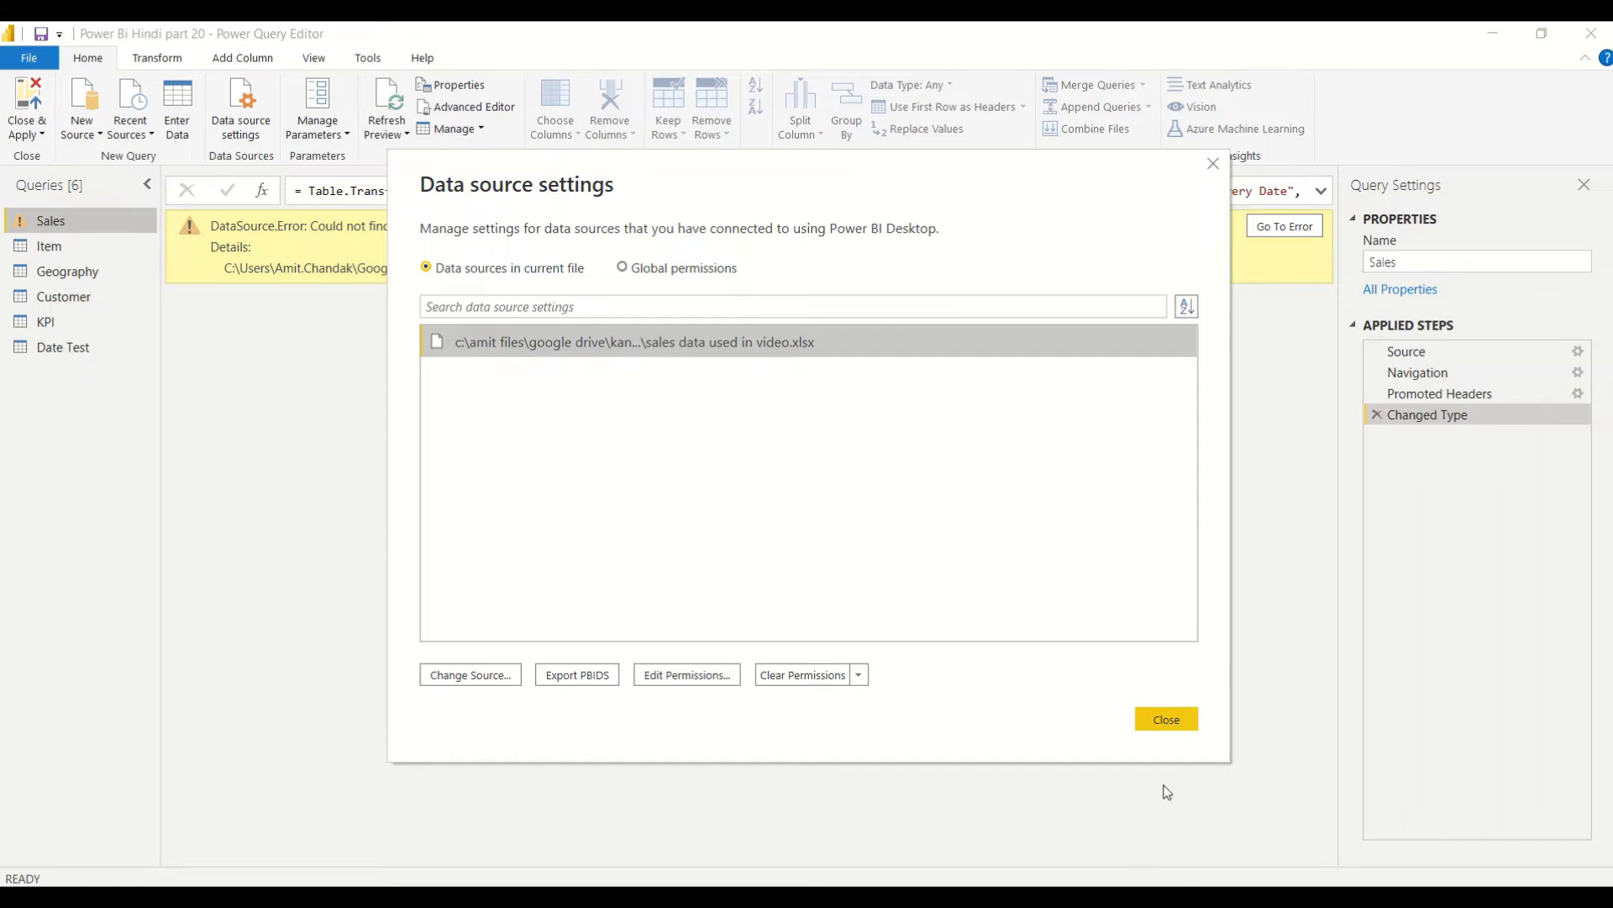
pyautogui.click(1164, 717)
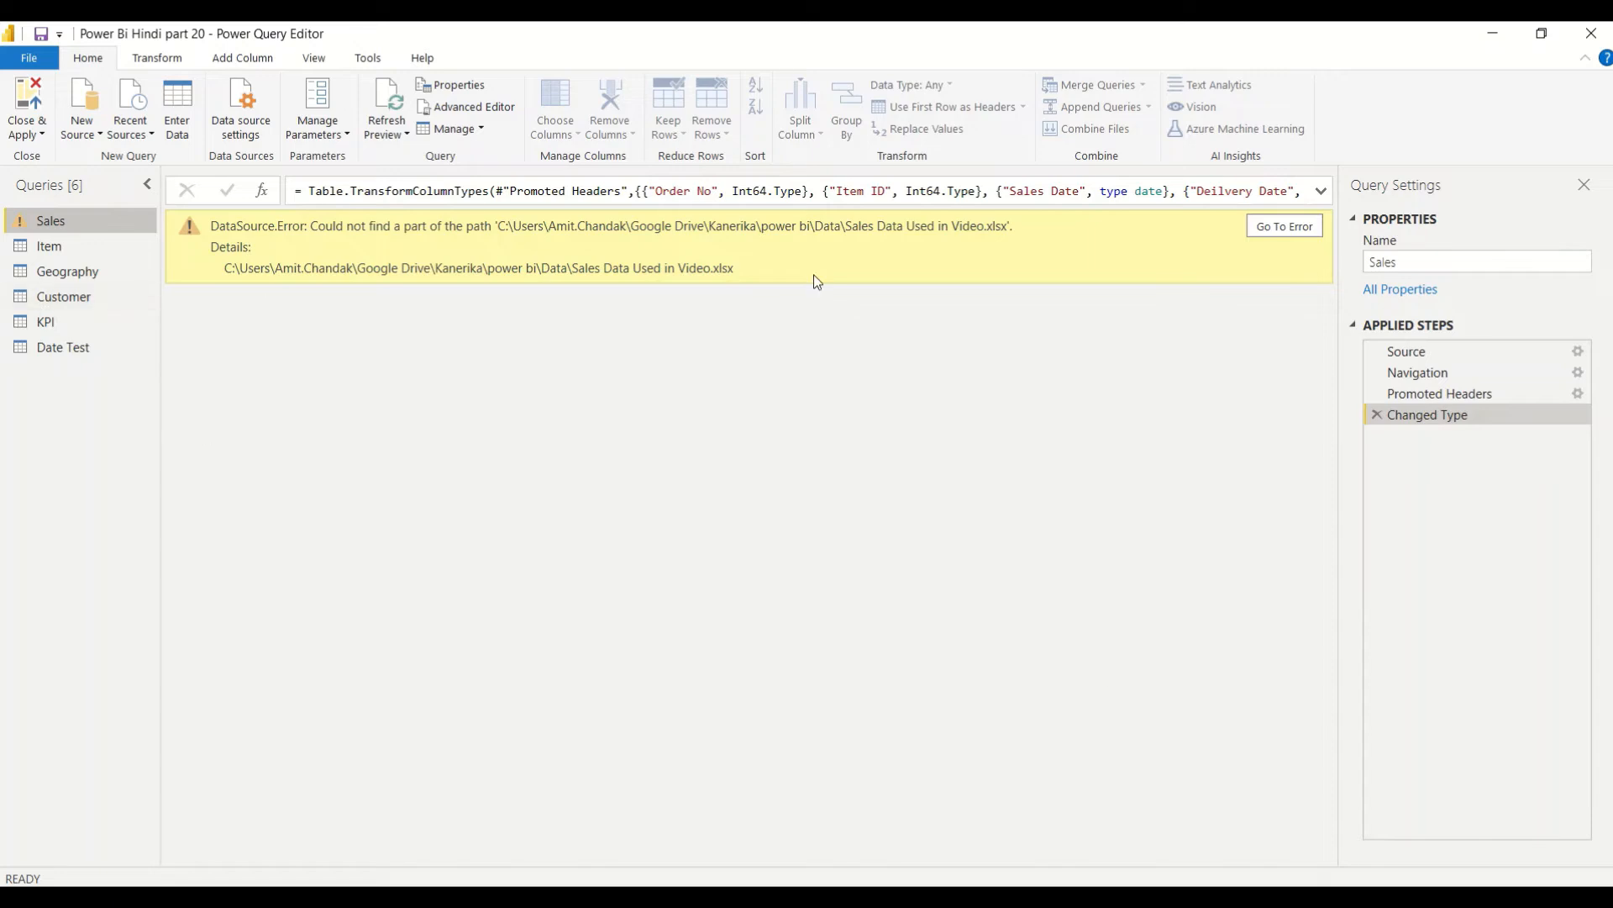
pyautogui.moveTo(49, 246)
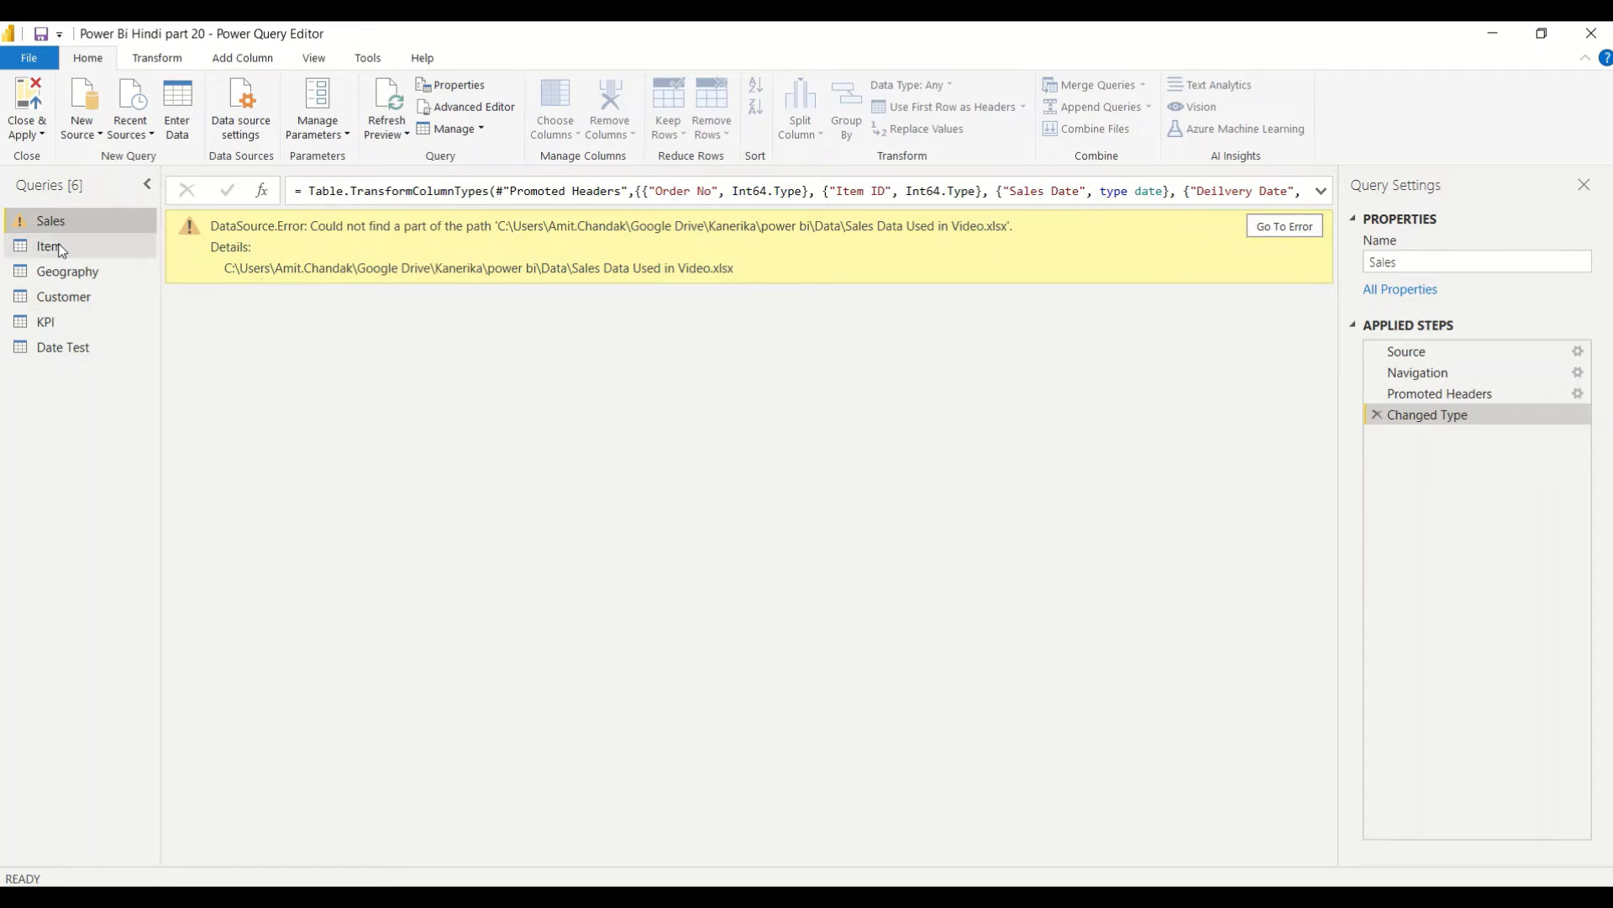
pyautogui.moveTo(328, 155)
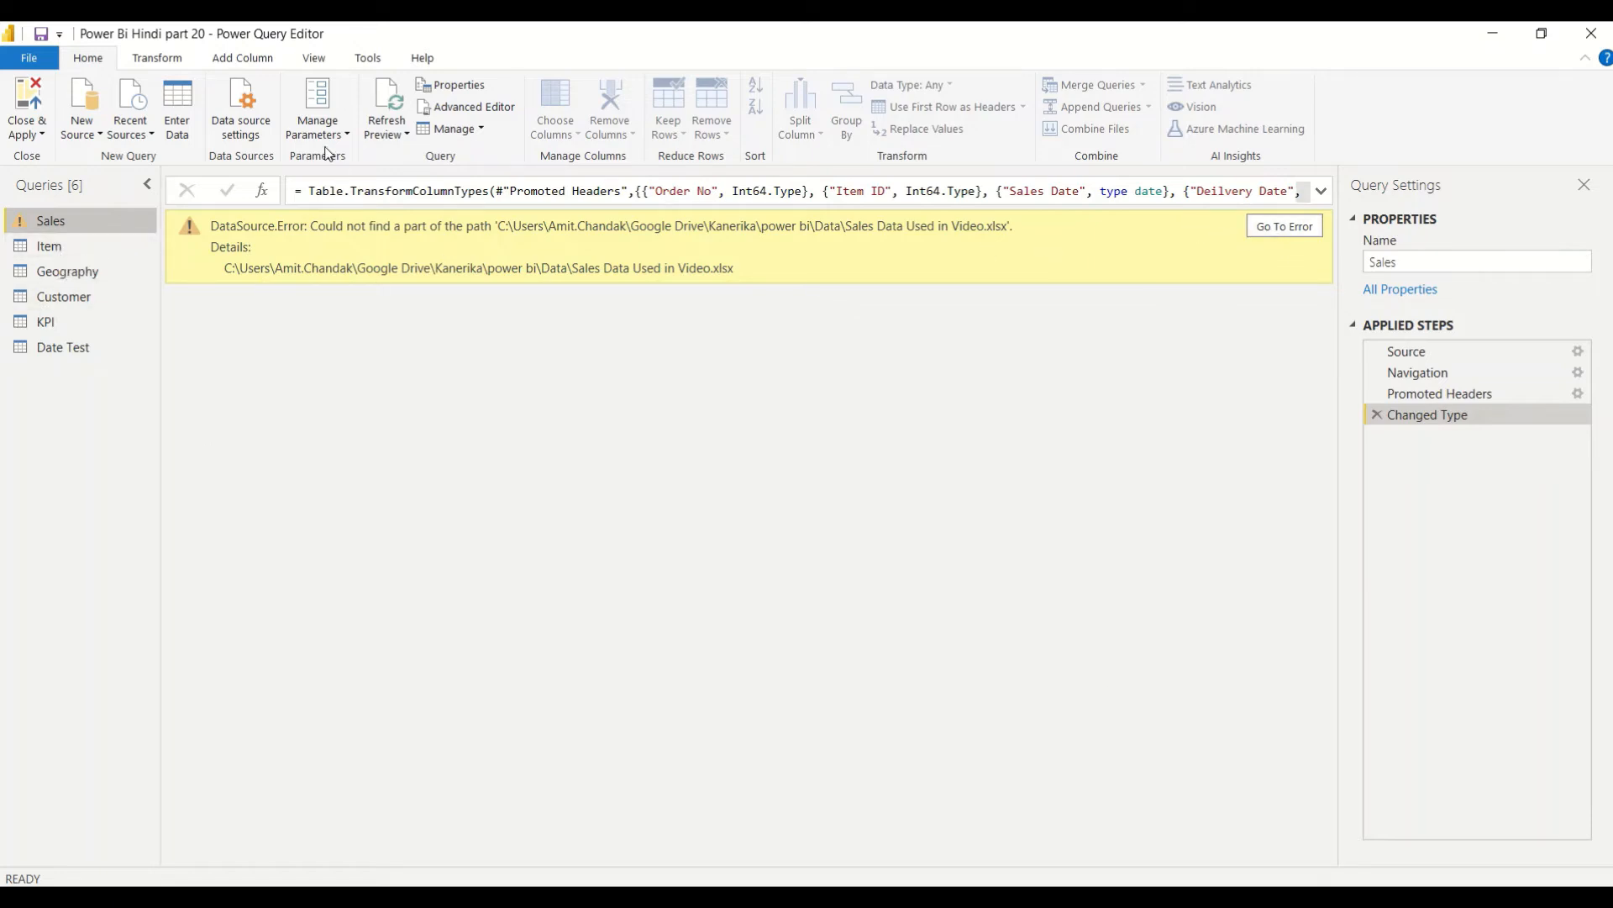
# - Recheck the data source settings, leading to load failures for Sales, Item, Geography and Customer
pyautogui.click(241, 105)
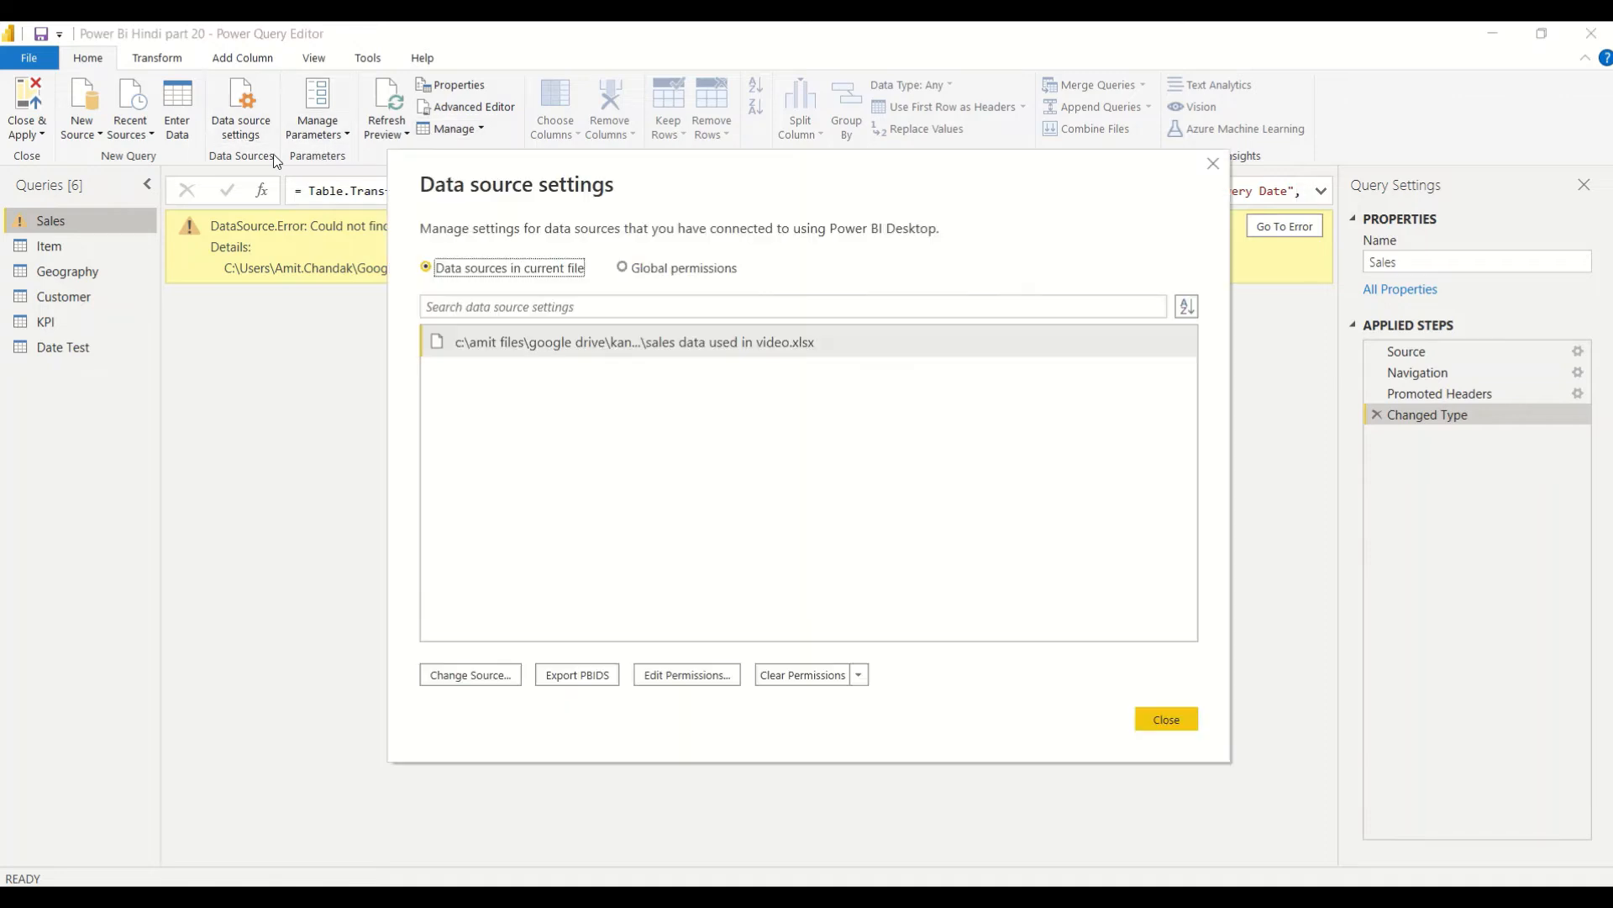
pyautogui.click(1164, 717)
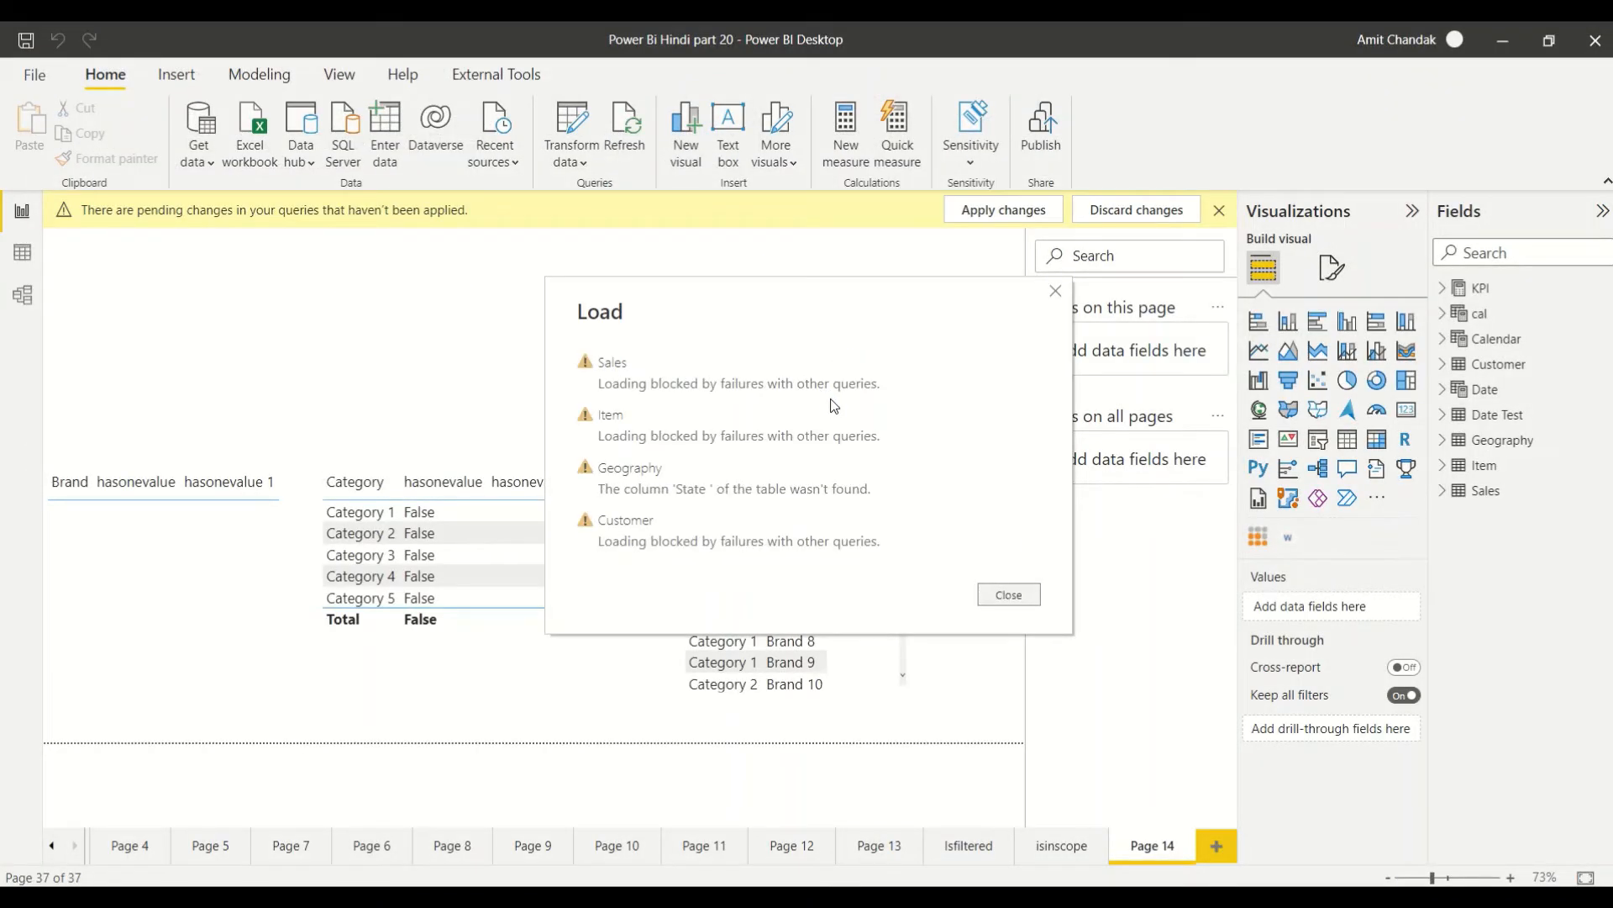
# - Dismiss the load errors, reapply the queries and hit the same Geography 'State' column failure
pyautogui.click(1006, 595)
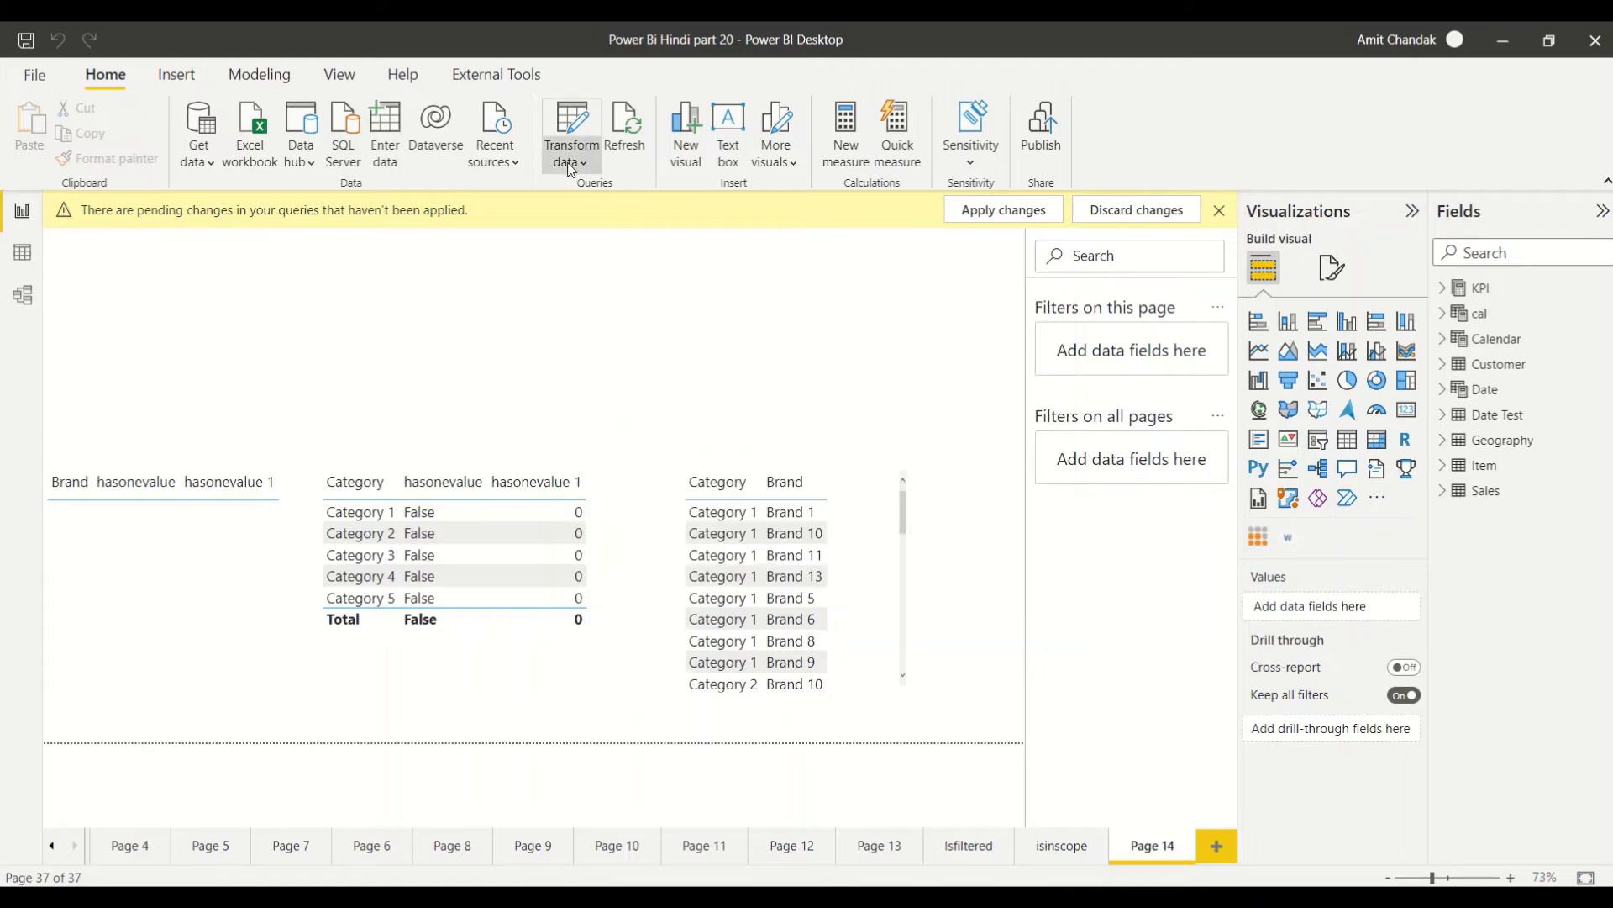
pyautogui.click(571, 135)
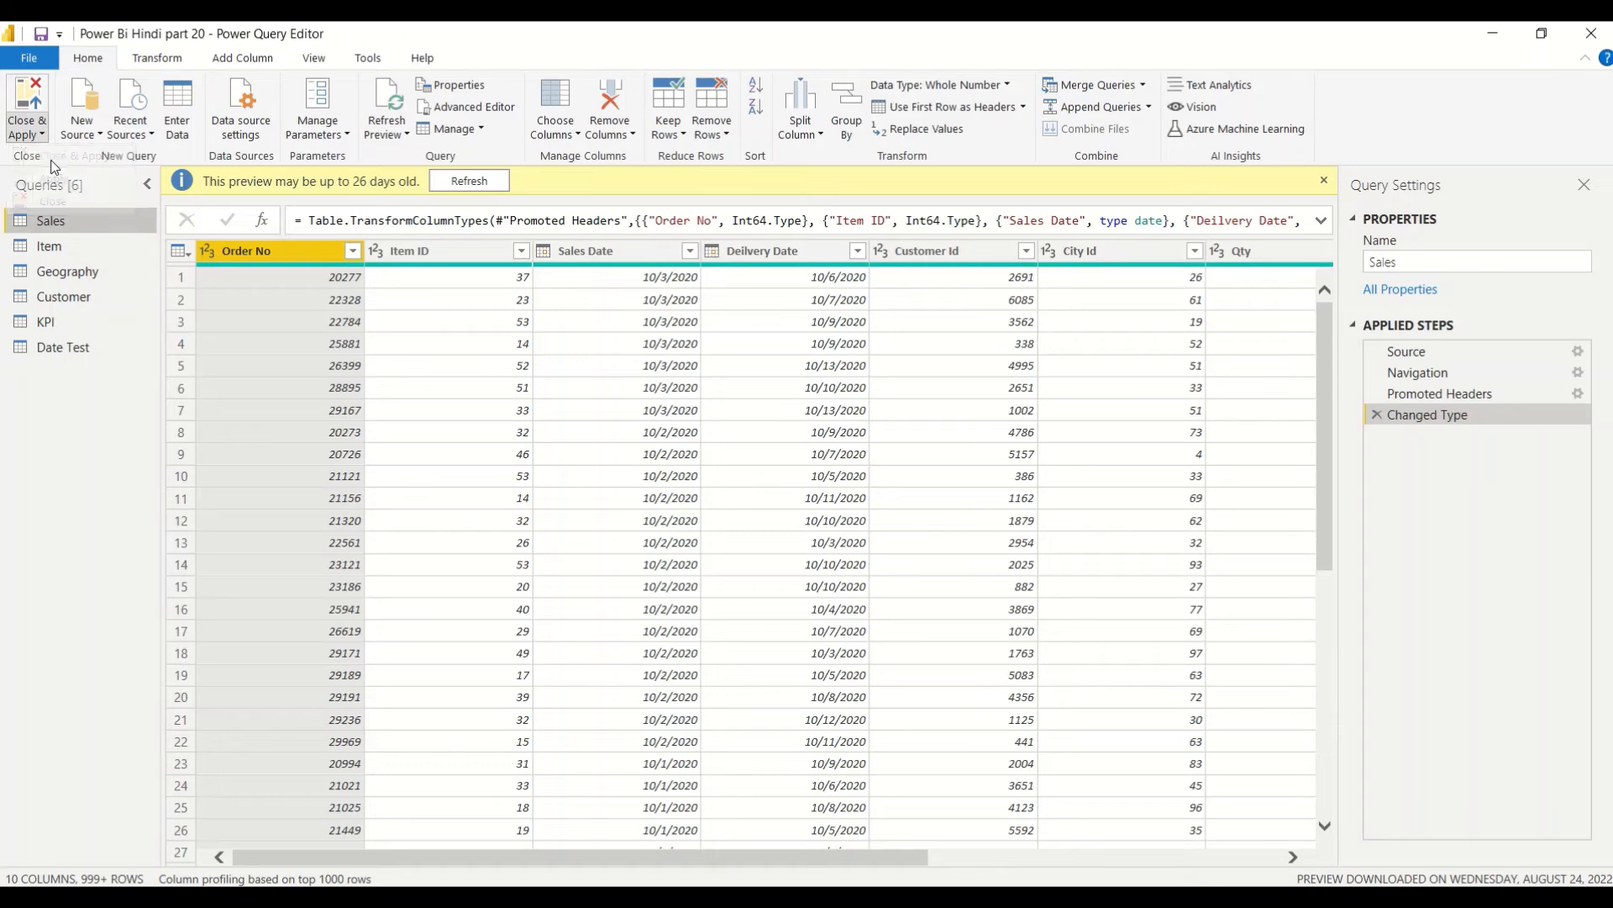
pyautogui.click(27, 106)
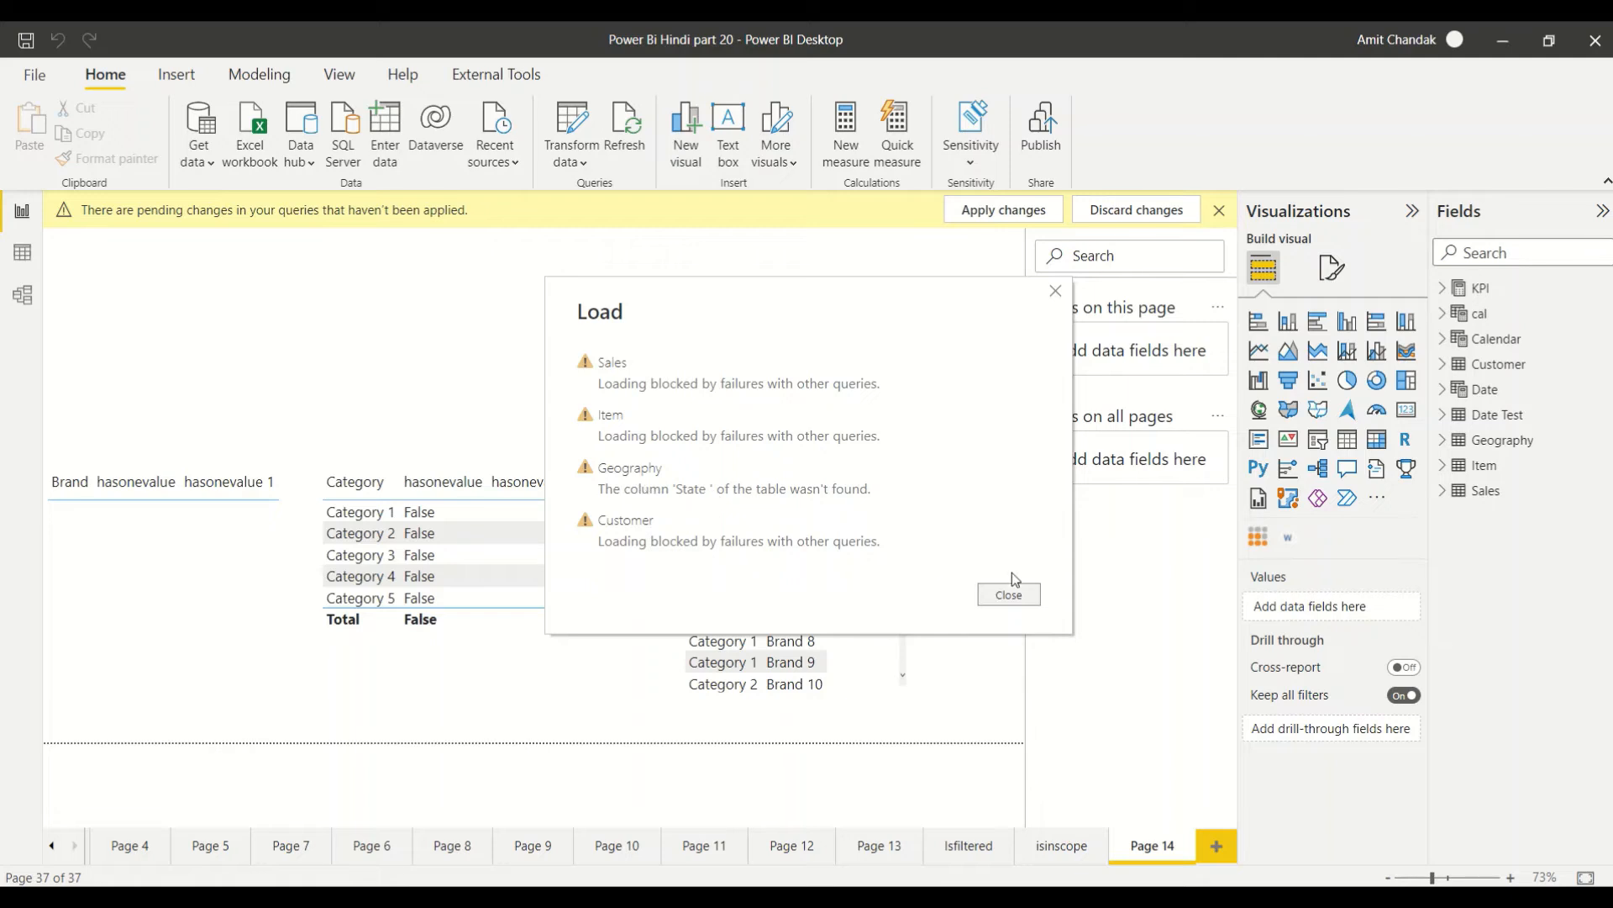
pyautogui.click(571, 159)
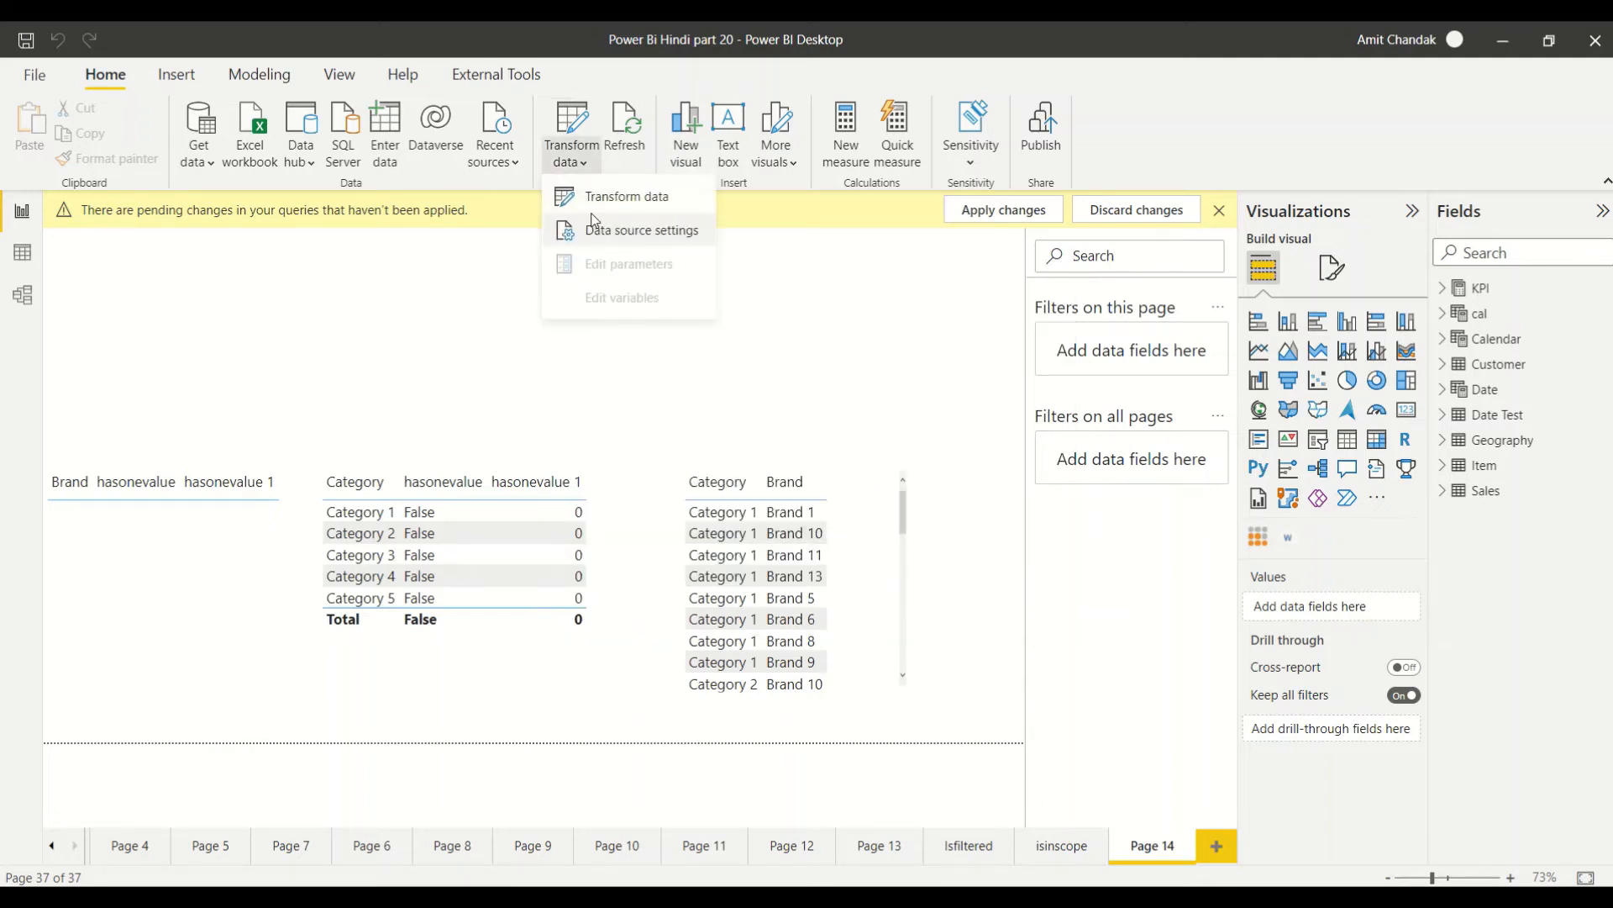
# - Step through Geography's Source, Navigation, Promoted Headers and Changed Type to fix the State column
pyautogui.click(627, 195)
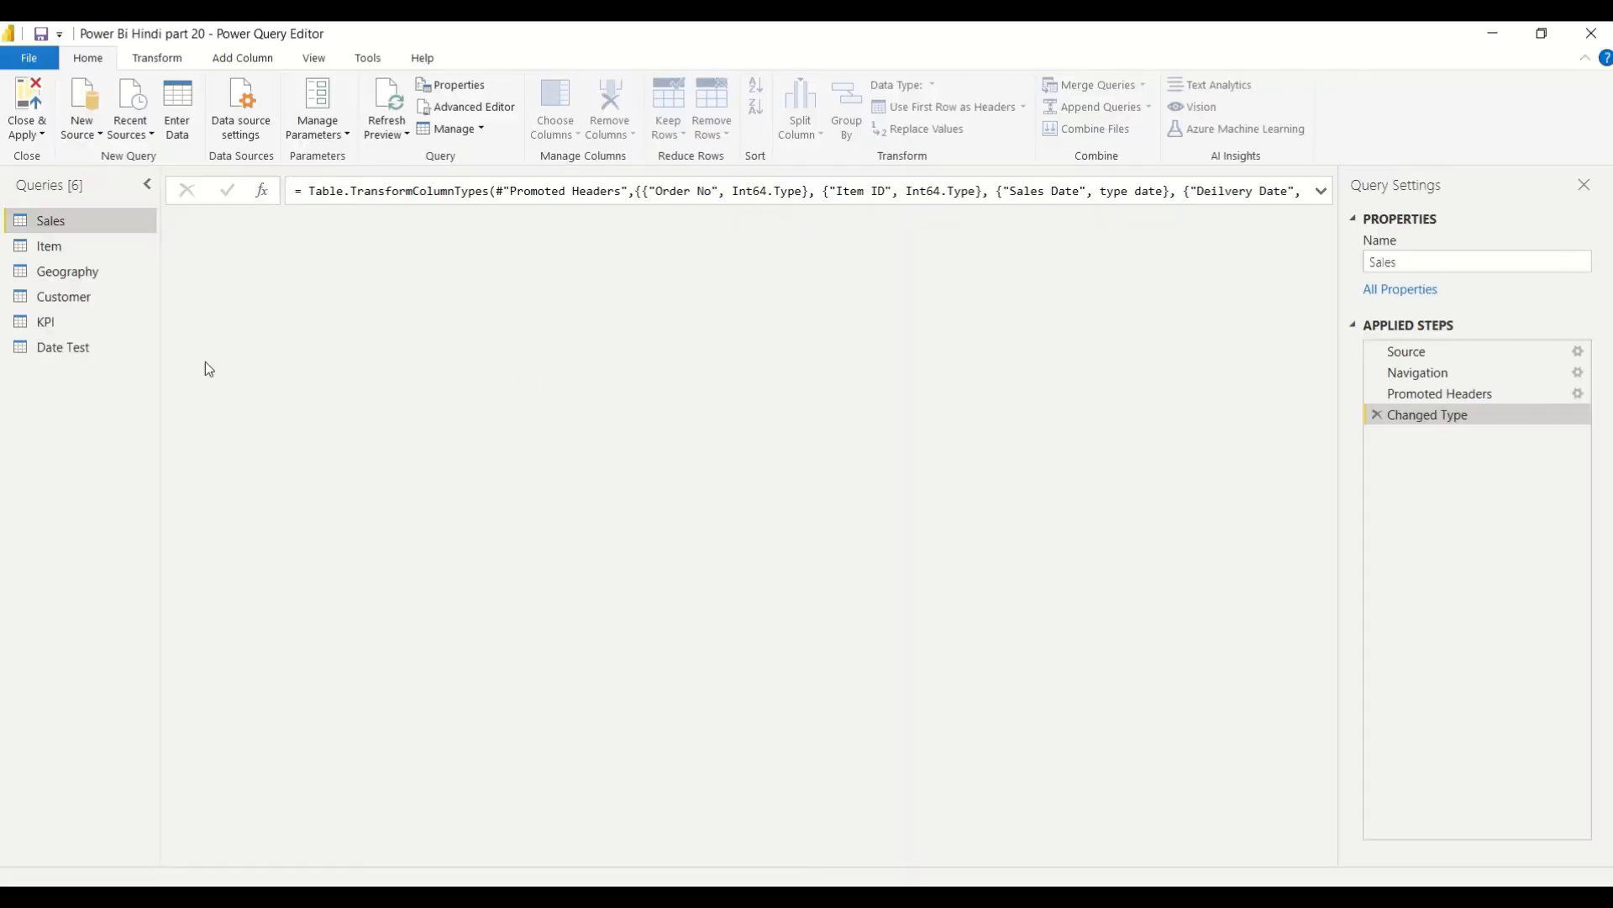
pyautogui.click(67, 271)
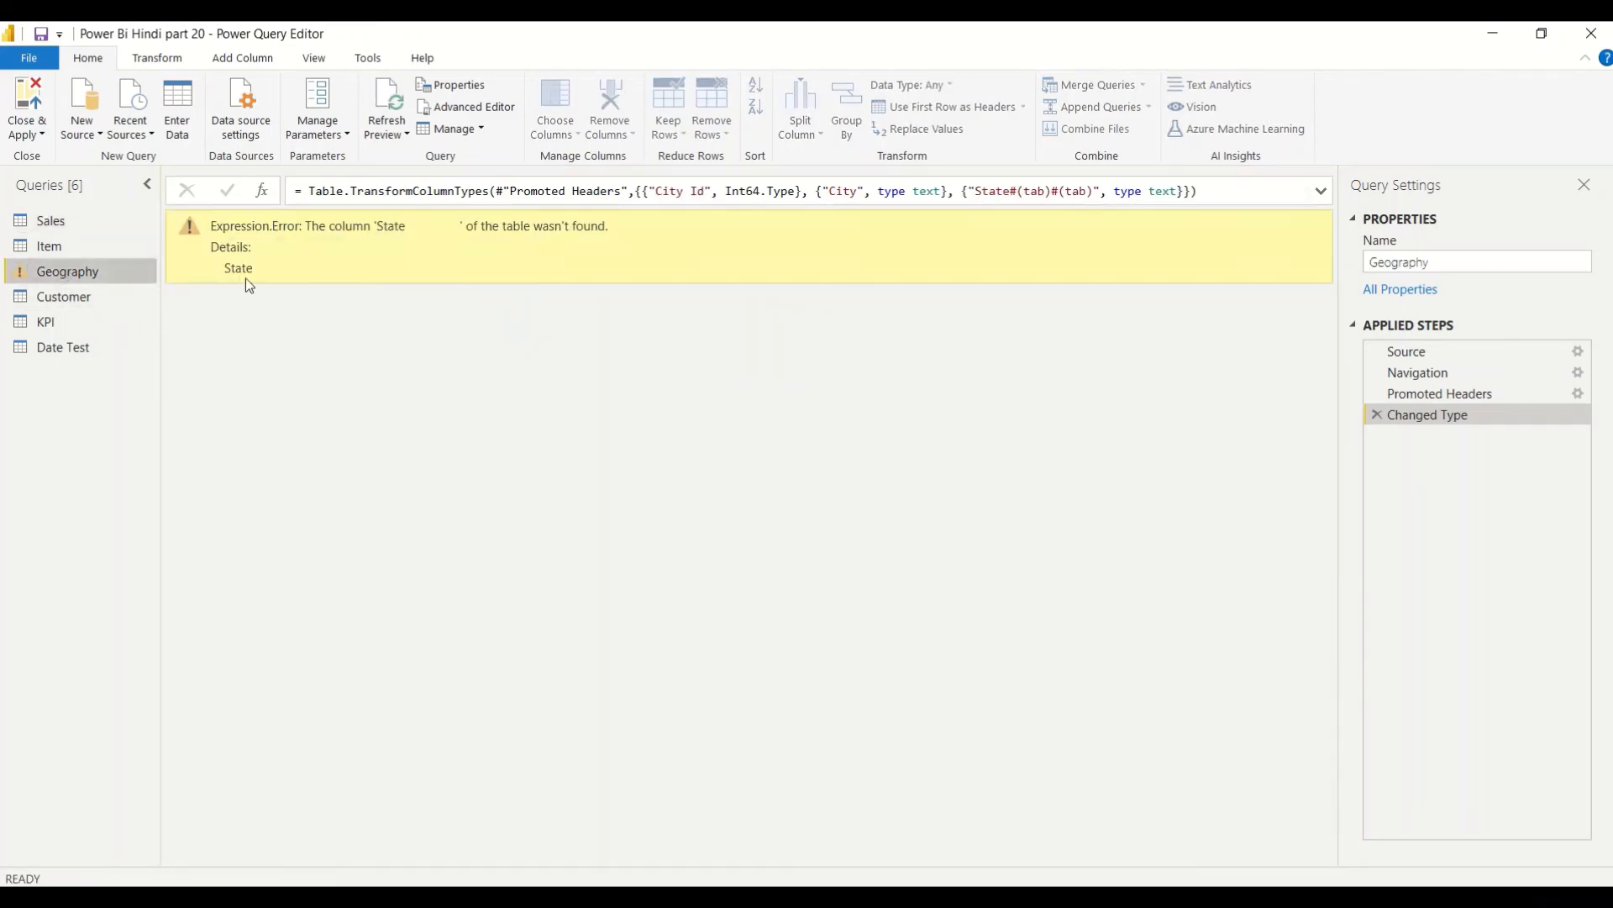
pyautogui.click(1407, 351)
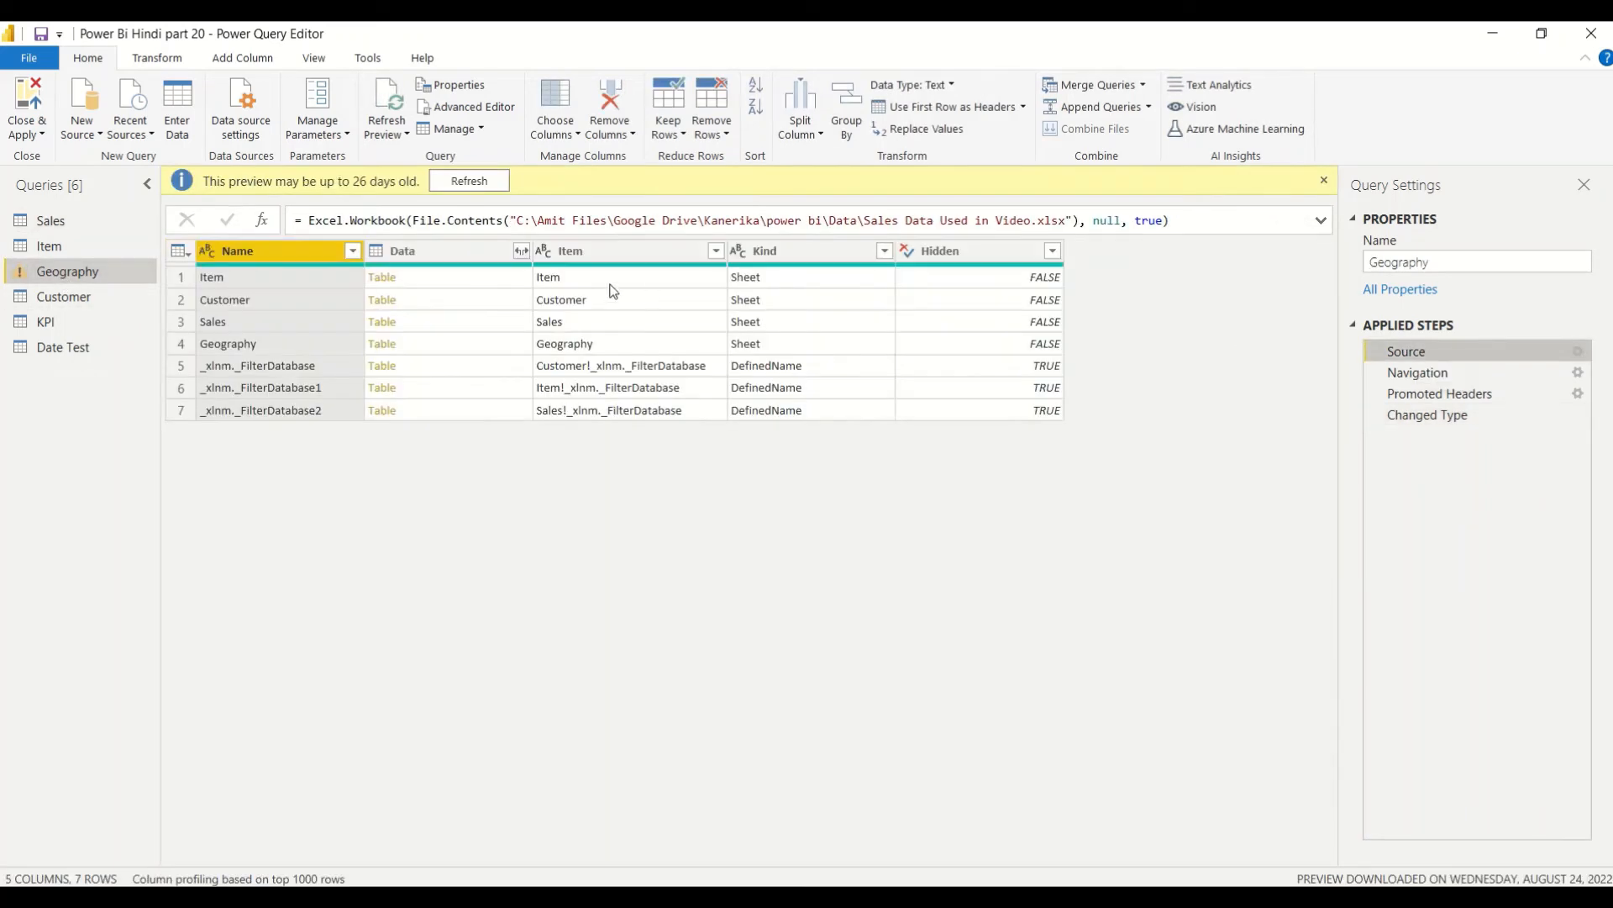
pyautogui.click(1419, 371)
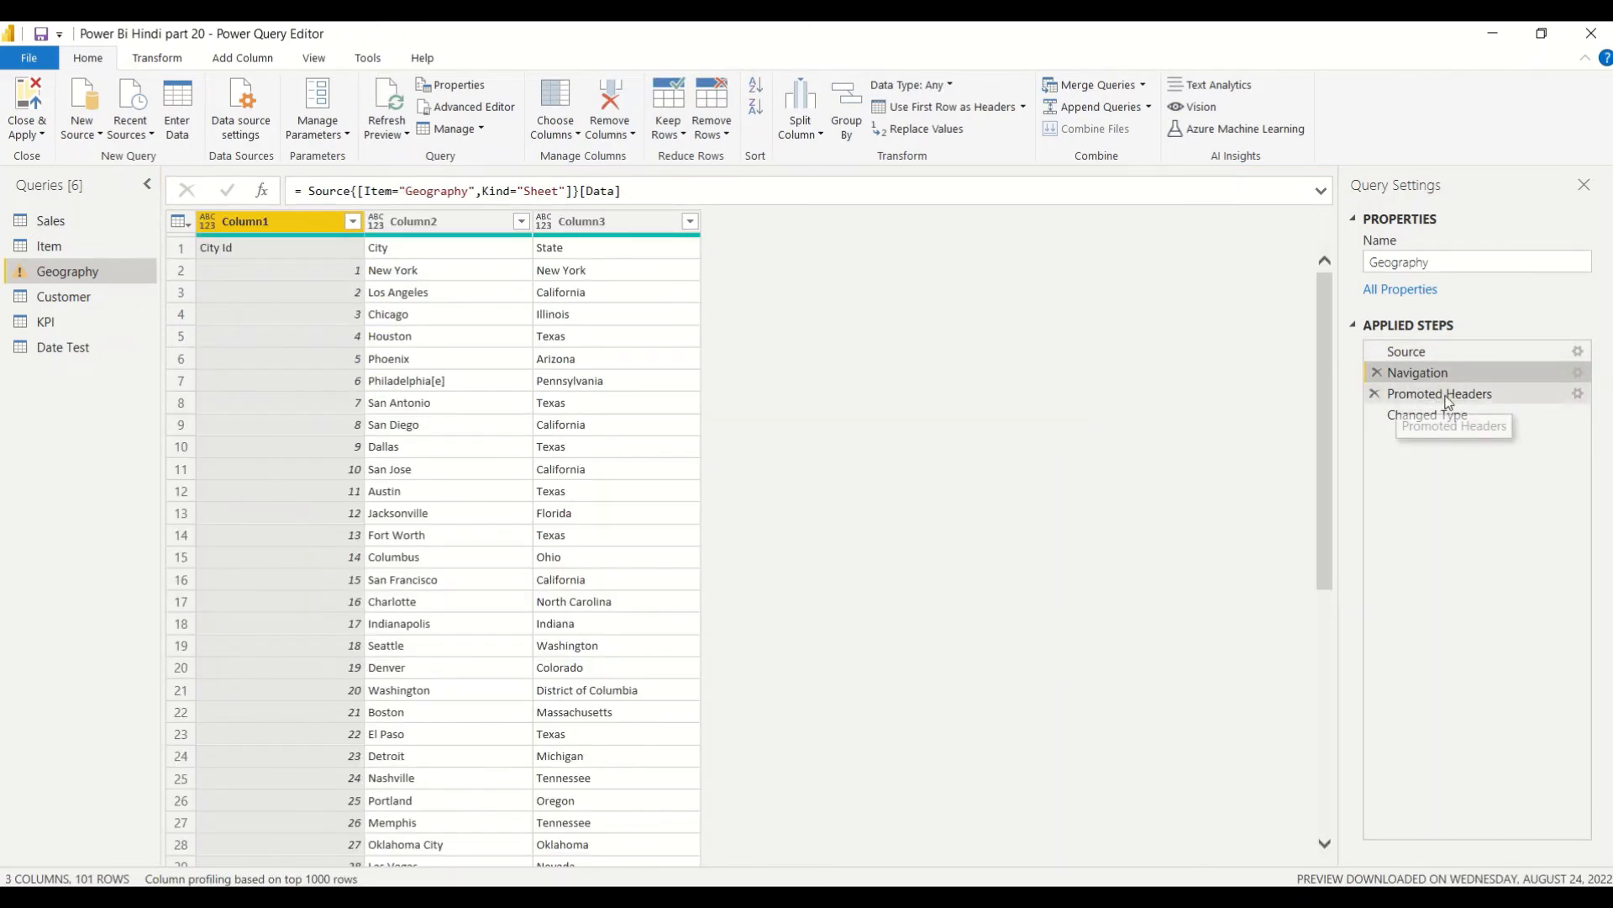
pyautogui.click(1440, 393)
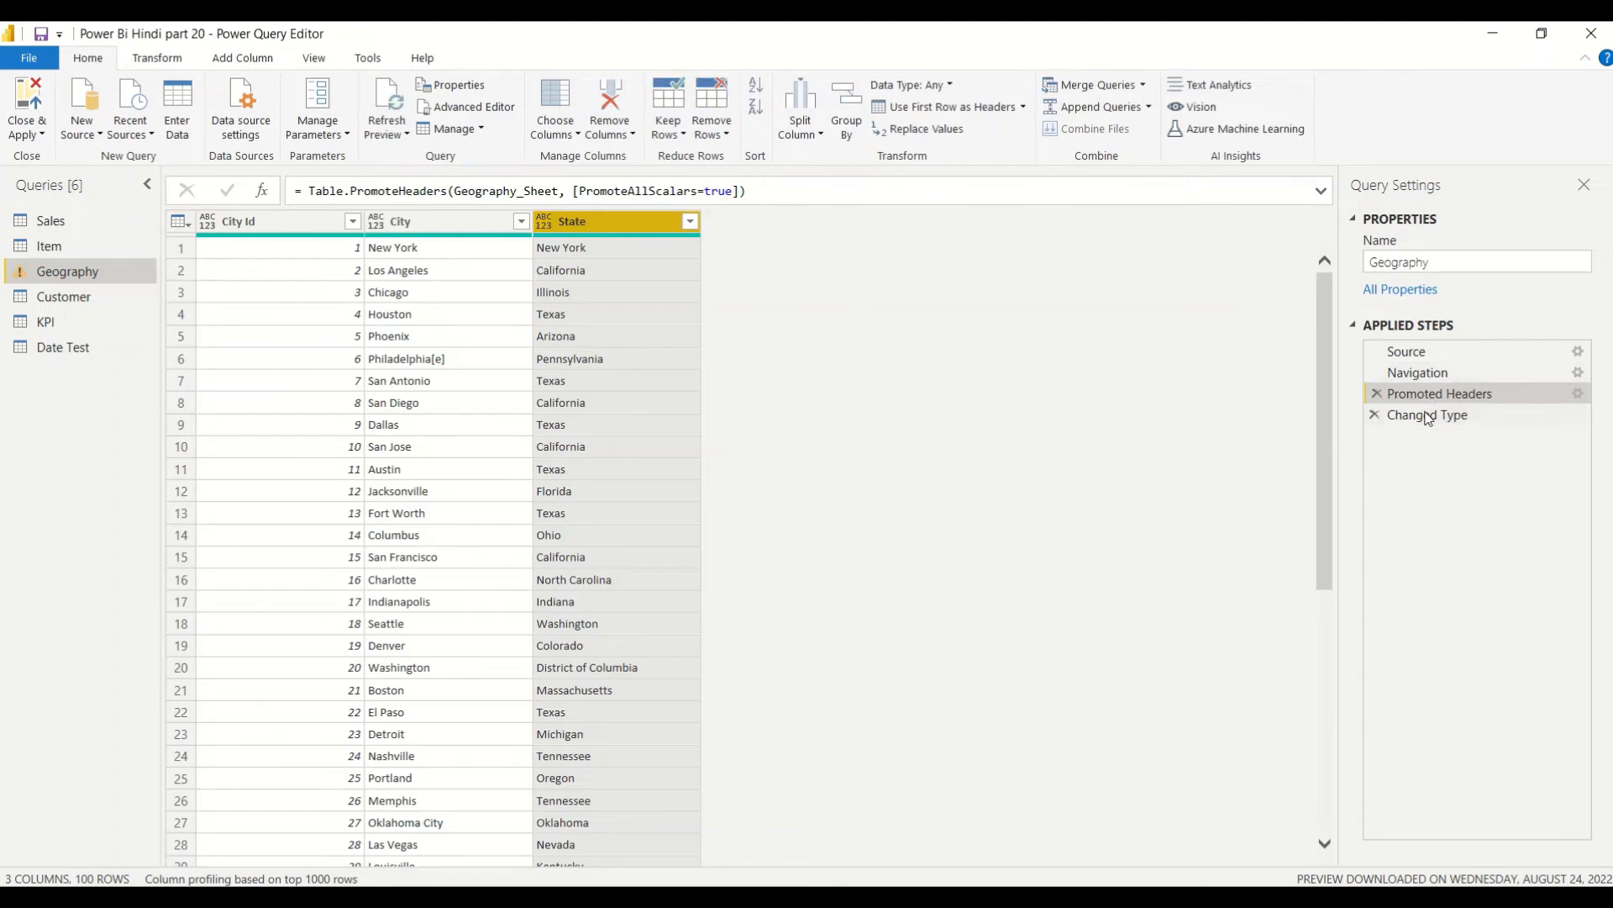
pyautogui.click(1429, 413)
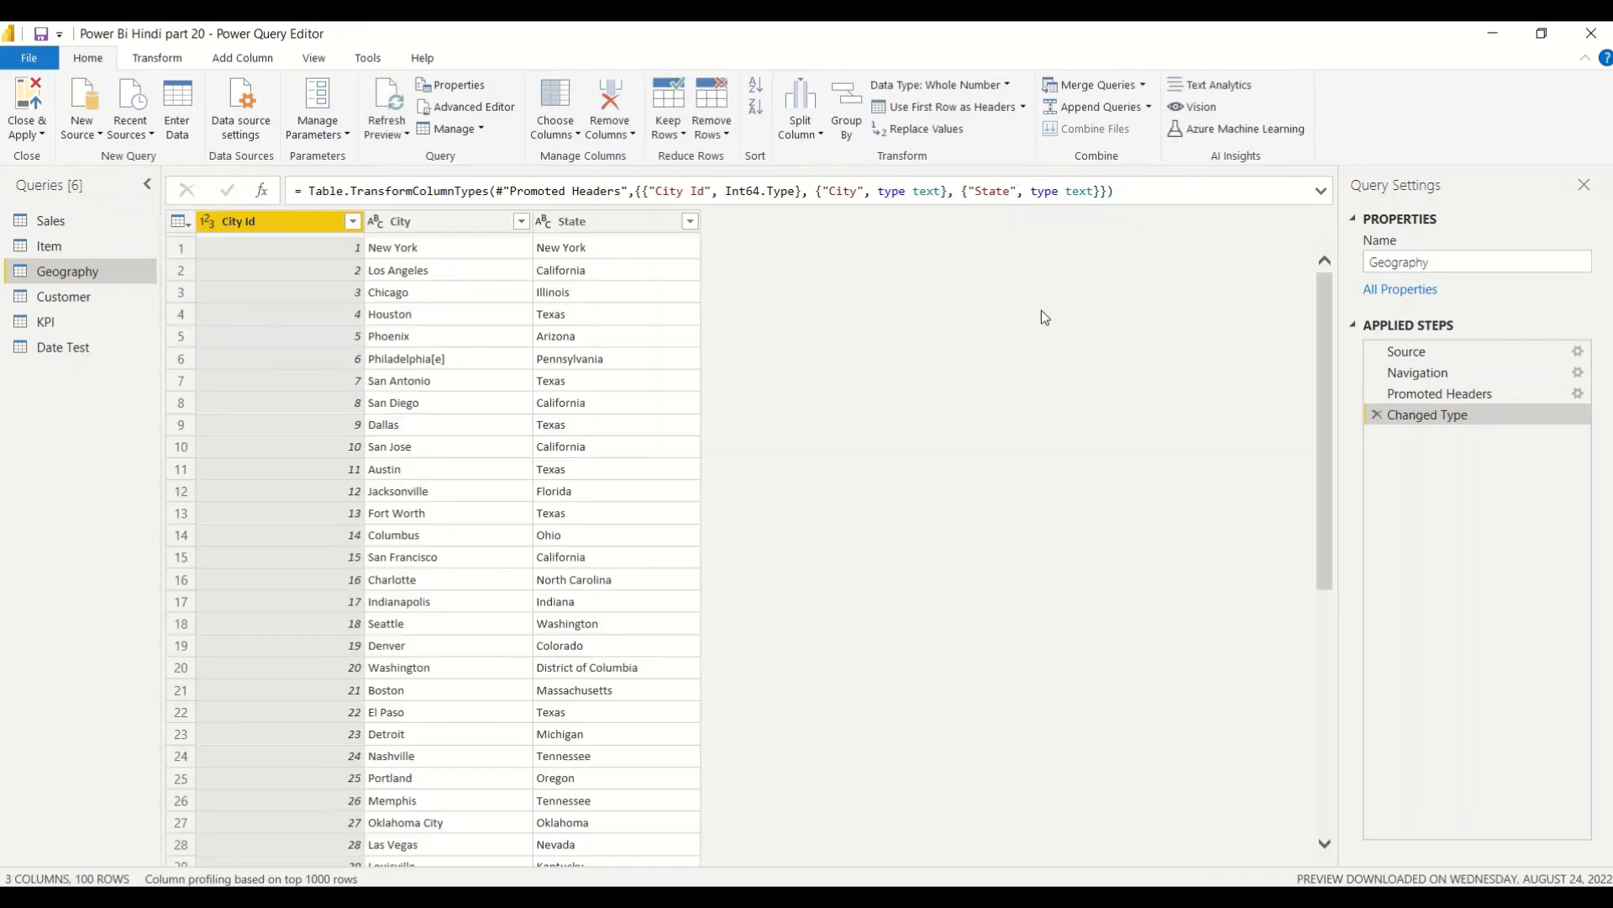
# - Close & Apply and apply pending changes so all queries load into the report
pyautogui.click(26, 107)
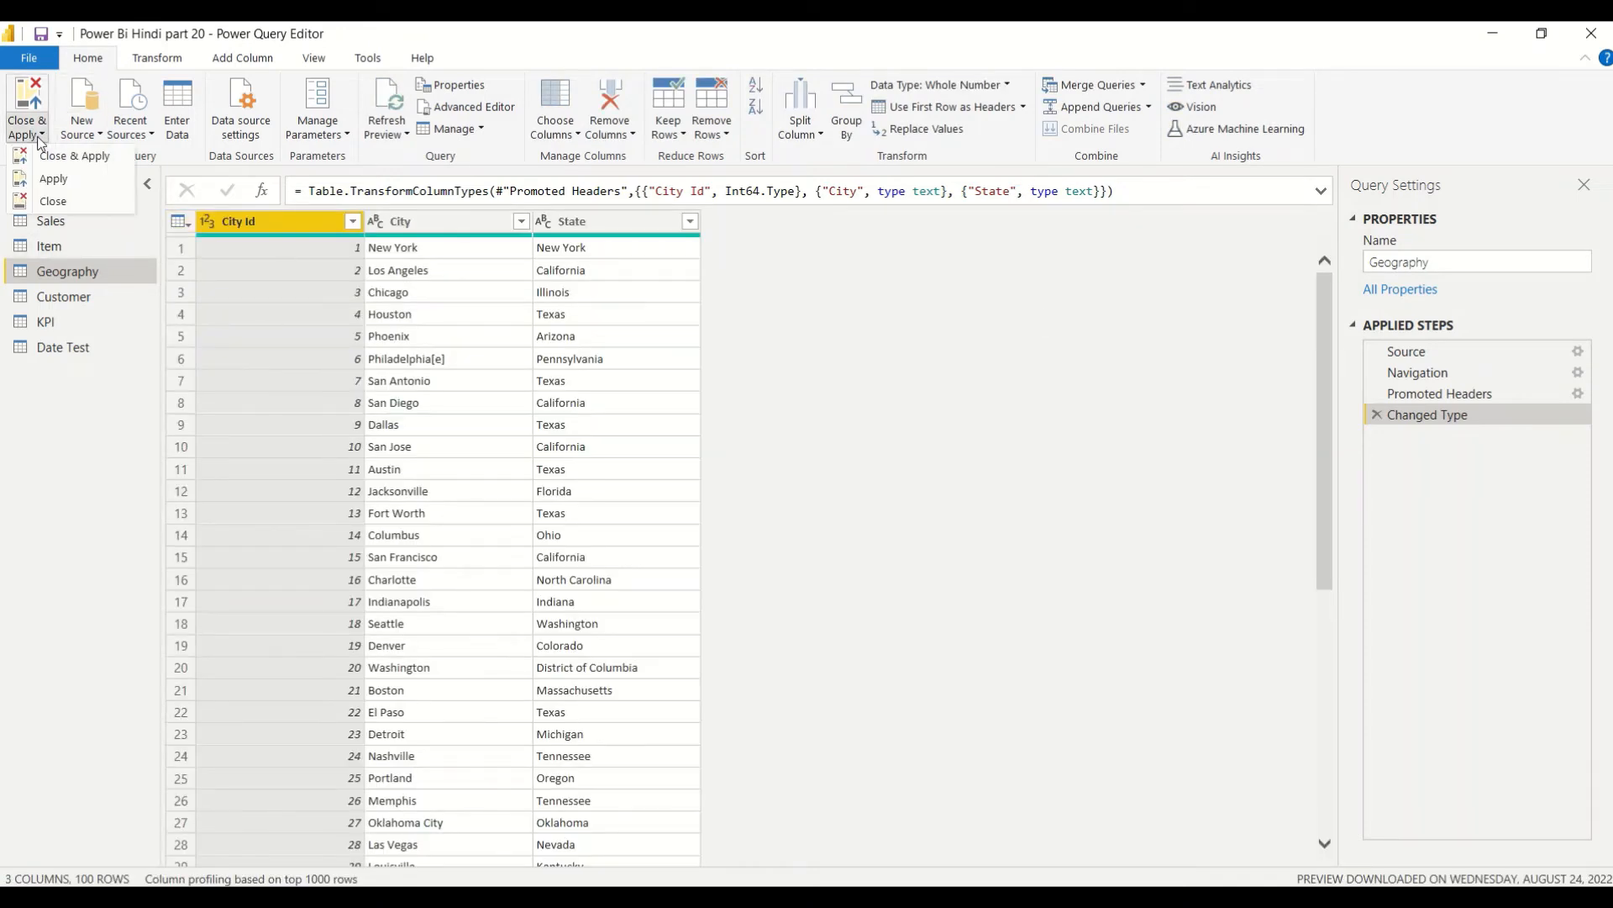
pyautogui.click(52, 200)
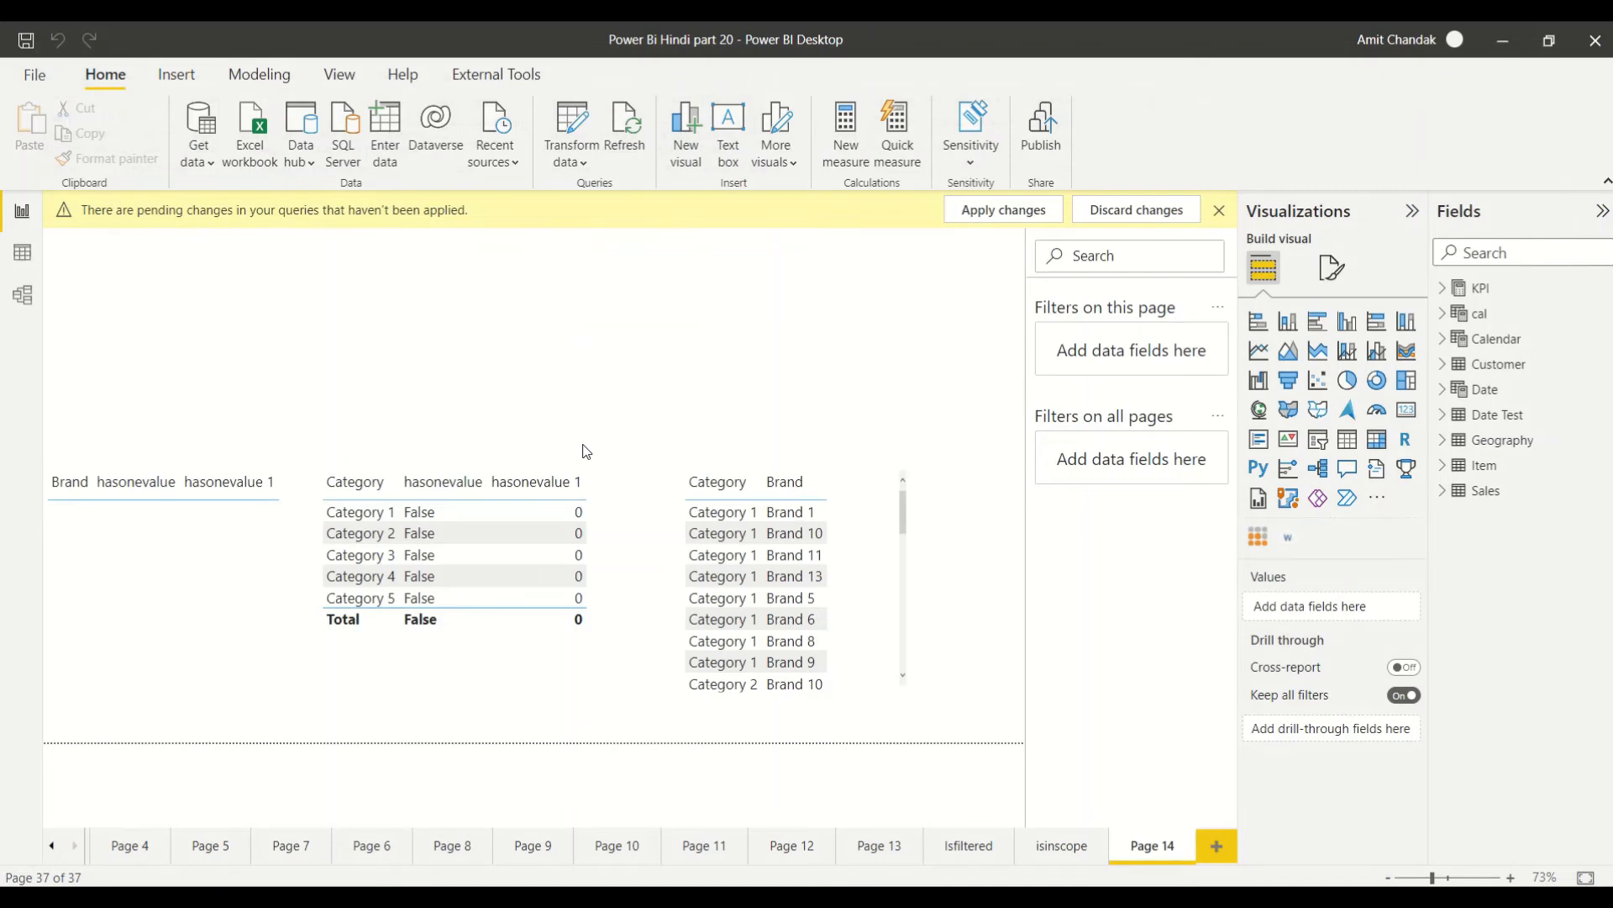
pyautogui.click(1001, 210)
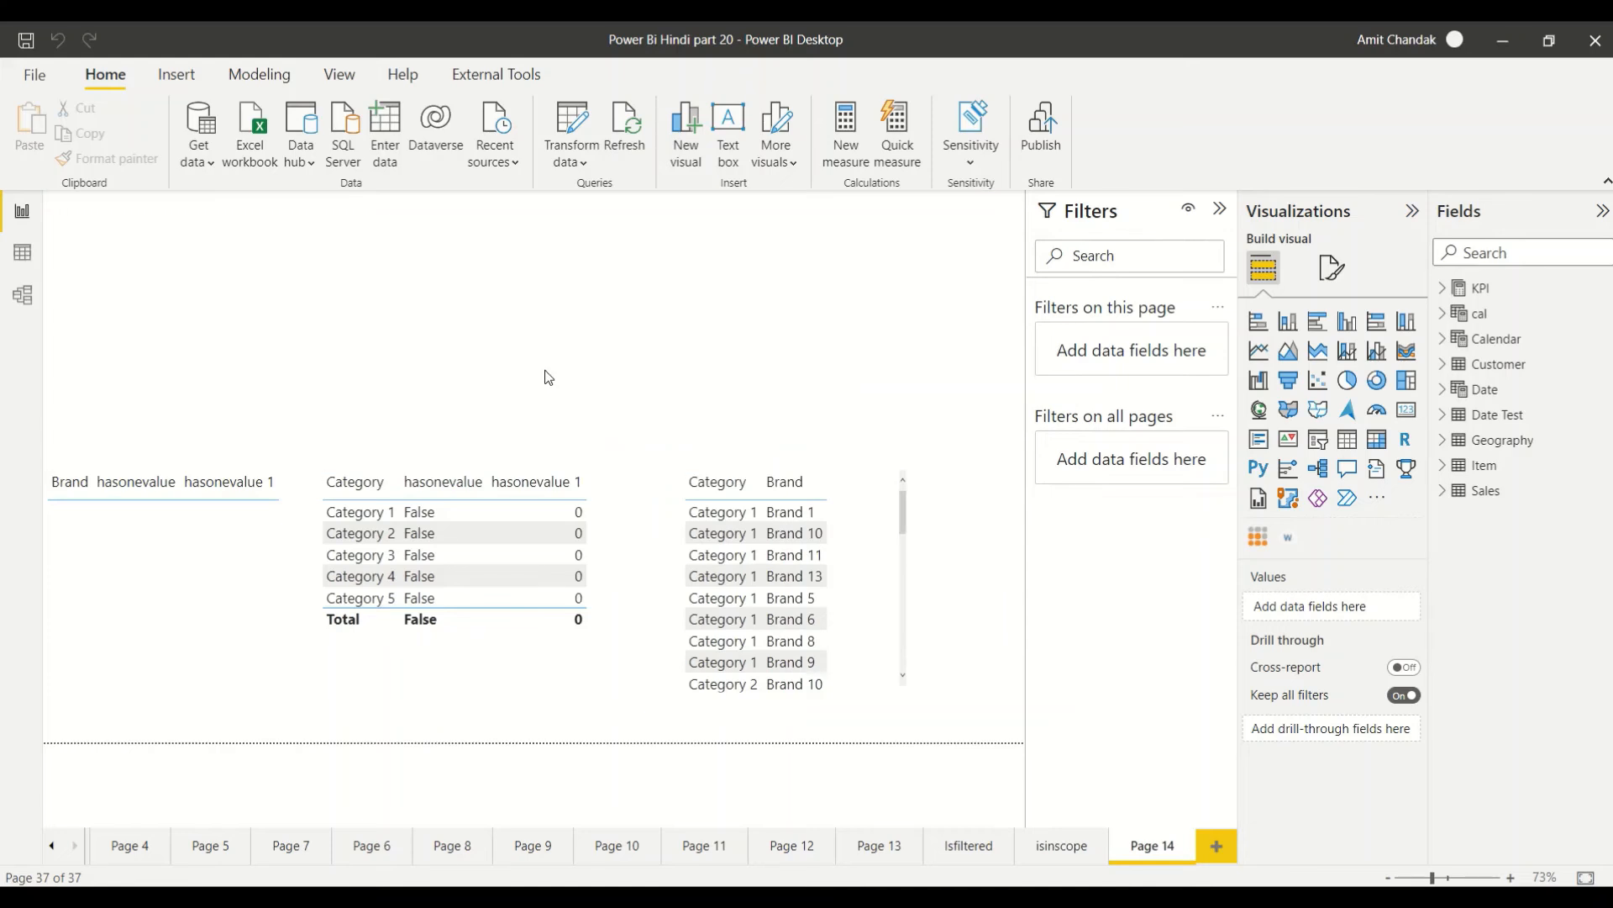
pyautogui.moveTo(1042, 122)
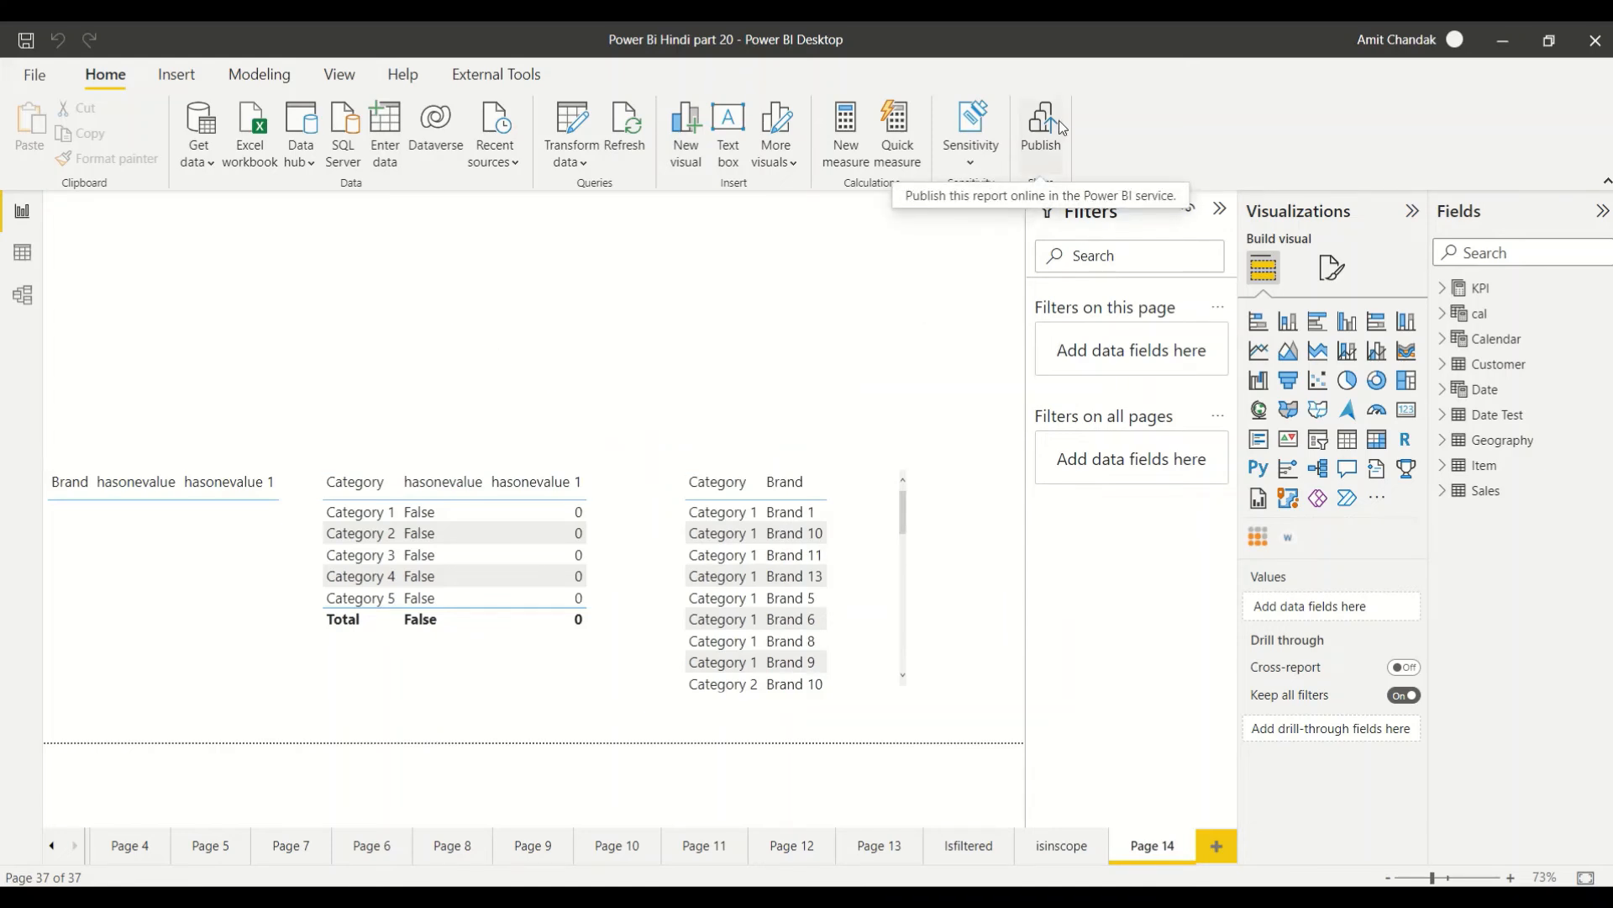
# - Save the report, publish it to the chosen workspace and switch to the Power BI service
pyautogui.click(1040, 123)
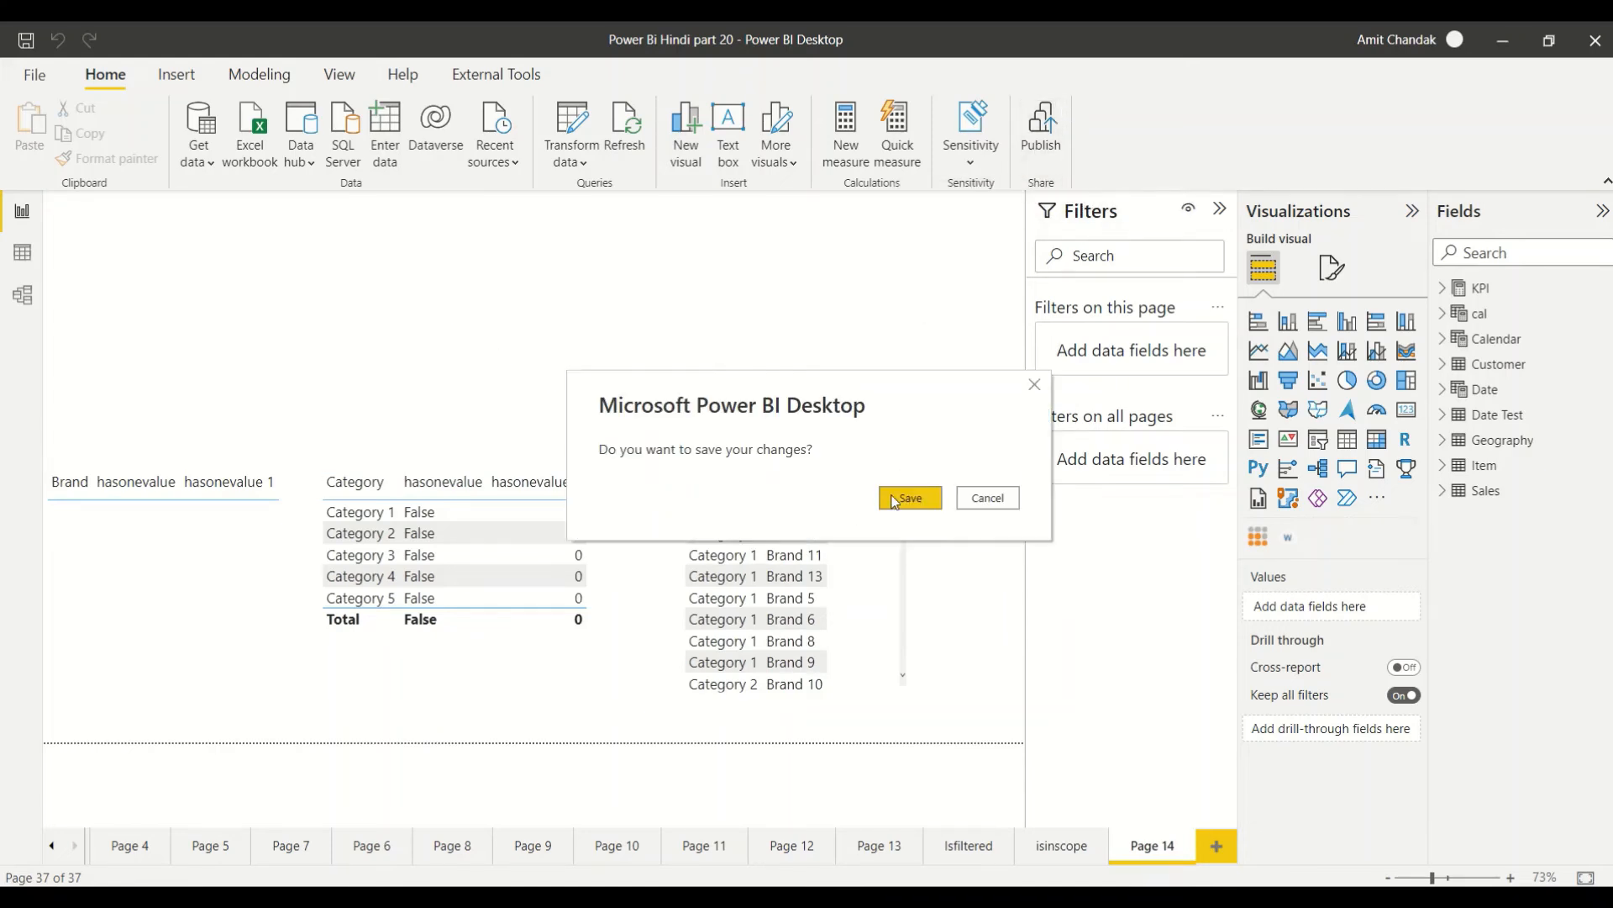
pyautogui.click(909, 499)
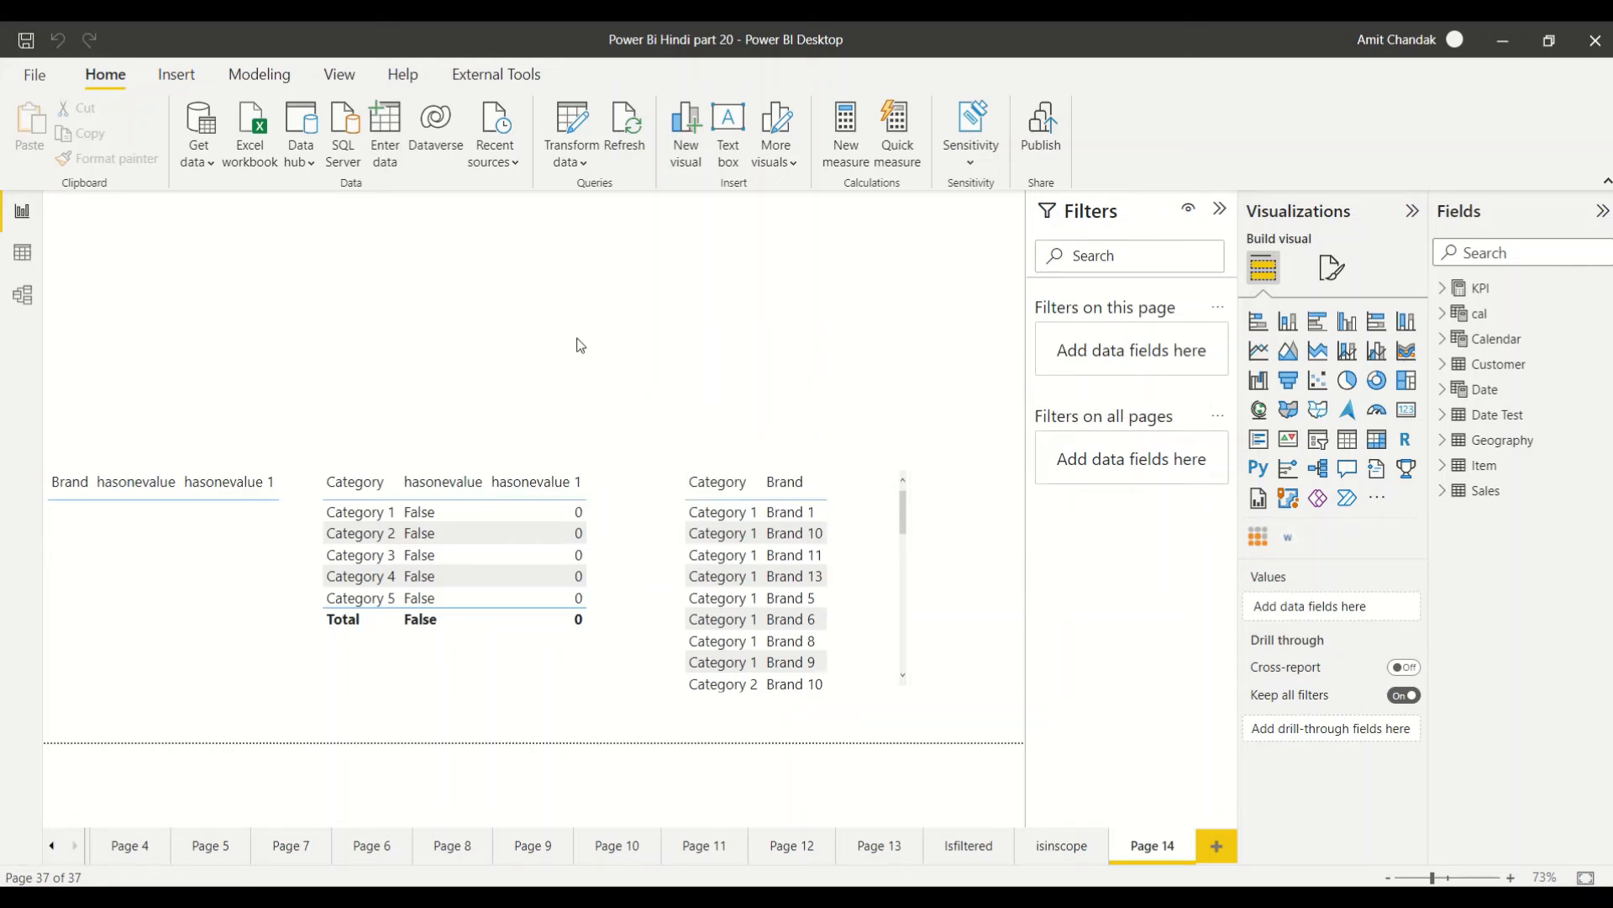
pyautogui.click(1040, 129)
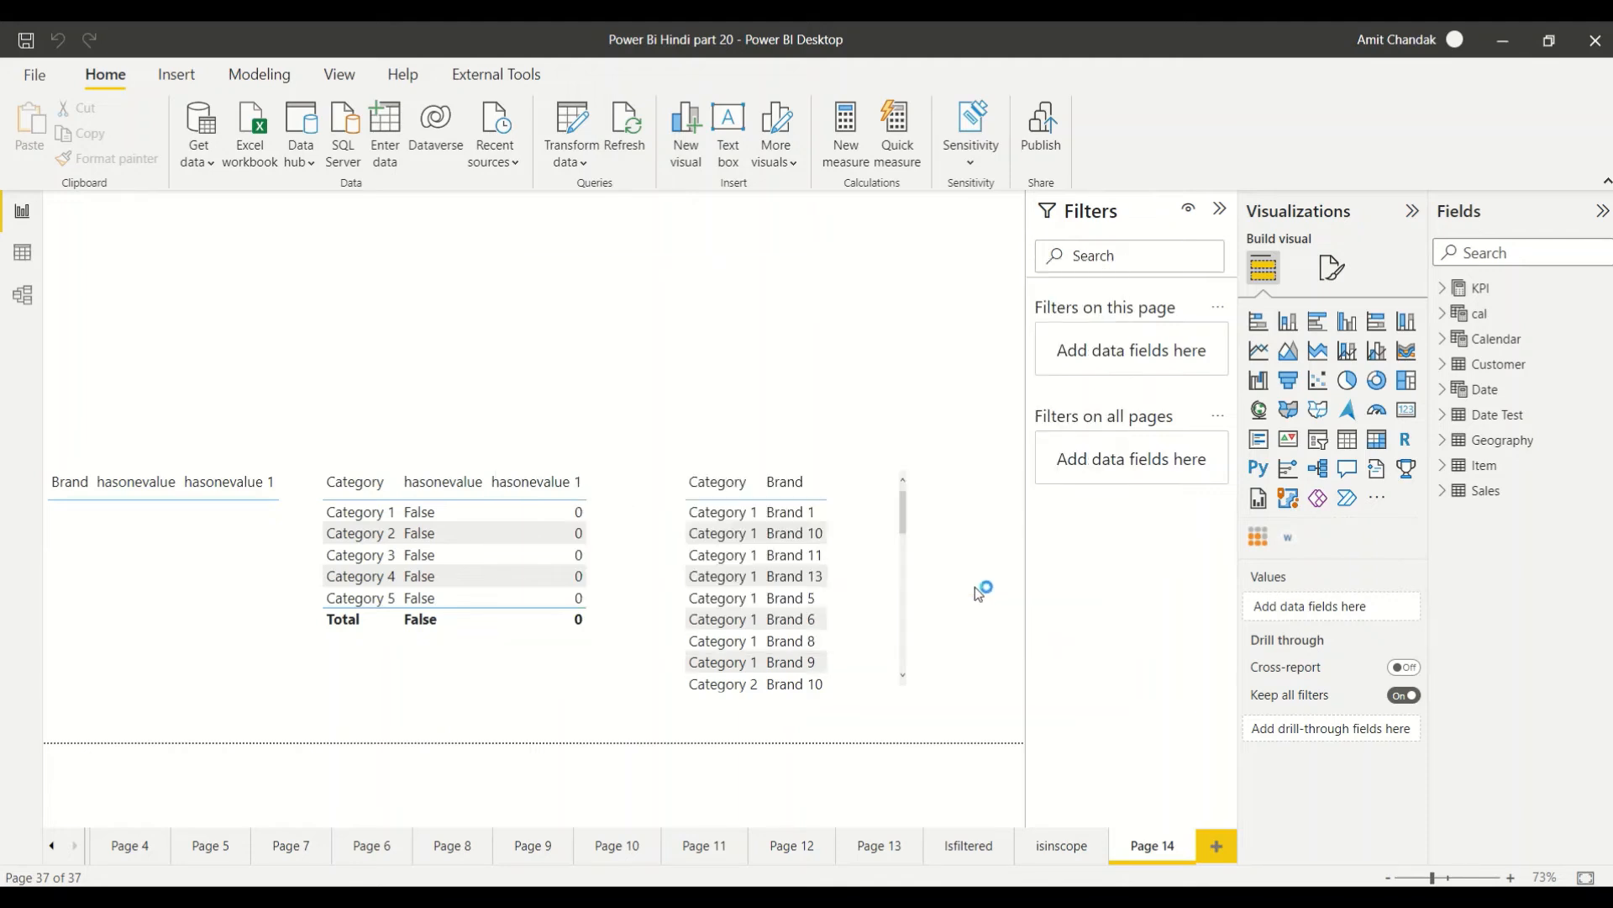
pyautogui.click(1040, 123)
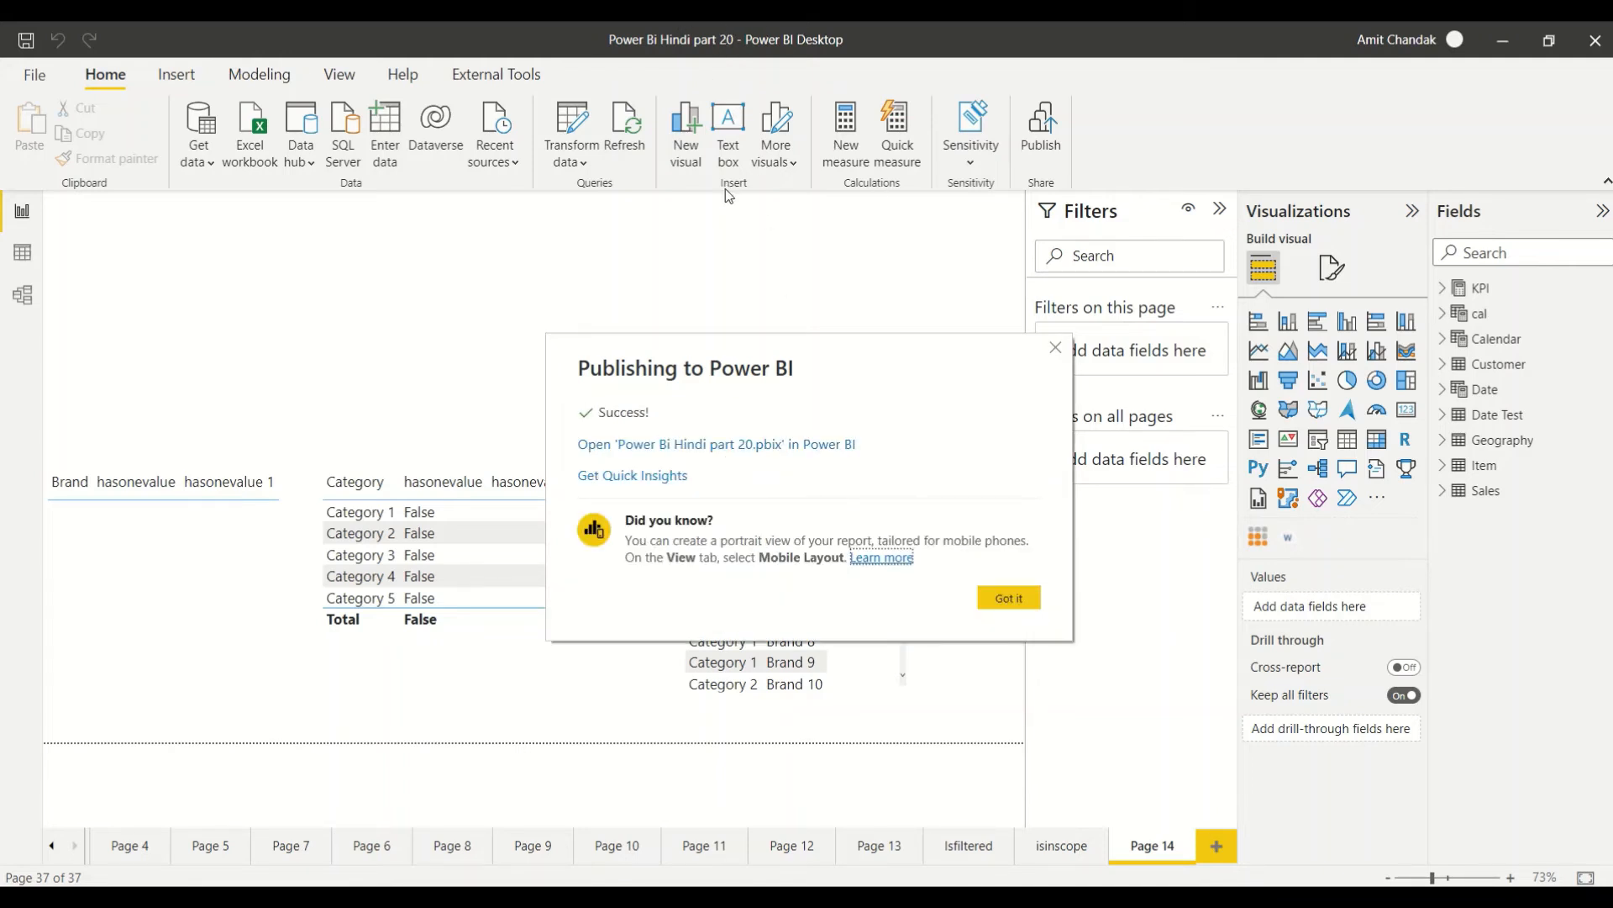
pyautogui.moveTo(233, 425)
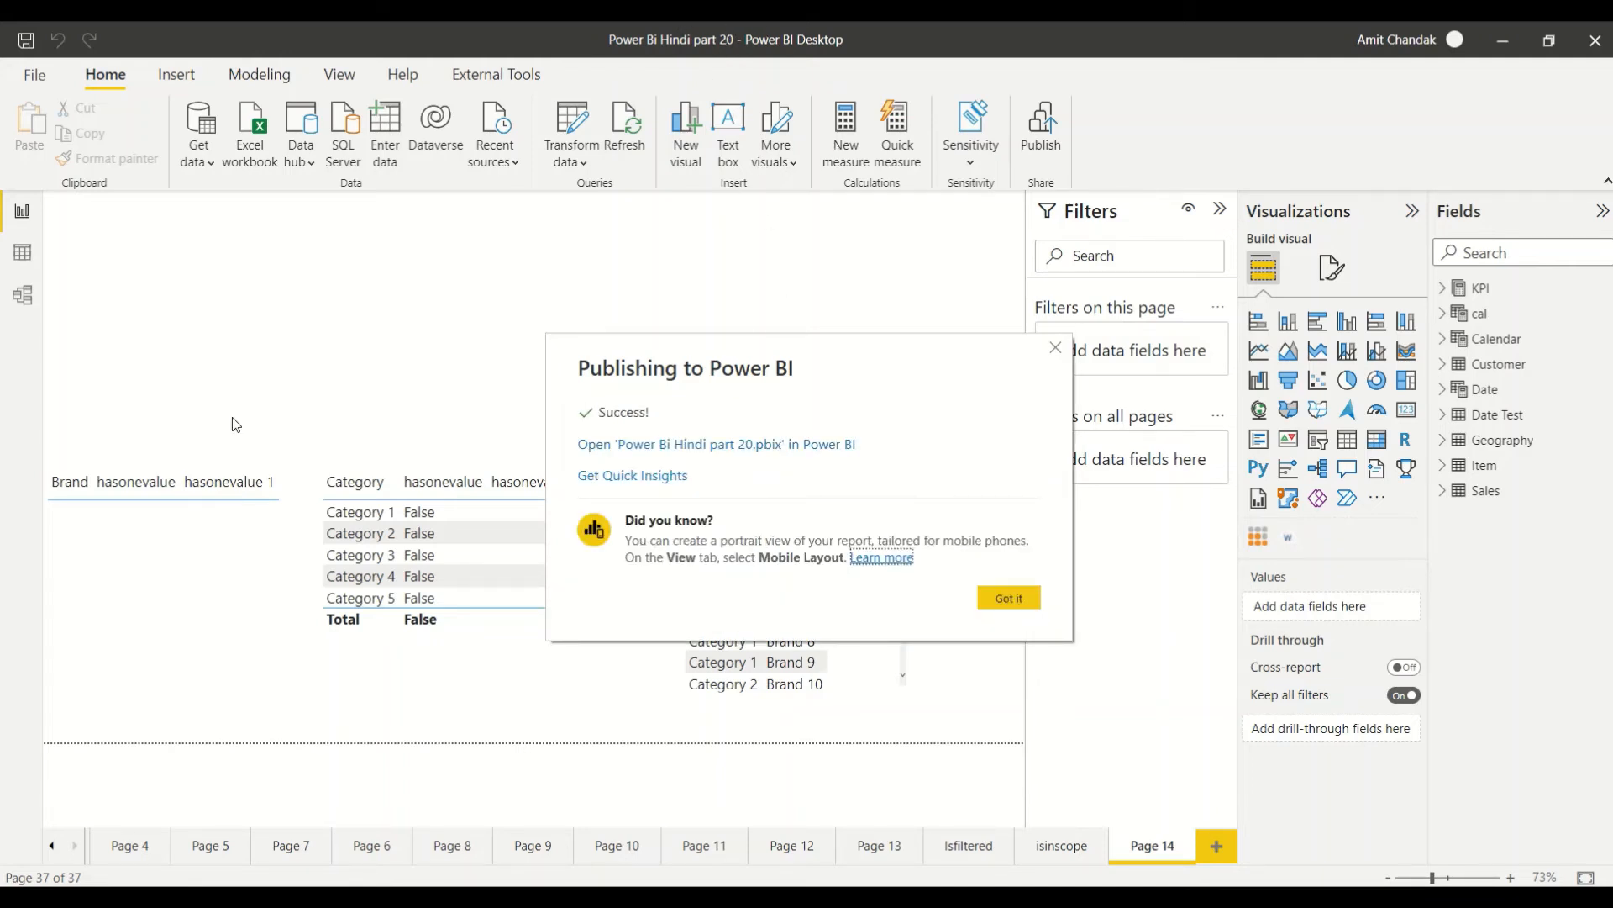
pyautogui.press('alt+tab')
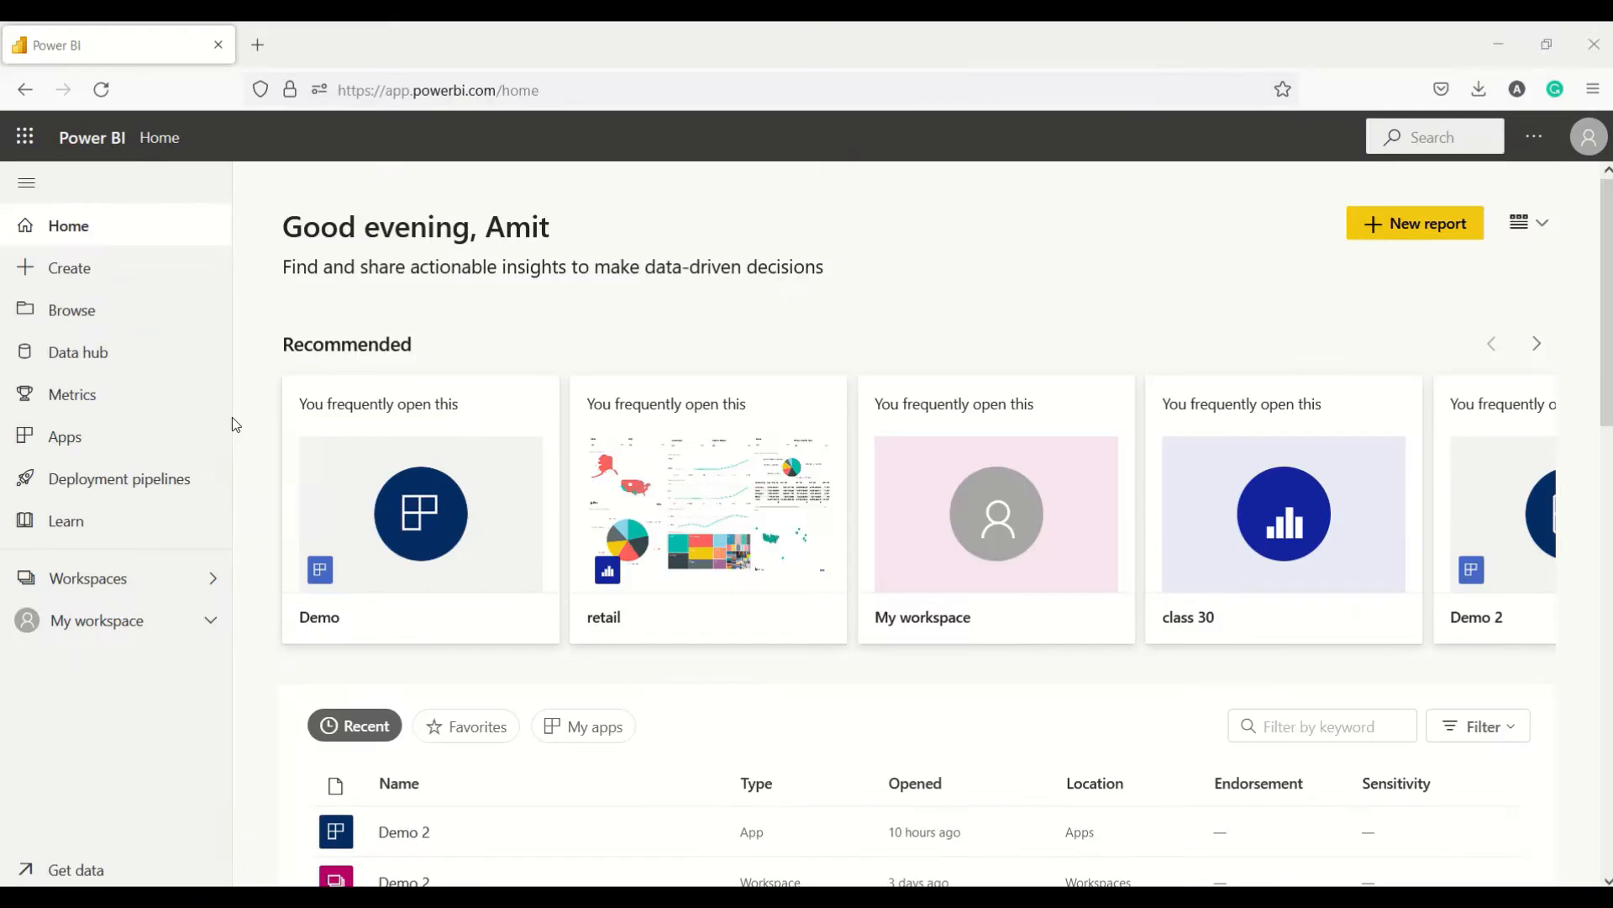
# - Sort the Demo 2 workspace items by Refreshed, newest first
pyautogui.click(88, 577)
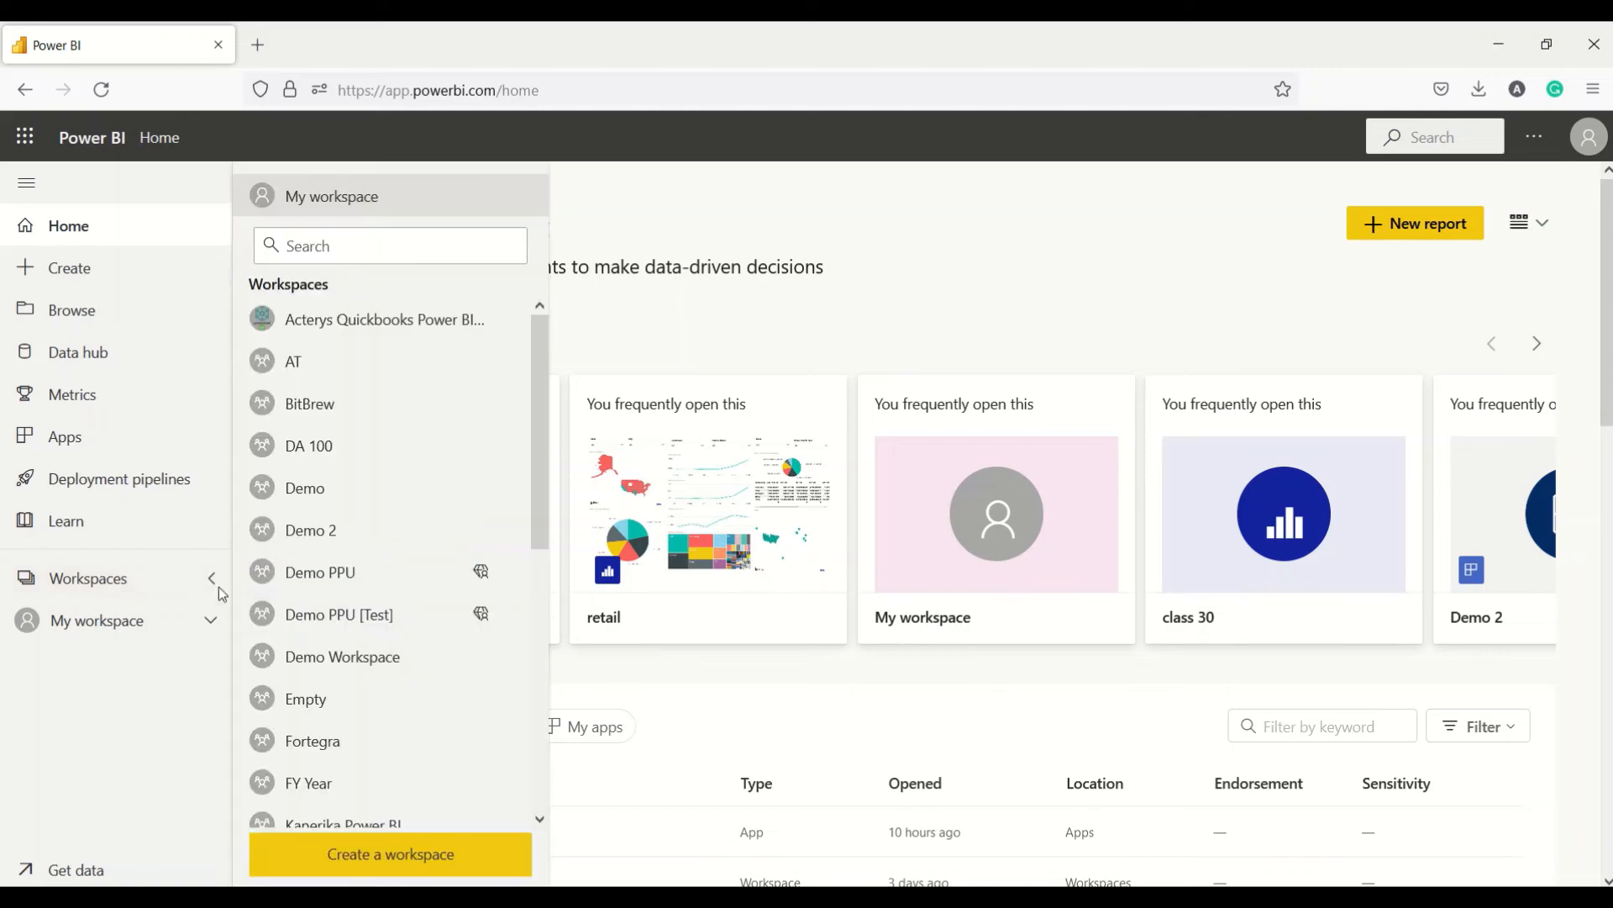
pyautogui.moveTo(345, 452)
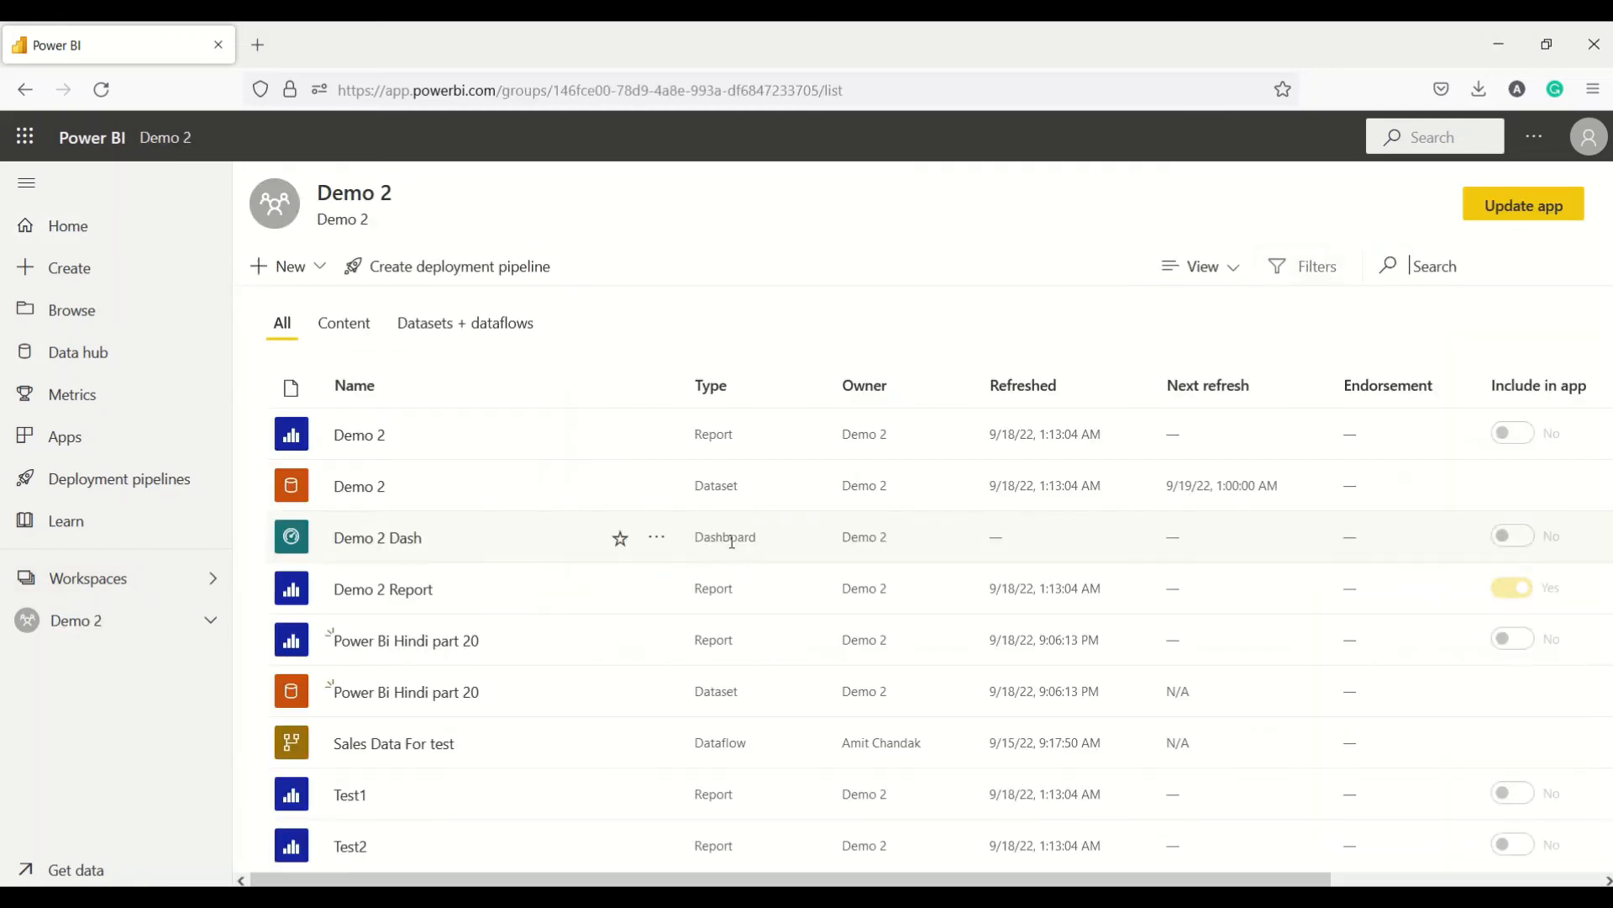
pyautogui.click(1024, 385)
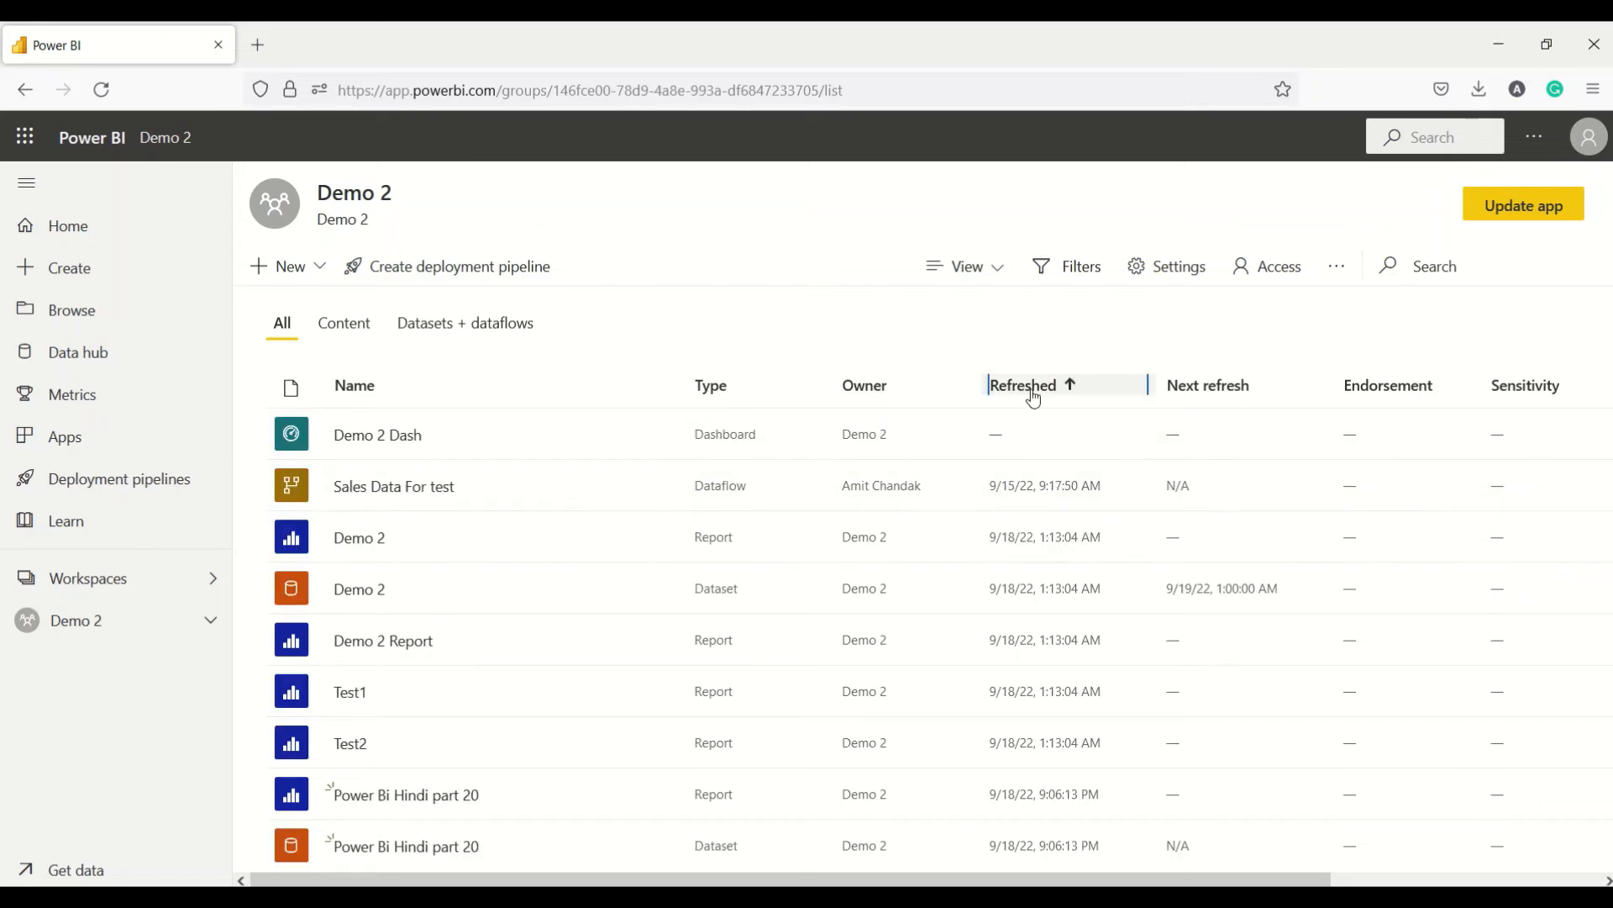
pyautogui.click(1023, 384)
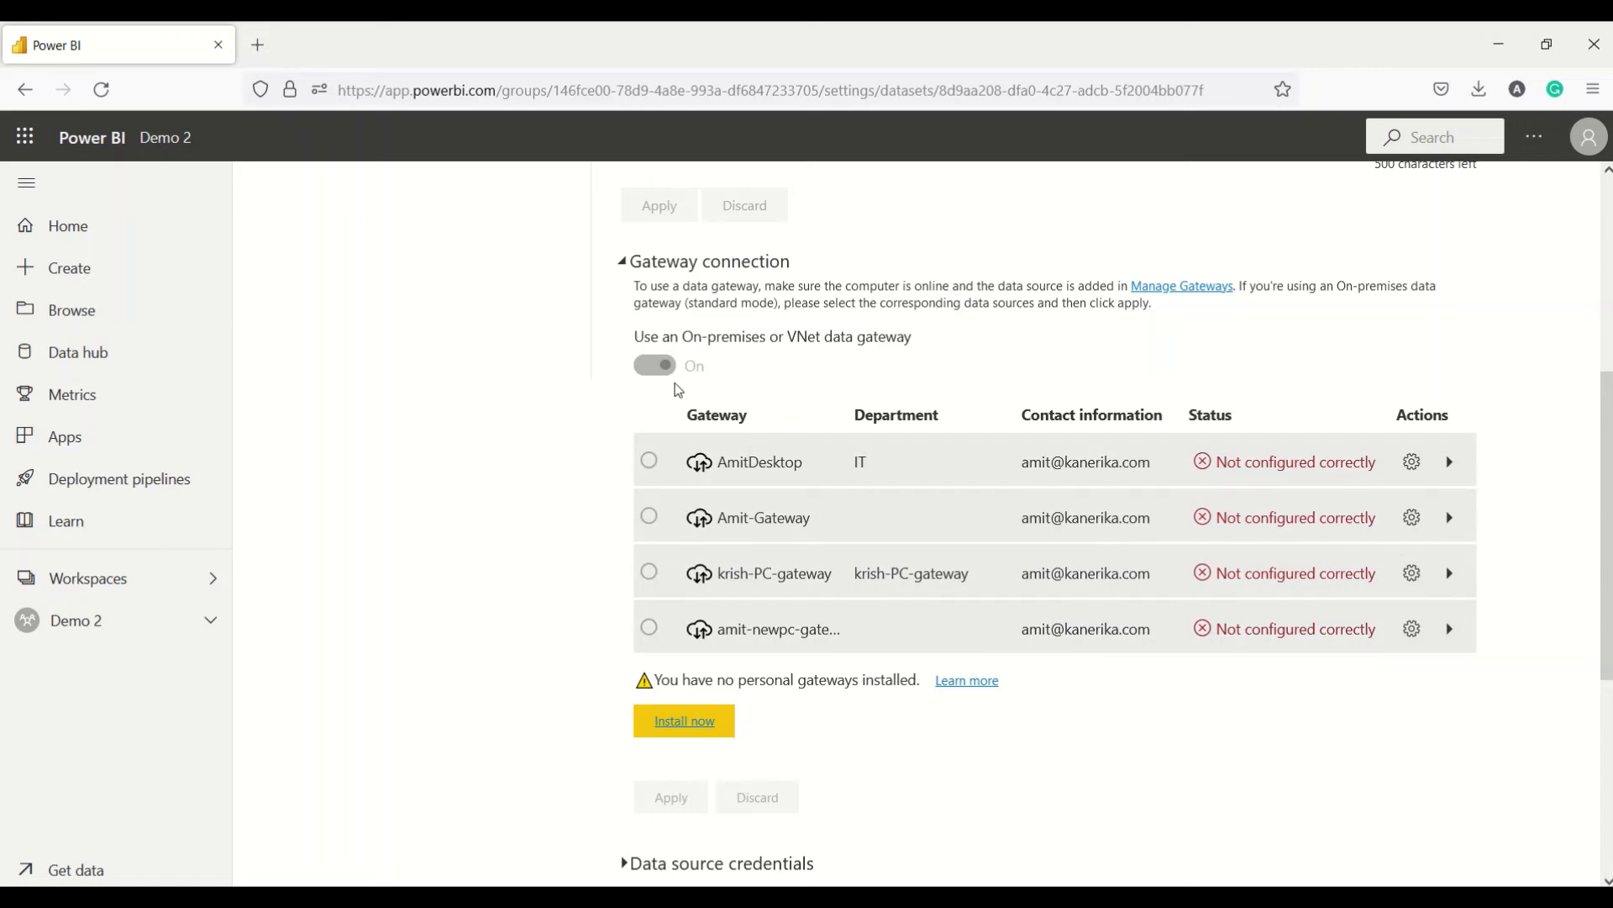
pyautogui.moveTo(684, 721)
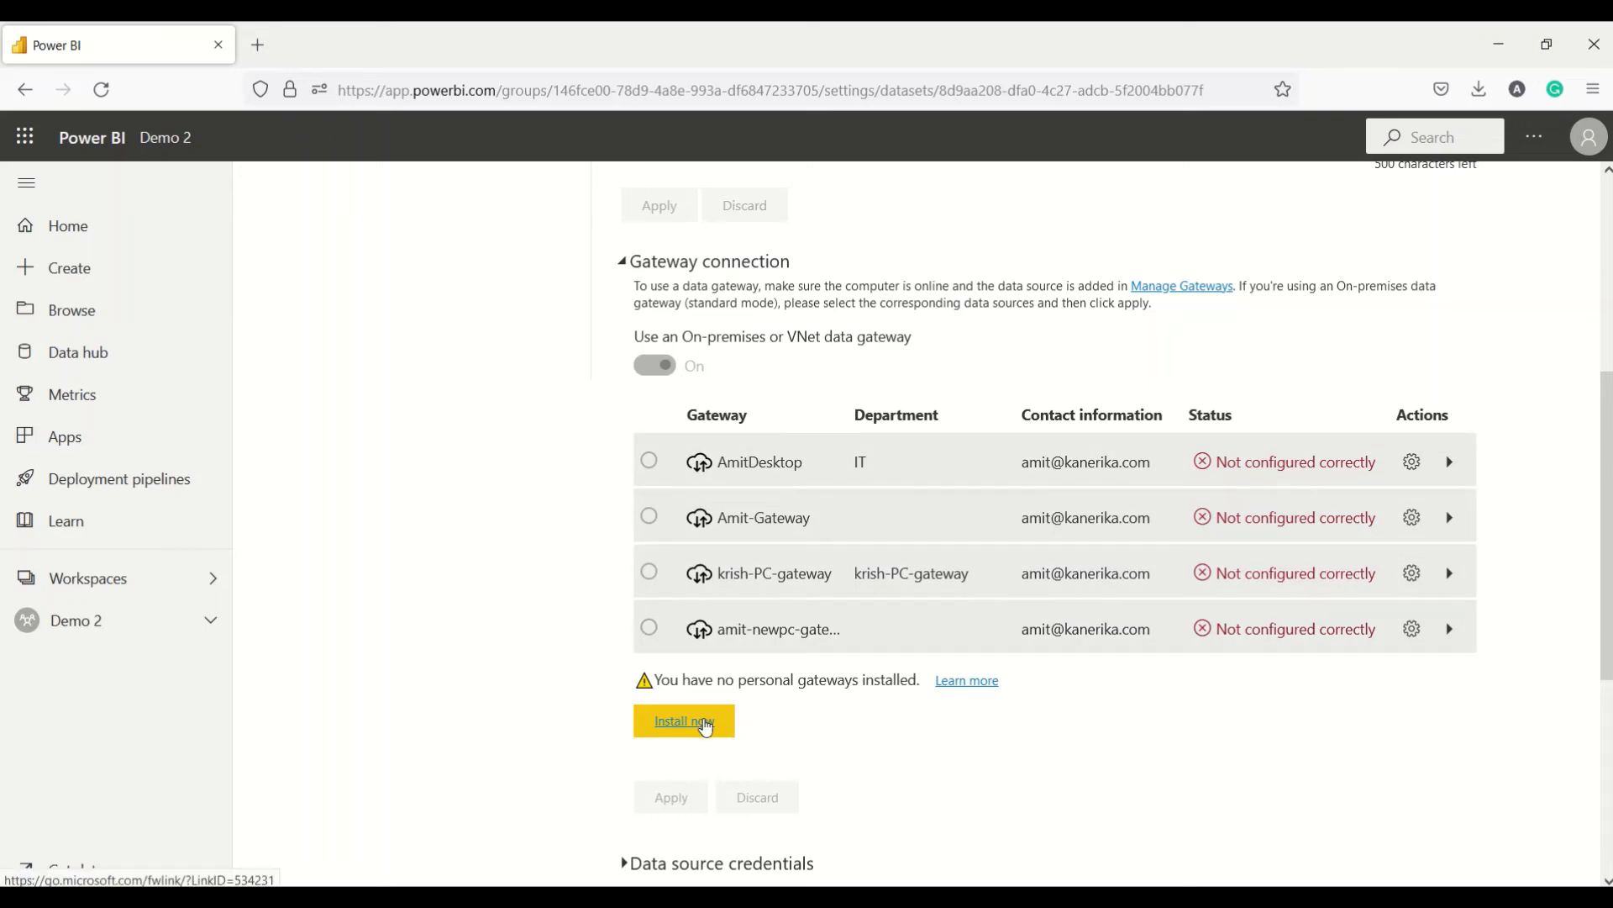
pyautogui.click(684, 721)
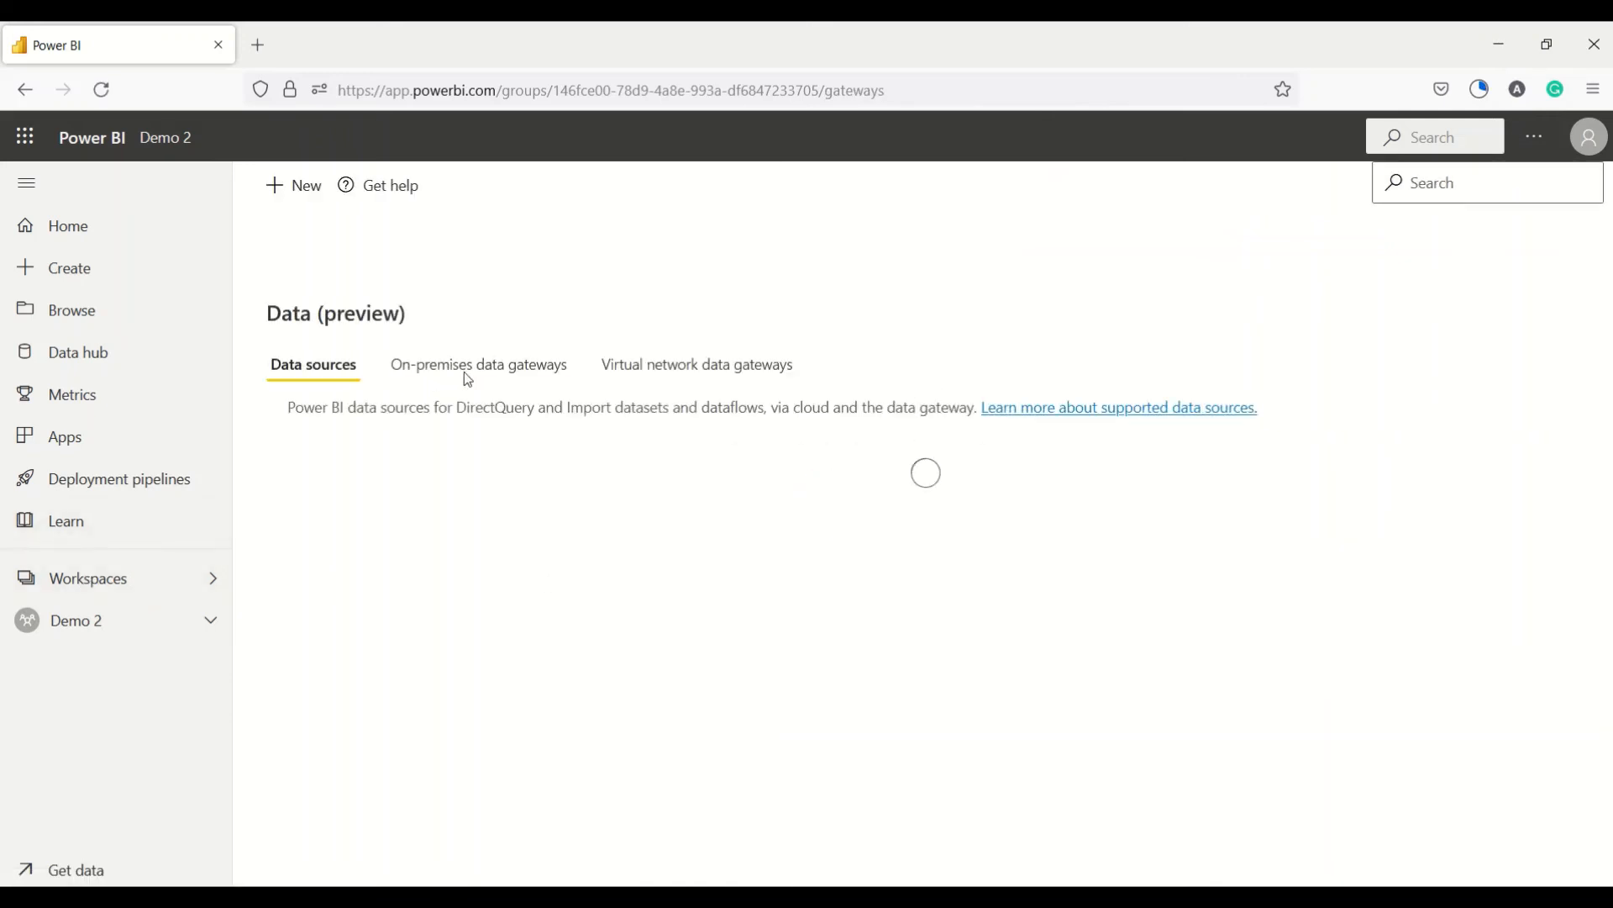
pyautogui.click(479, 364)
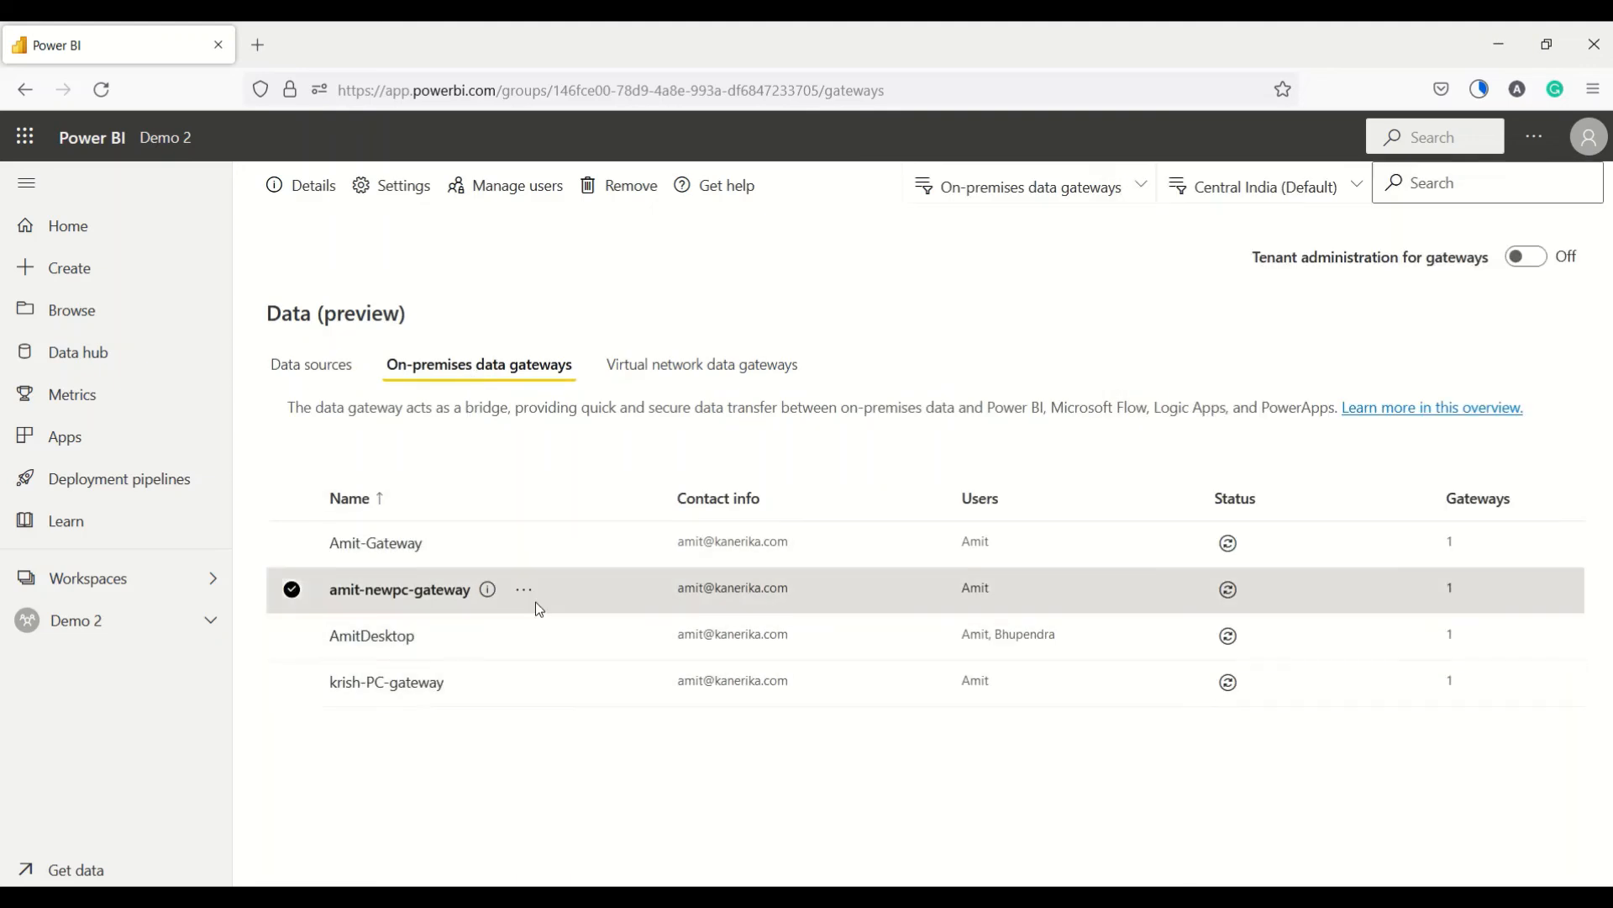
pyautogui.moveTo(487, 588)
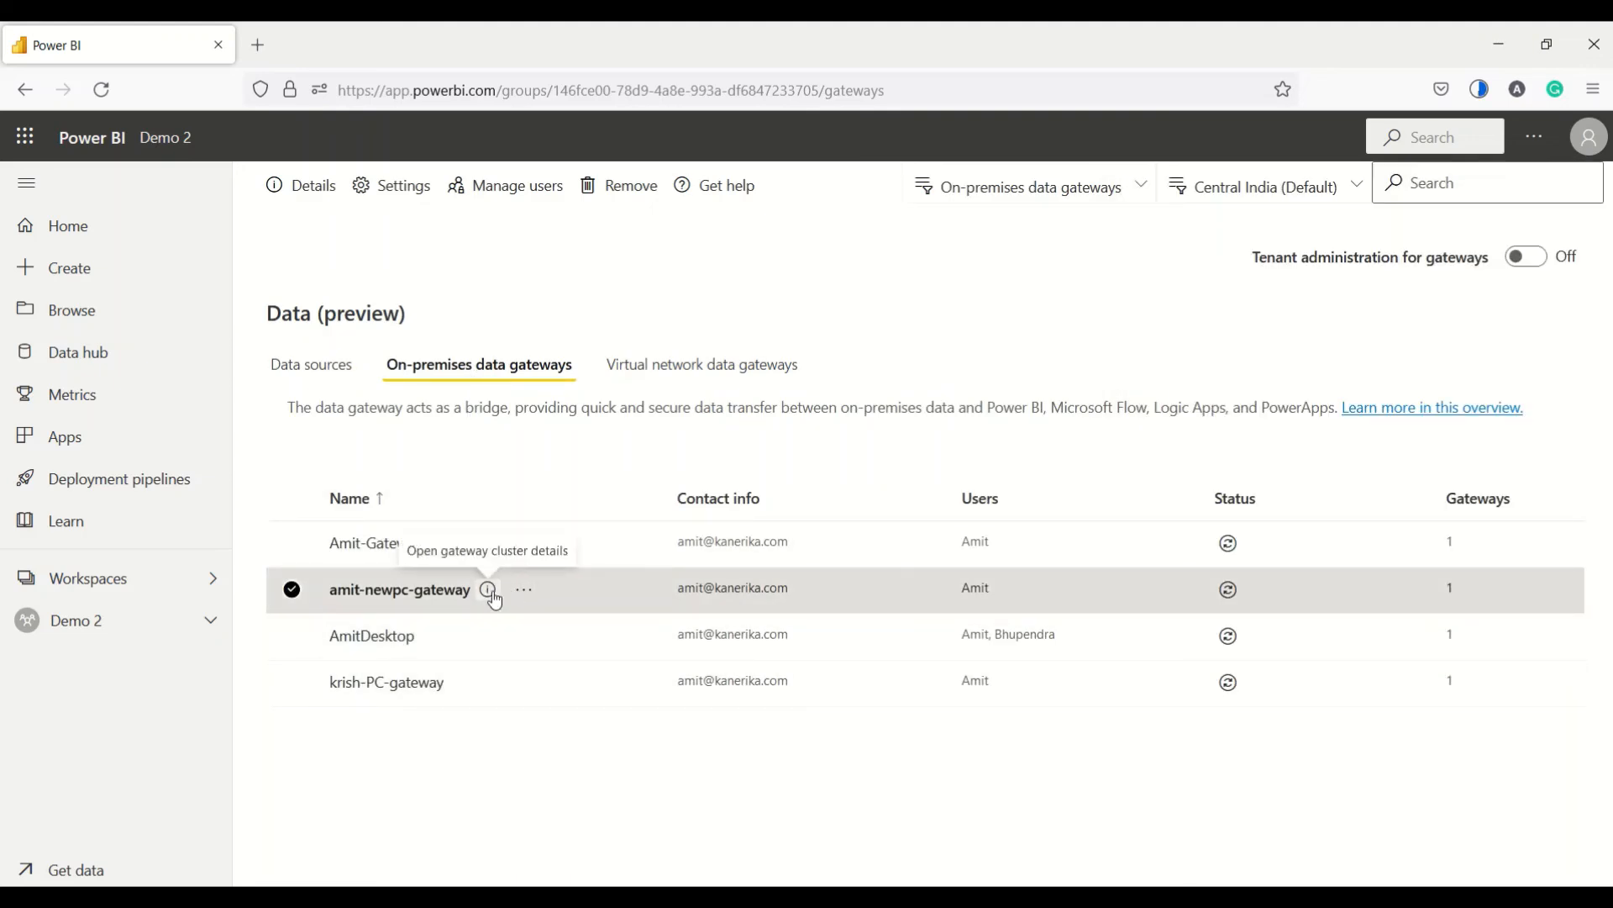
pyautogui.click(487, 590)
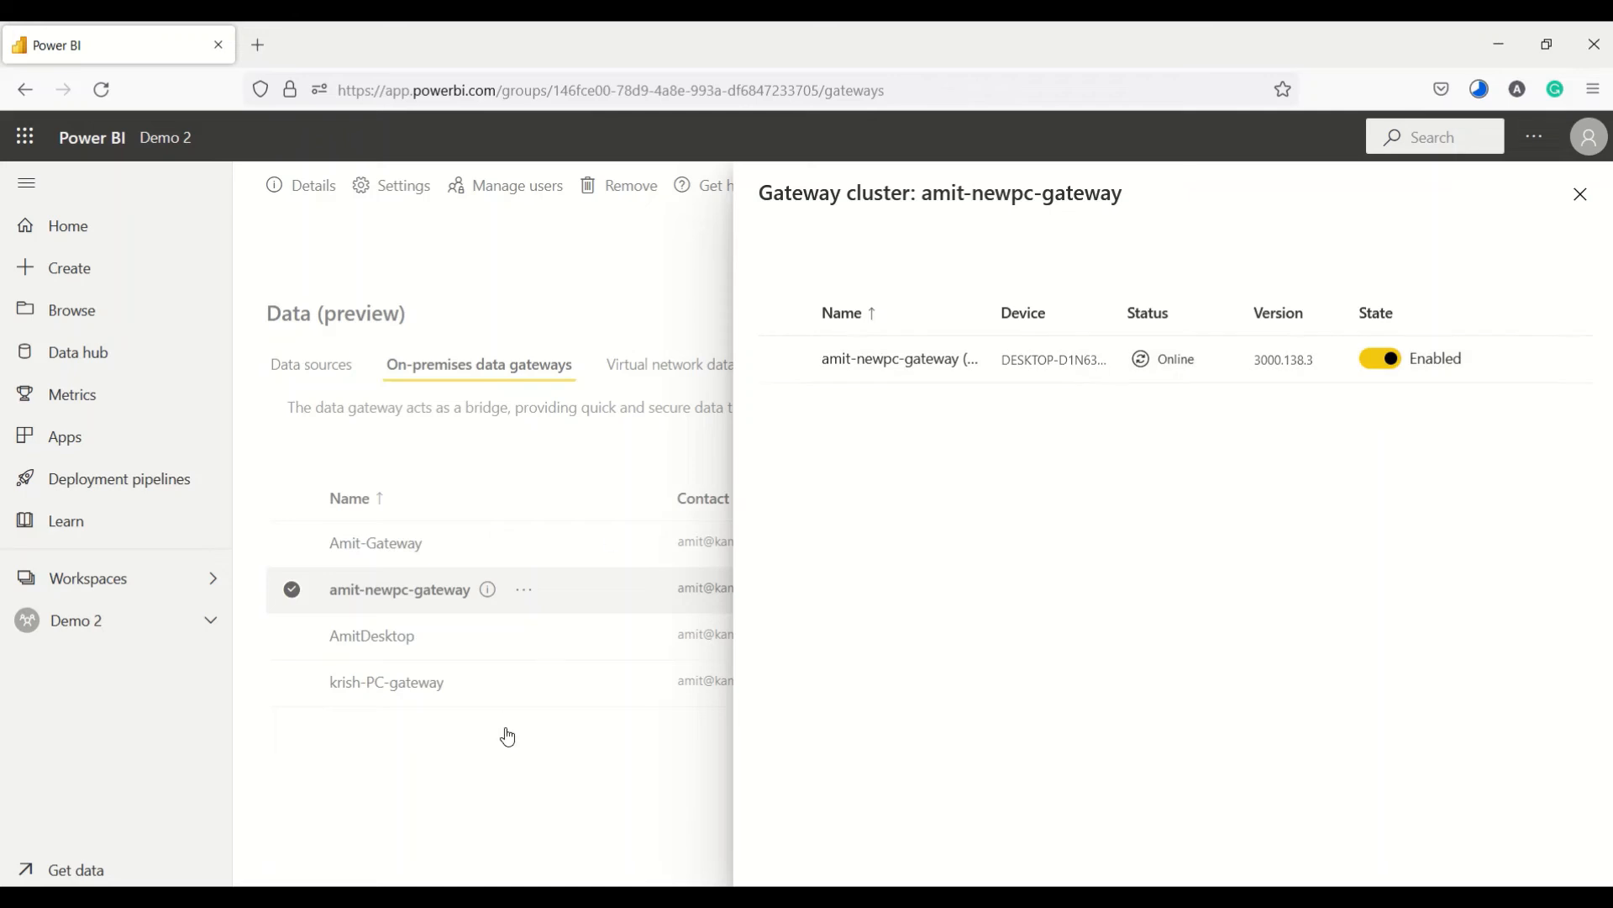
pyautogui.click(1582, 193)
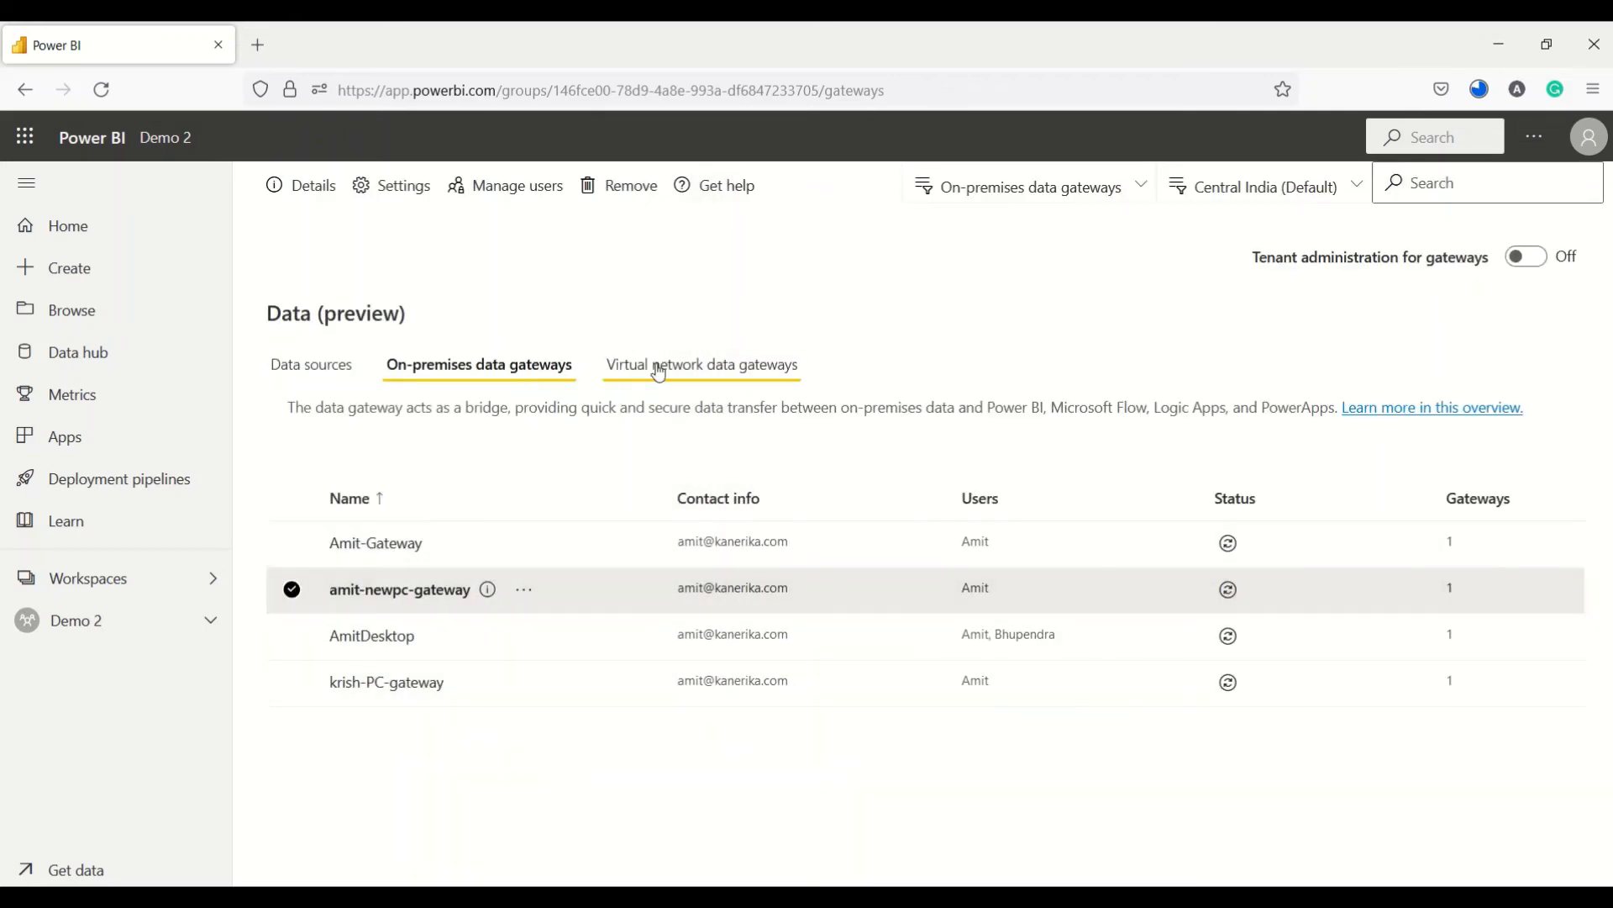
pyautogui.click(312, 365)
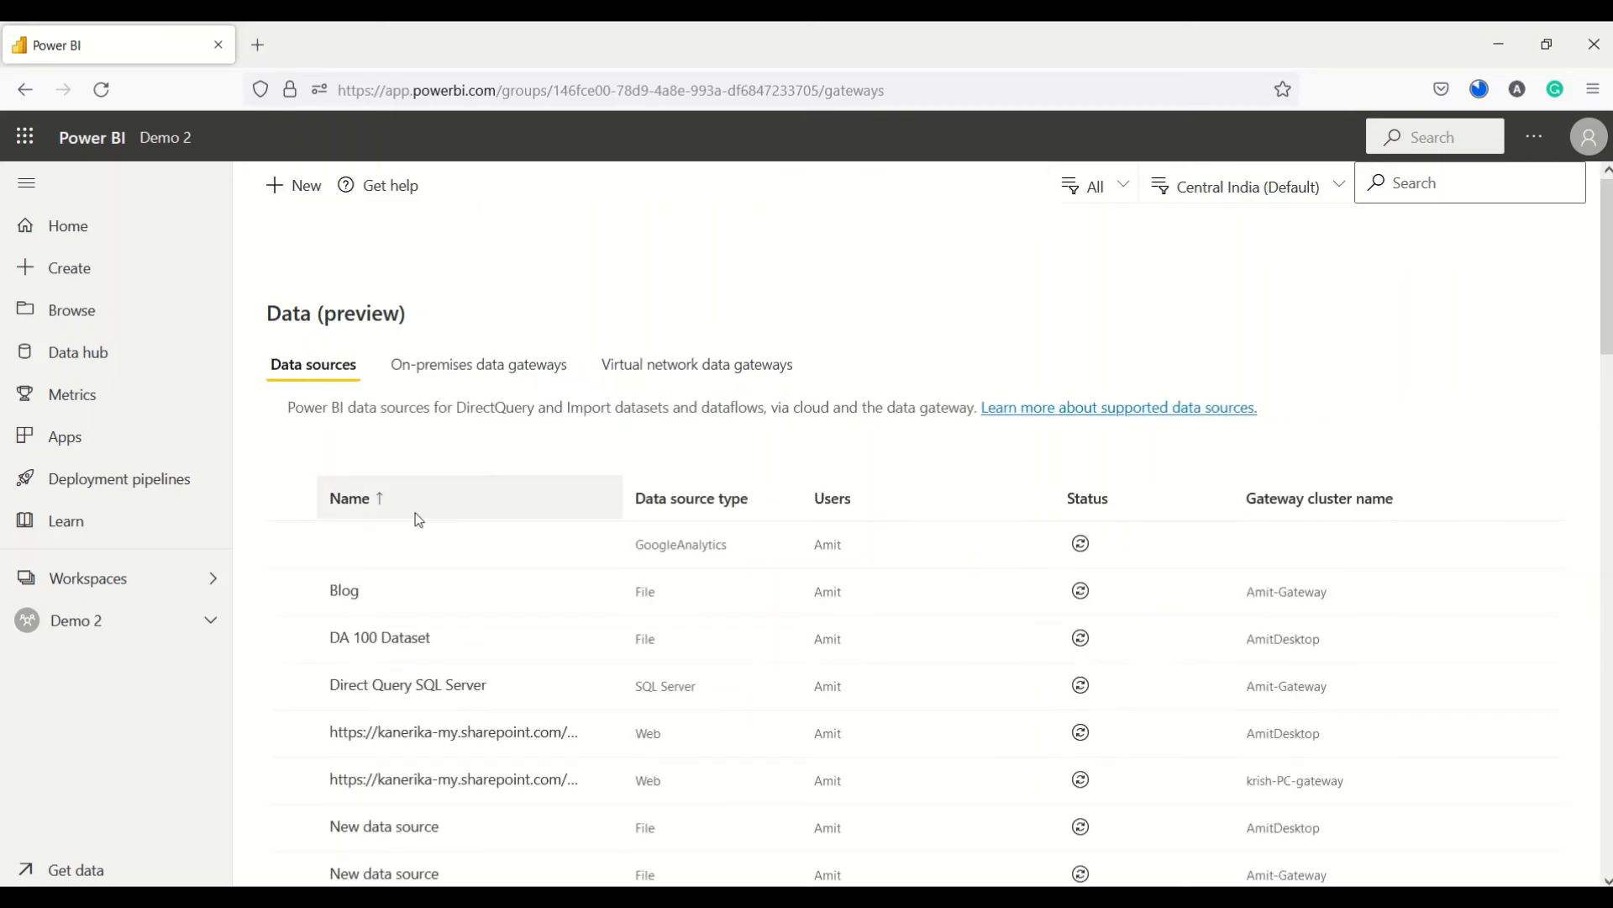
pyautogui.scroll(-3)
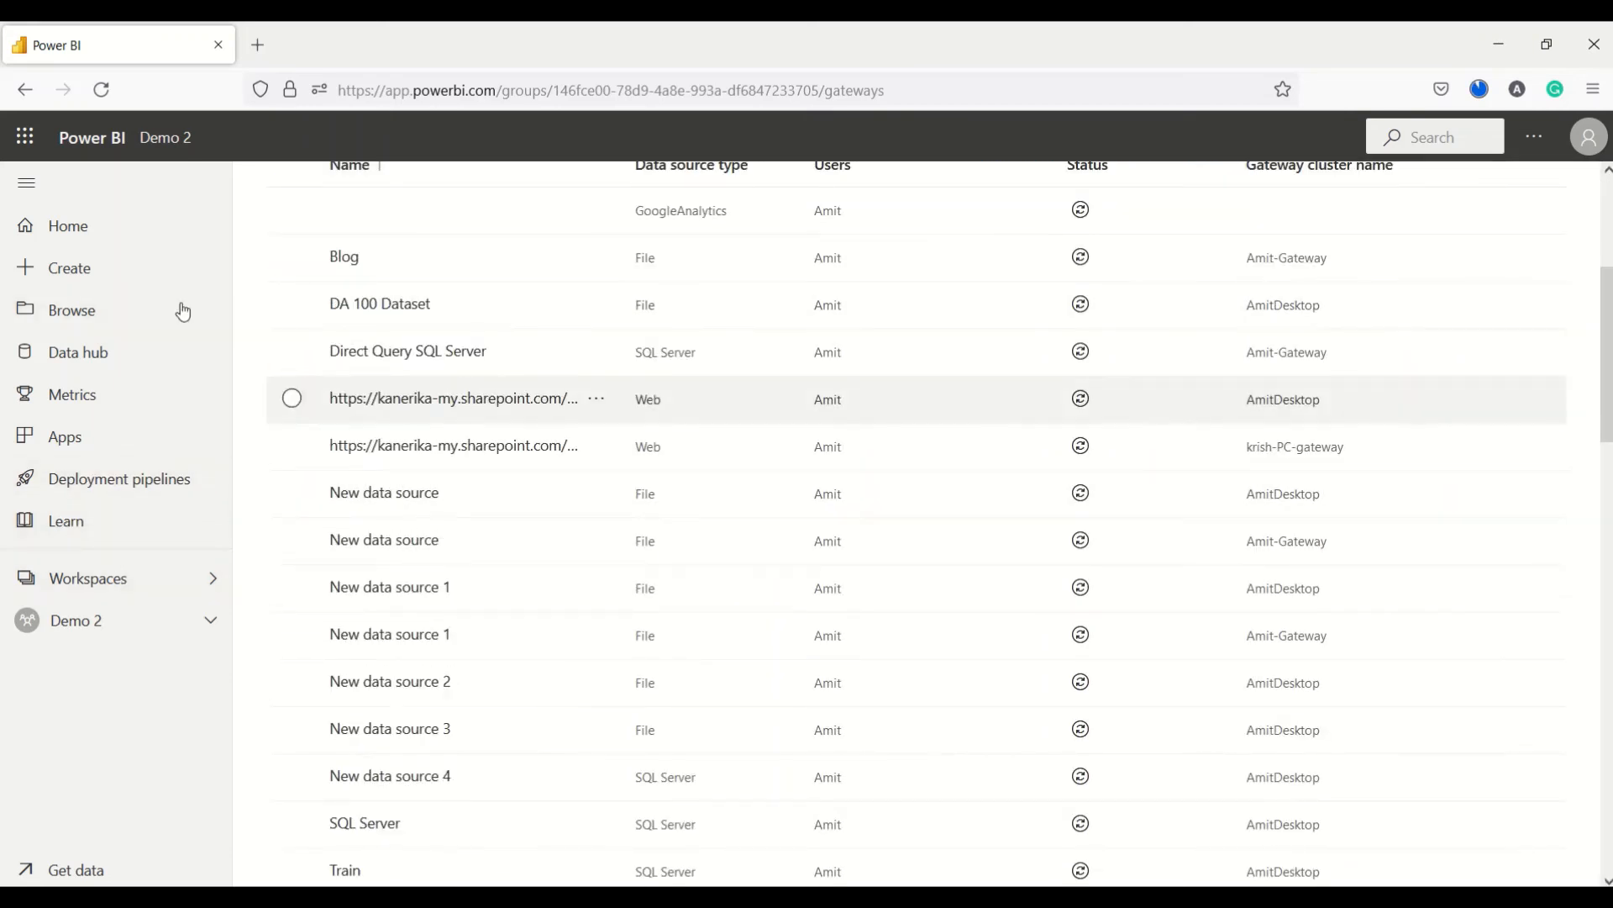
pyautogui.click(25, 89)
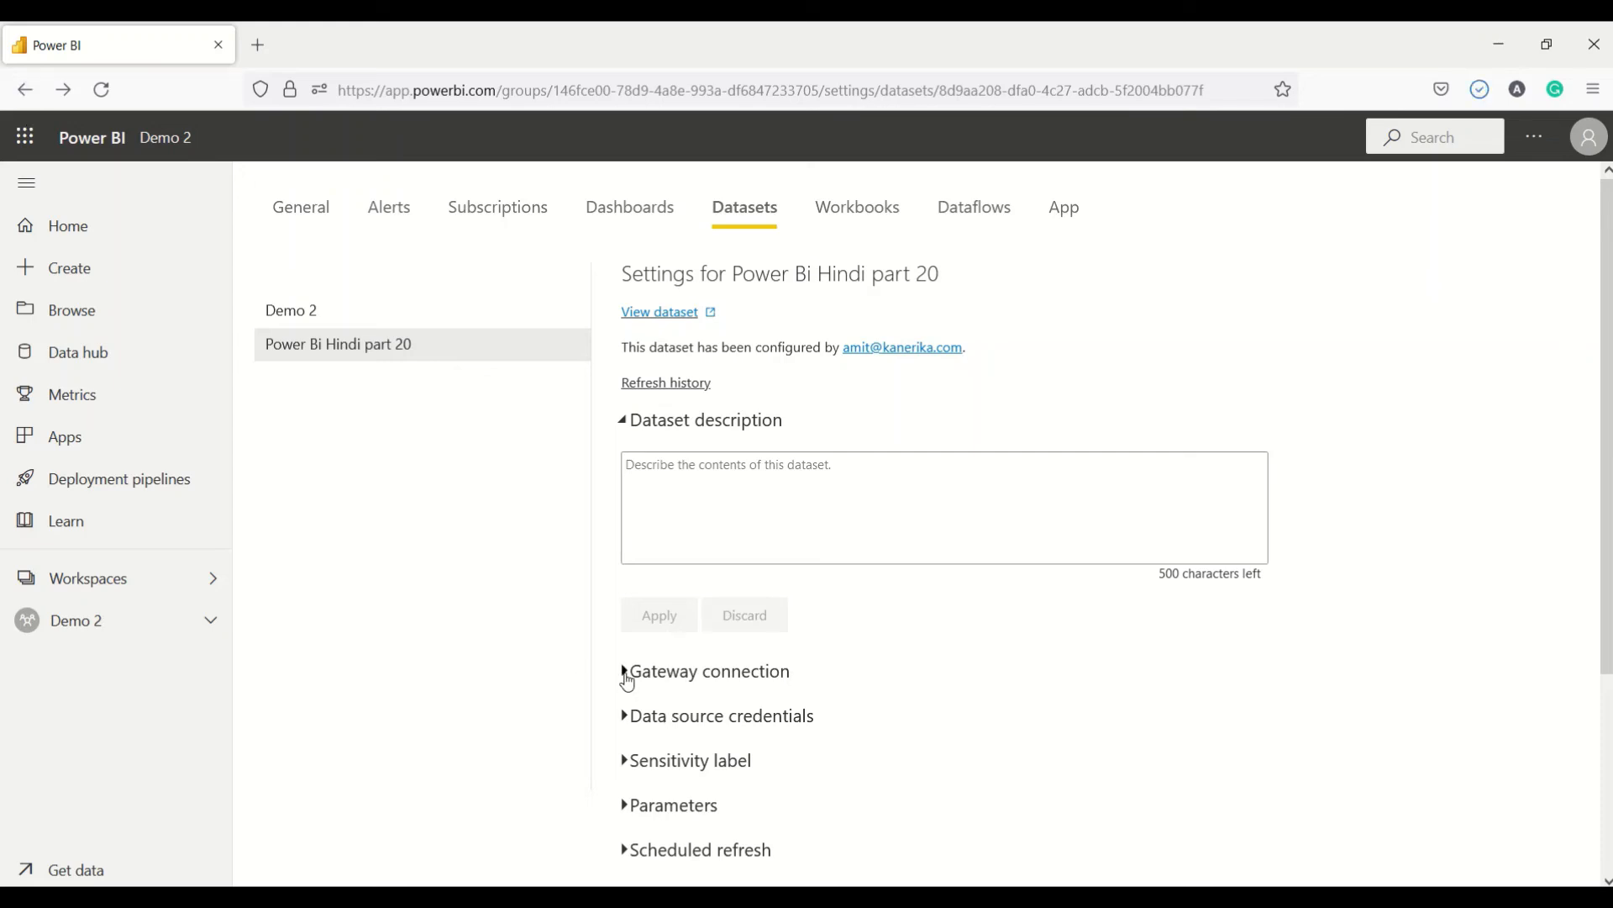
# - Add a File data source on amit-newpc-gateway with Windows username admin and a password
pyautogui.click(707, 671)
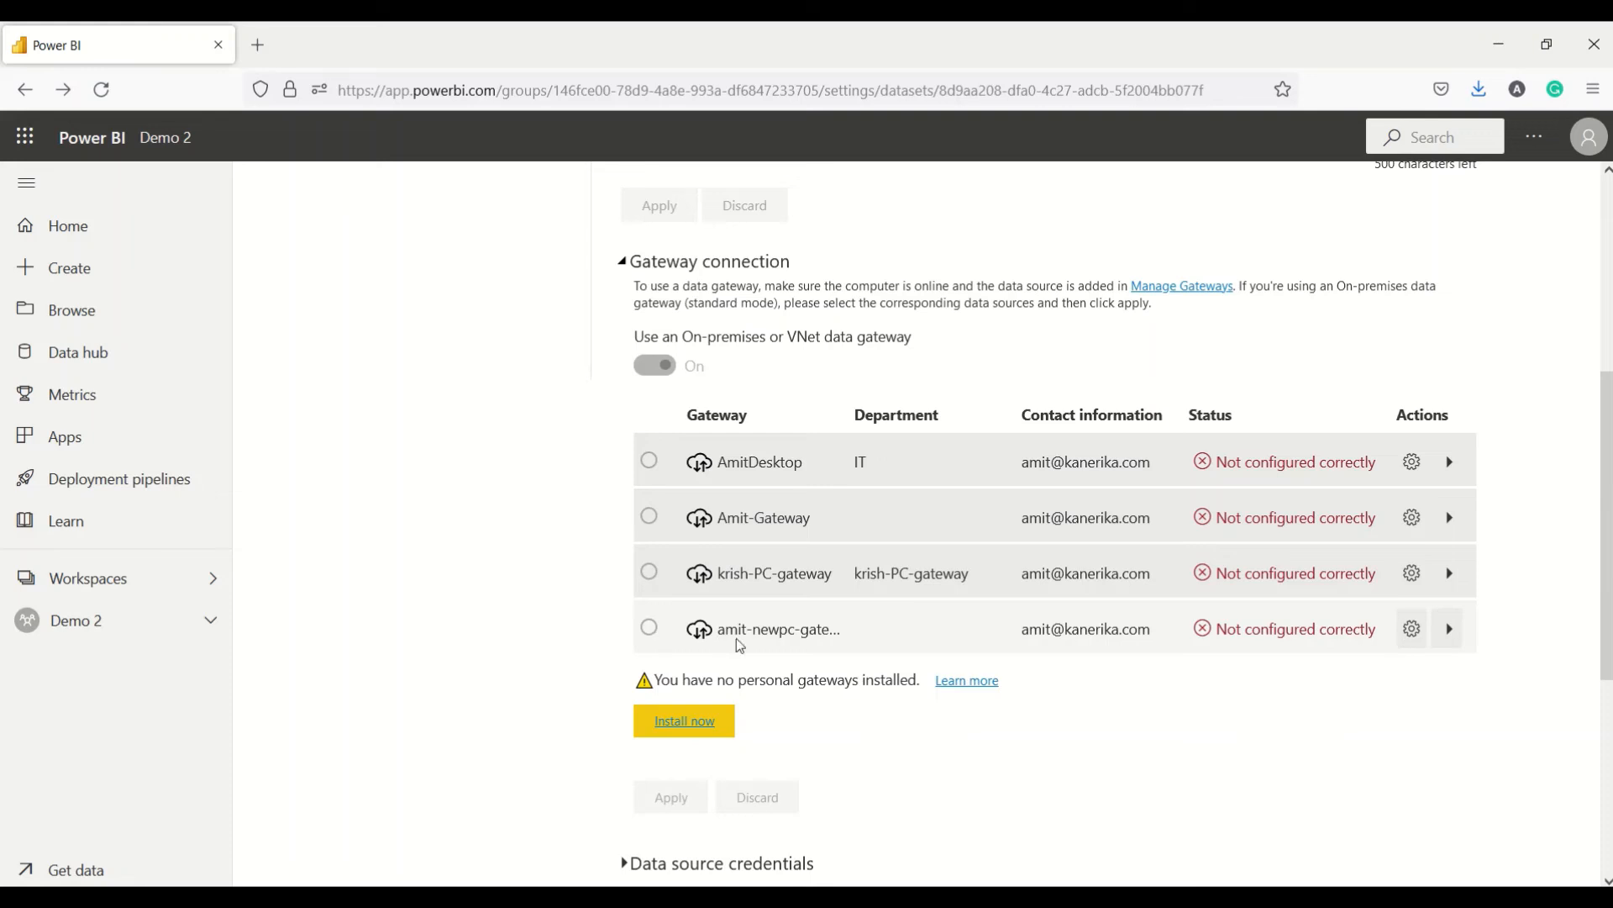
pyautogui.click(1447, 629)
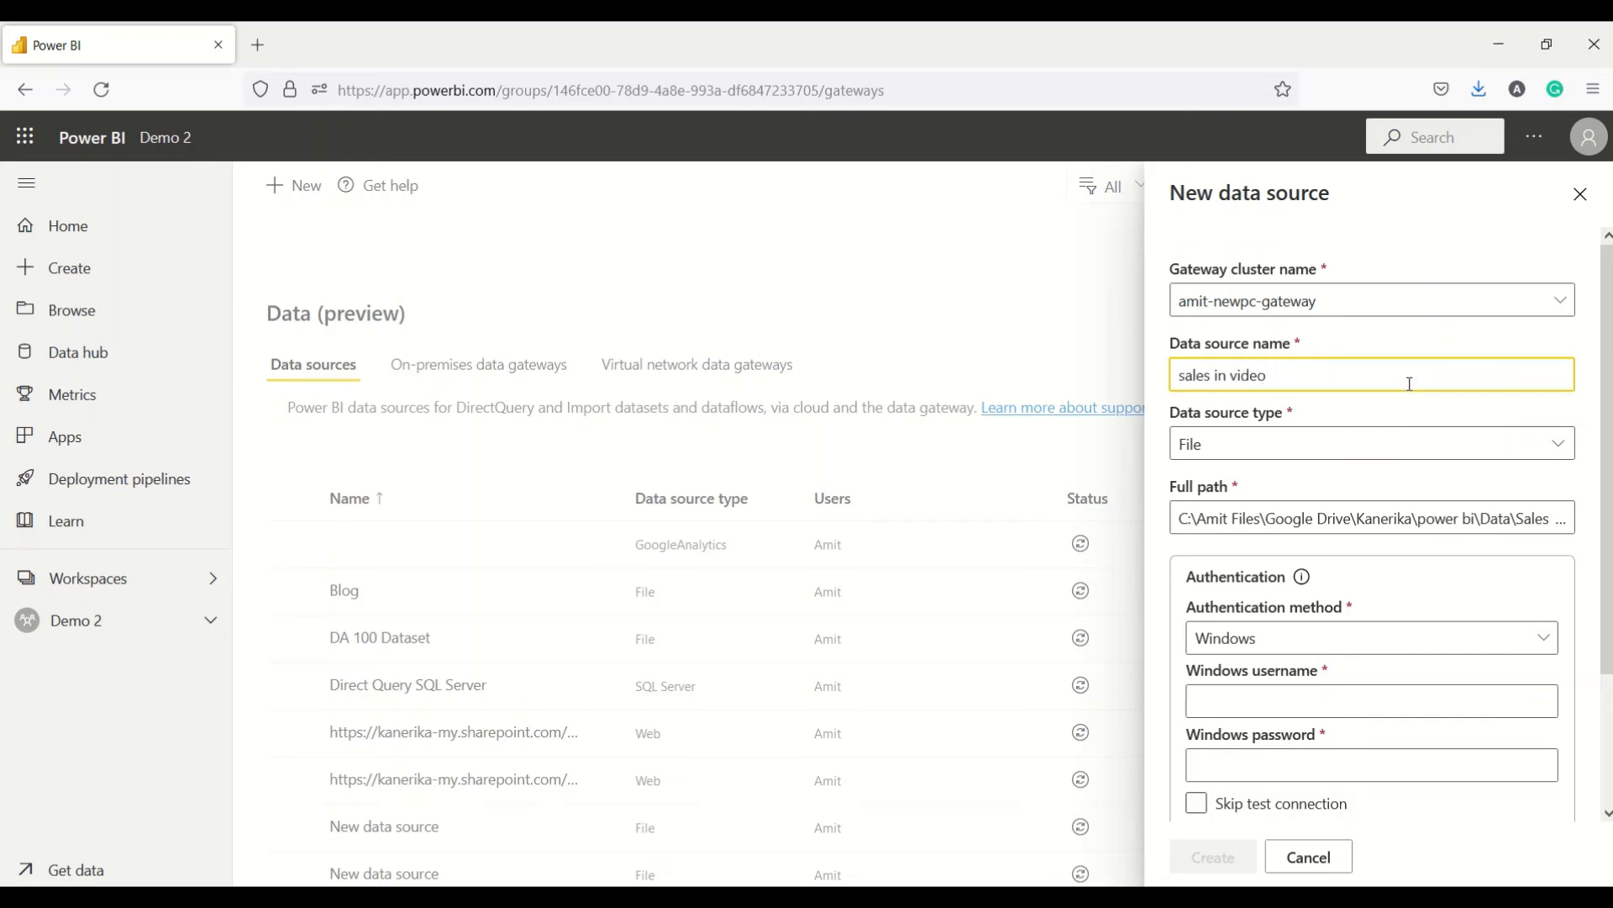
pyautogui.scroll(-3)
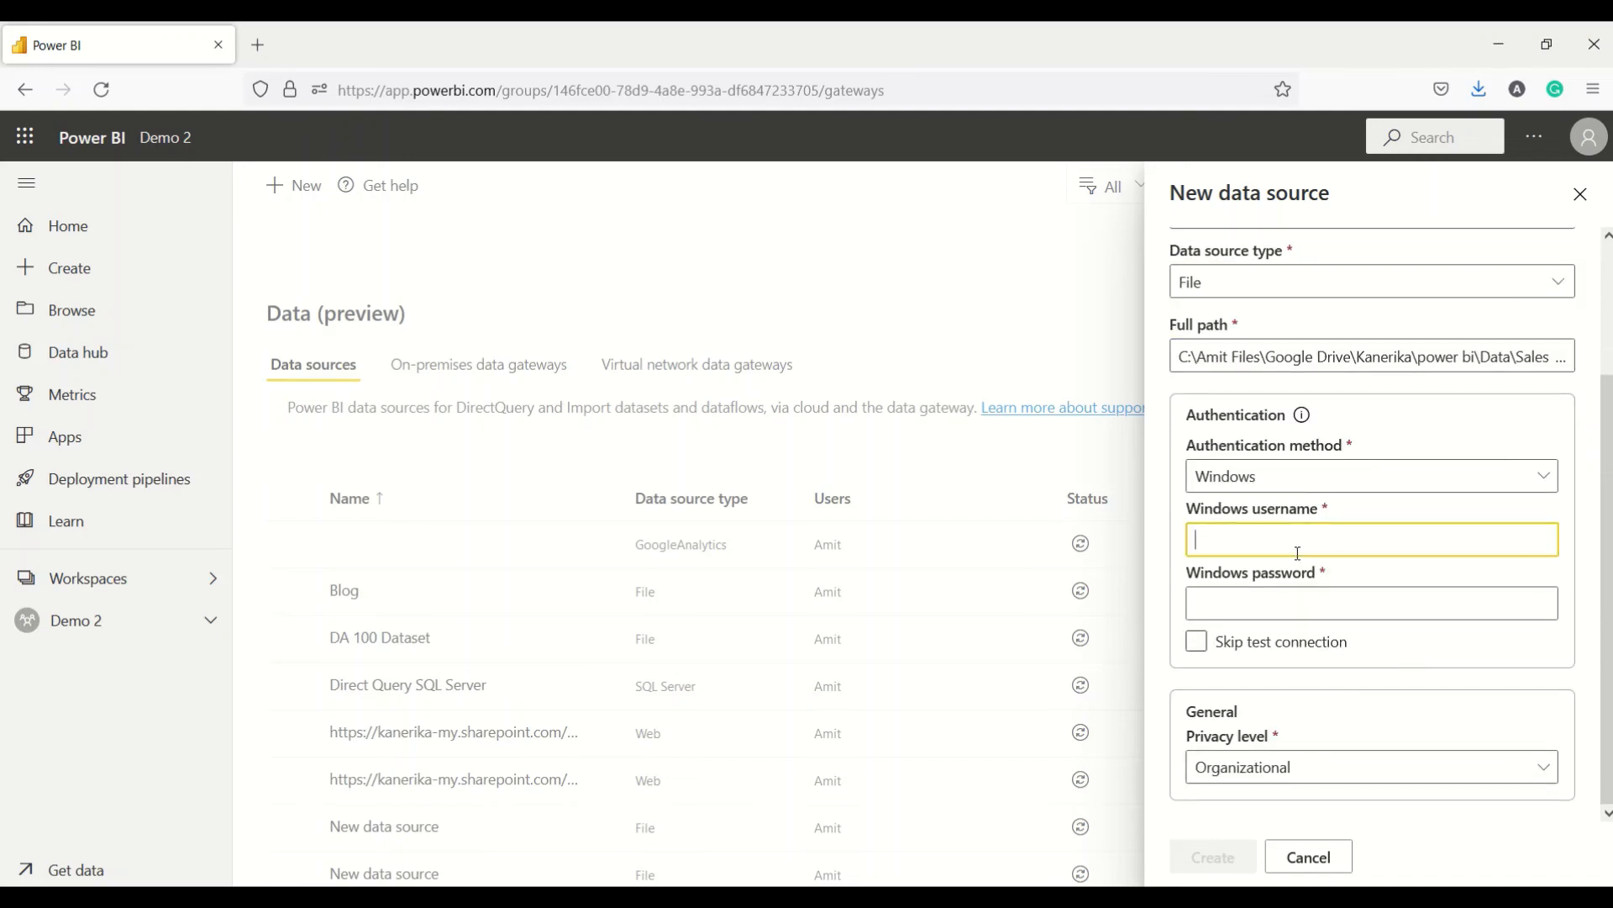
pyautogui.write('admin')
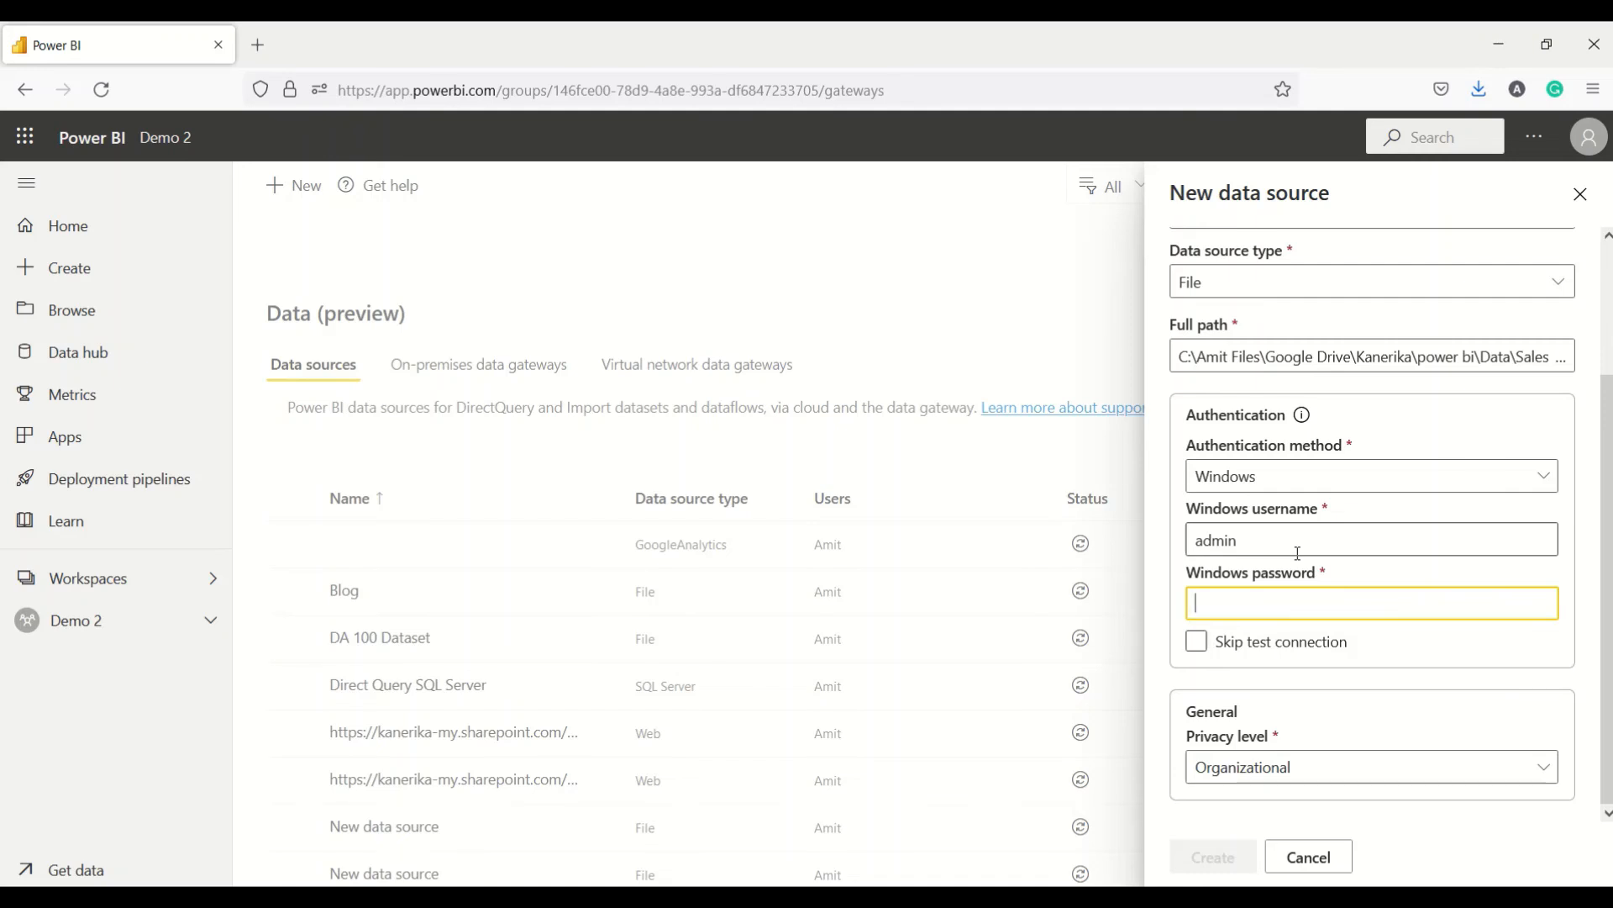
pyautogui.write('•••••')
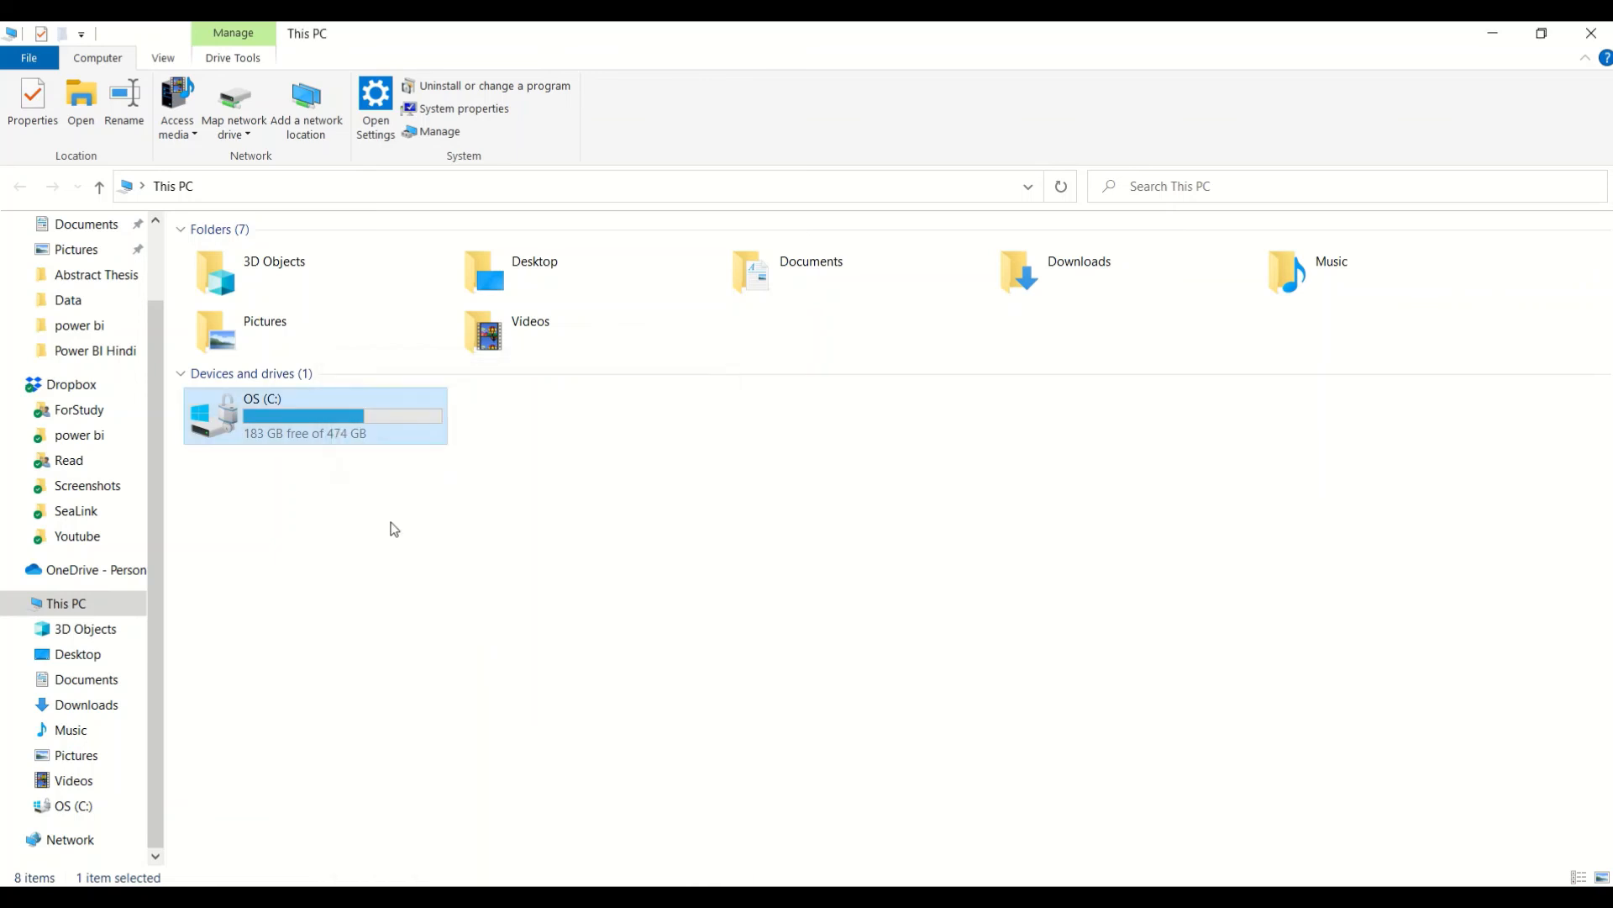
# - View This PC's system properties to find the computer name
pyautogui.rightClick(66, 603)
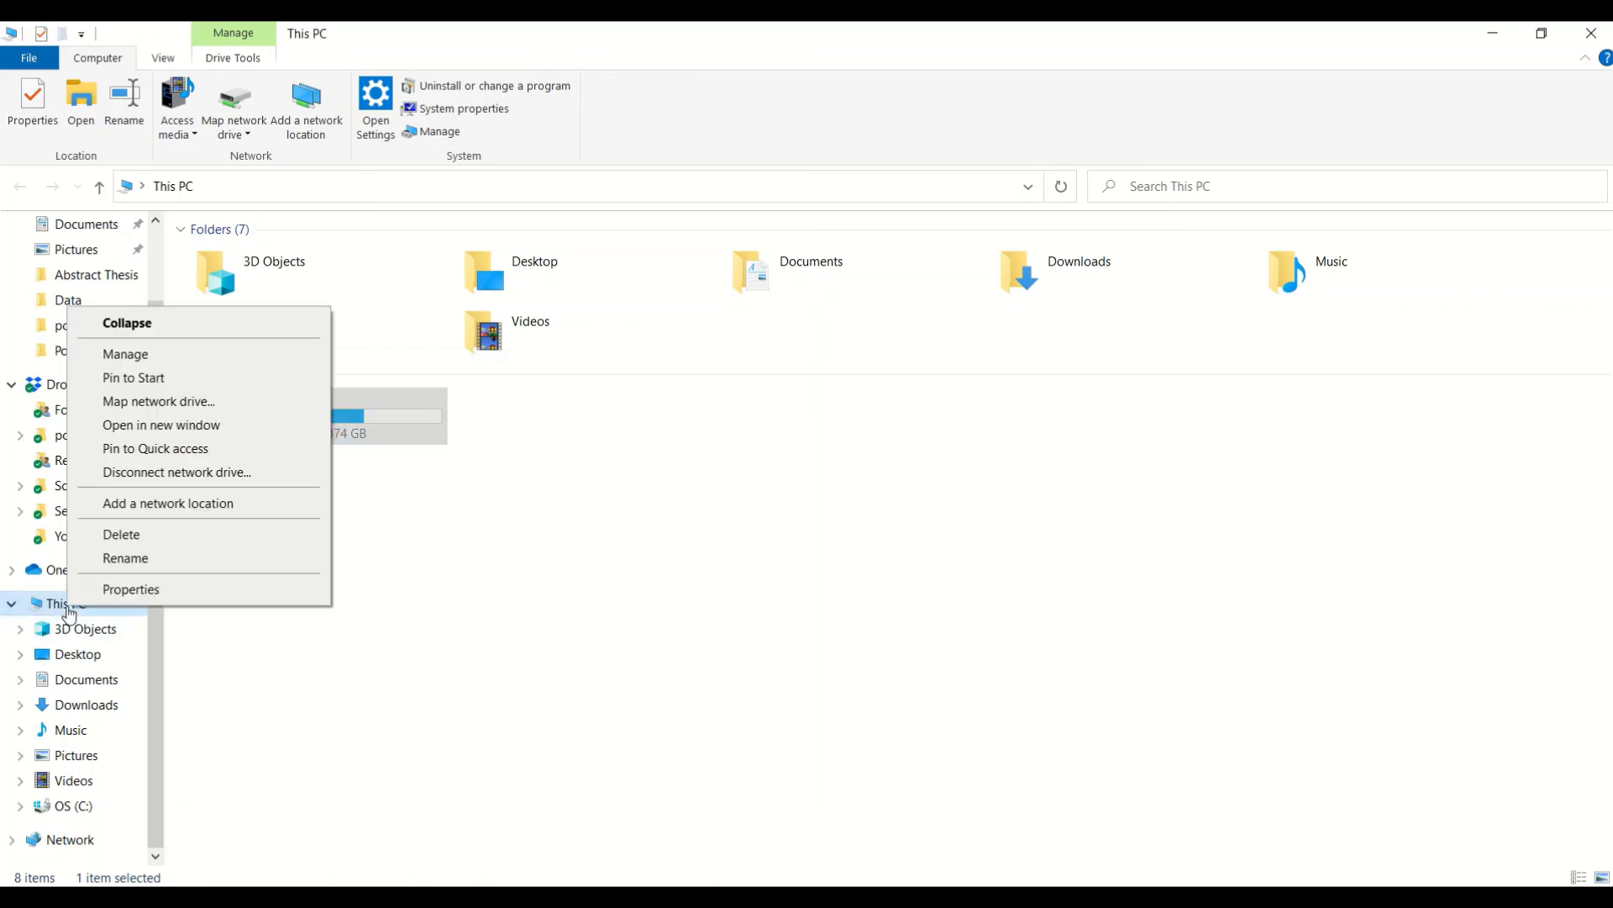
pyautogui.click(130, 589)
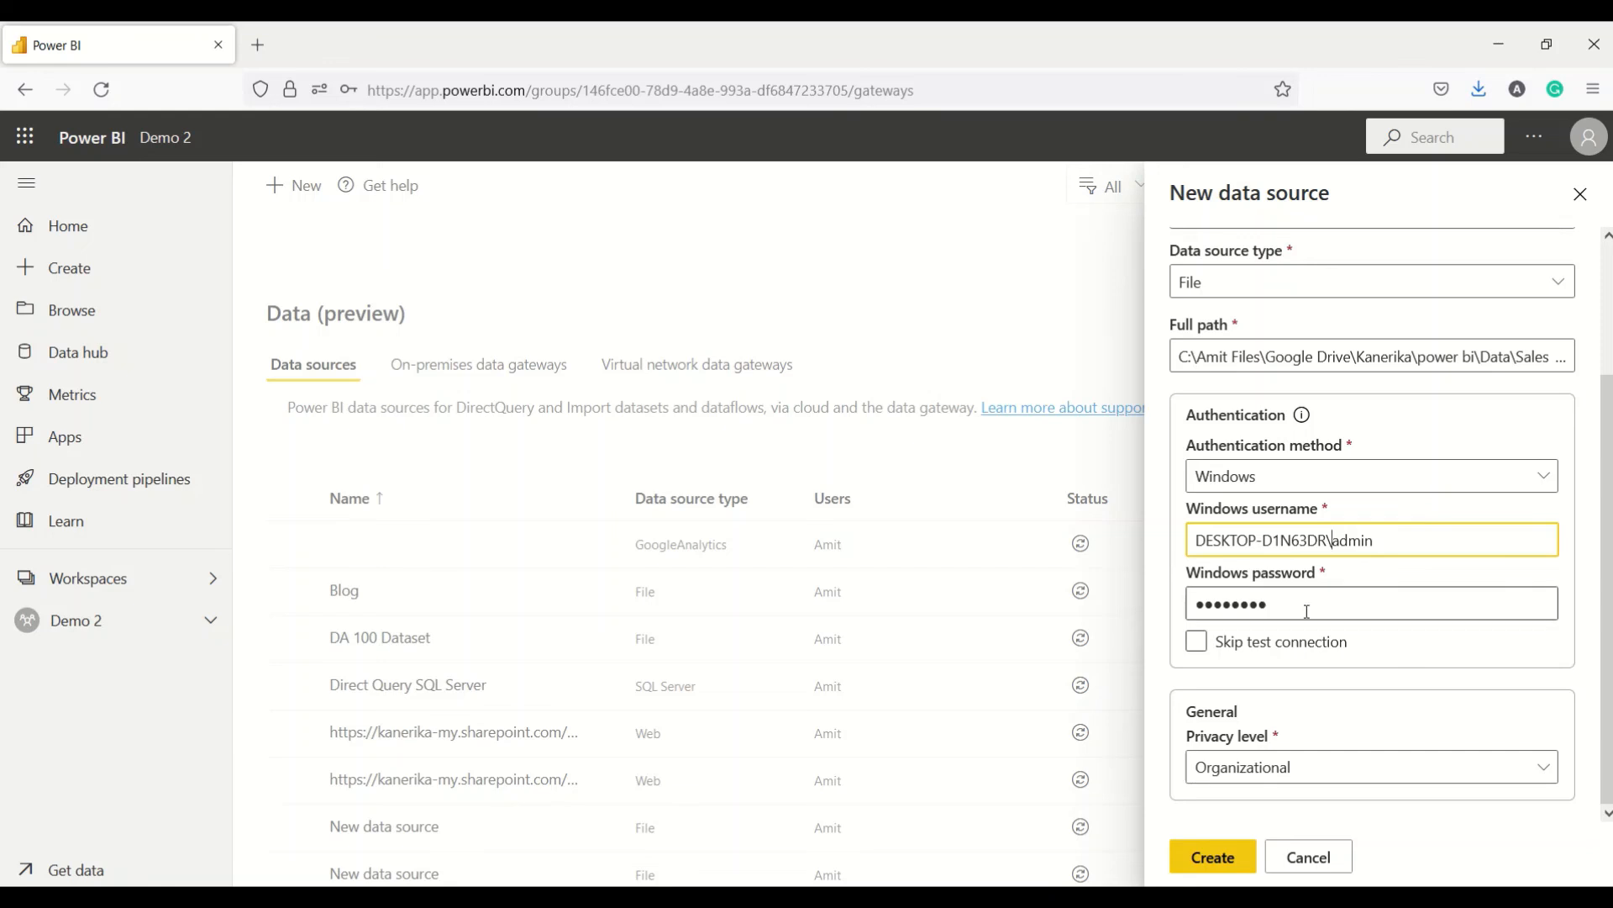
# - Create the 'sales in video' data source with the computer-qualified credentials
pyautogui.click(1212, 855)
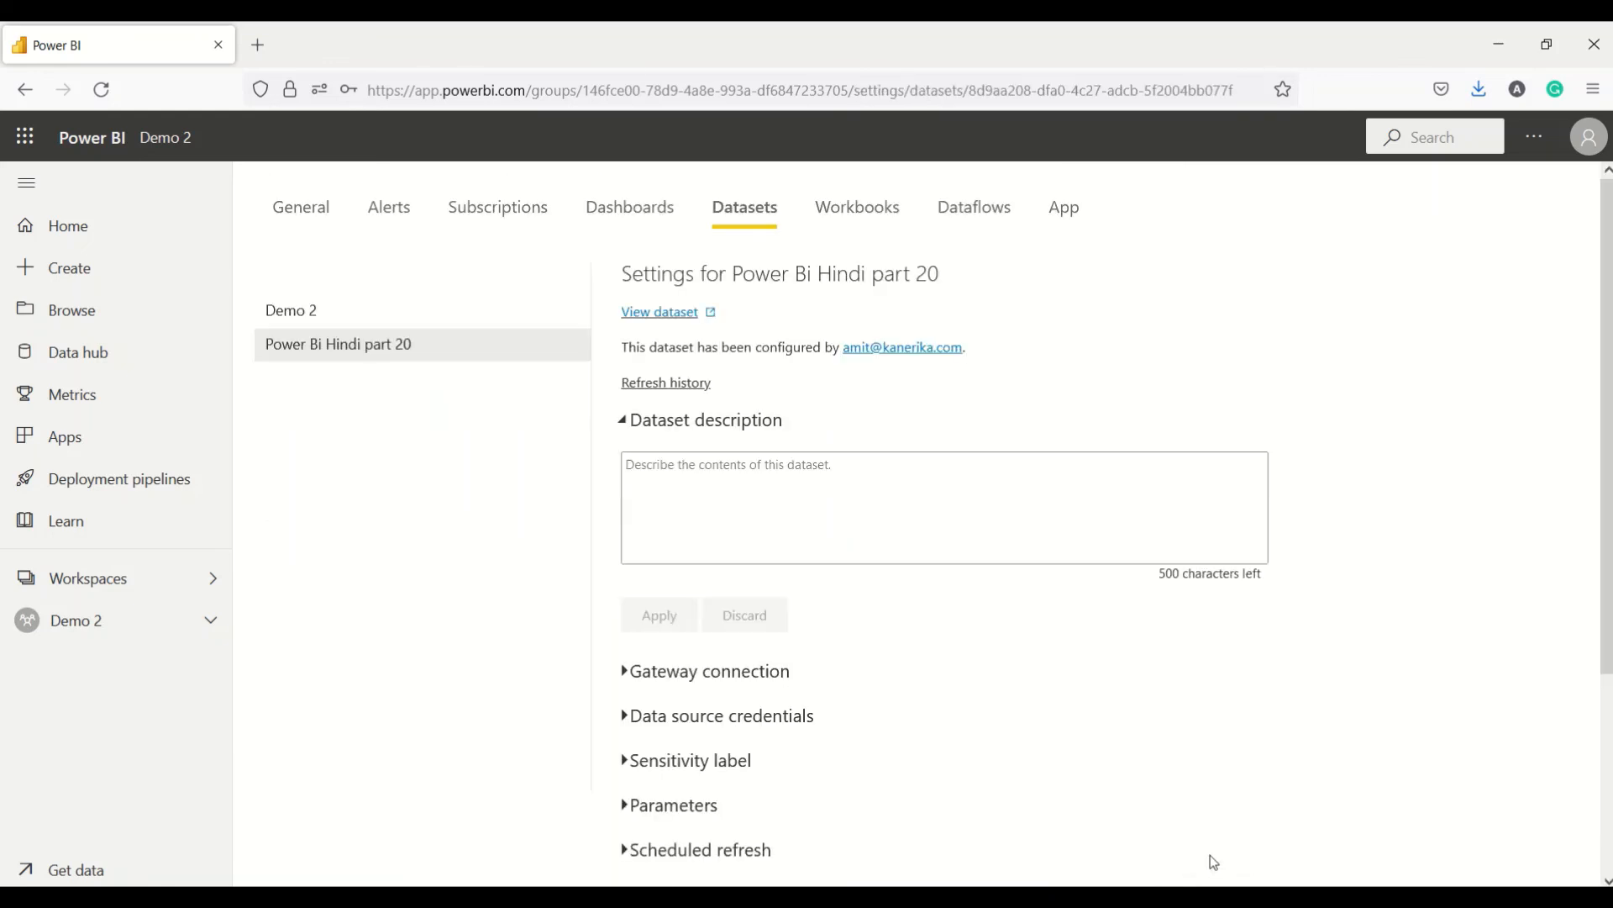
pyautogui.scroll(-3)
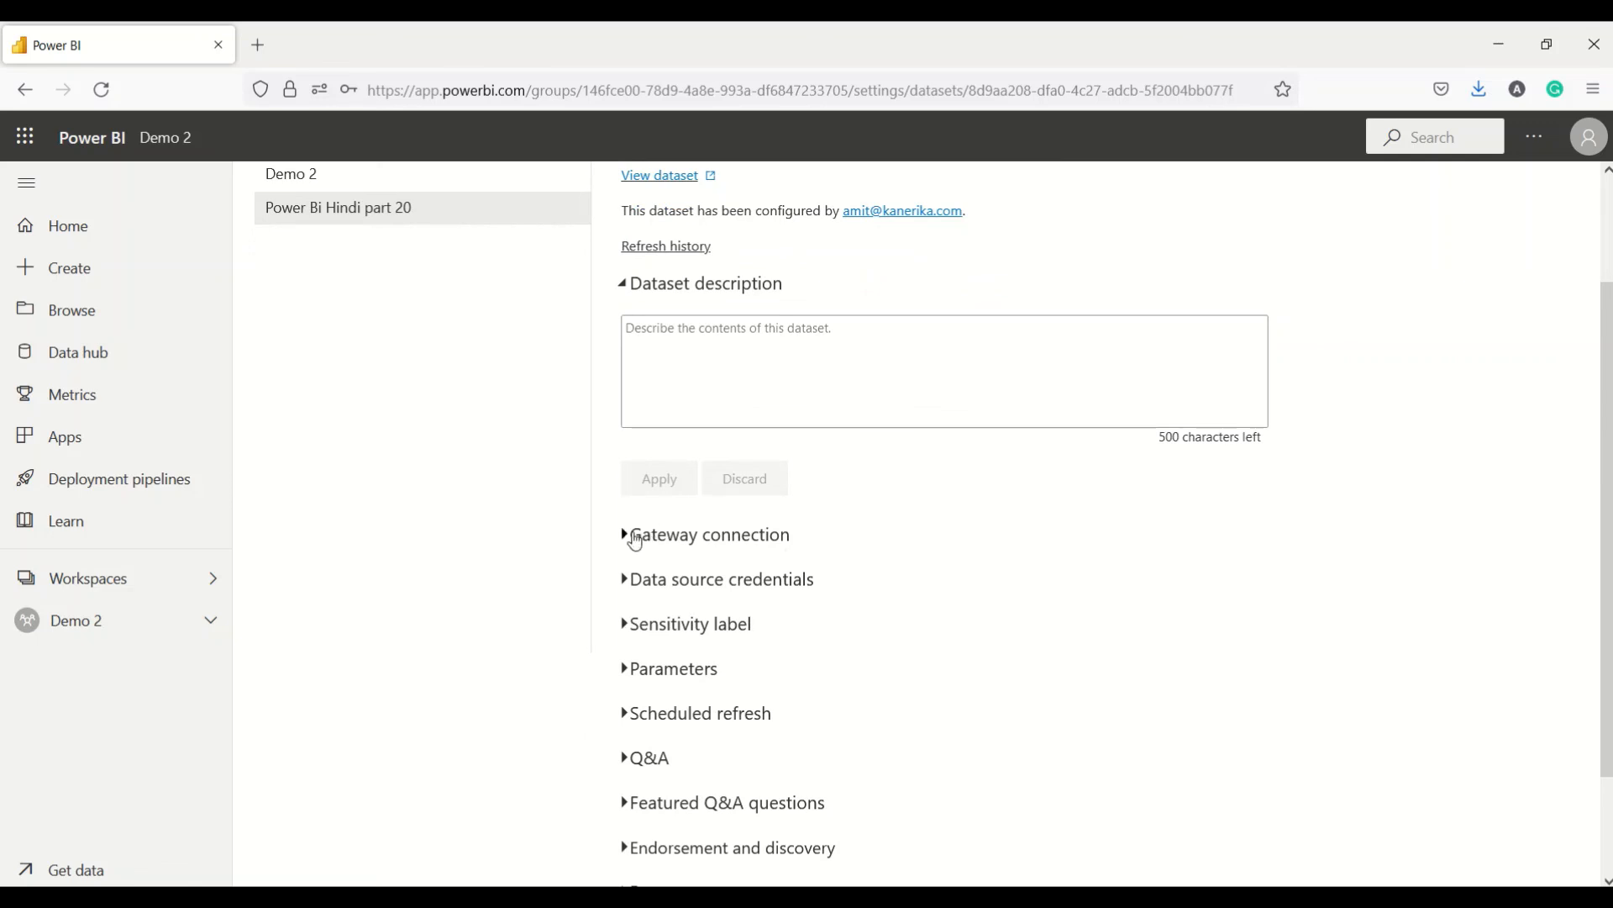
pyautogui.click(627, 535)
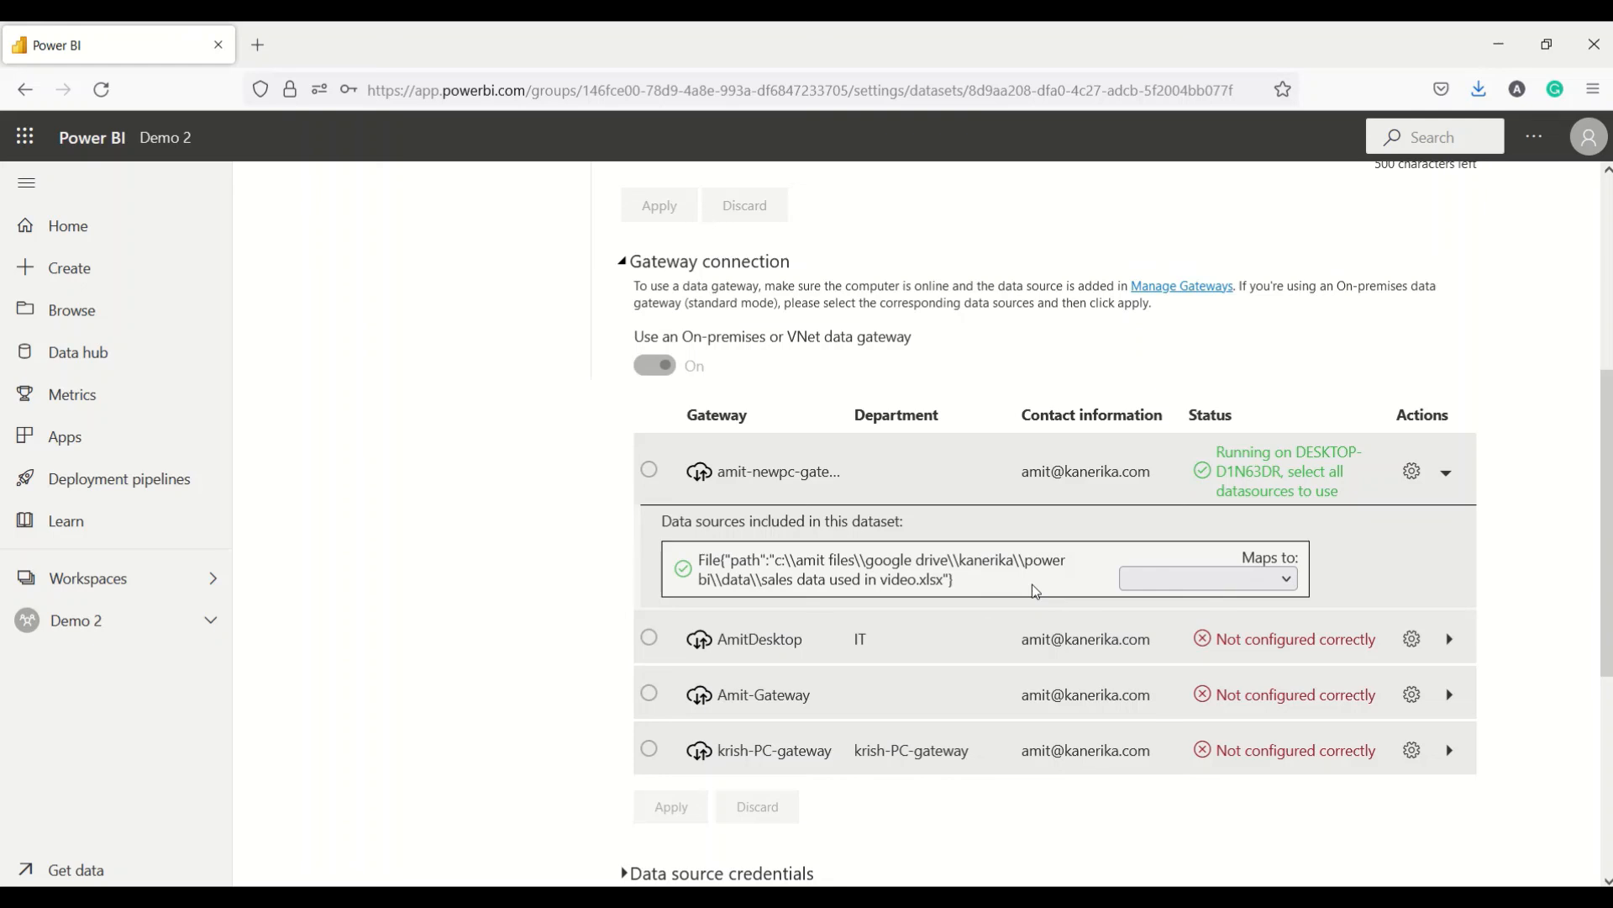
# - Map the dataset's Excel file to 'sales in video' and apply the gateway connection
pyautogui.click(1207, 577)
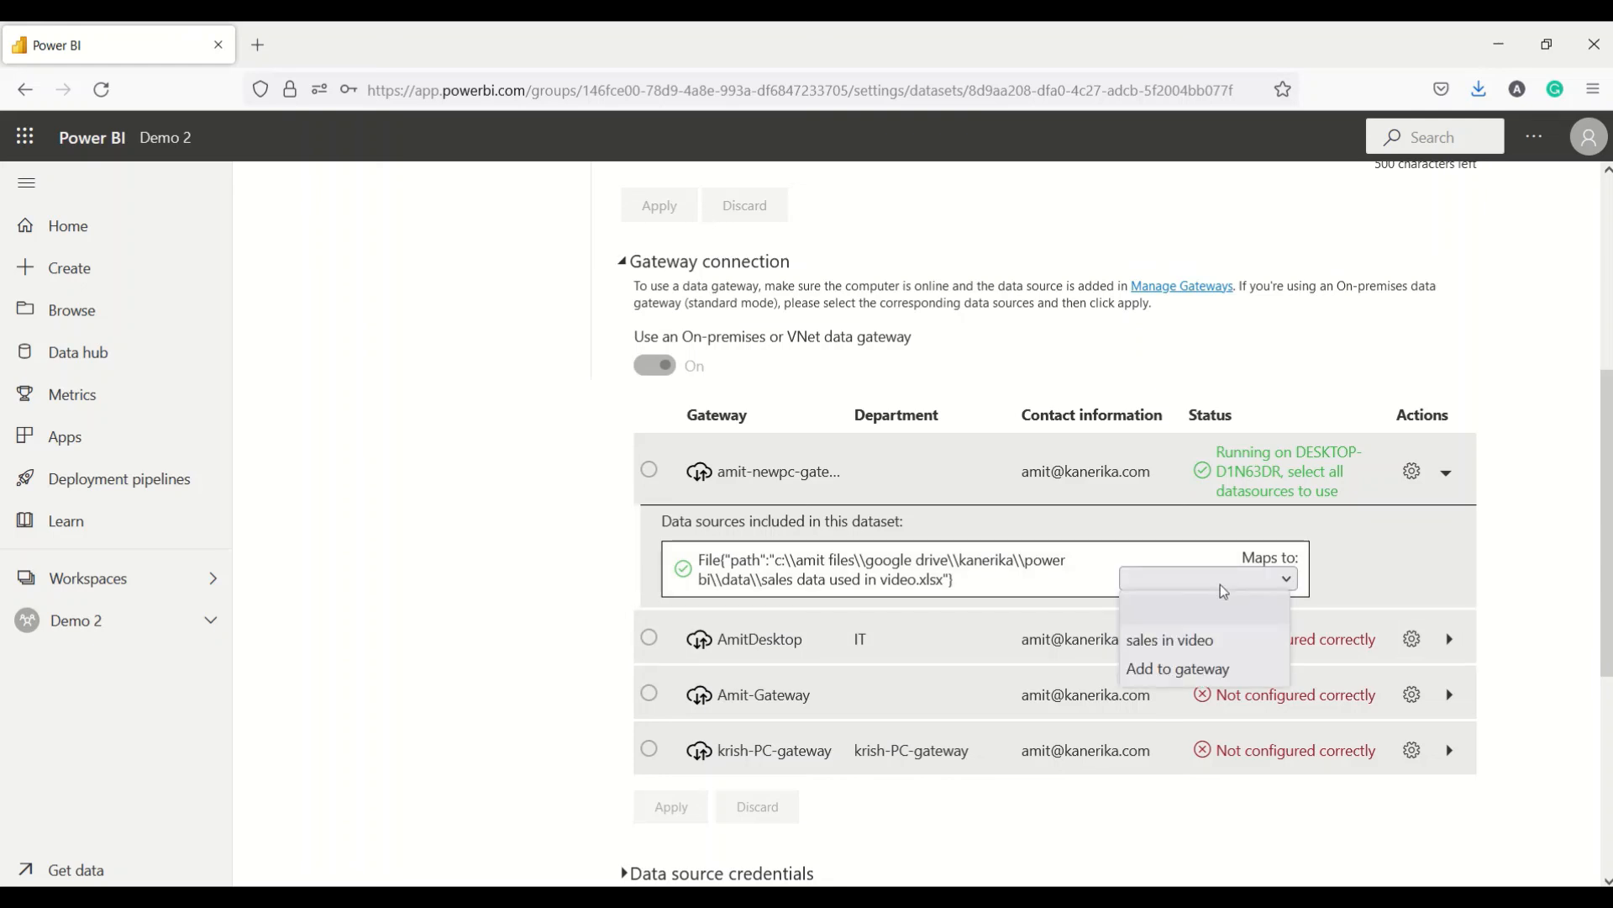
pyautogui.click(1170, 638)
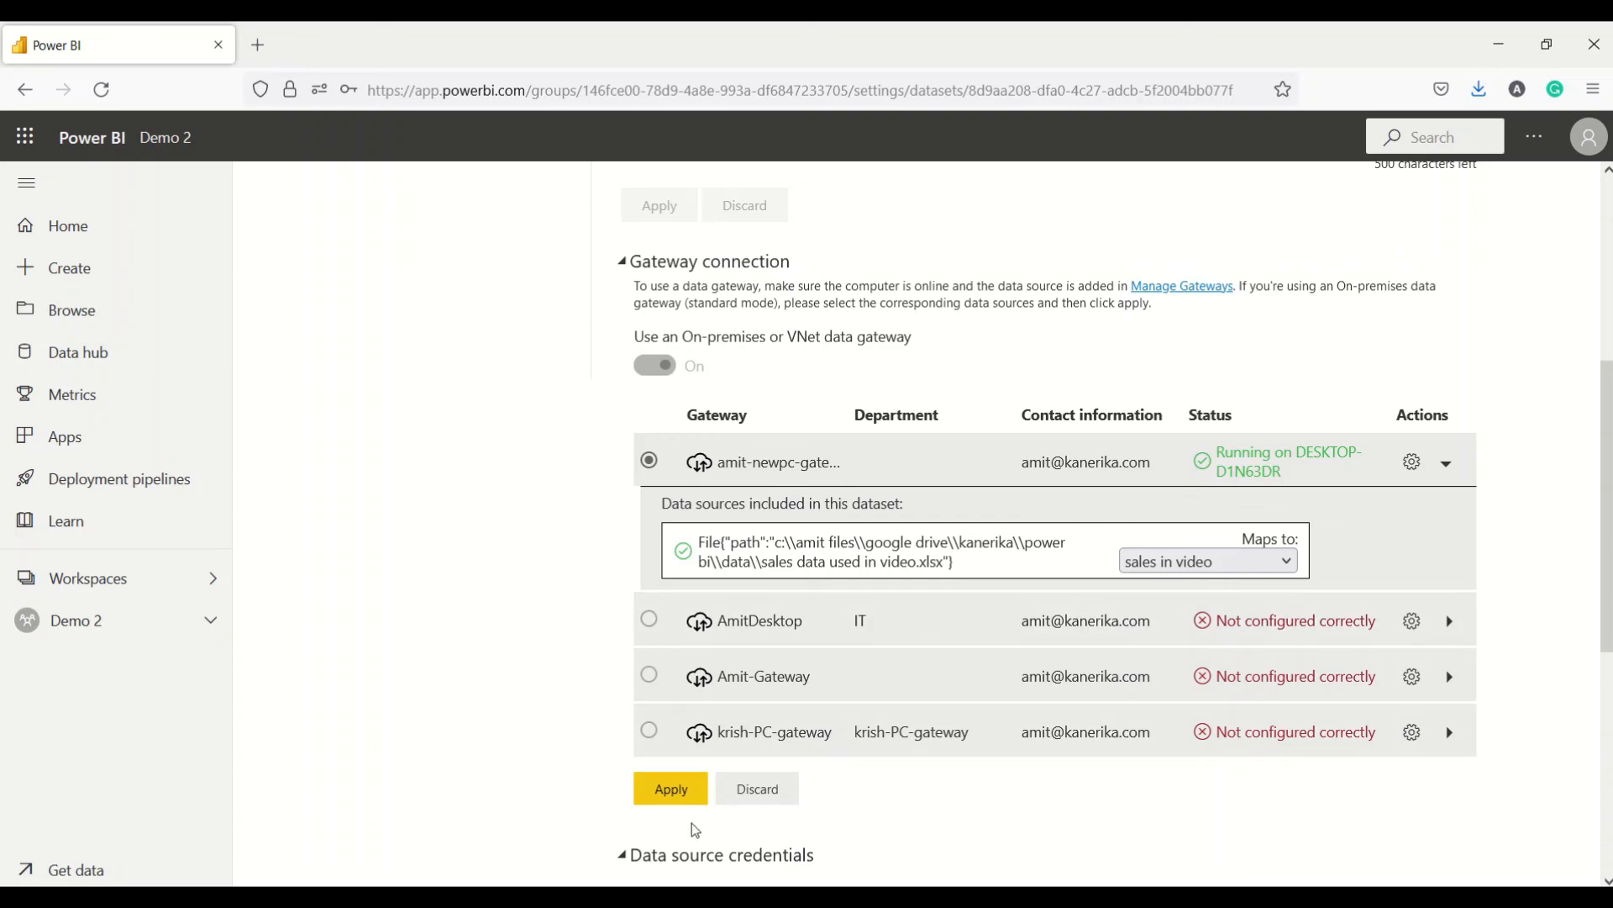
pyautogui.click(671, 788)
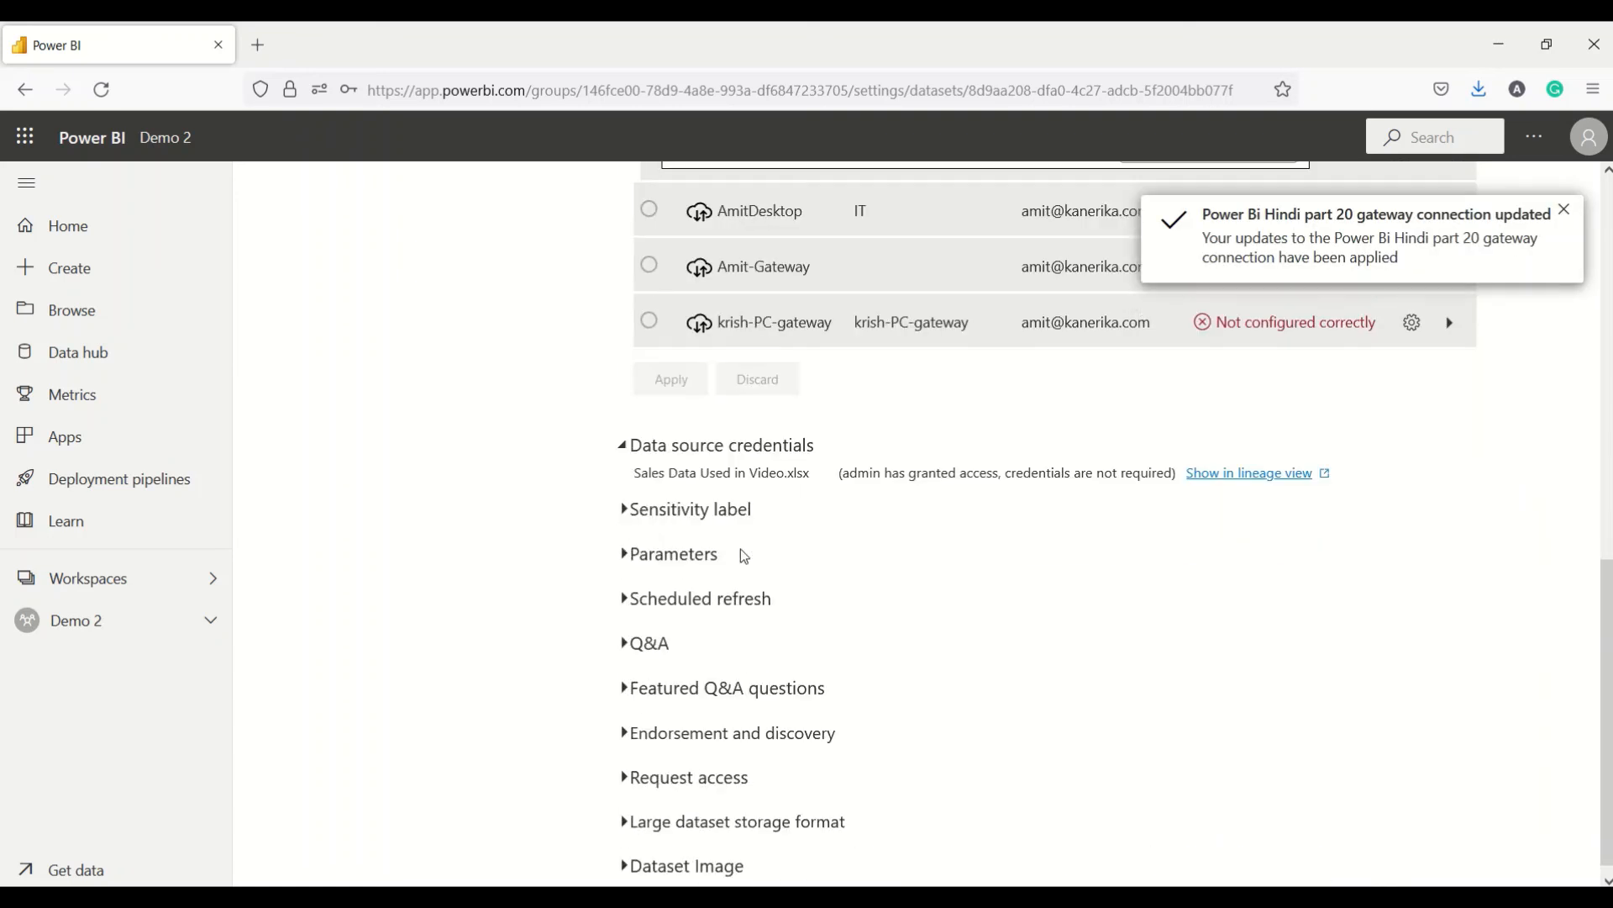
# - Expand Scheduled refresh to reveal its options, currently off with daily frequency
pyautogui.click(699, 598)
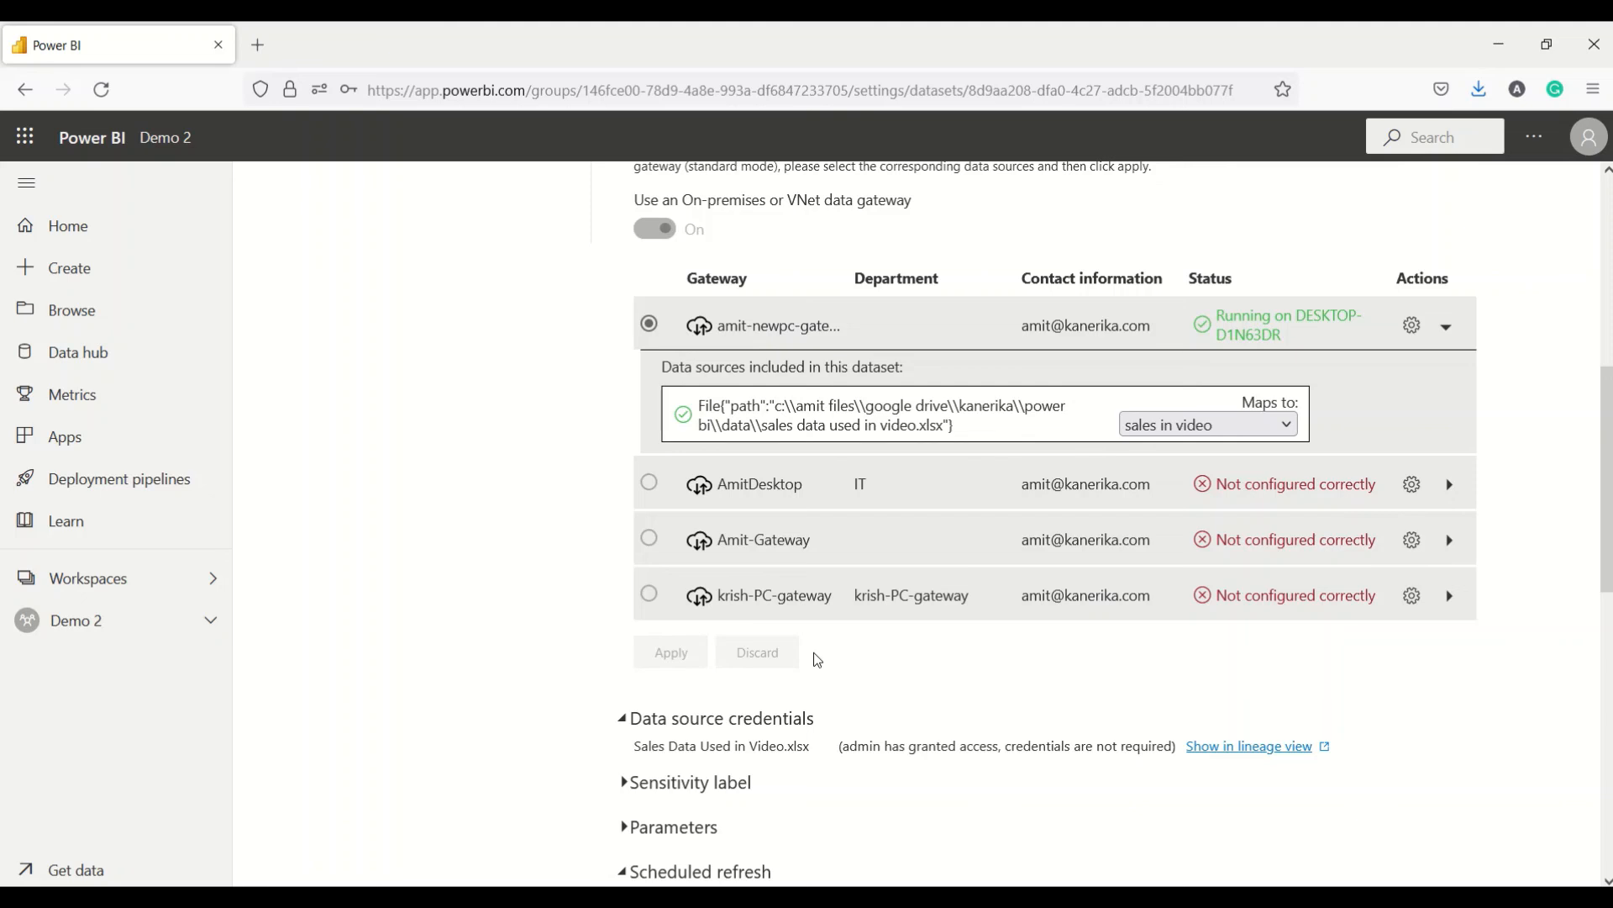
pyautogui.scroll(-3)
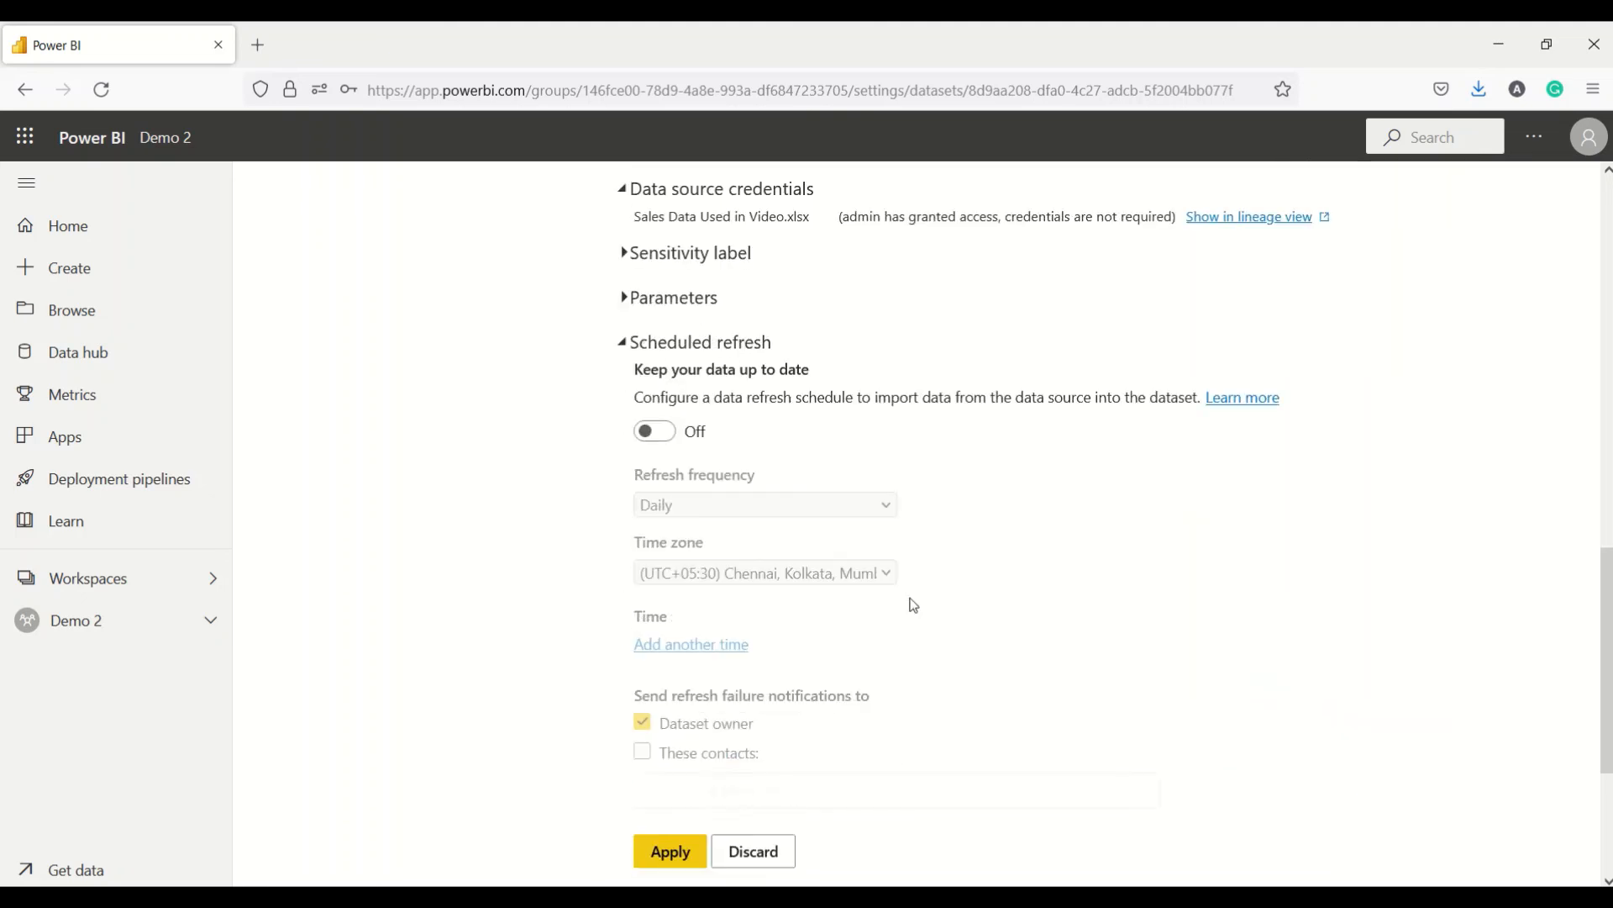
pyautogui.scroll(-3)
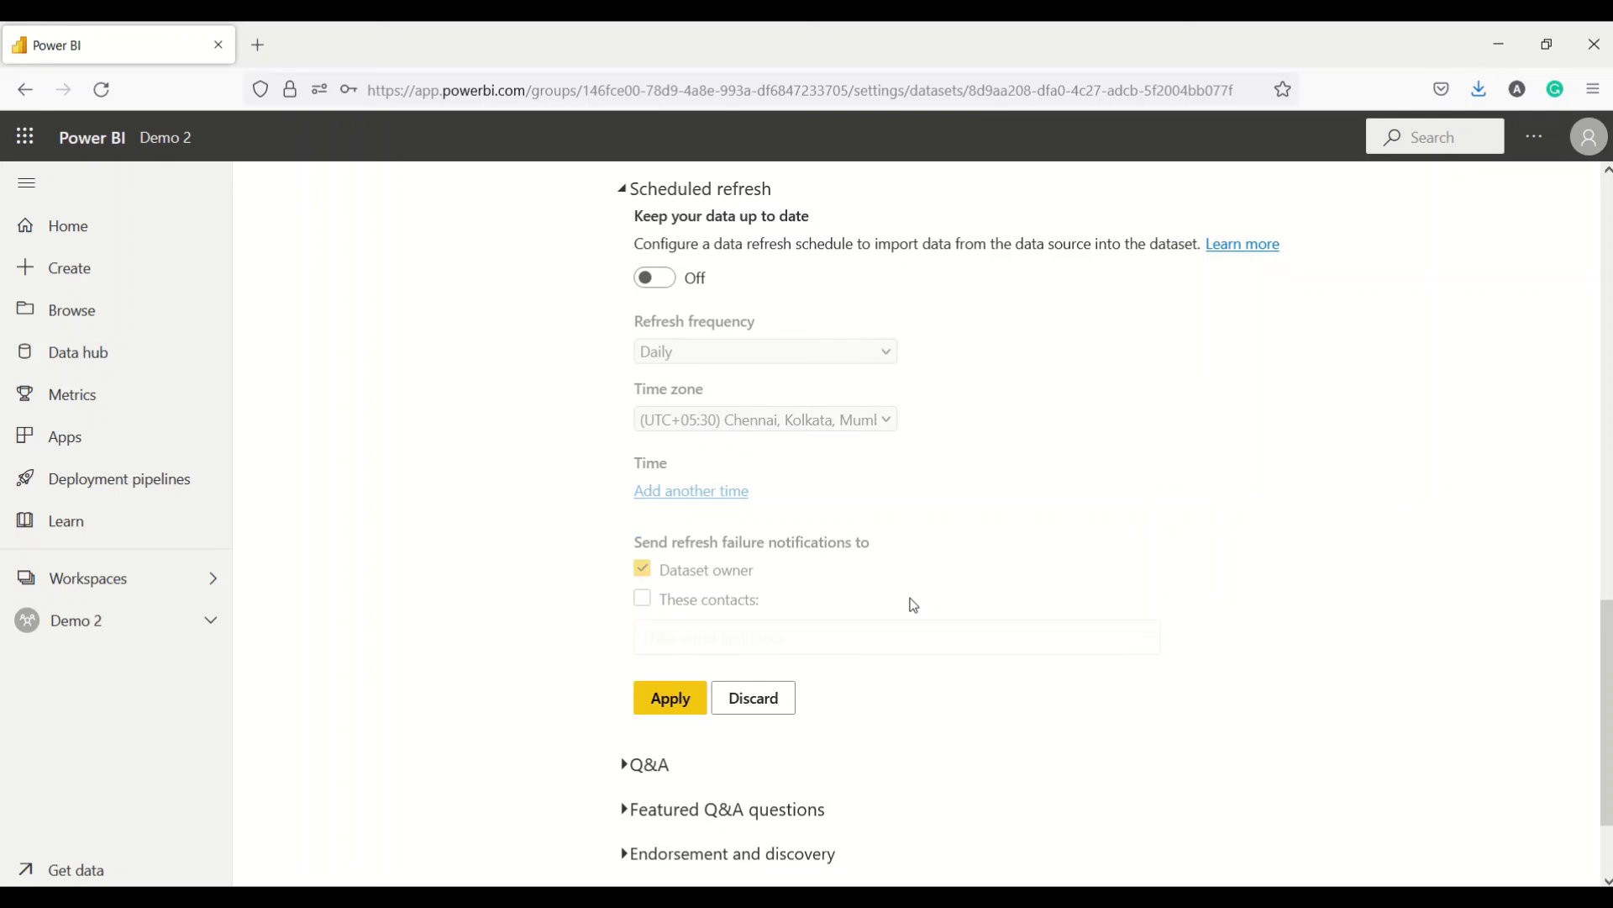